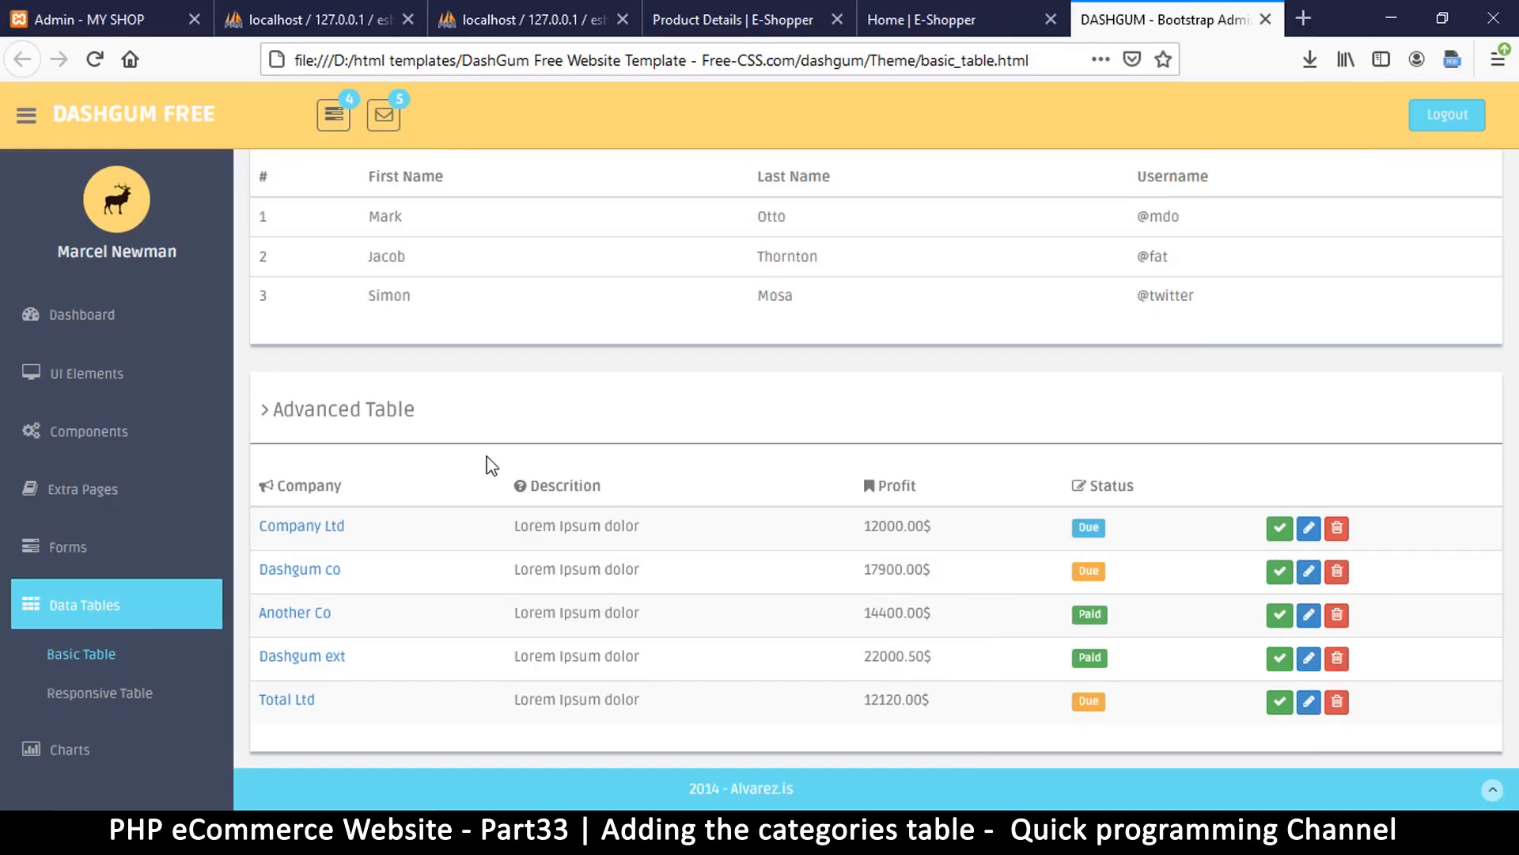
mouse_move(497, 521)
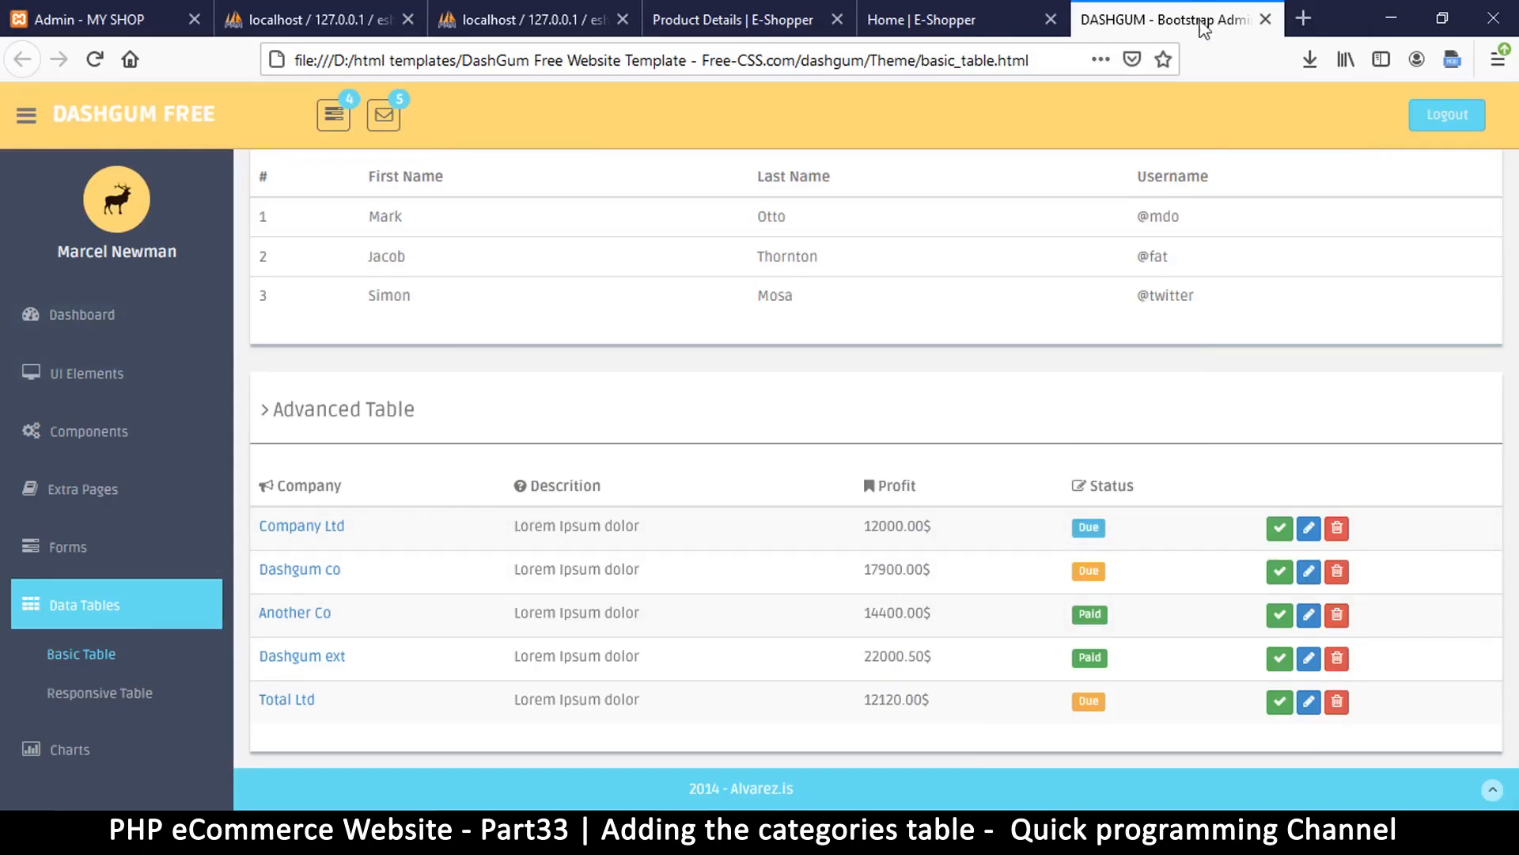
mouse_move(651, 568)
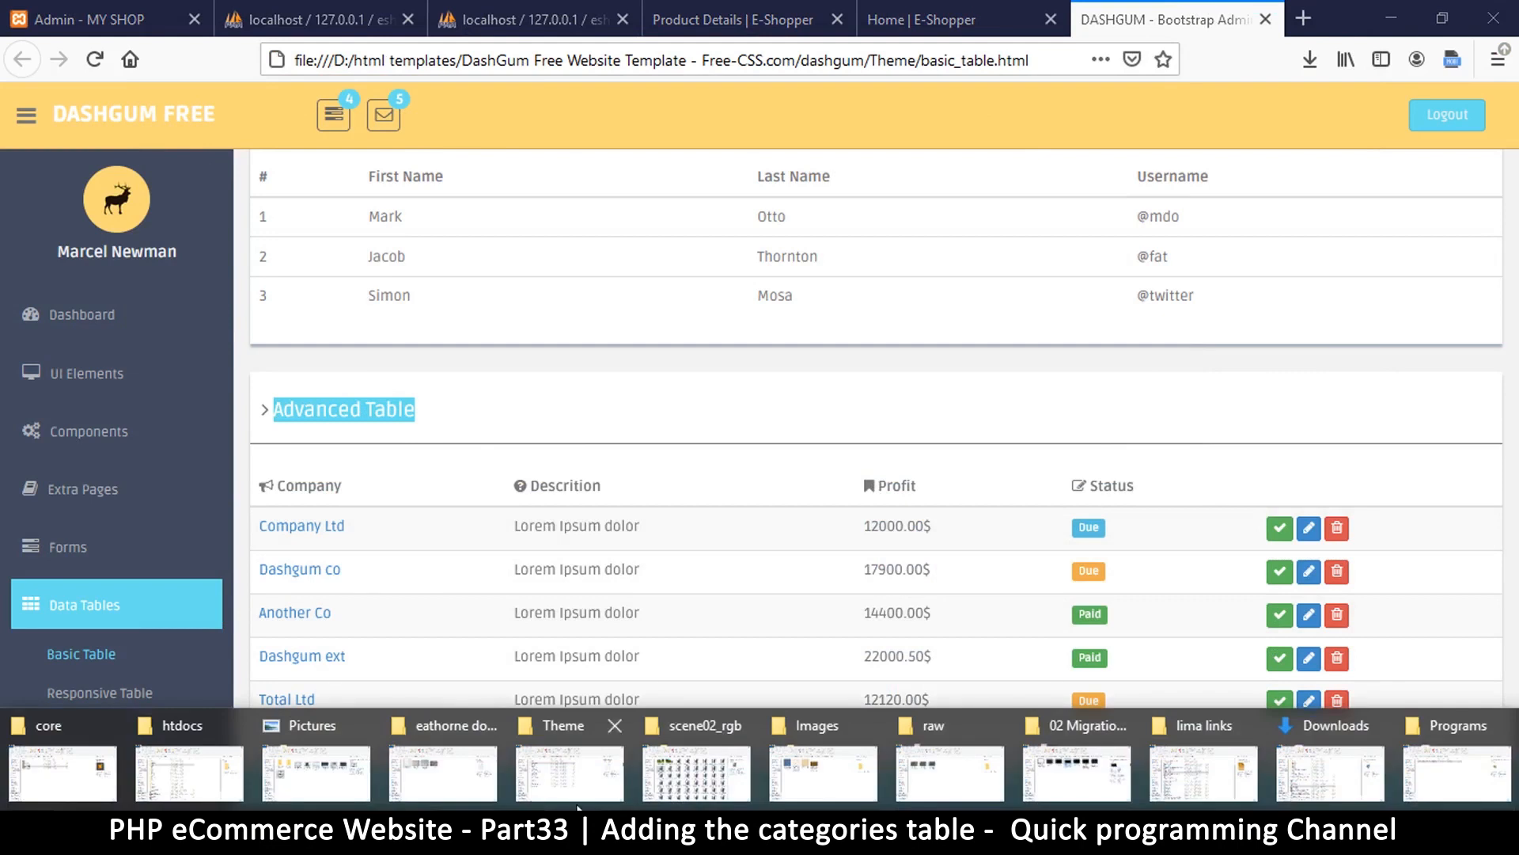
- Load basic_table.html from the DashGum Theme folder and locate the Advanced Table heading
left_click(568, 771)
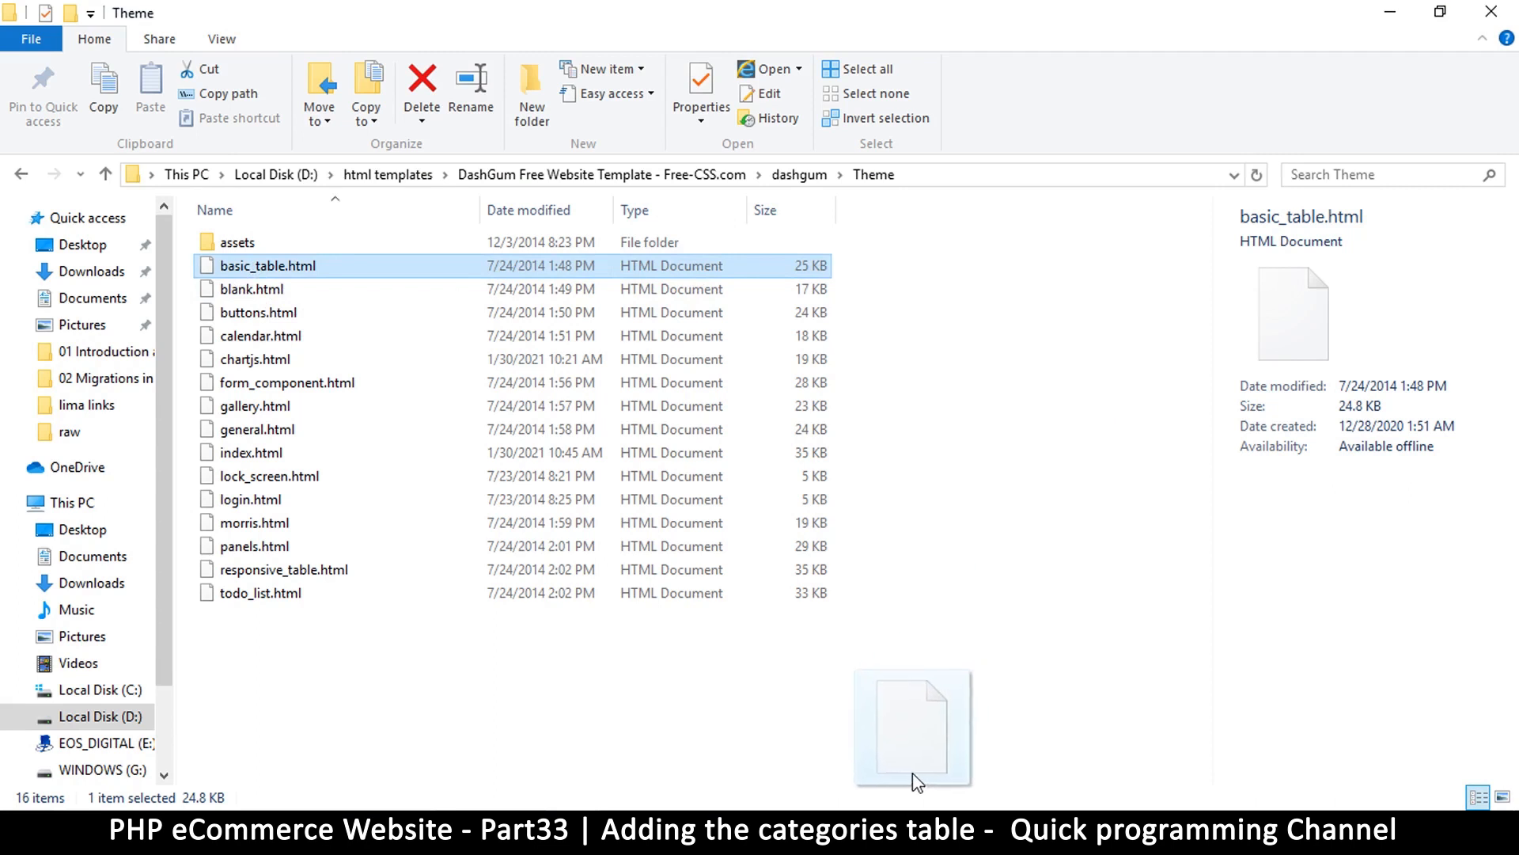
double_click(266, 266)
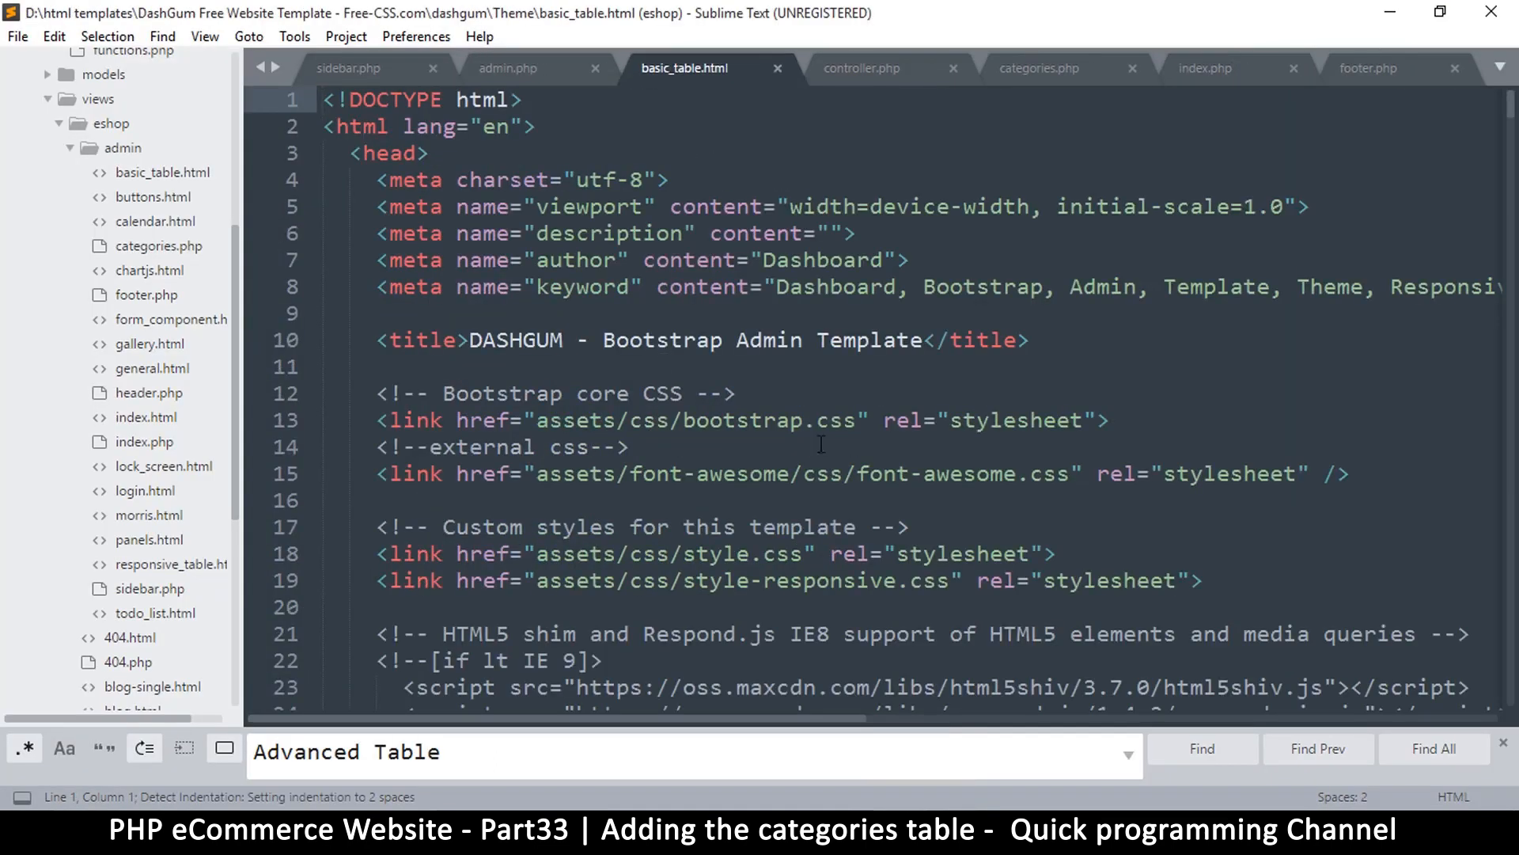
scroll("down", 3)
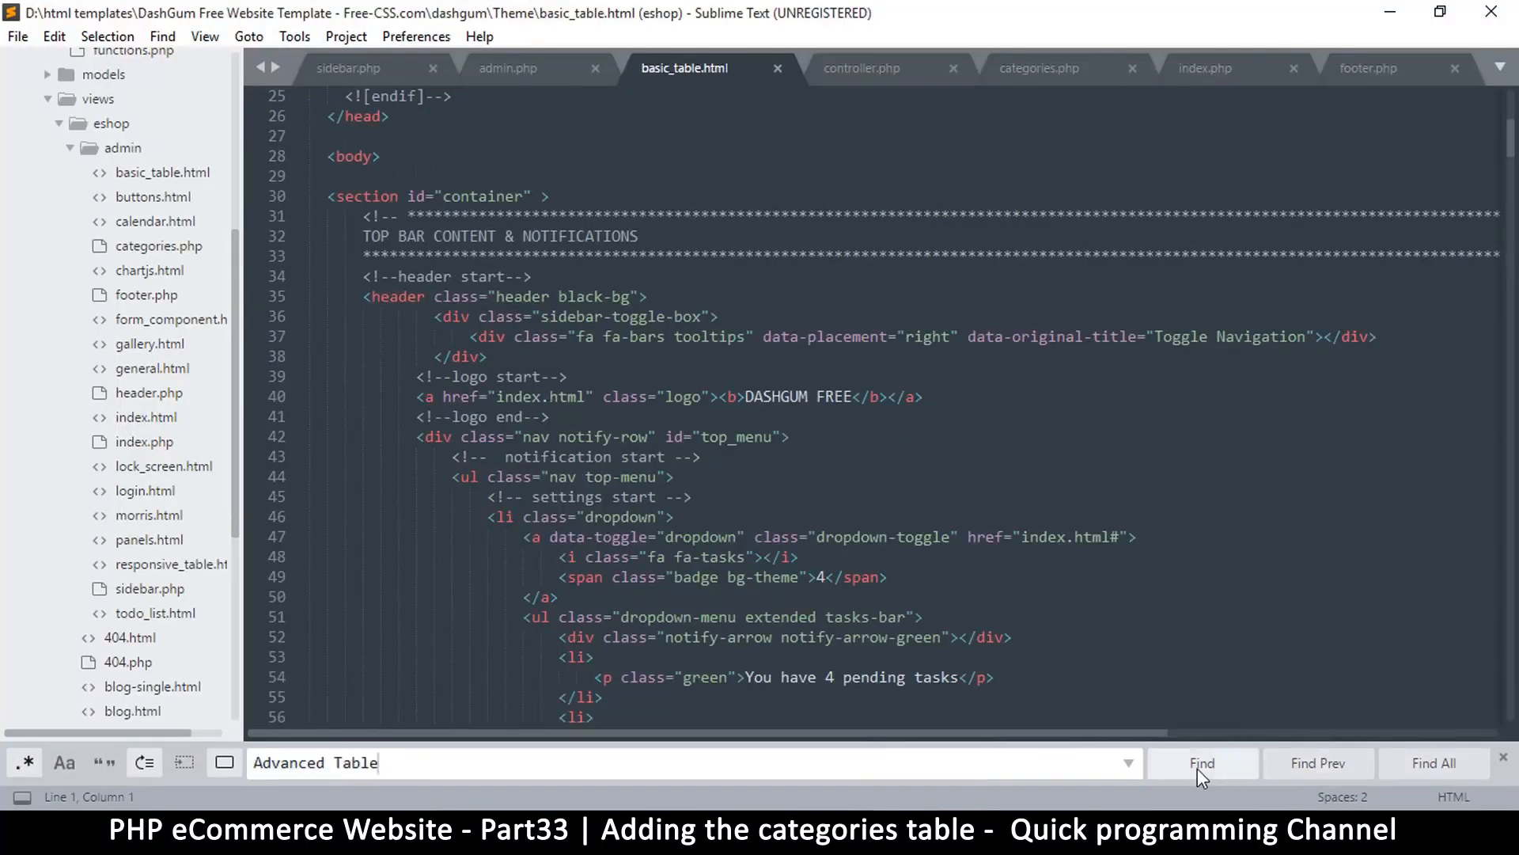
left_click(1201, 763)
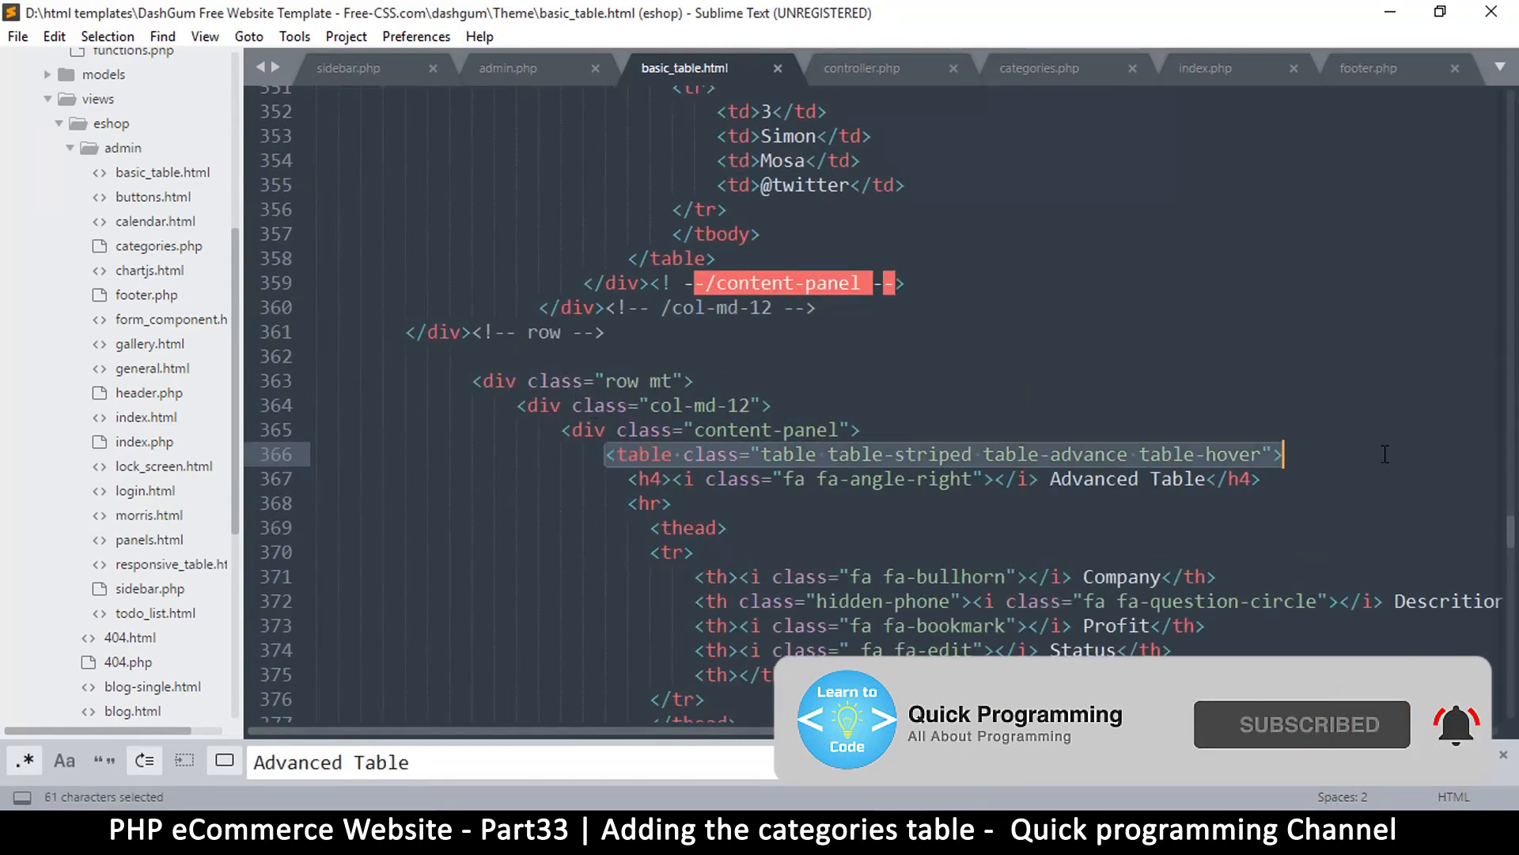
- Inspect the surrounding content-panel and col-md-12 div classes around the Advanced Table
scroll("down", 3)
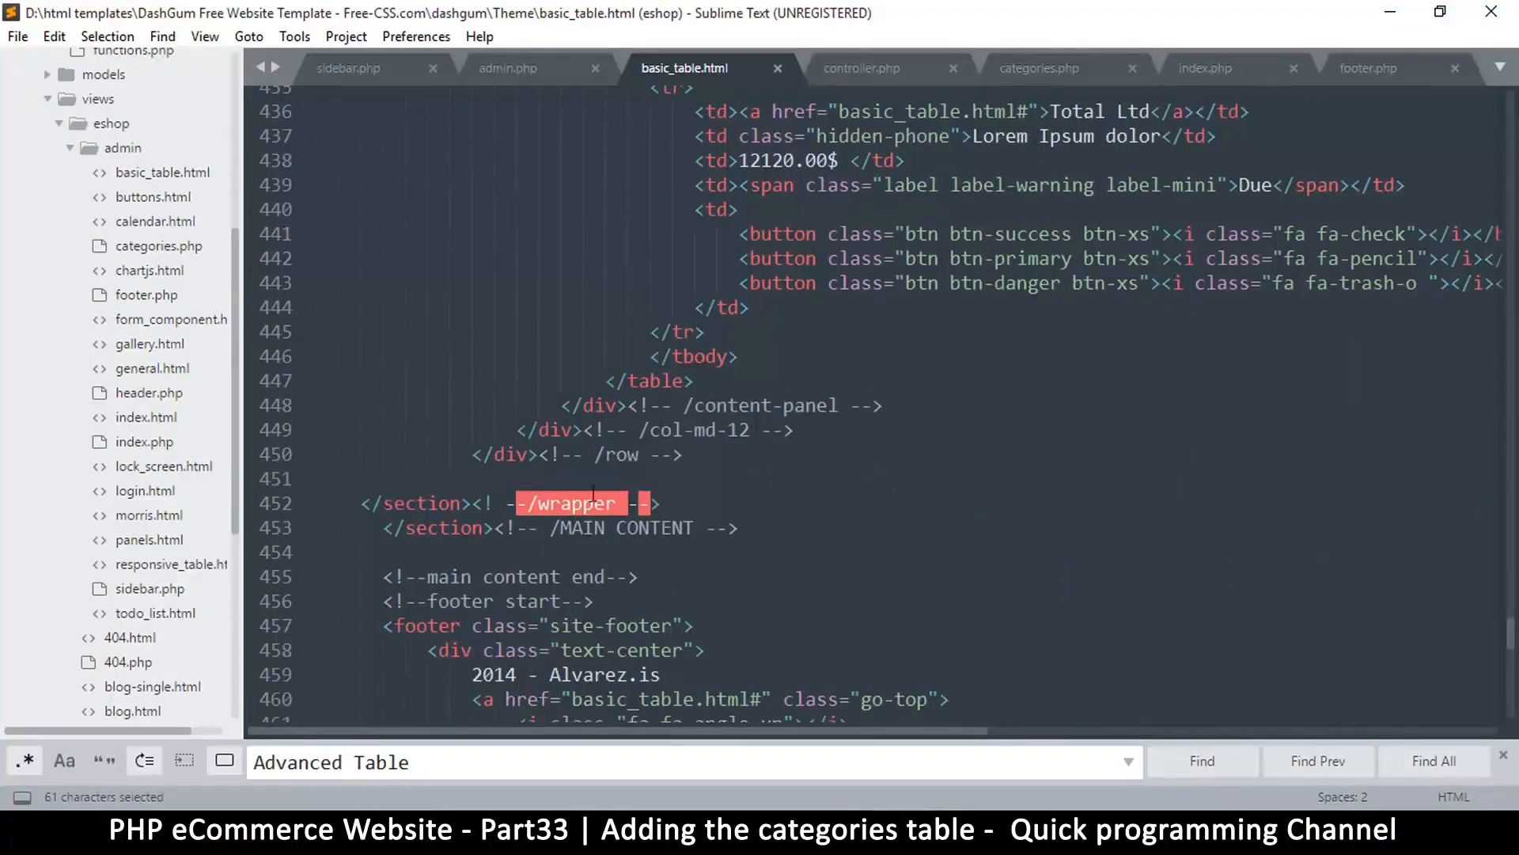
scroll("up", 3)
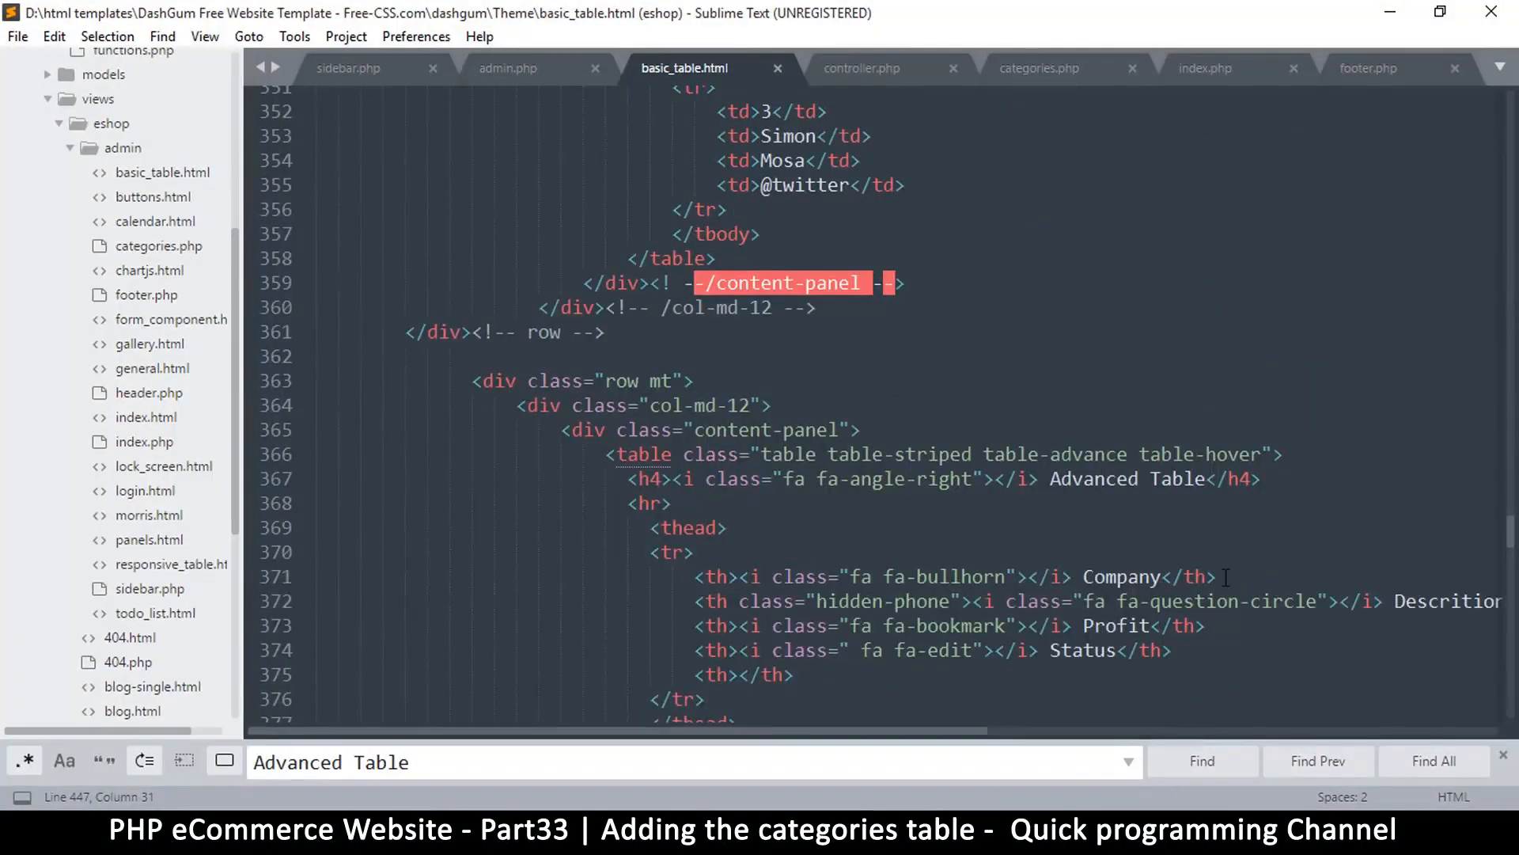
double_click(769, 429)
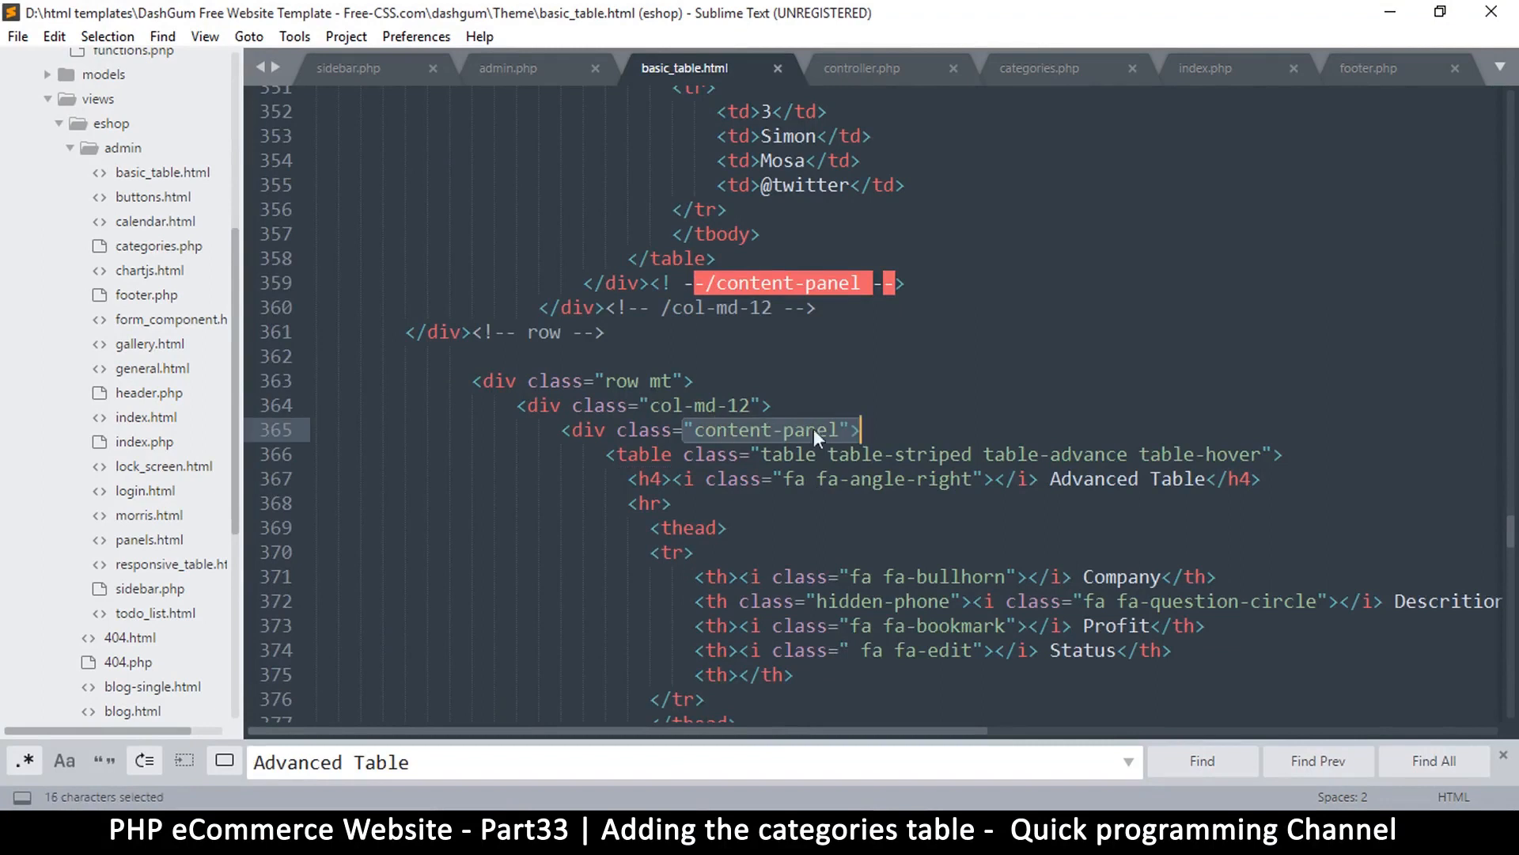
double_click(702, 405)
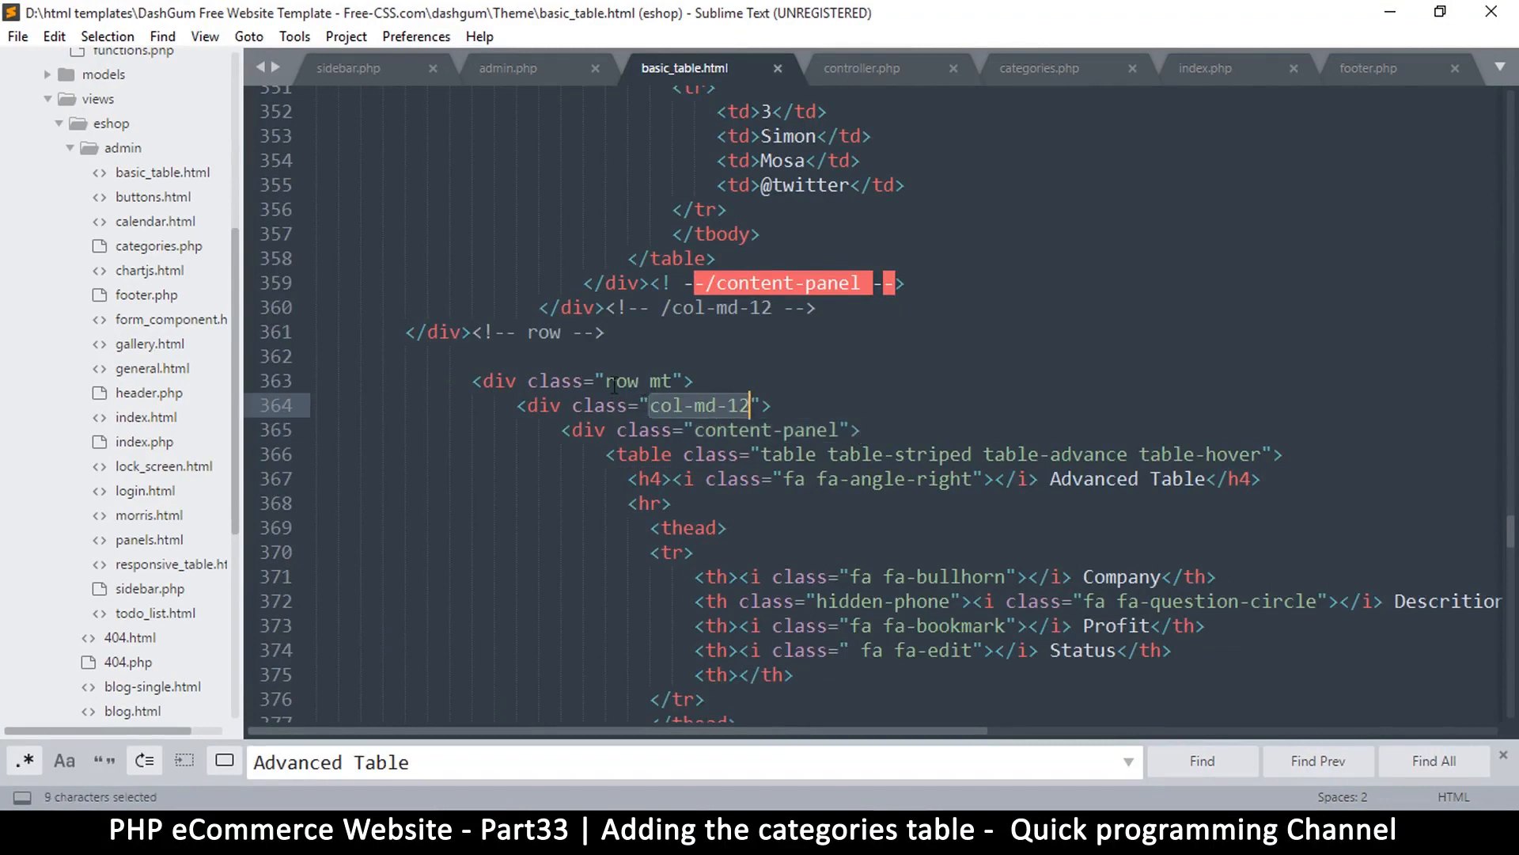
left_click(736, 405)
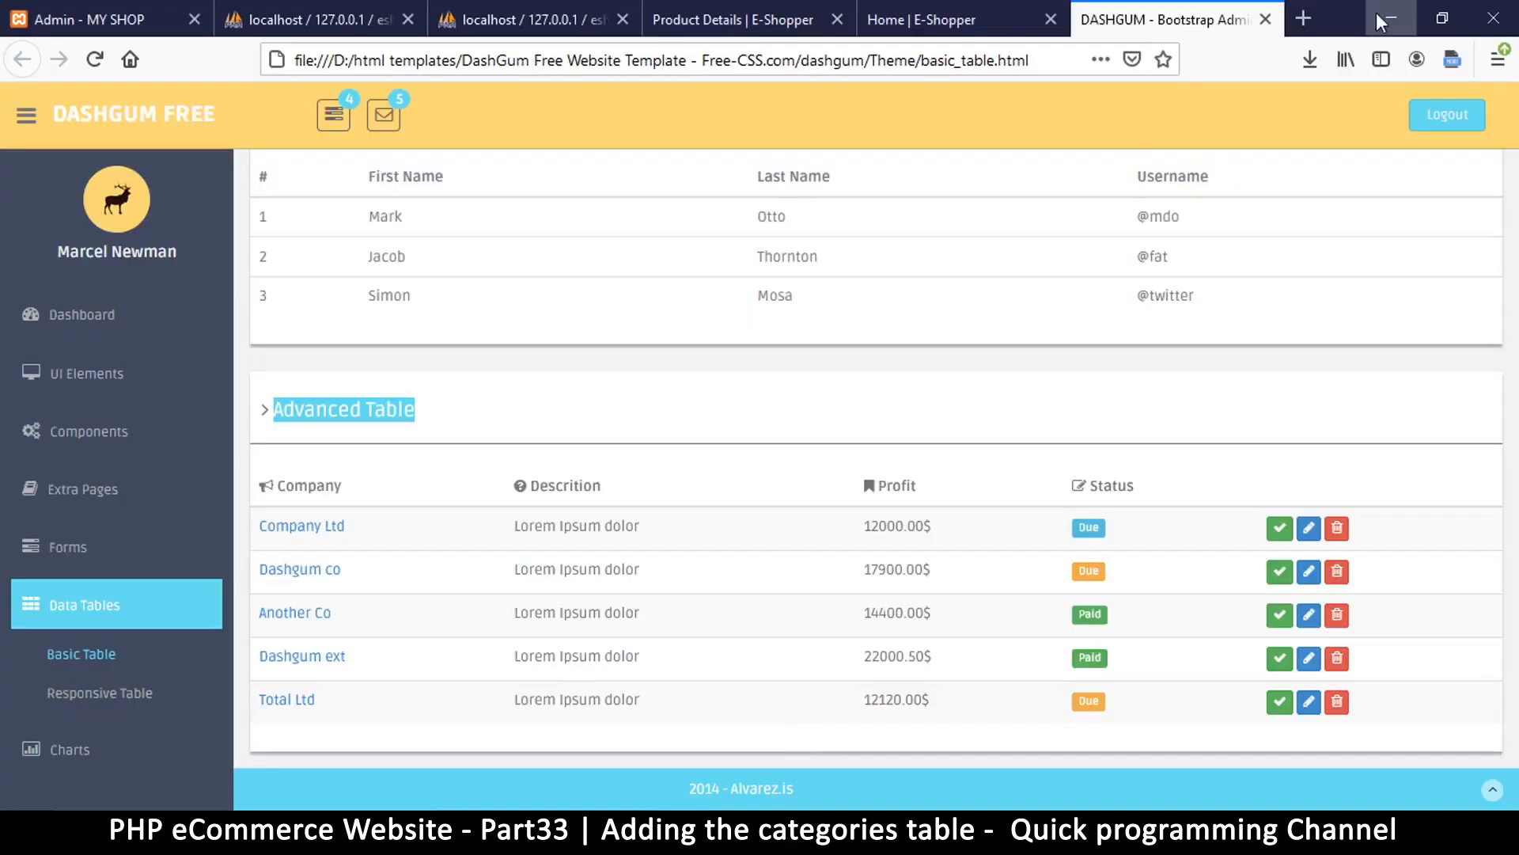
mouse_move(1511, 87)
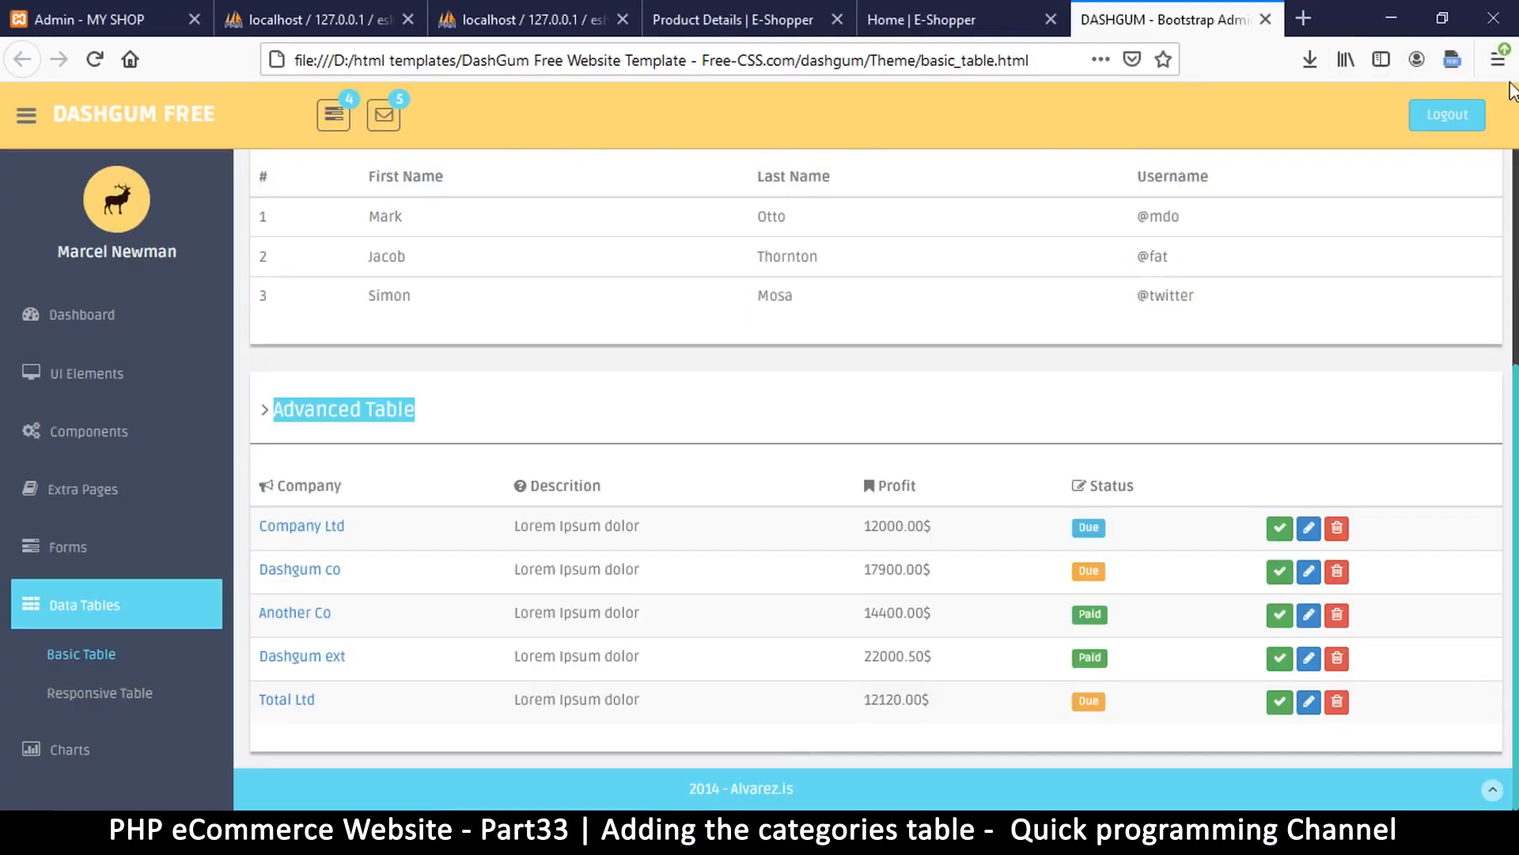
- Preview the DashGum table page in Responsive Design Mode, then leave the preview
left_click(1496, 58)
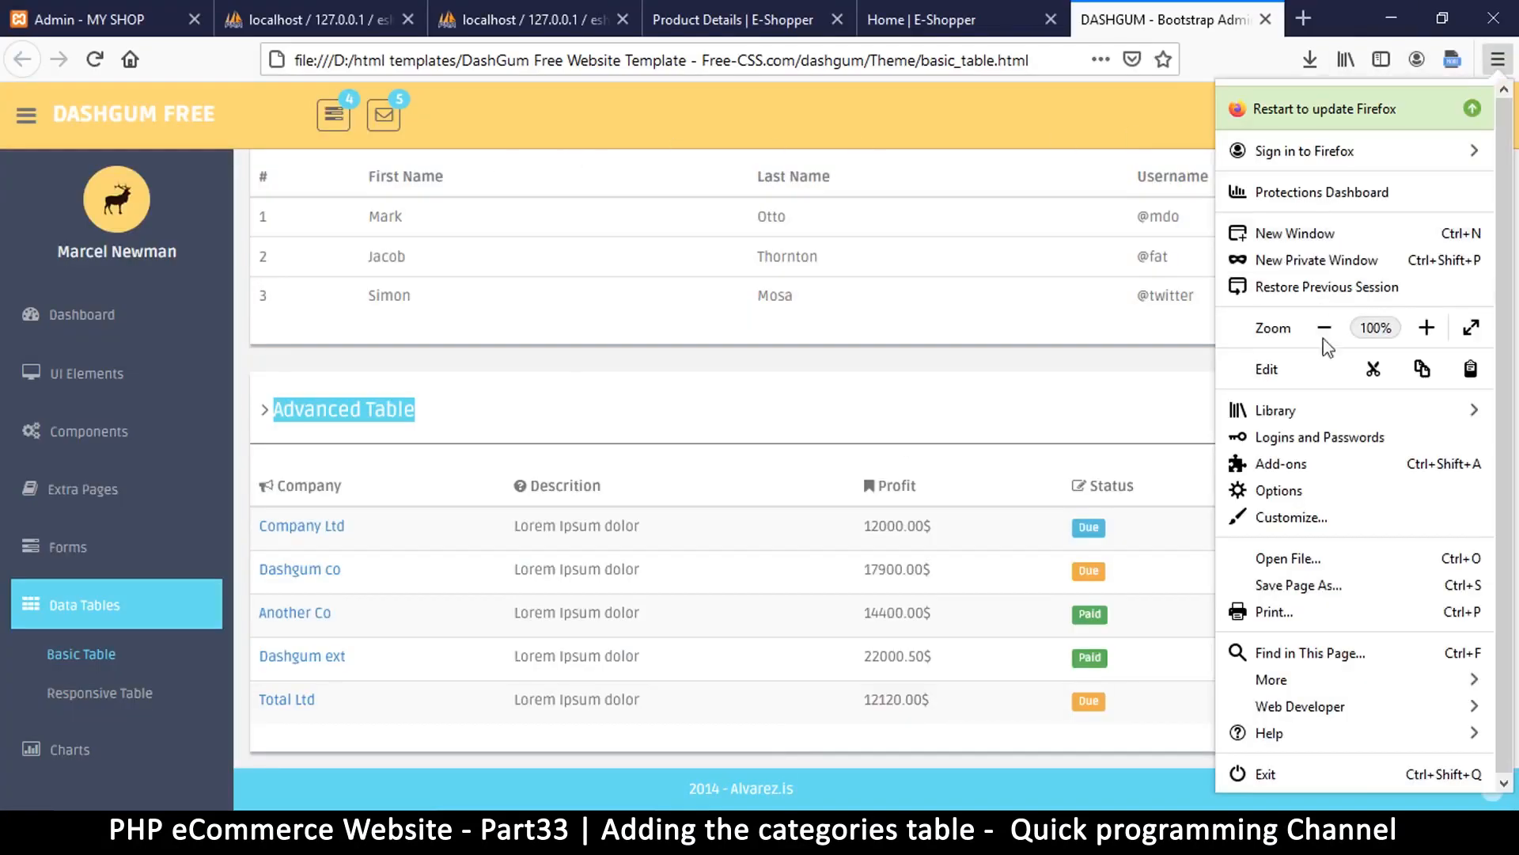
mouse_move(1301, 706)
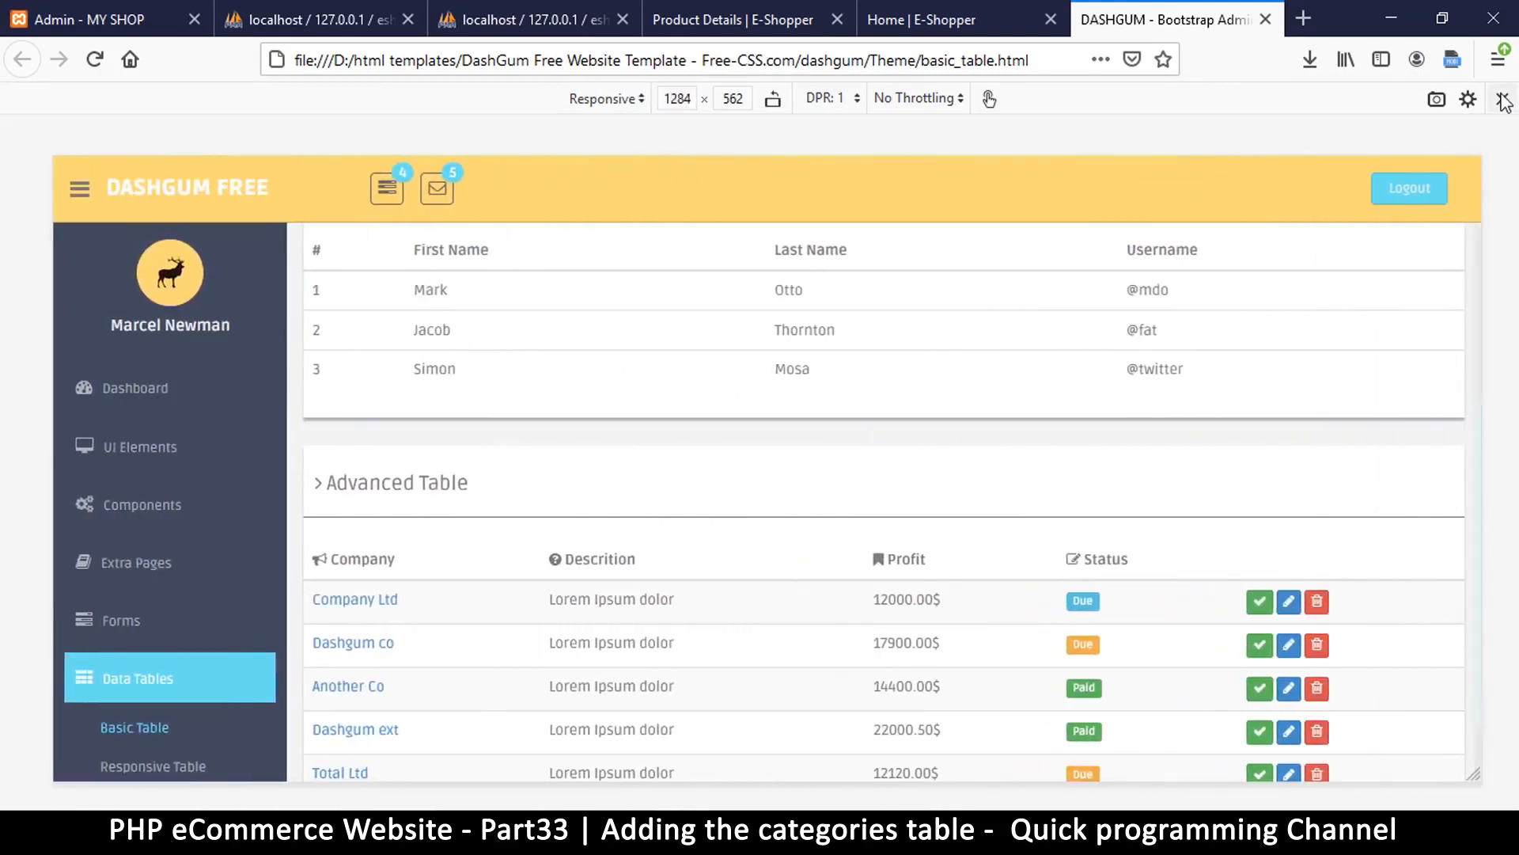
left_click(1500, 98)
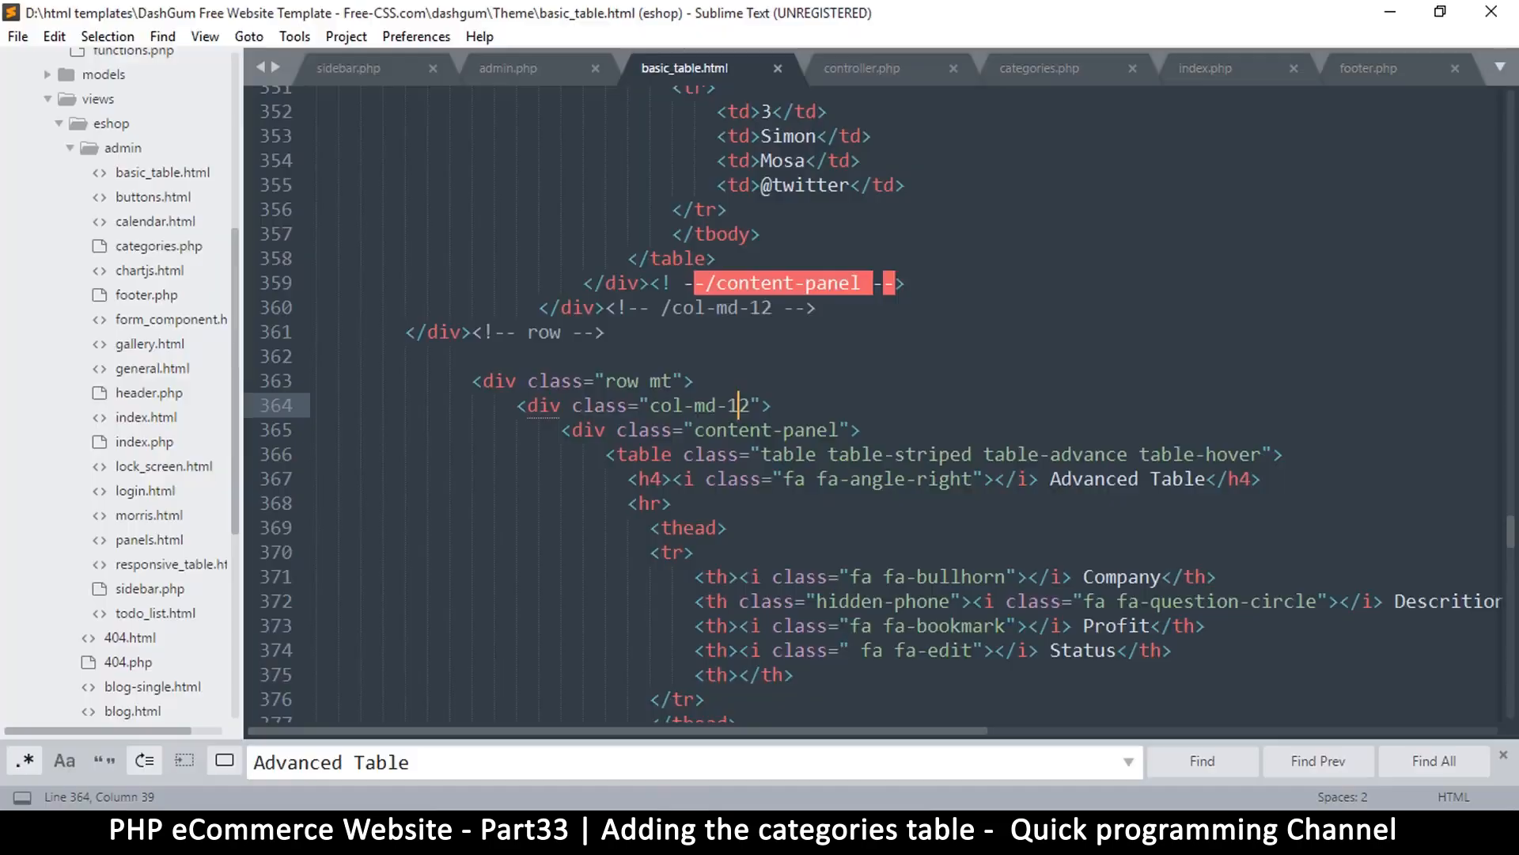
- Select lines 363–450 of the Advanced Table row block and copy them with Ctrl+C
scroll("down", 3)
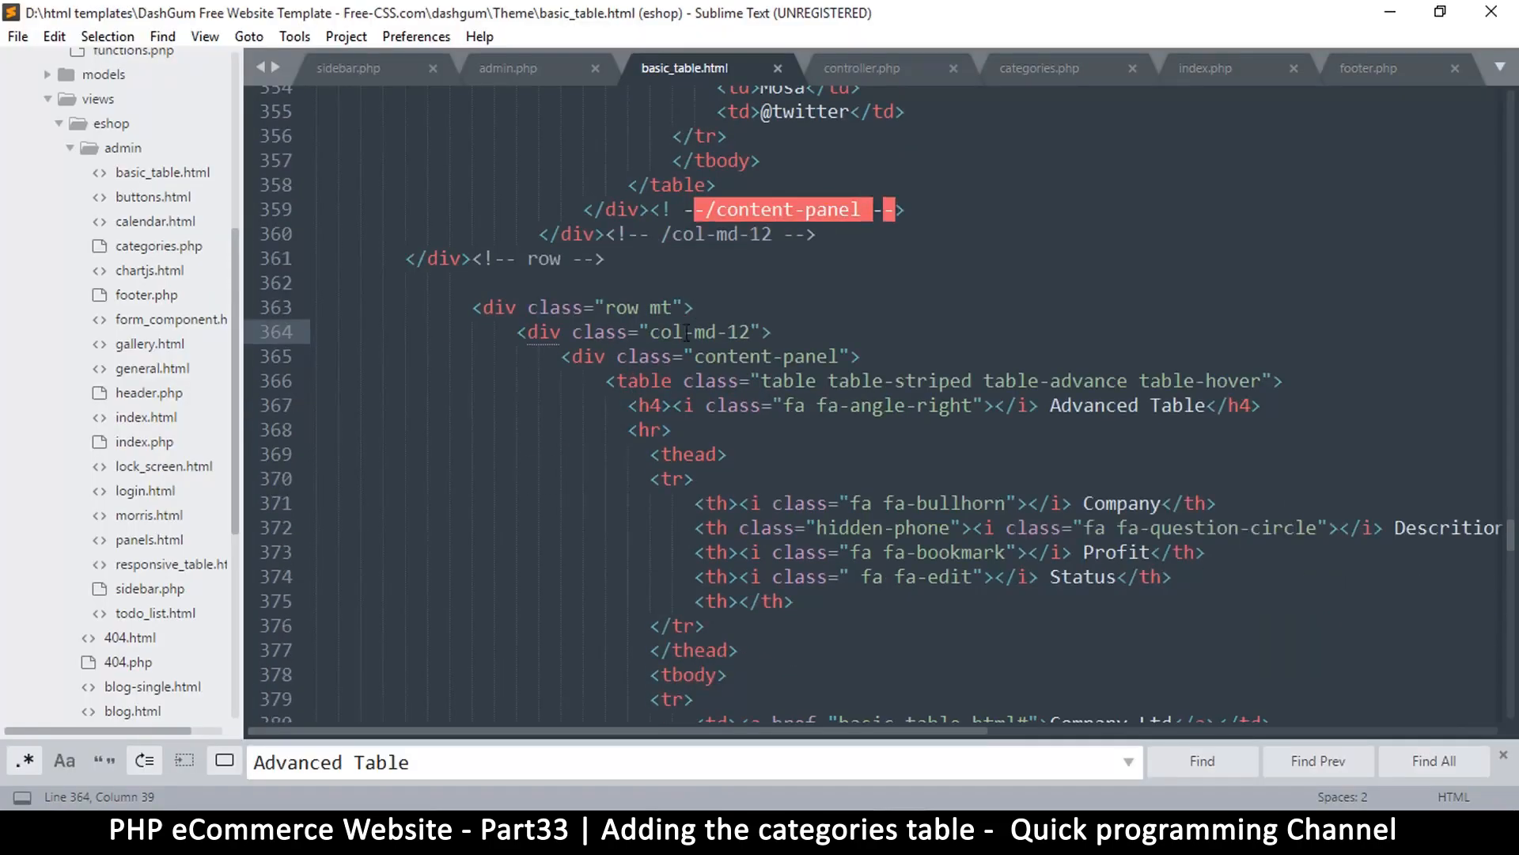
scroll("down", 3)
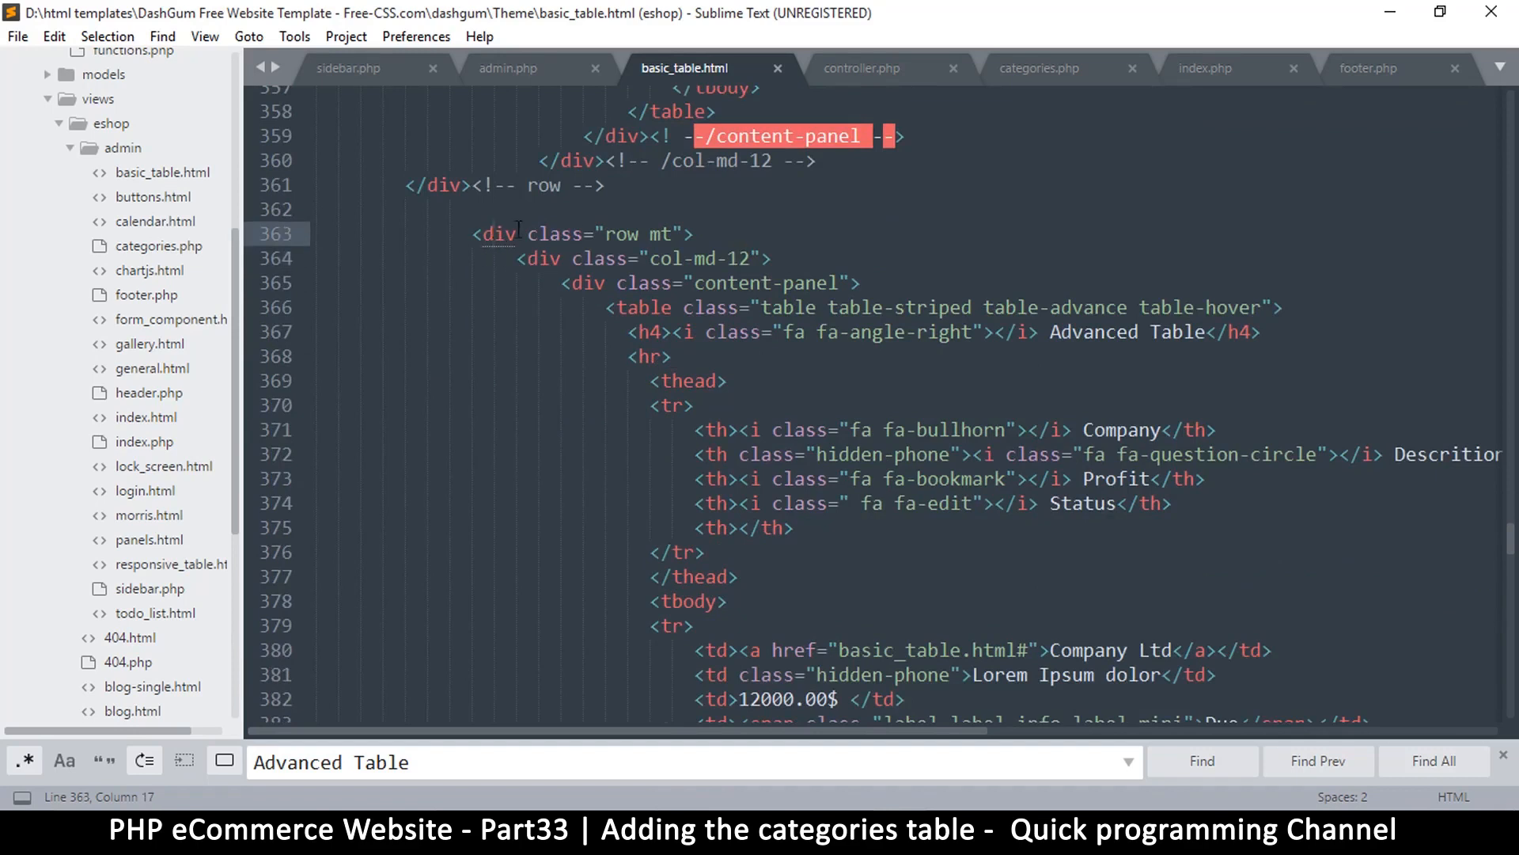
scroll("down", 3)
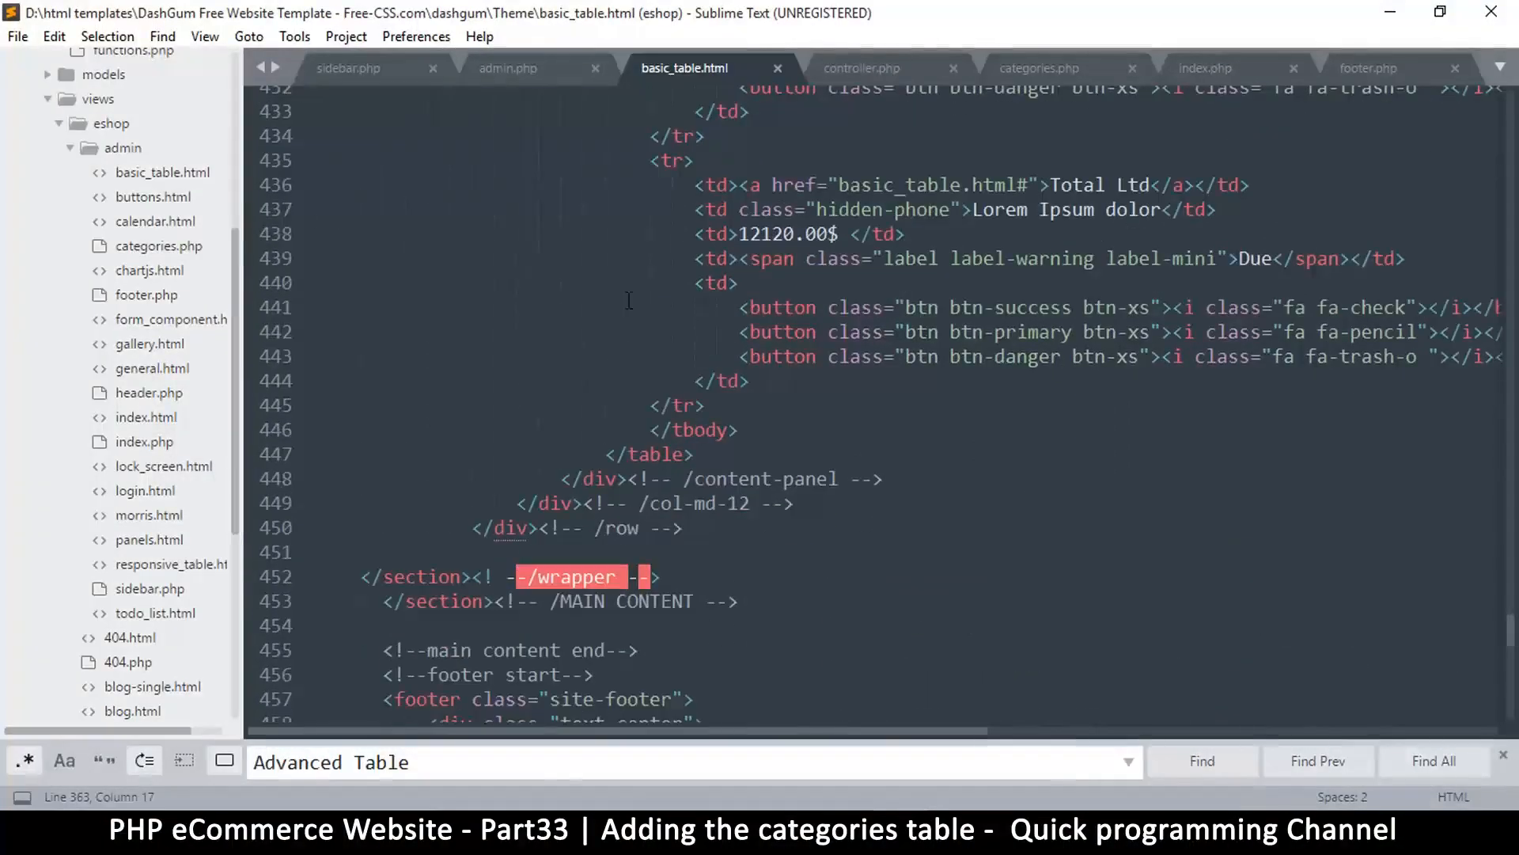
scroll("up", 3)
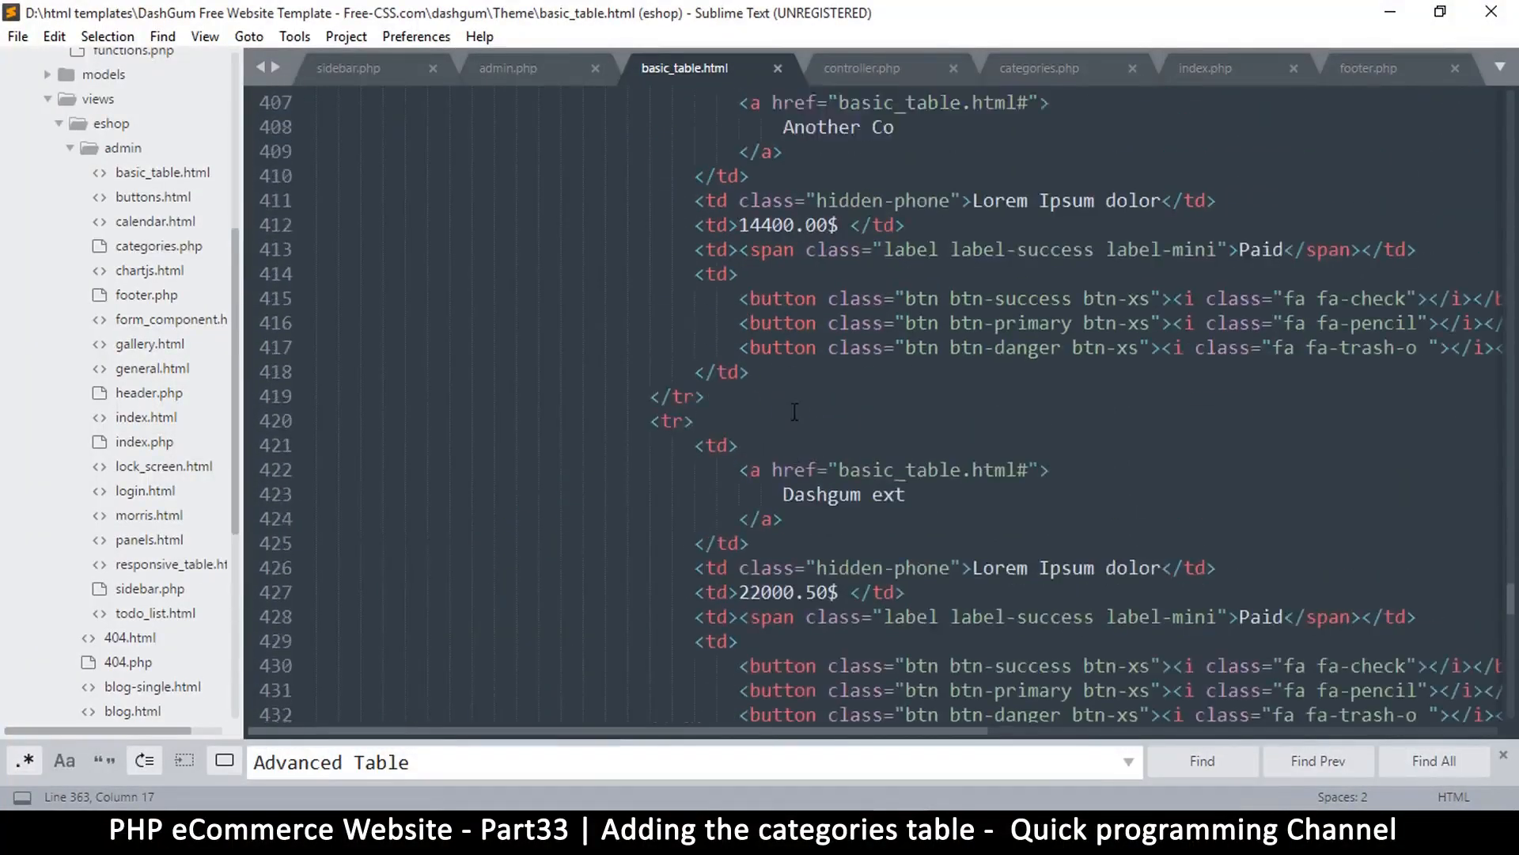
scroll("up", 3)
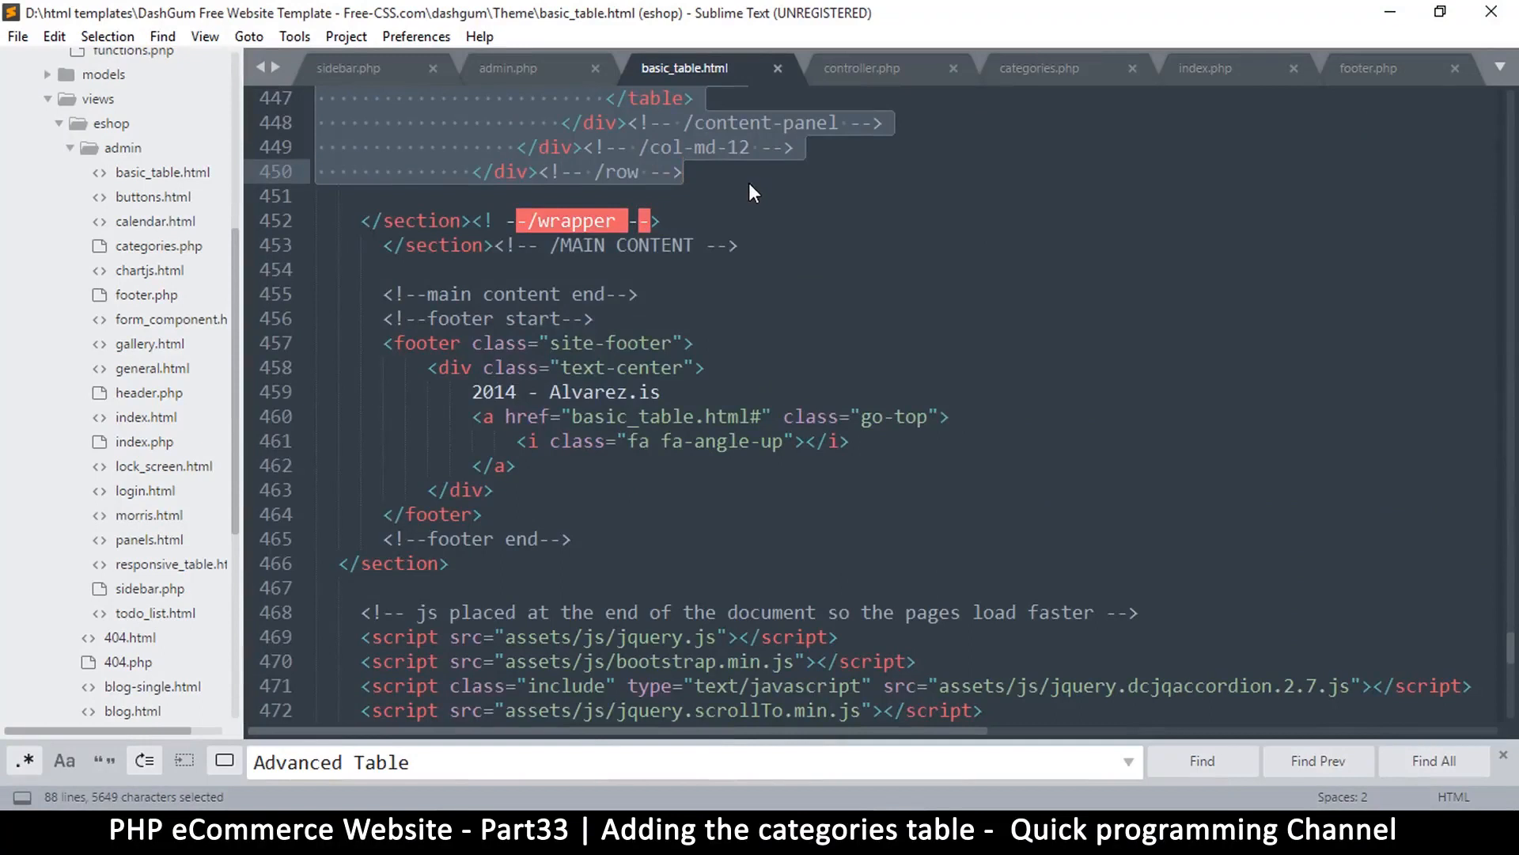
key("ctrl+c")
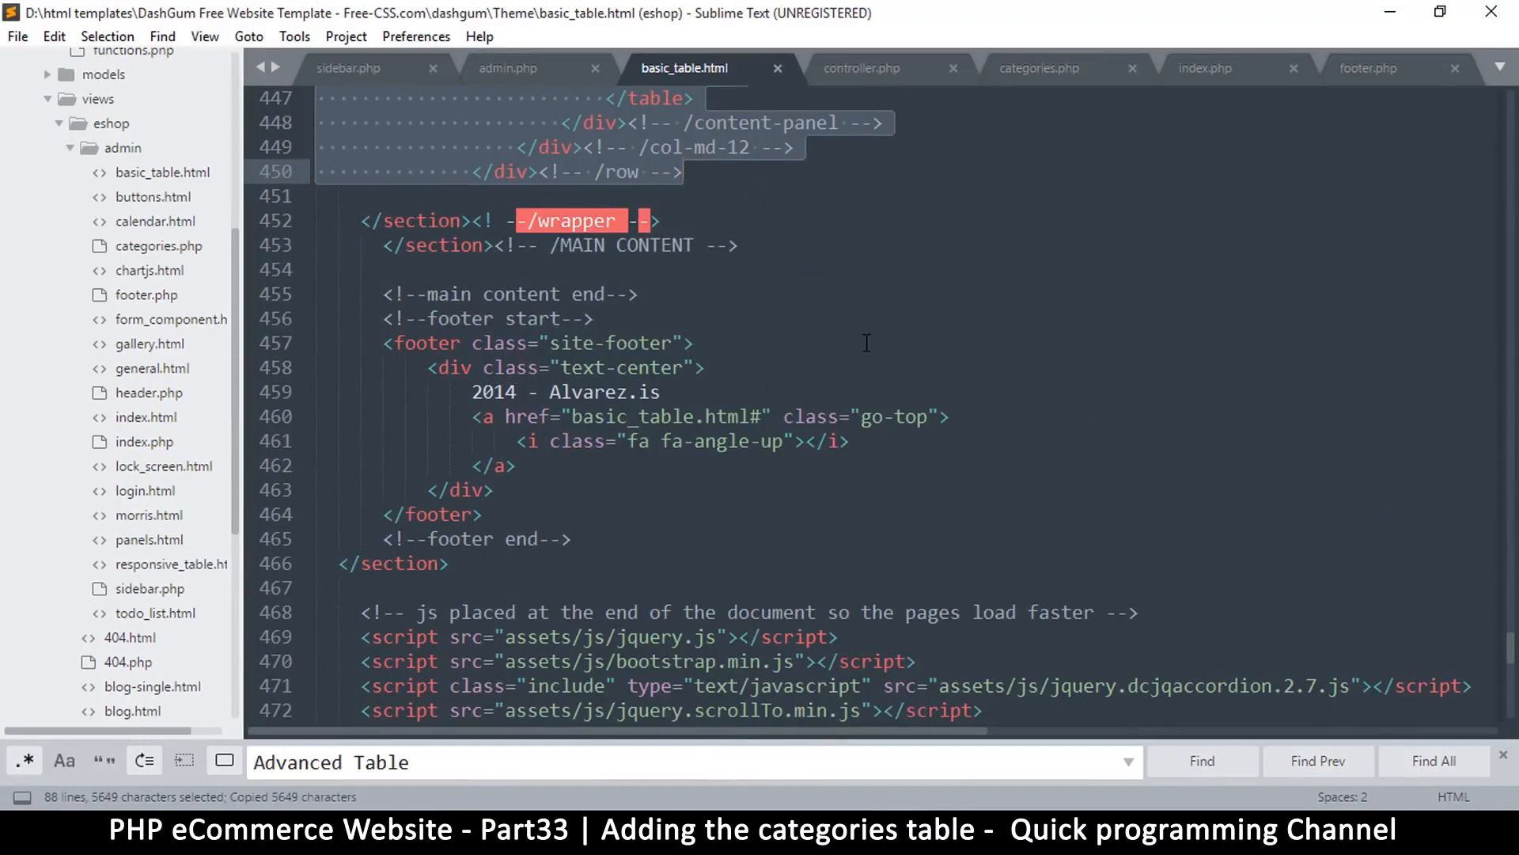
scroll("up", 3)
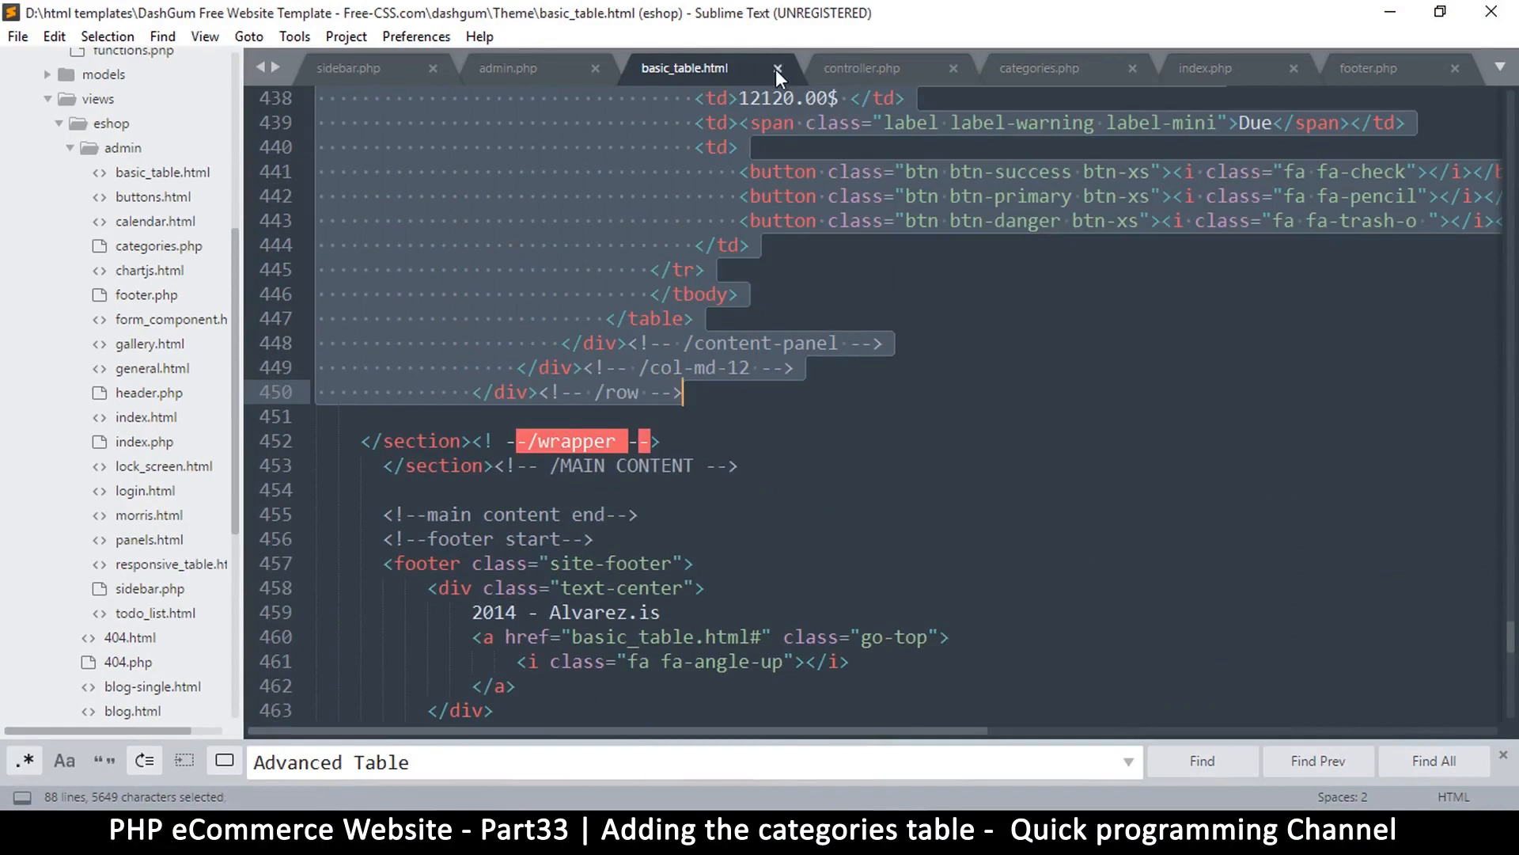
- Close basic_table.html, switch to categories.php and select its Ctagories page placeholder text
left_click(776, 68)
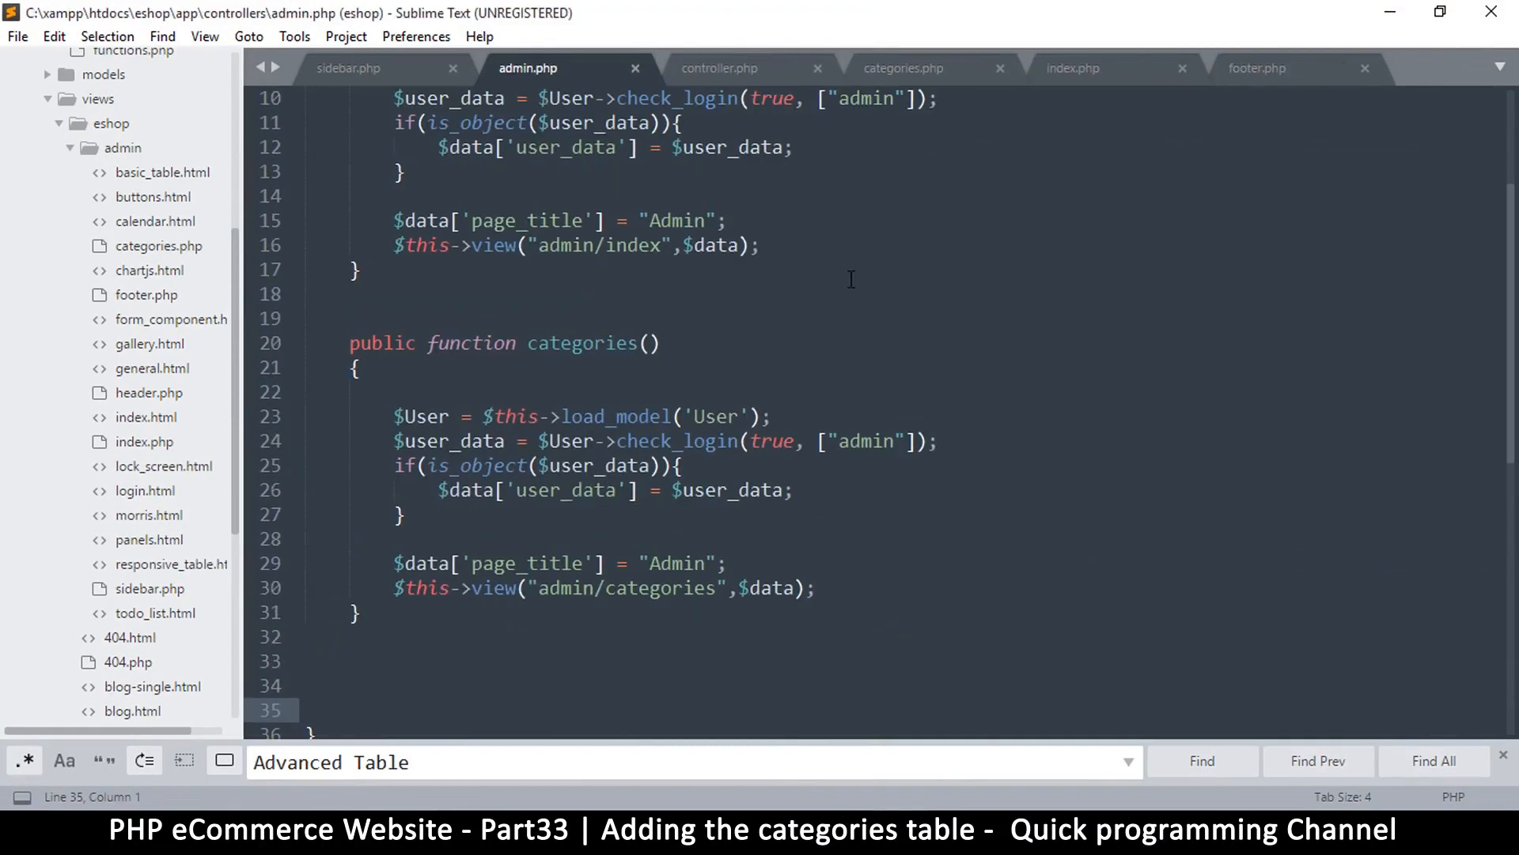
left_click(902, 68)
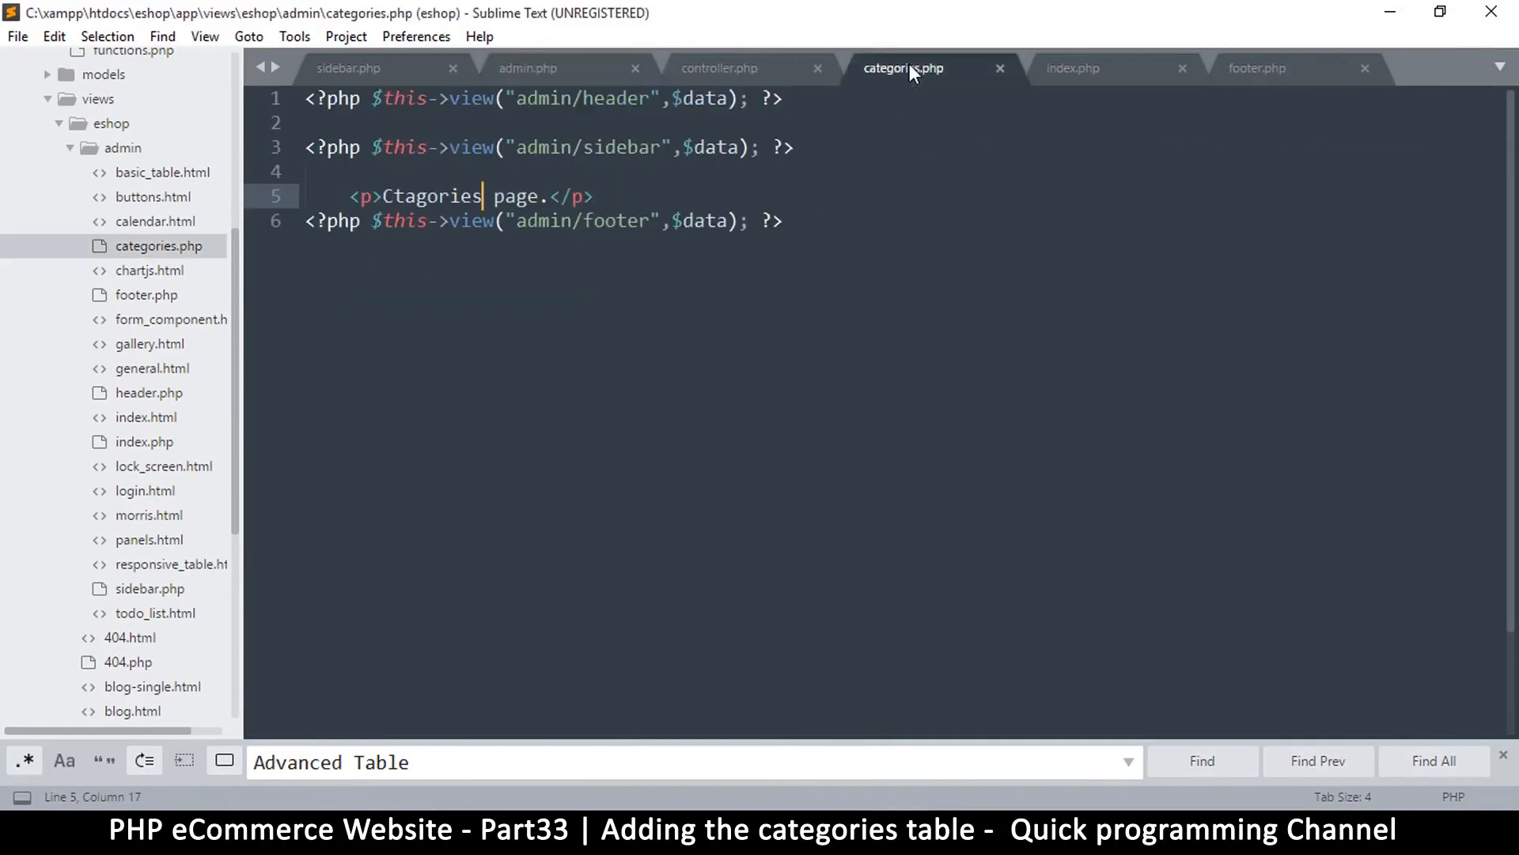
mouse_move(514, 241)
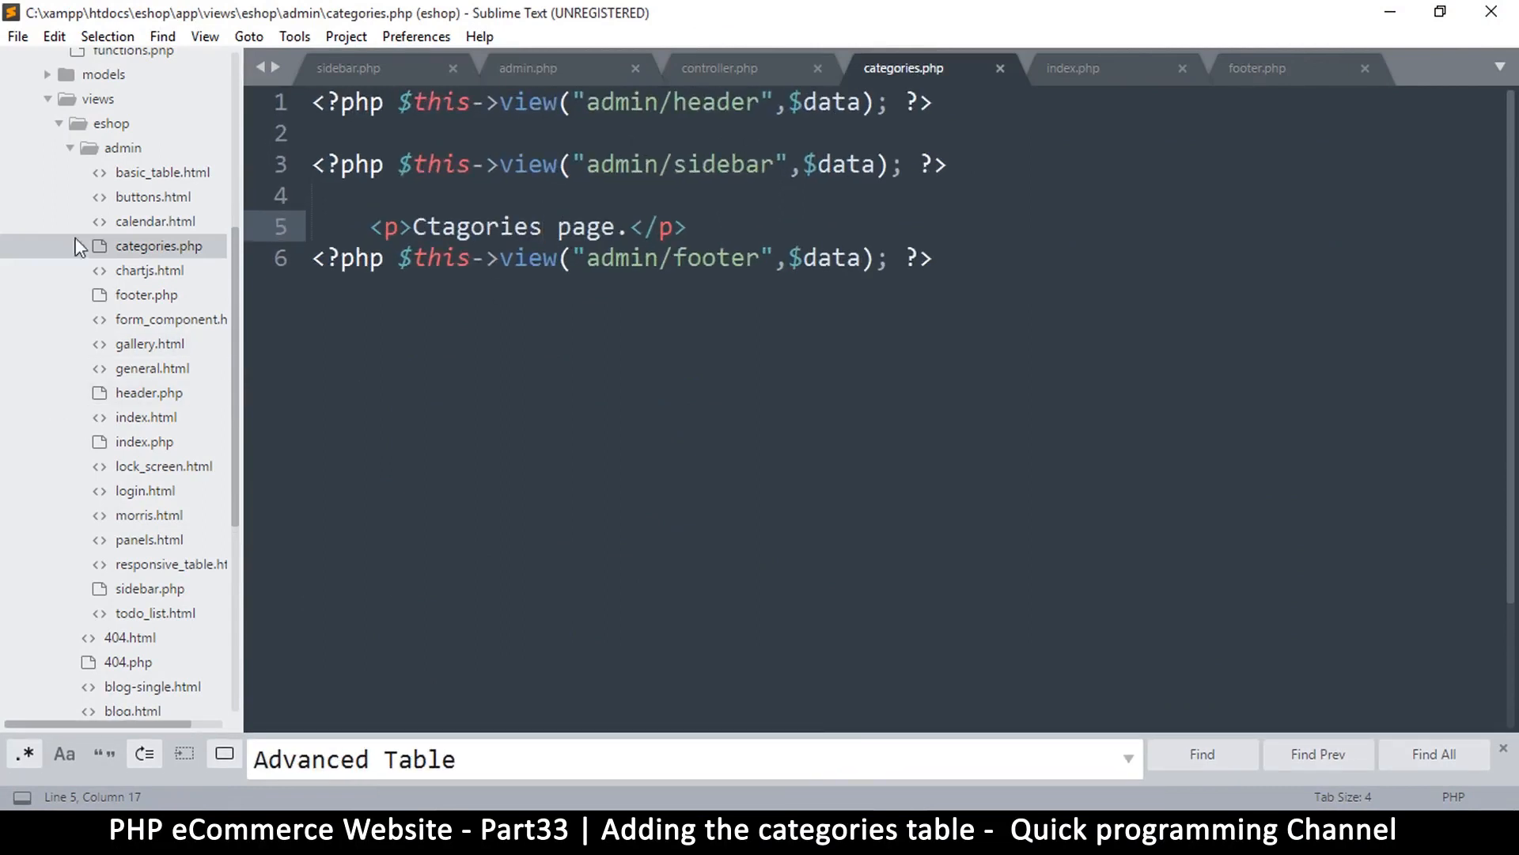
double_click(429, 227)
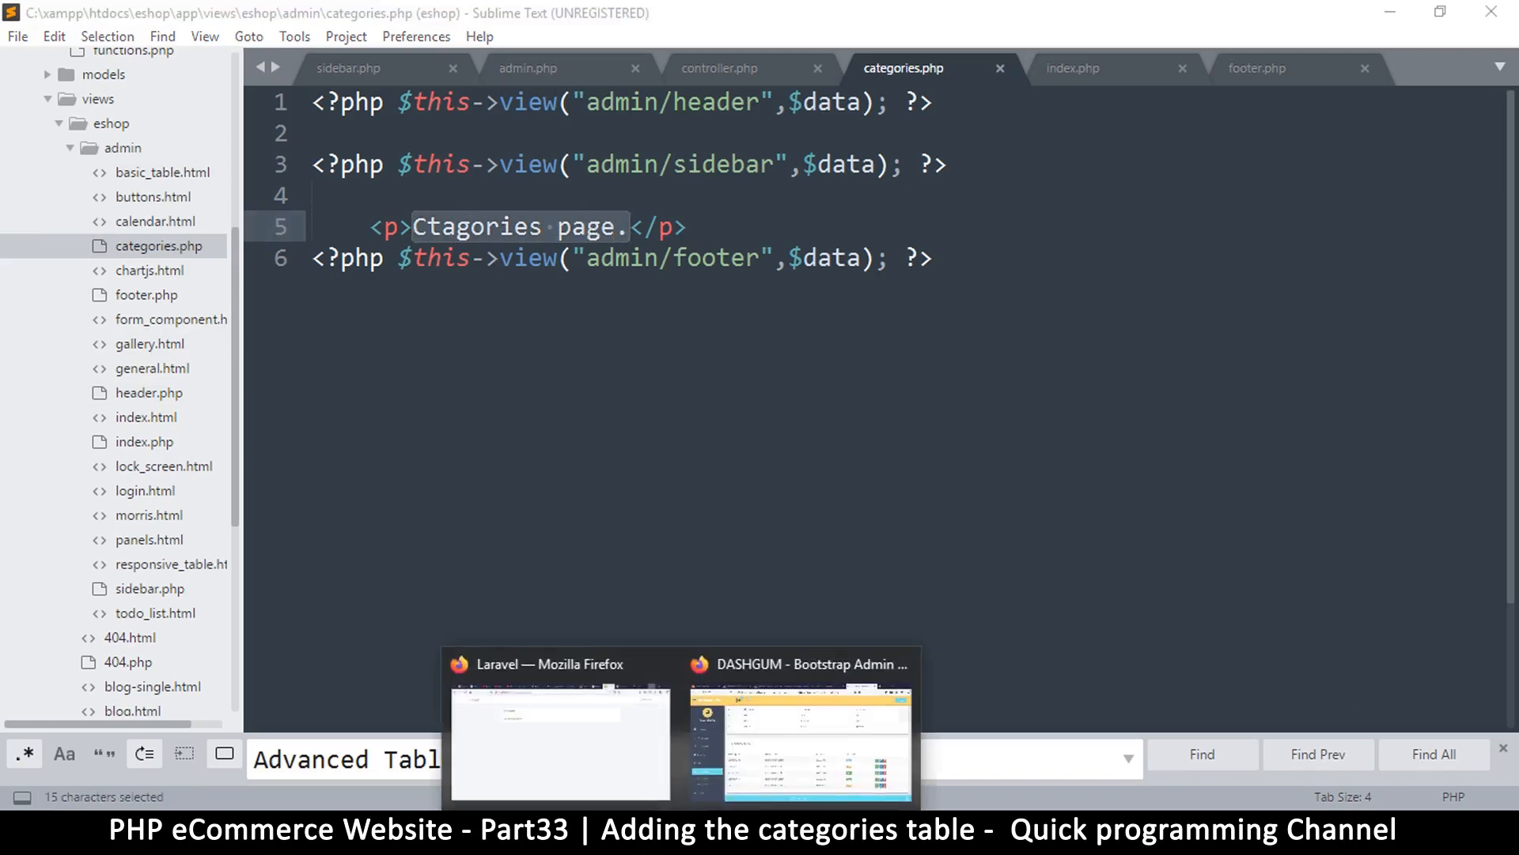
- View the admin categories/add page showing the Ctagories placeholder, then return to the editor
left_click(798, 740)
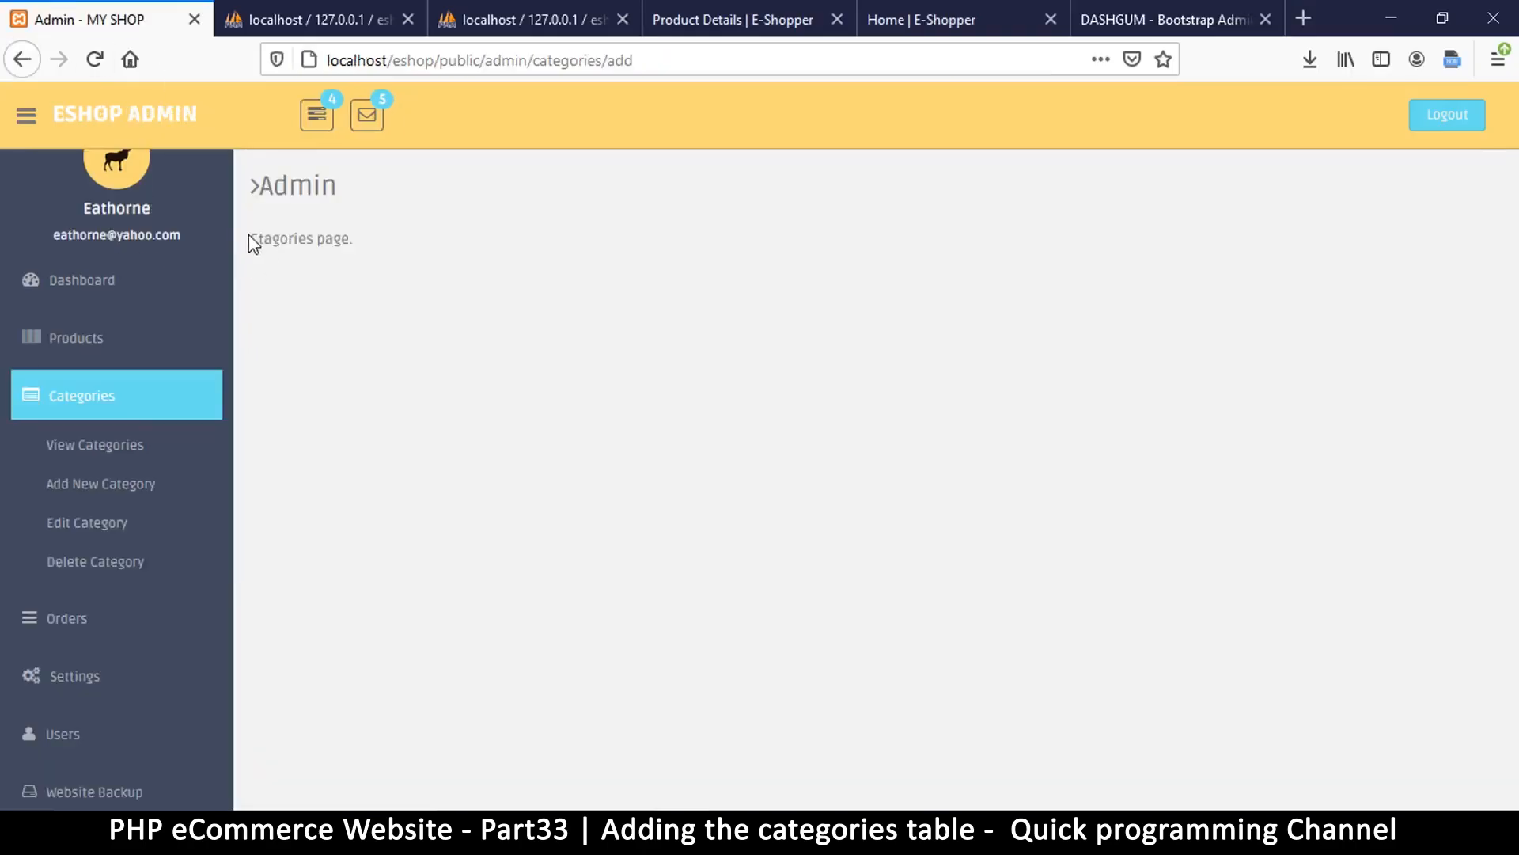
mouse_move(345, 187)
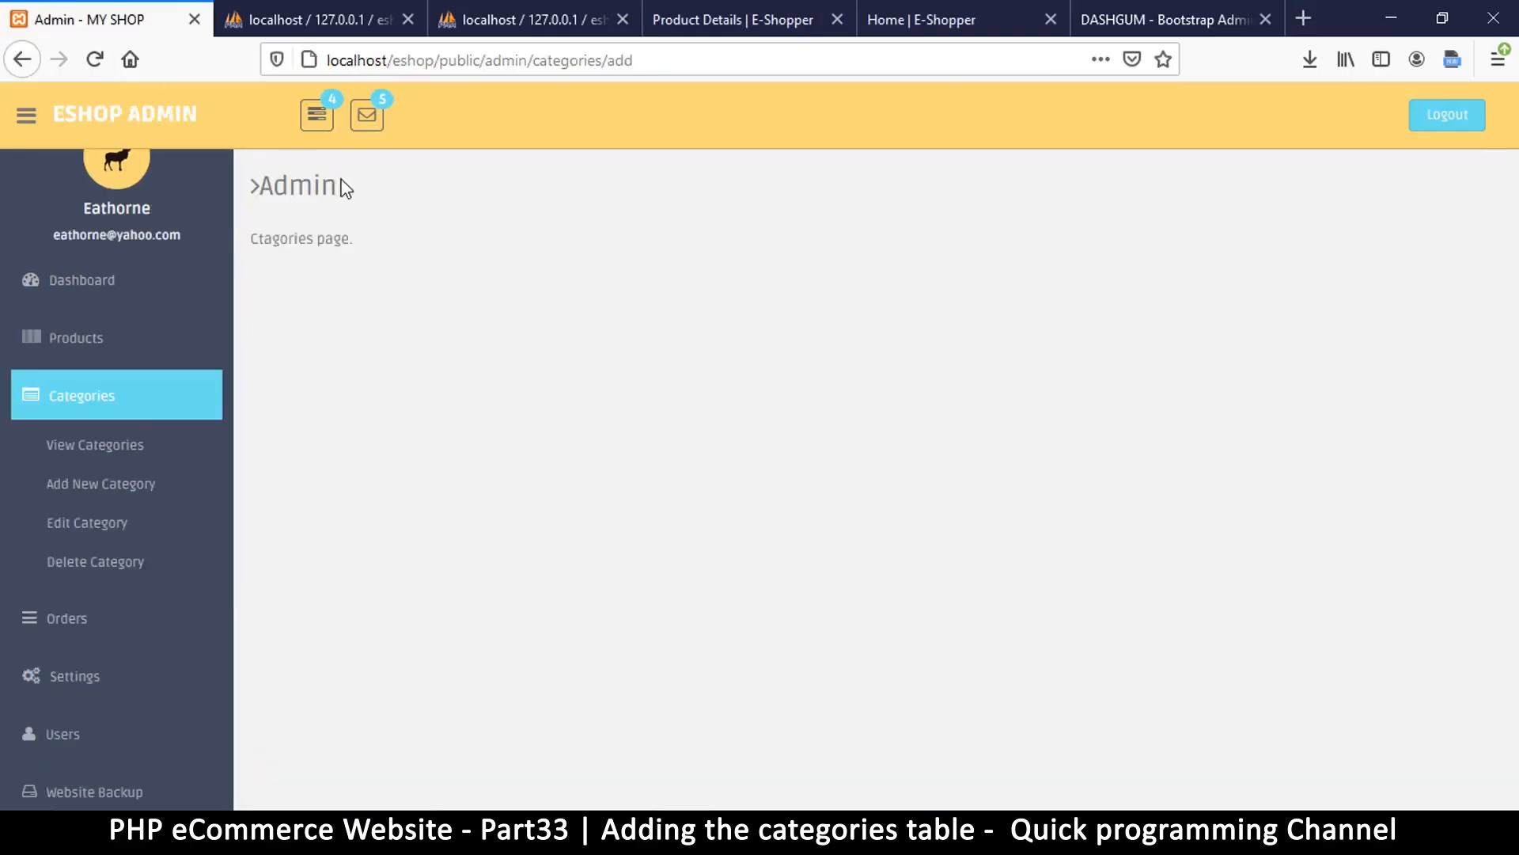
mouse_move(266, 183)
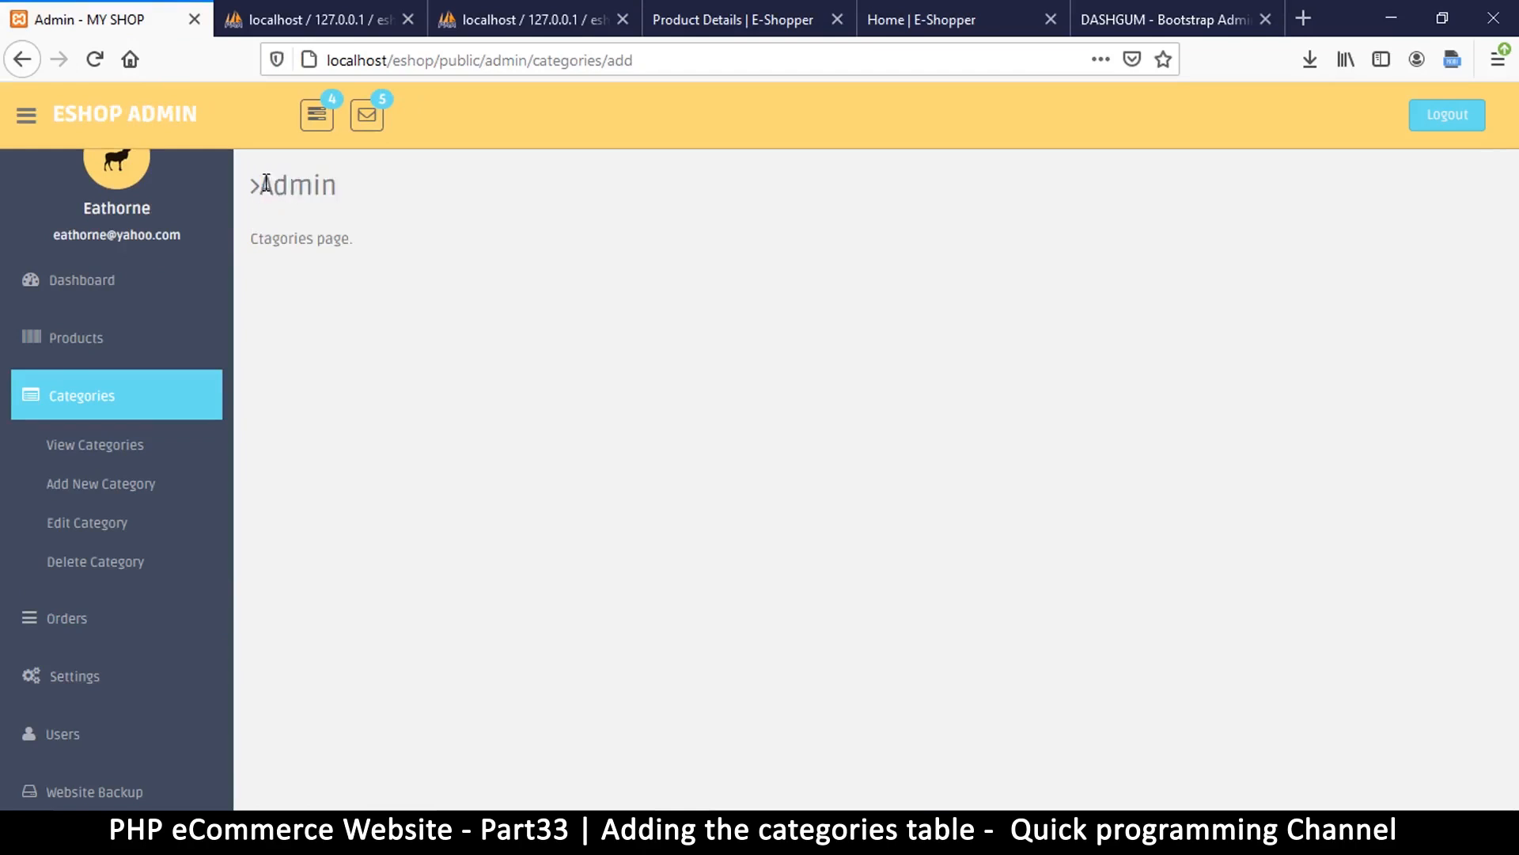
double_click(294, 185)
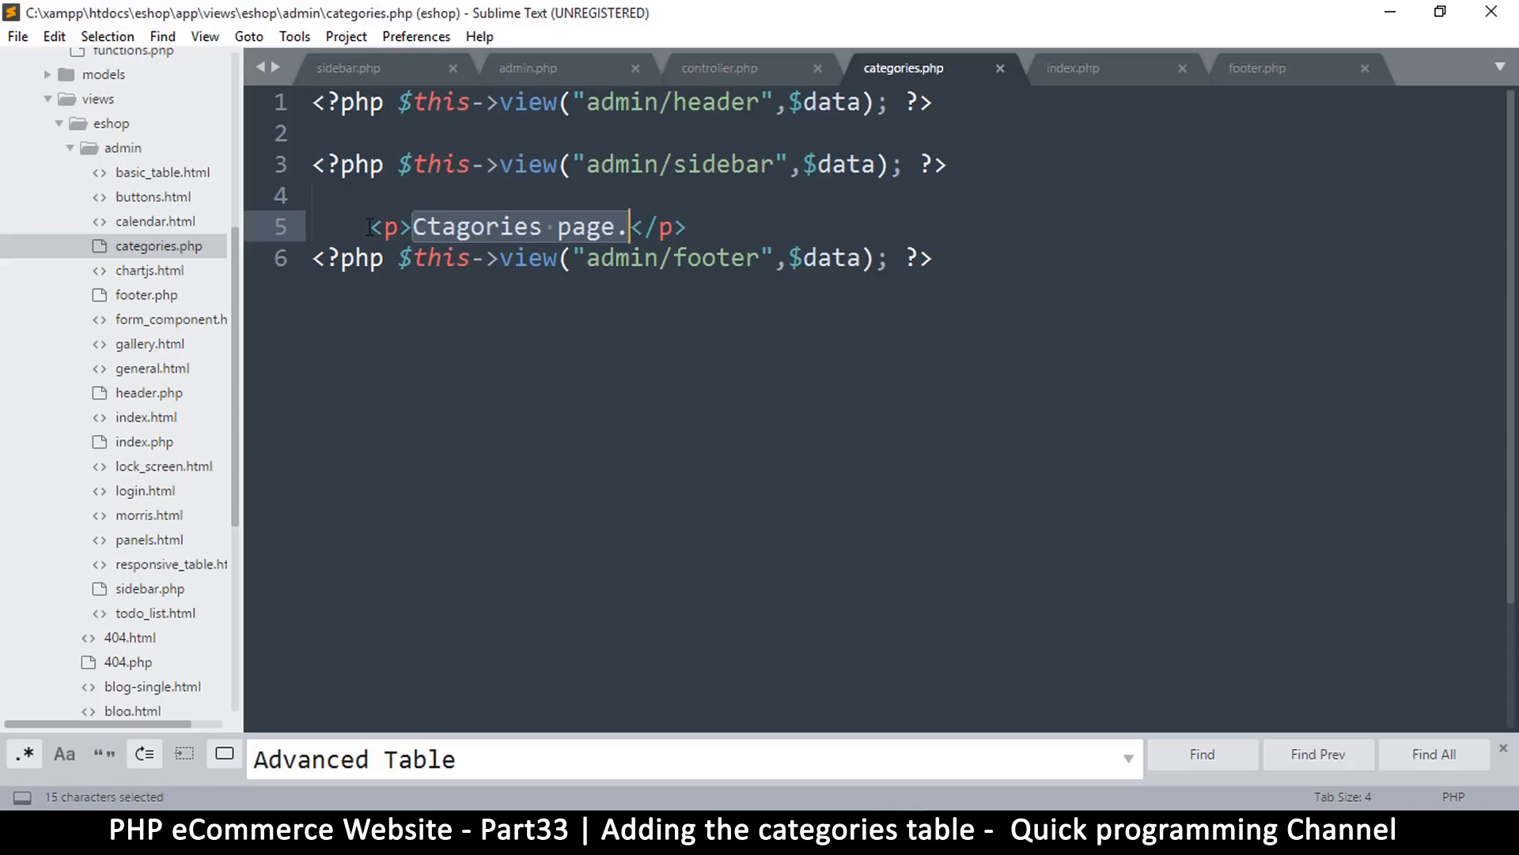
- Replace the placeholder with the copied Advanced Table markup on line 5 and save categories.php
key("Delete")
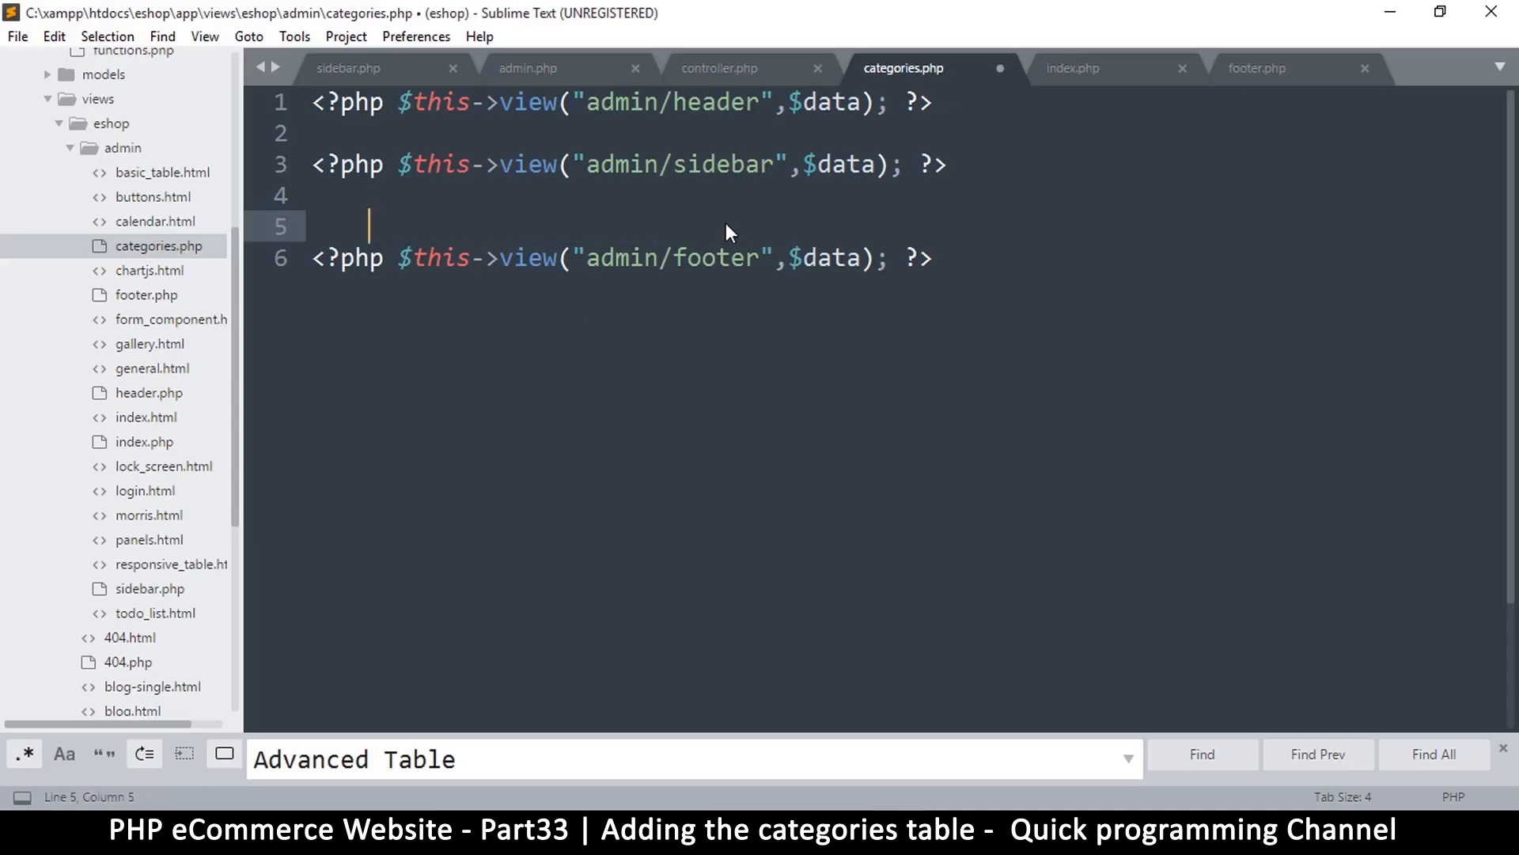
mouse_move(679, 329)
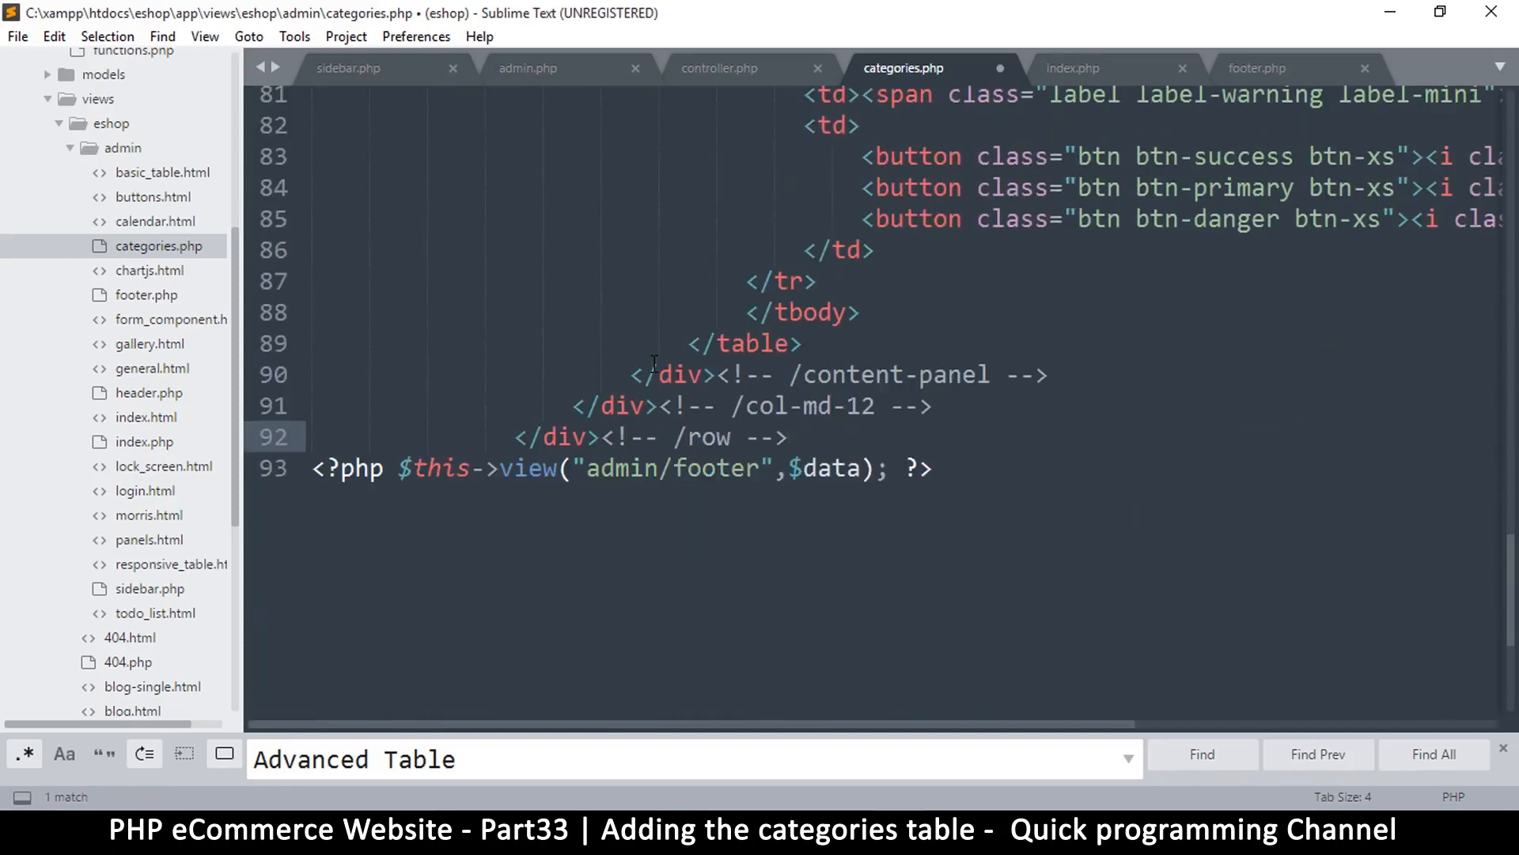
key("enter")
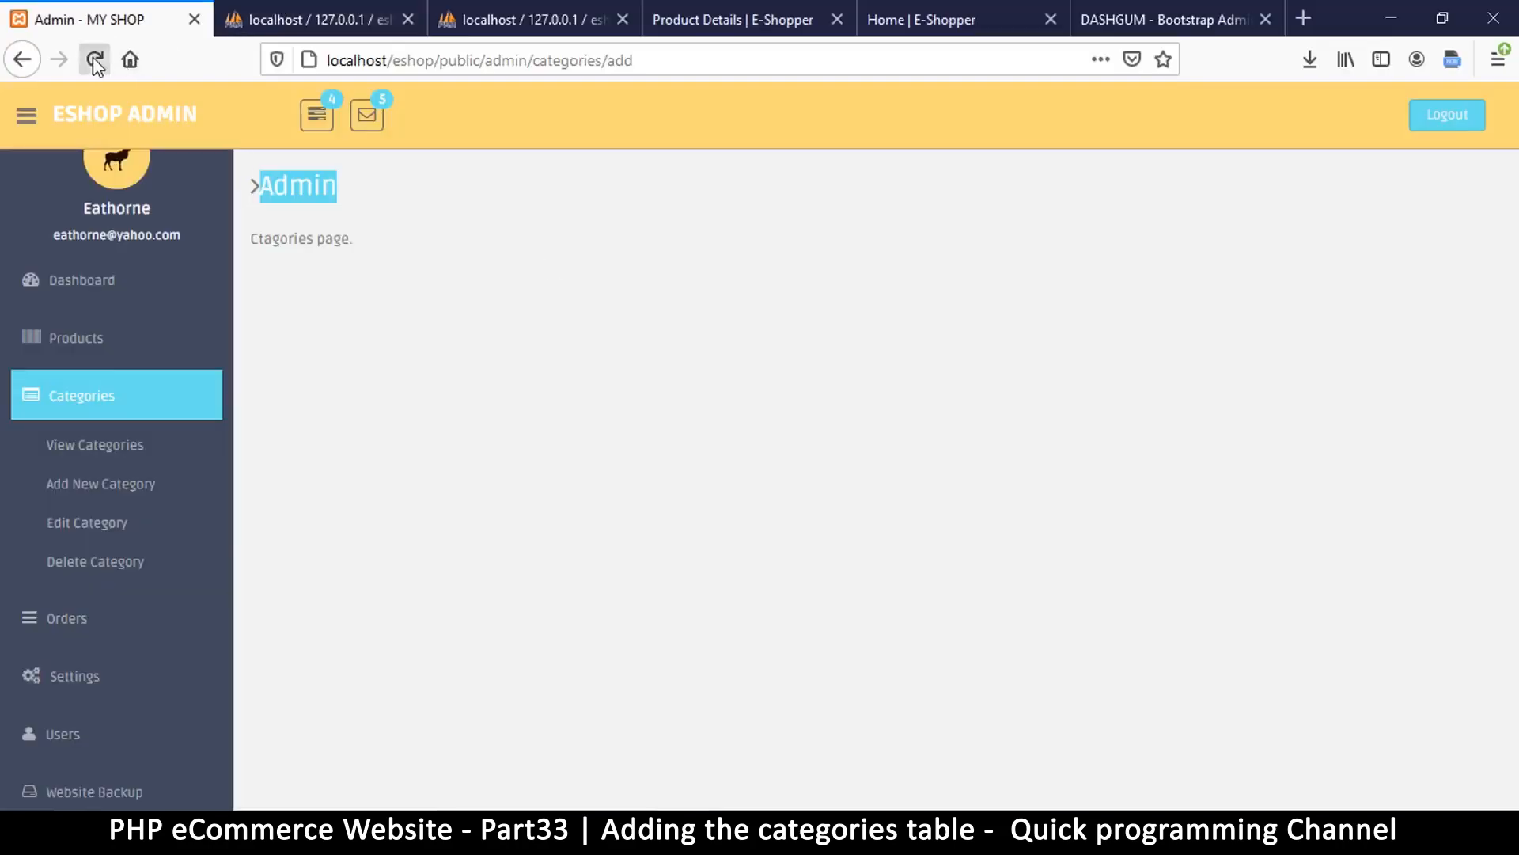
- Reload the admin categories page so it shows the pasted Advanced Table
left_click(93, 59)
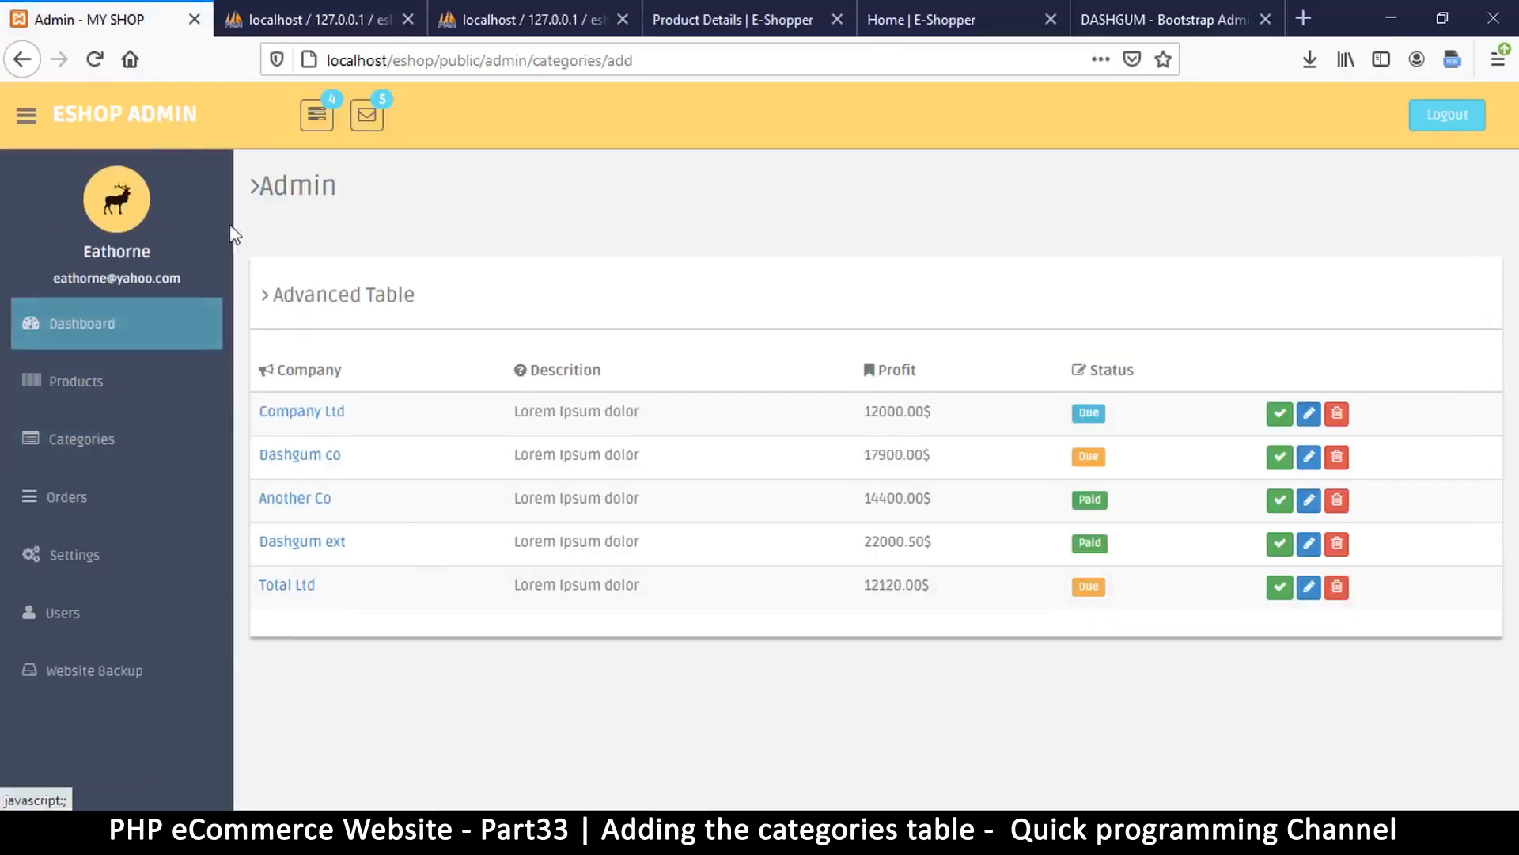
mouse_move(105, 448)
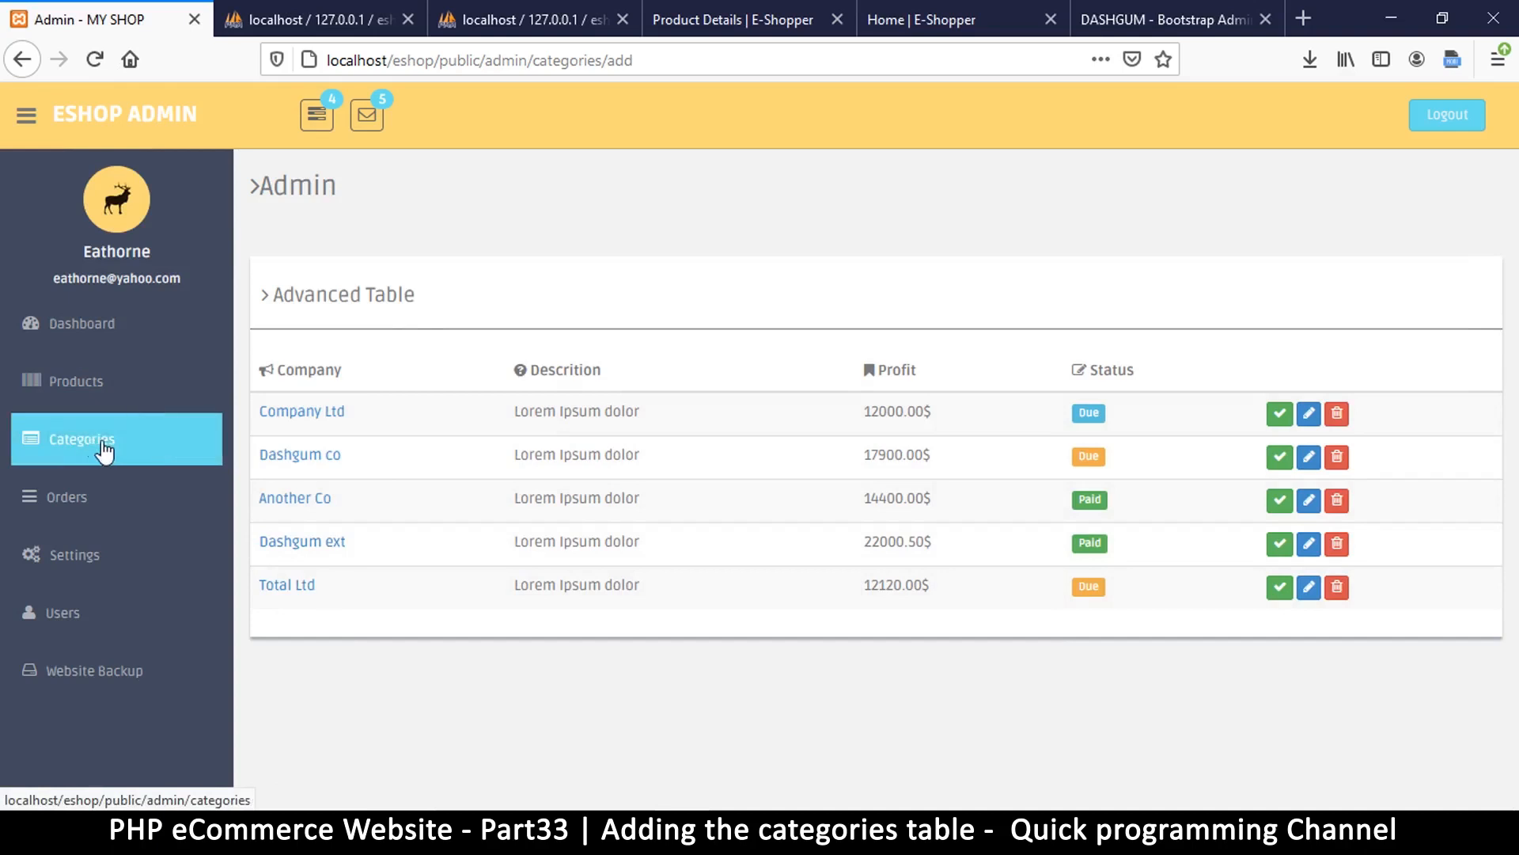
mouse_move(663, 368)
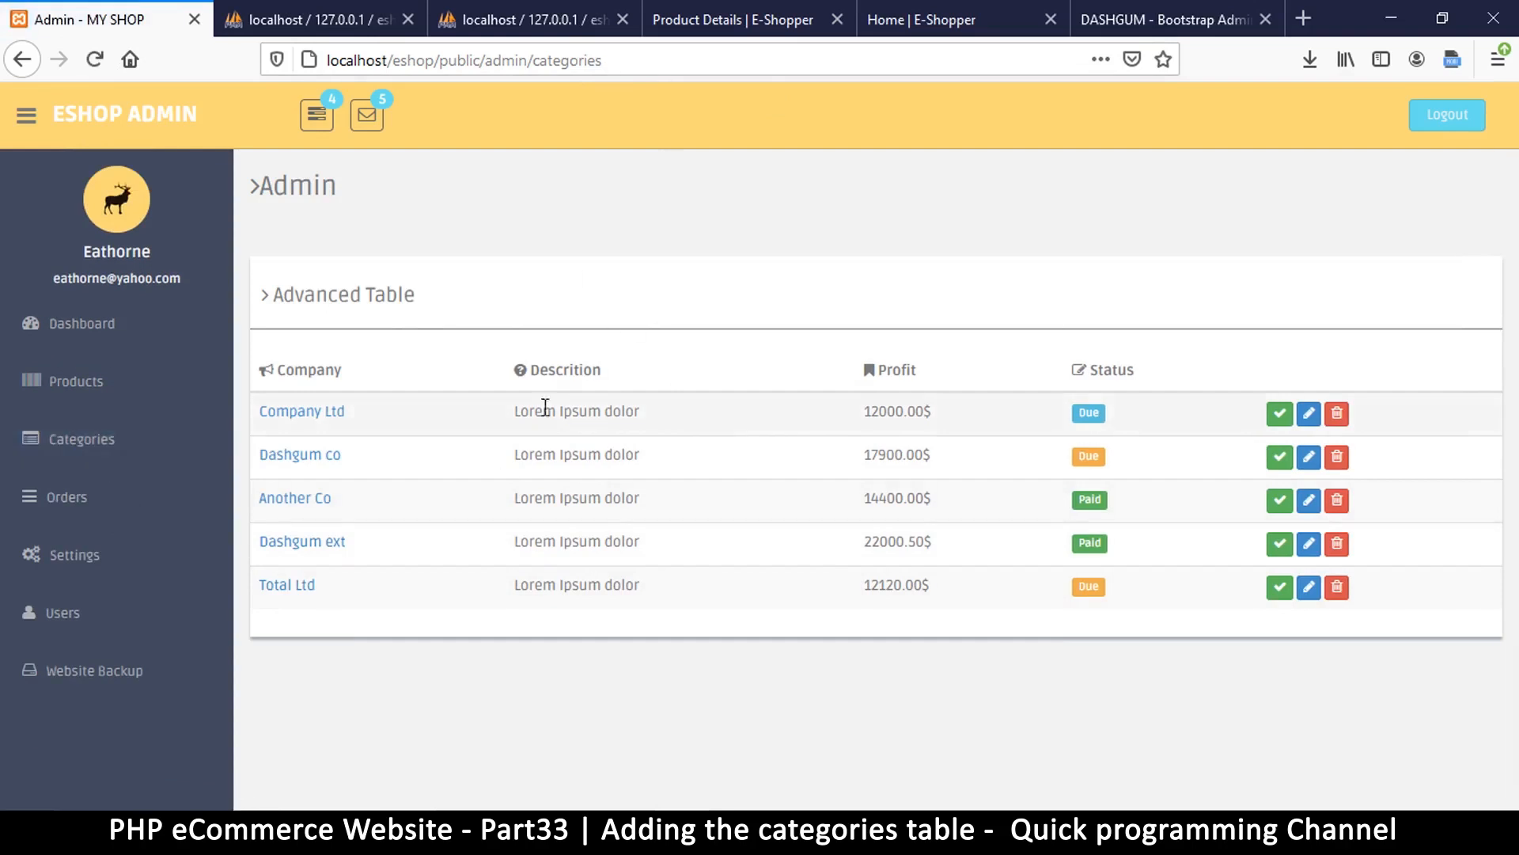
mouse_move(430, 286)
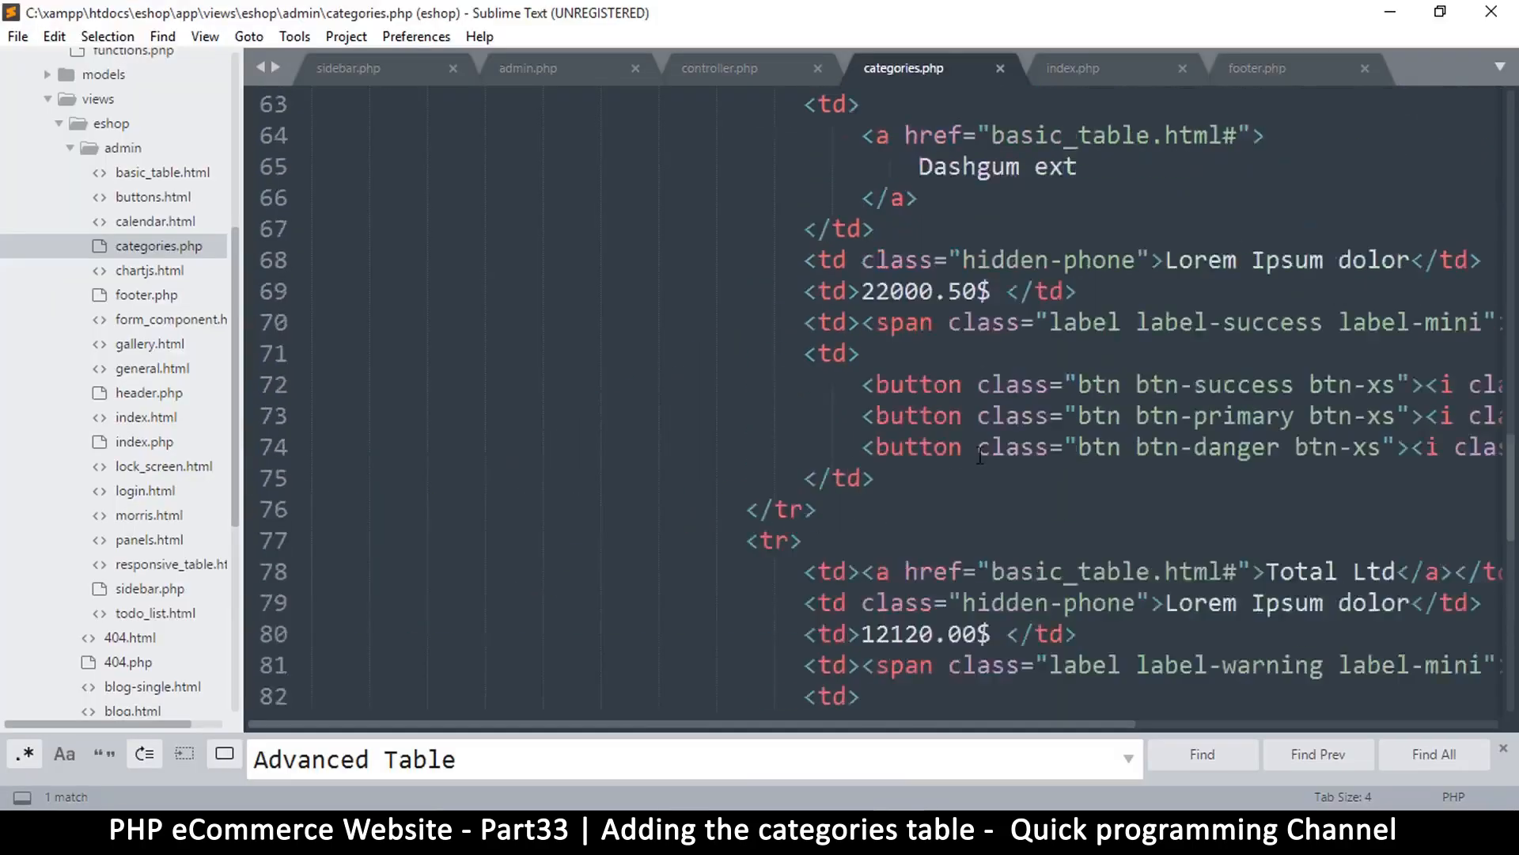
- Change the h4 heading text from 'Advanced Table' to 'Product Categories' and save
scroll("up", 3)
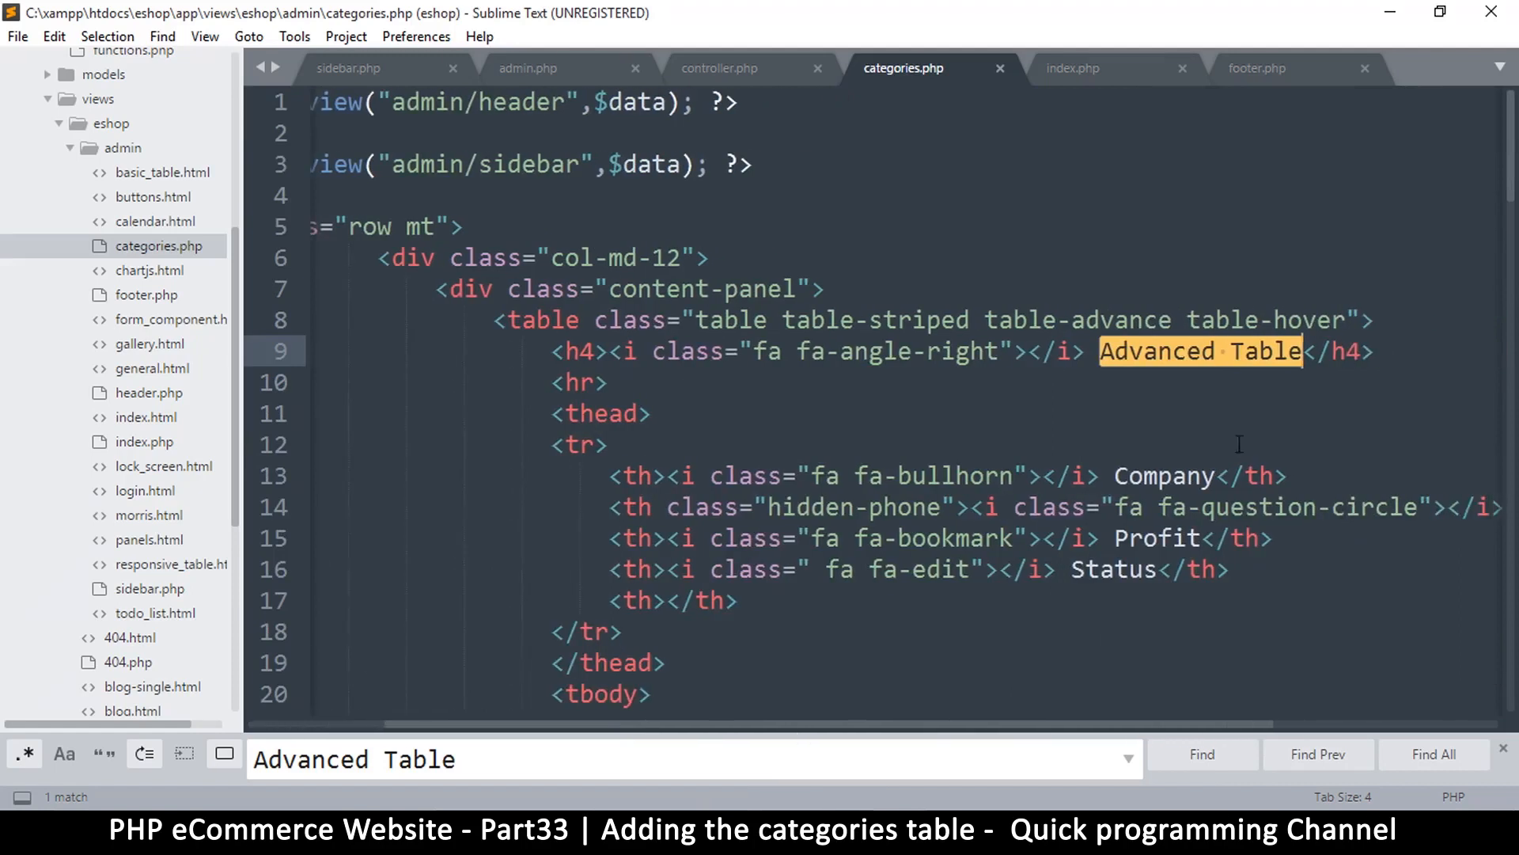
scroll("down", 3)
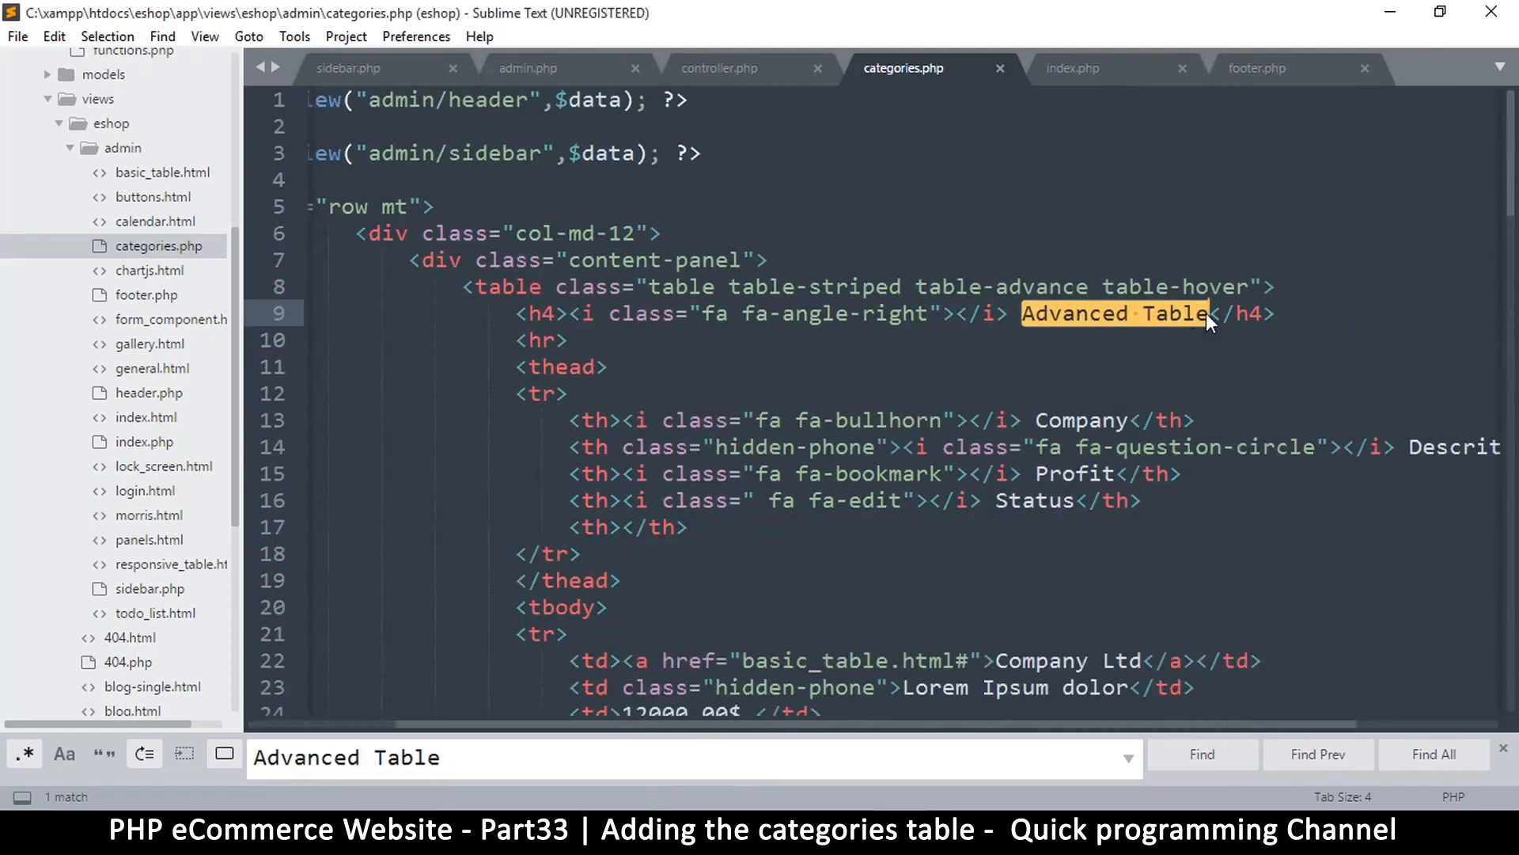
type("C")
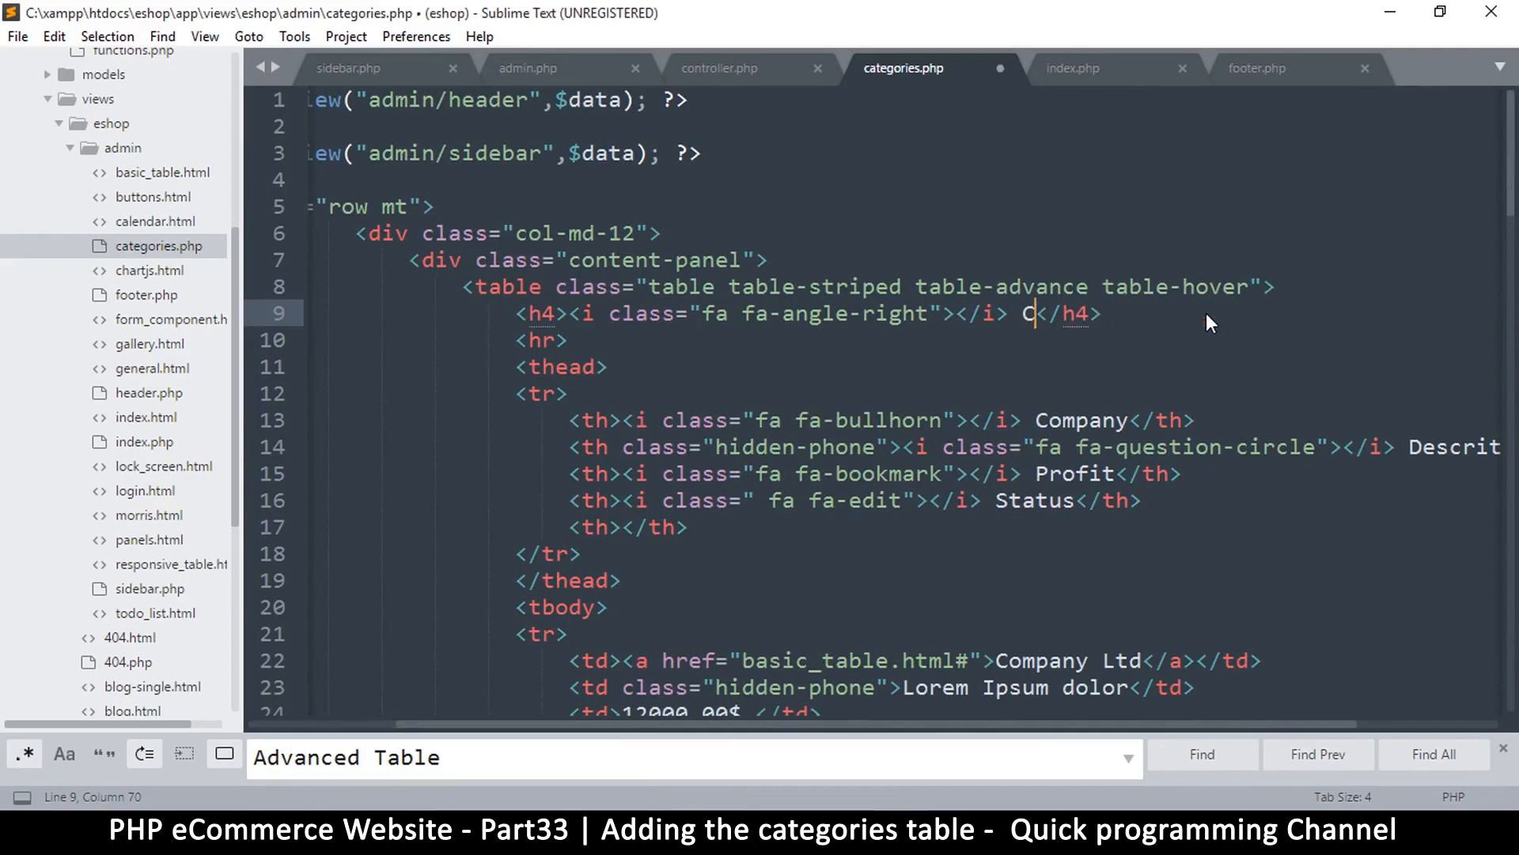
type("ro")
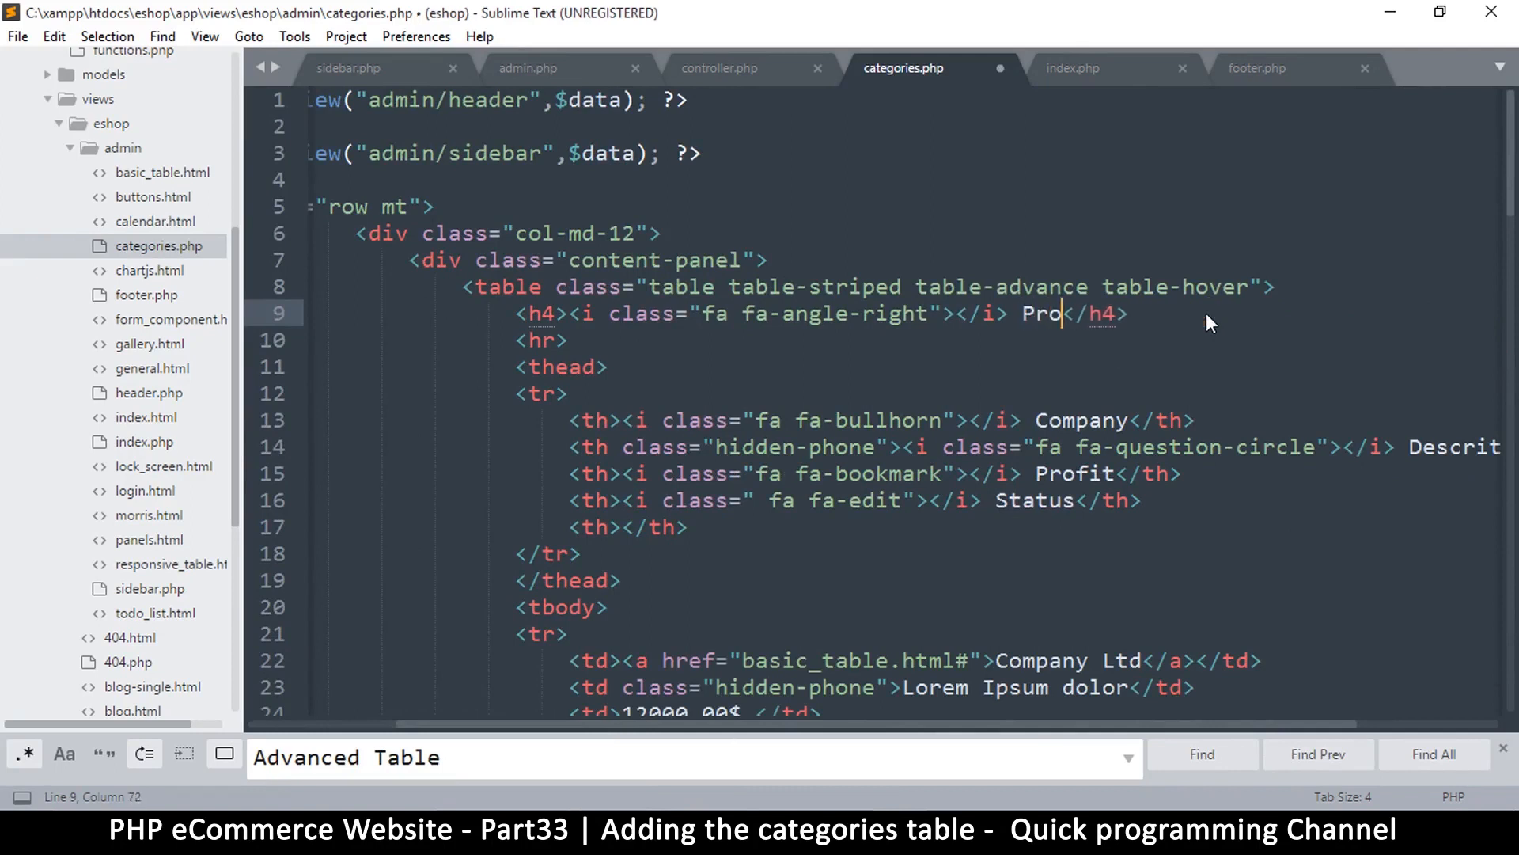
type("duct categ")
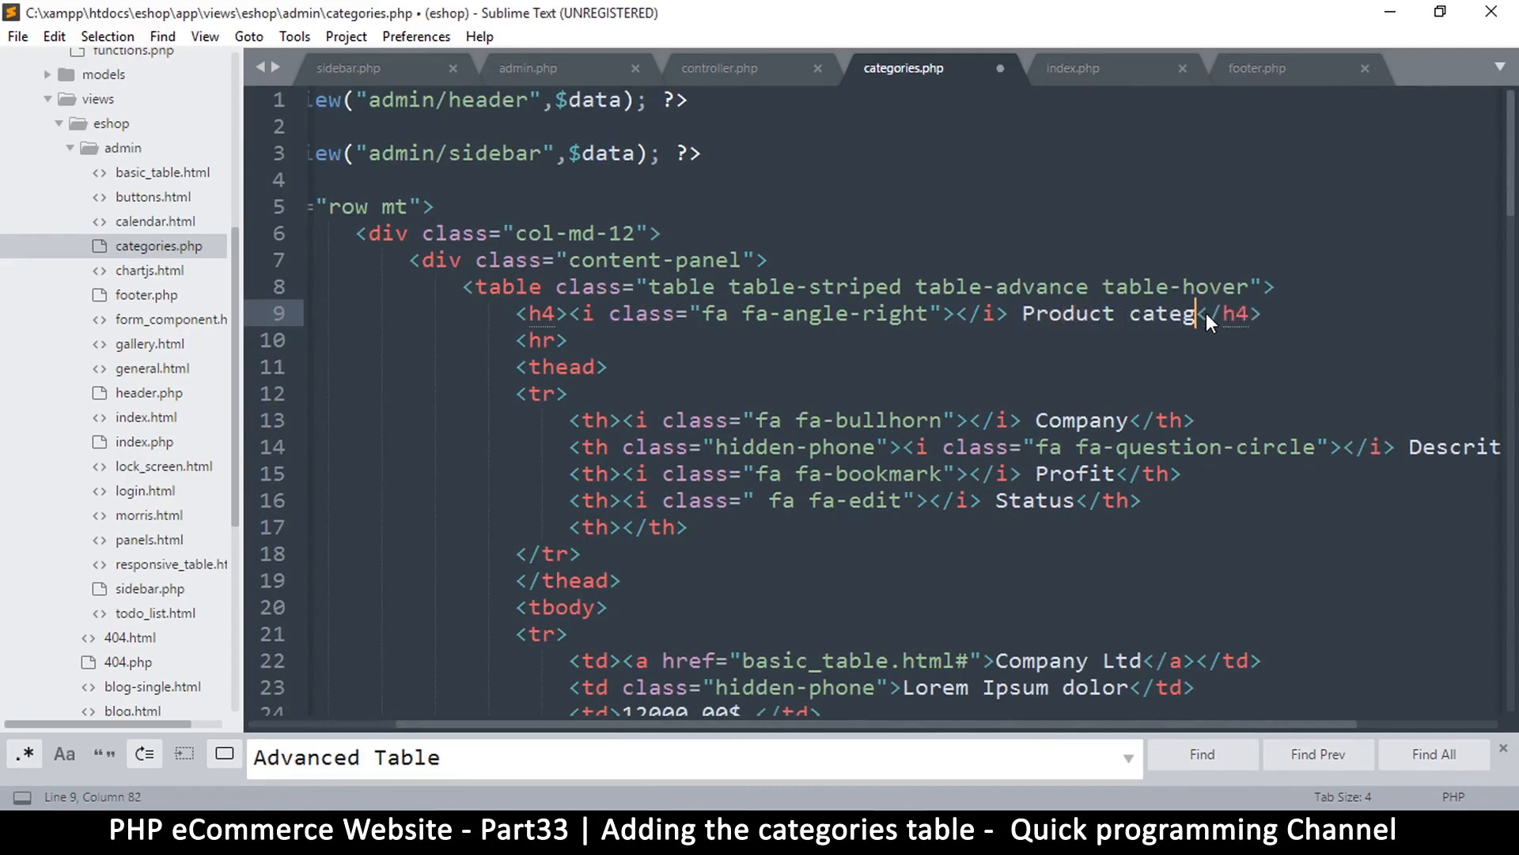
type("ories")
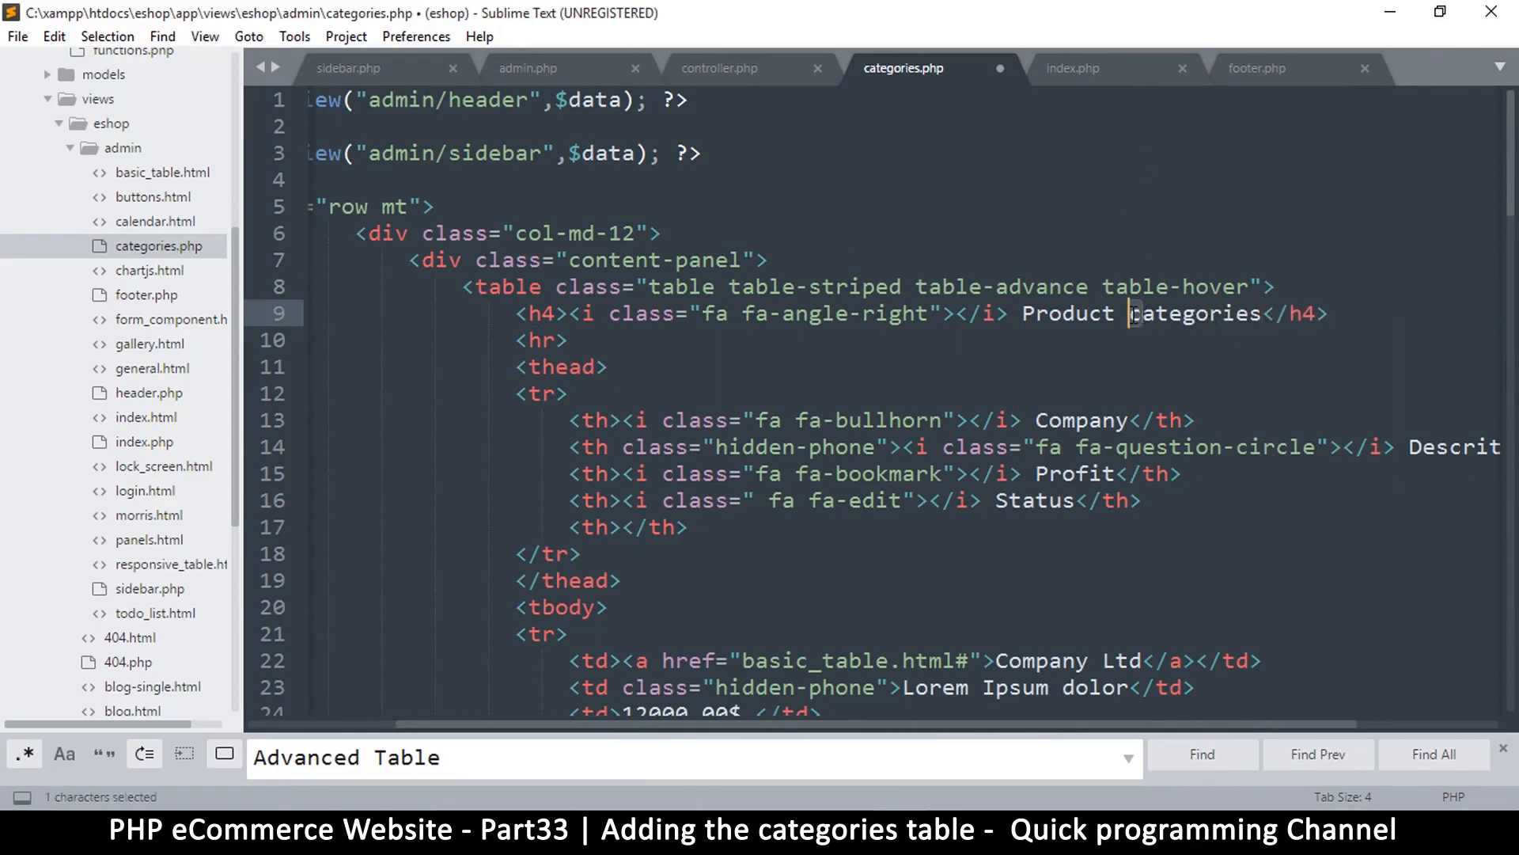
key("ctrl+s")
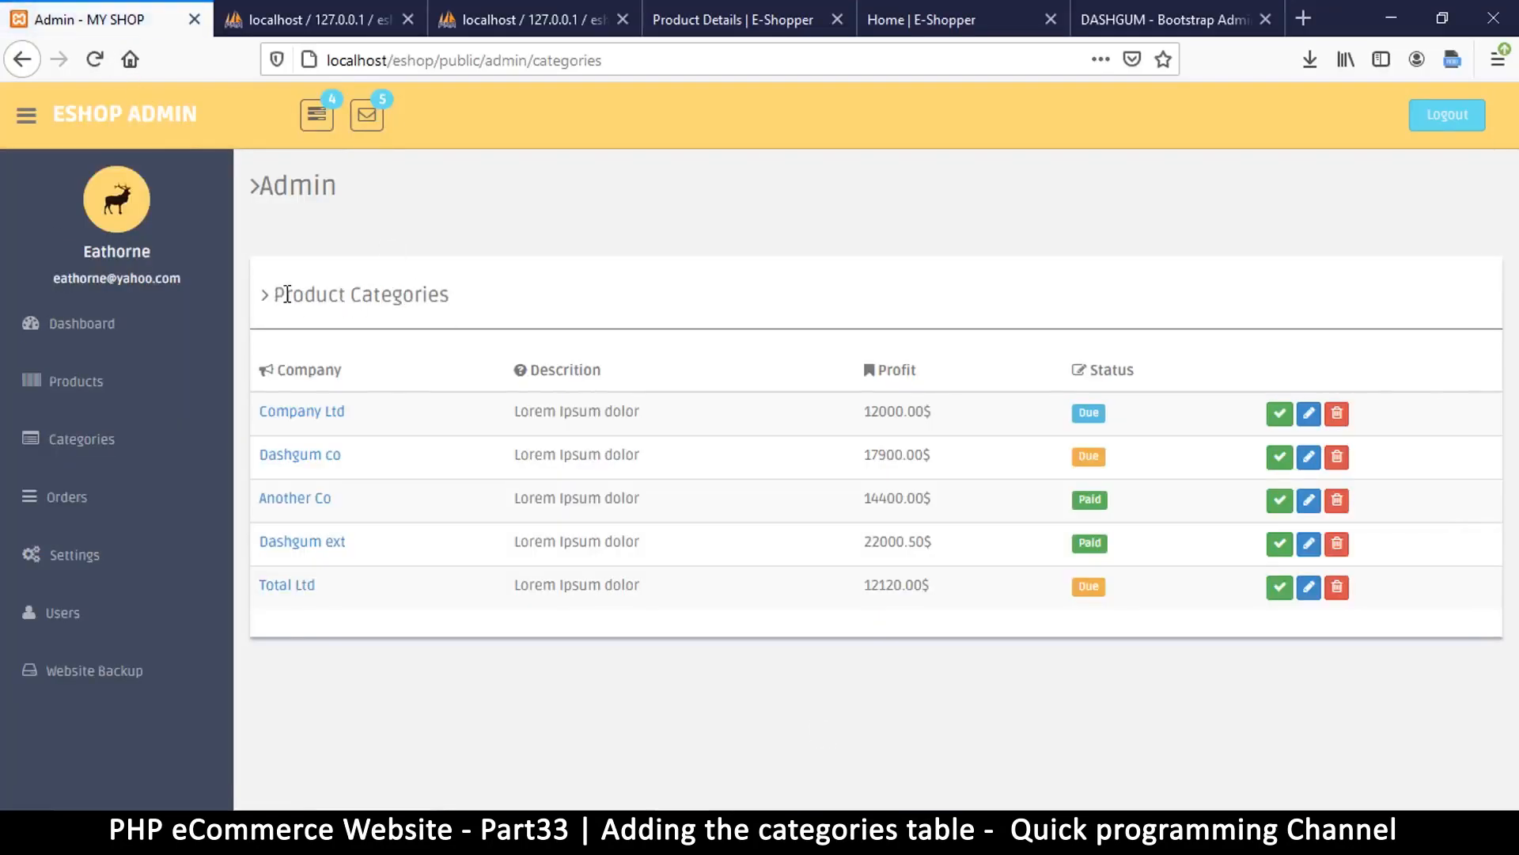
- Reload the admin categories page to confirm the Product Categories heading
double_click(361, 294)
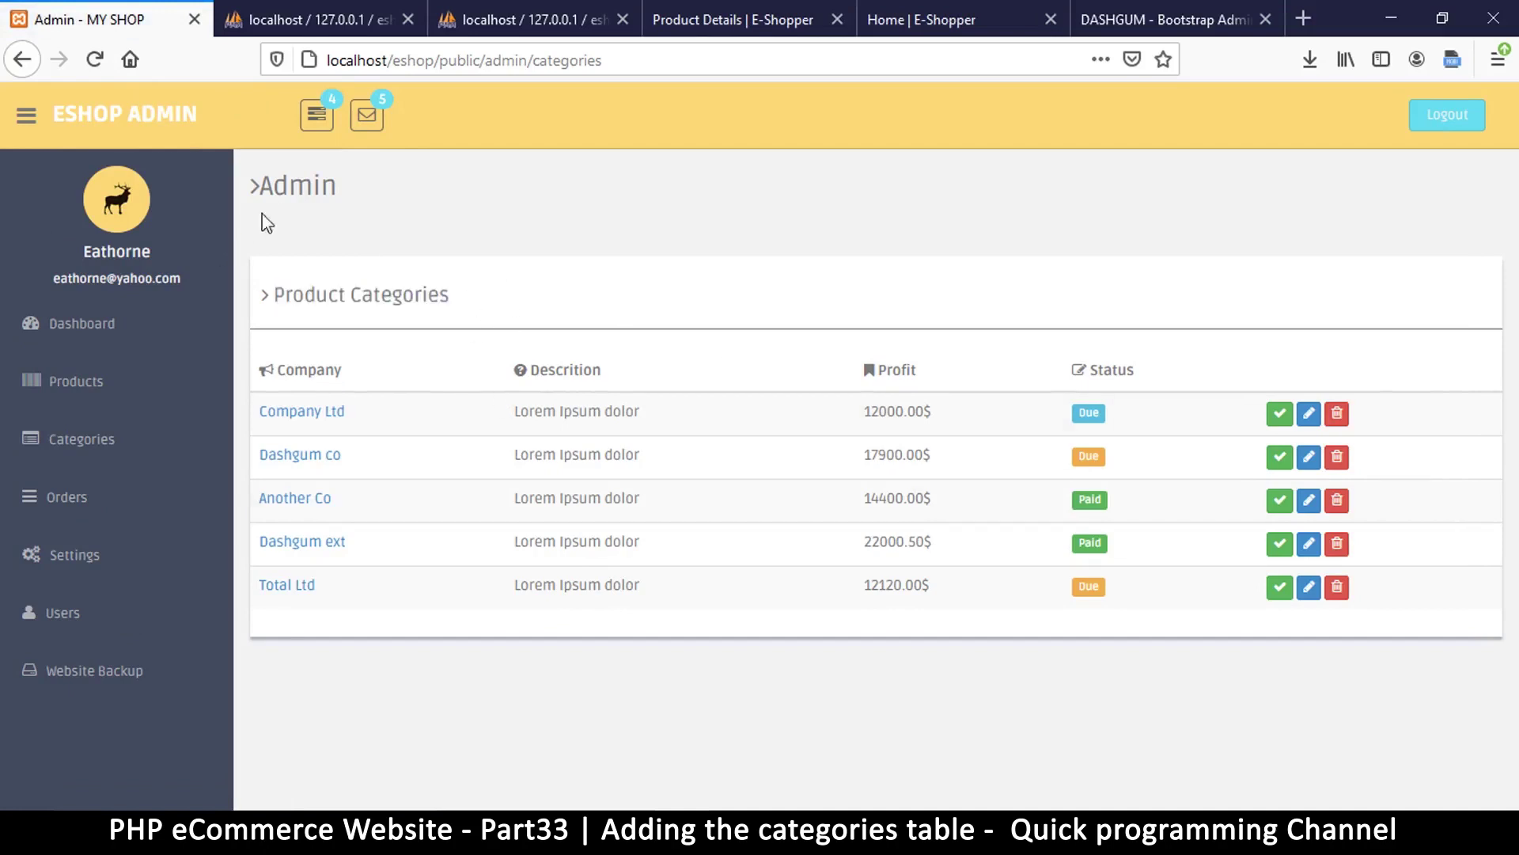
mouse_move(524, 300)
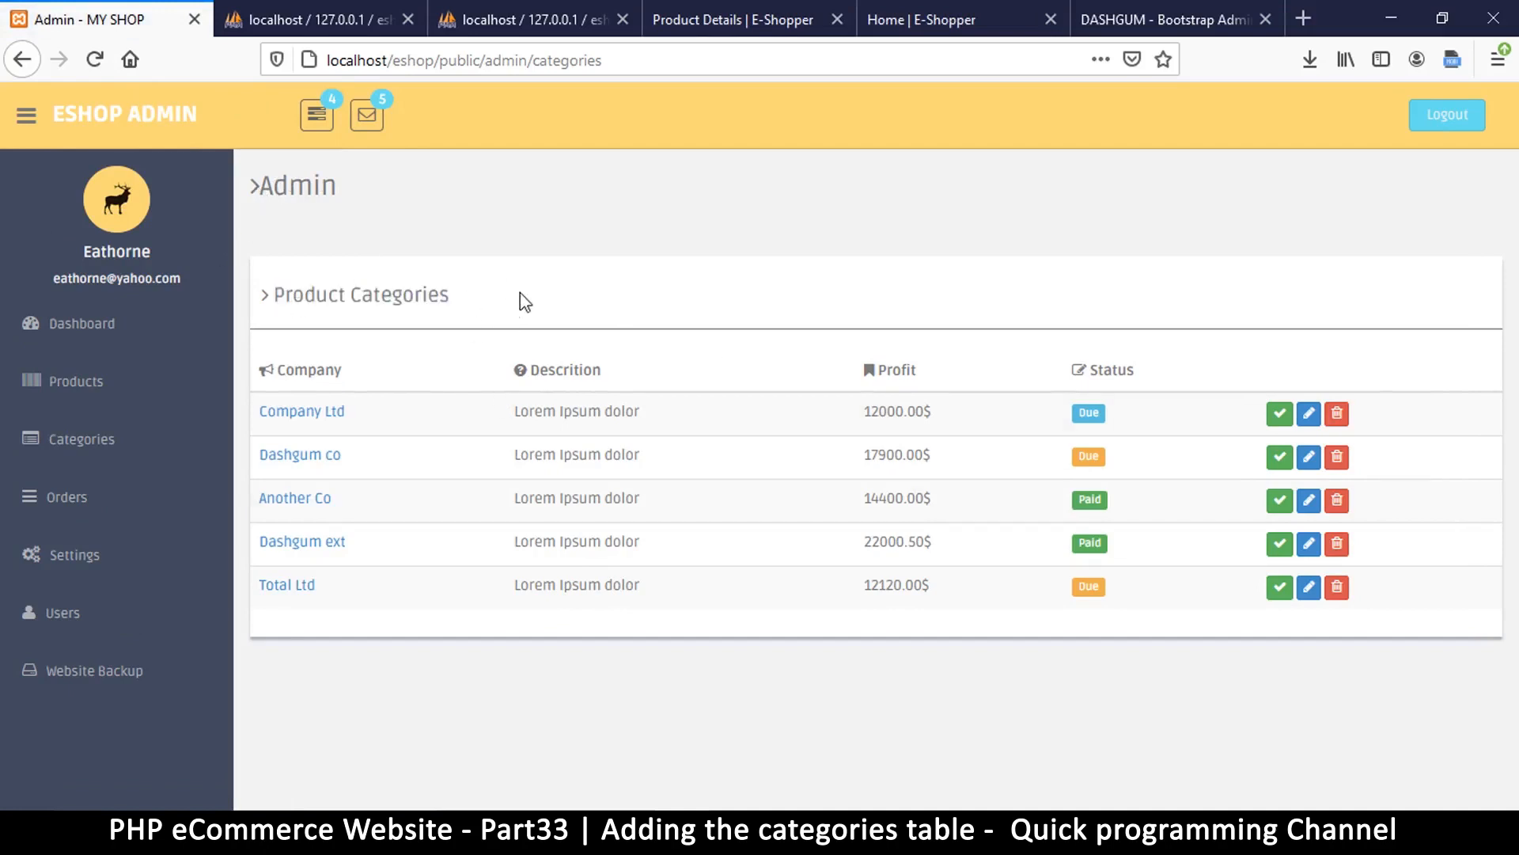
mouse_move(1190, 456)
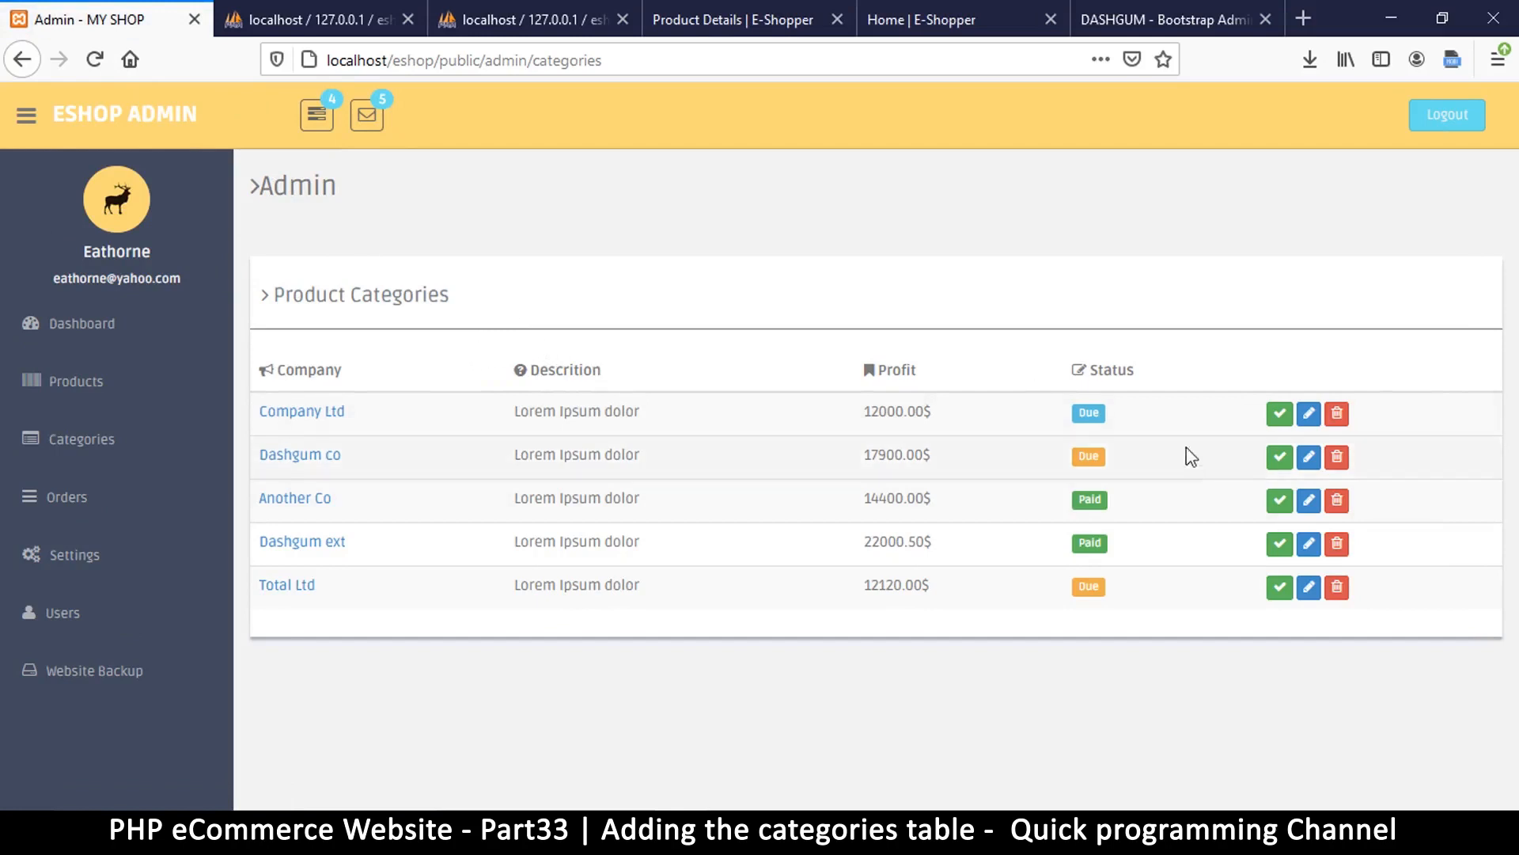
mouse_move(1239, 636)
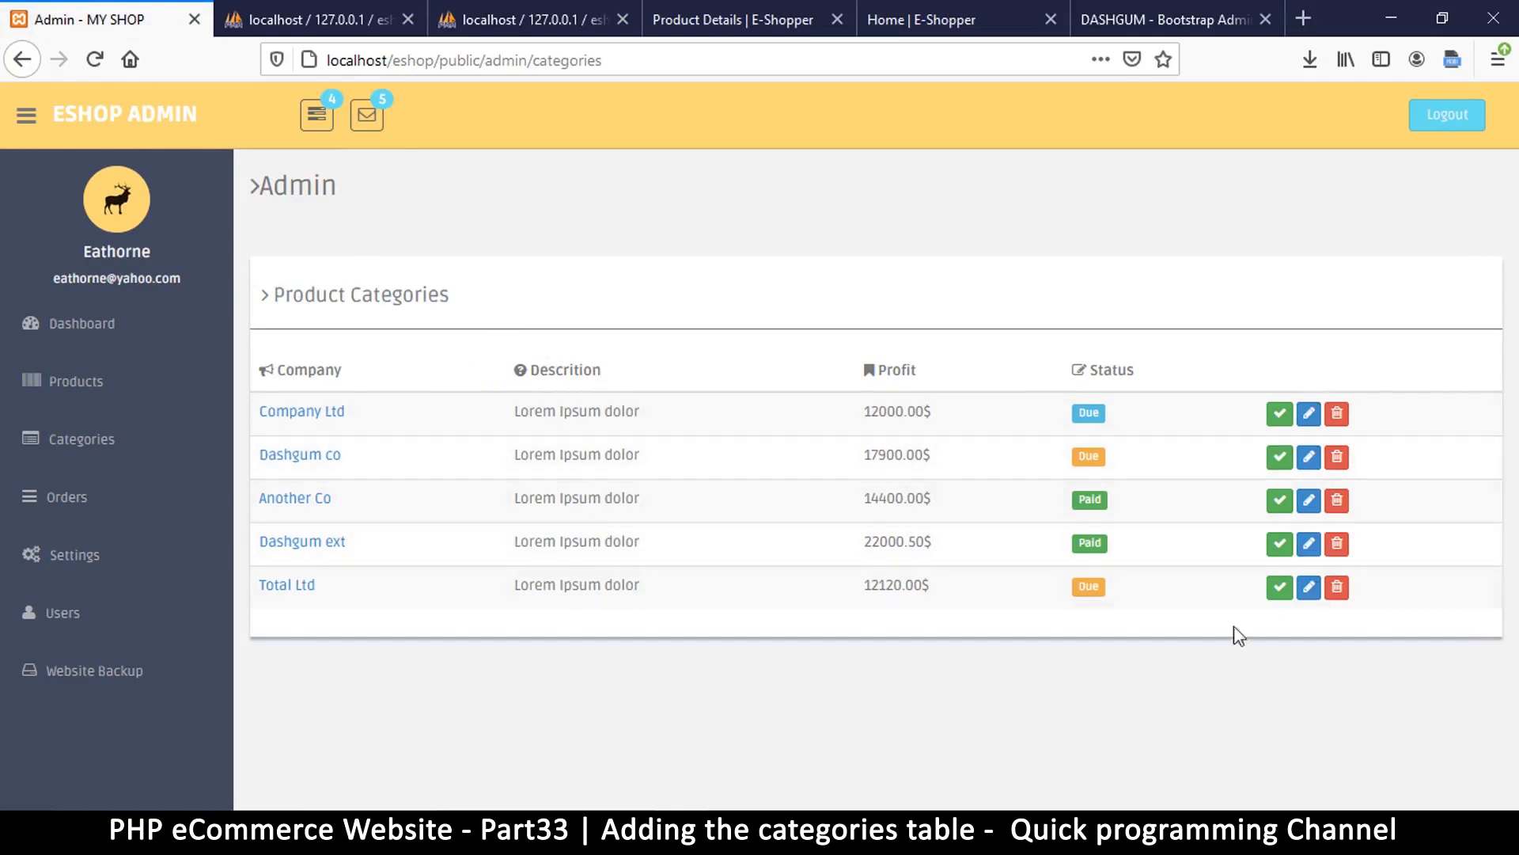
mouse_move(794, 391)
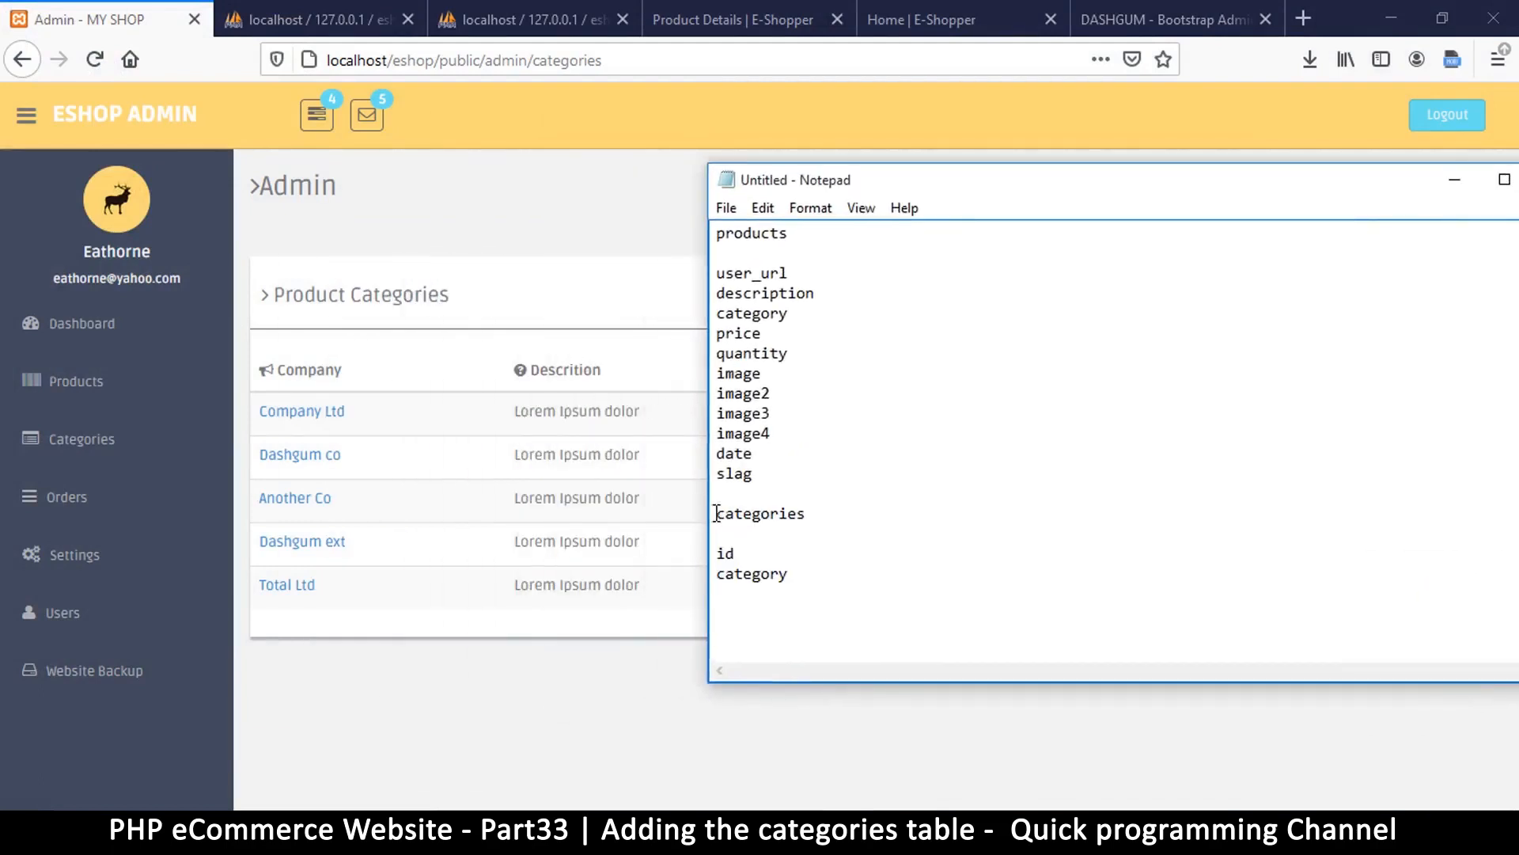
left_click(719, 553)
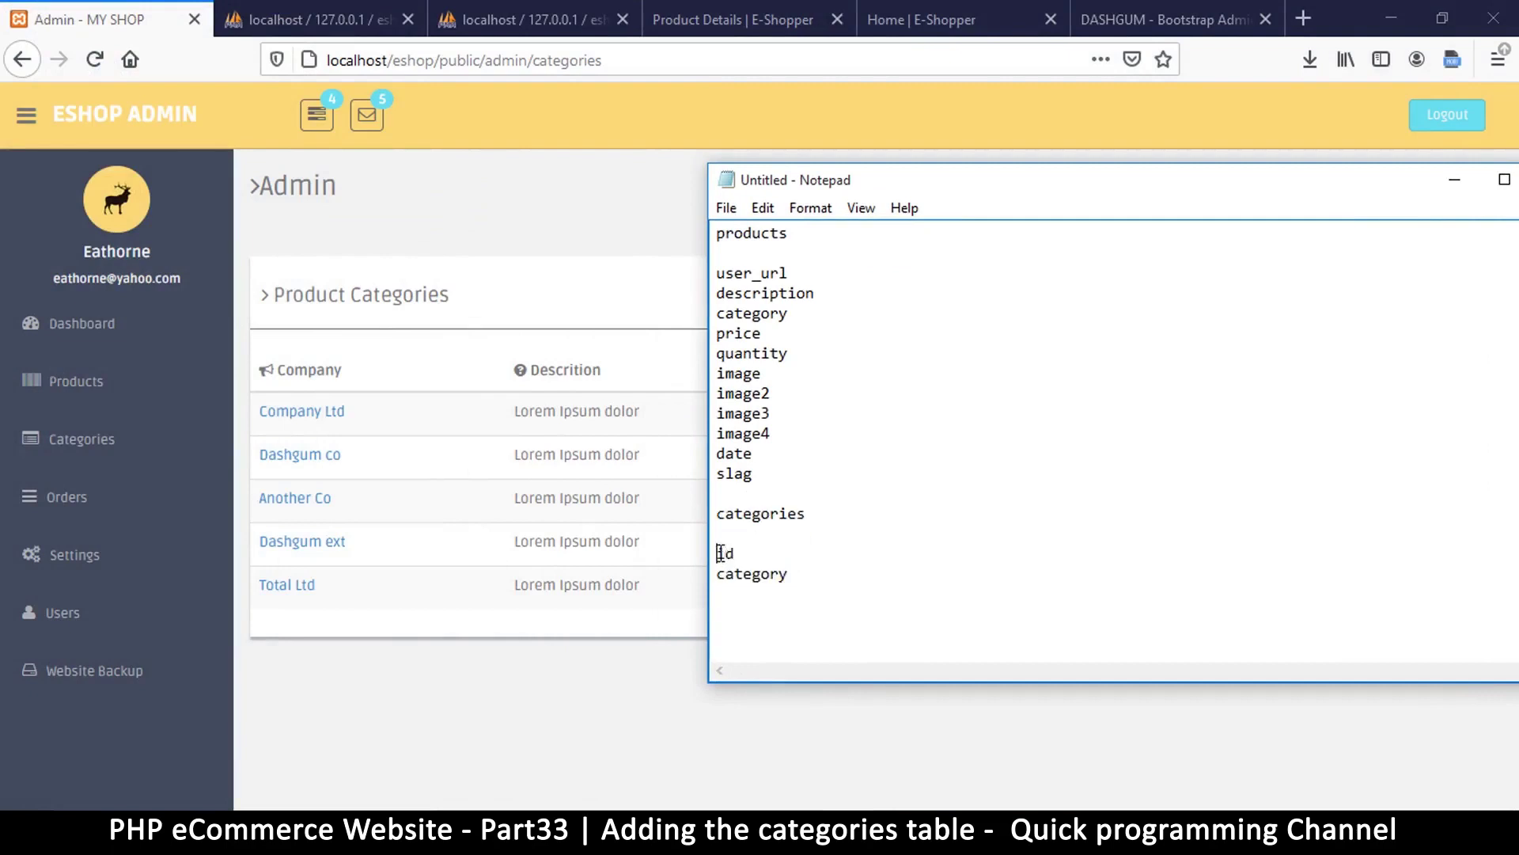
double_click(750, 573)
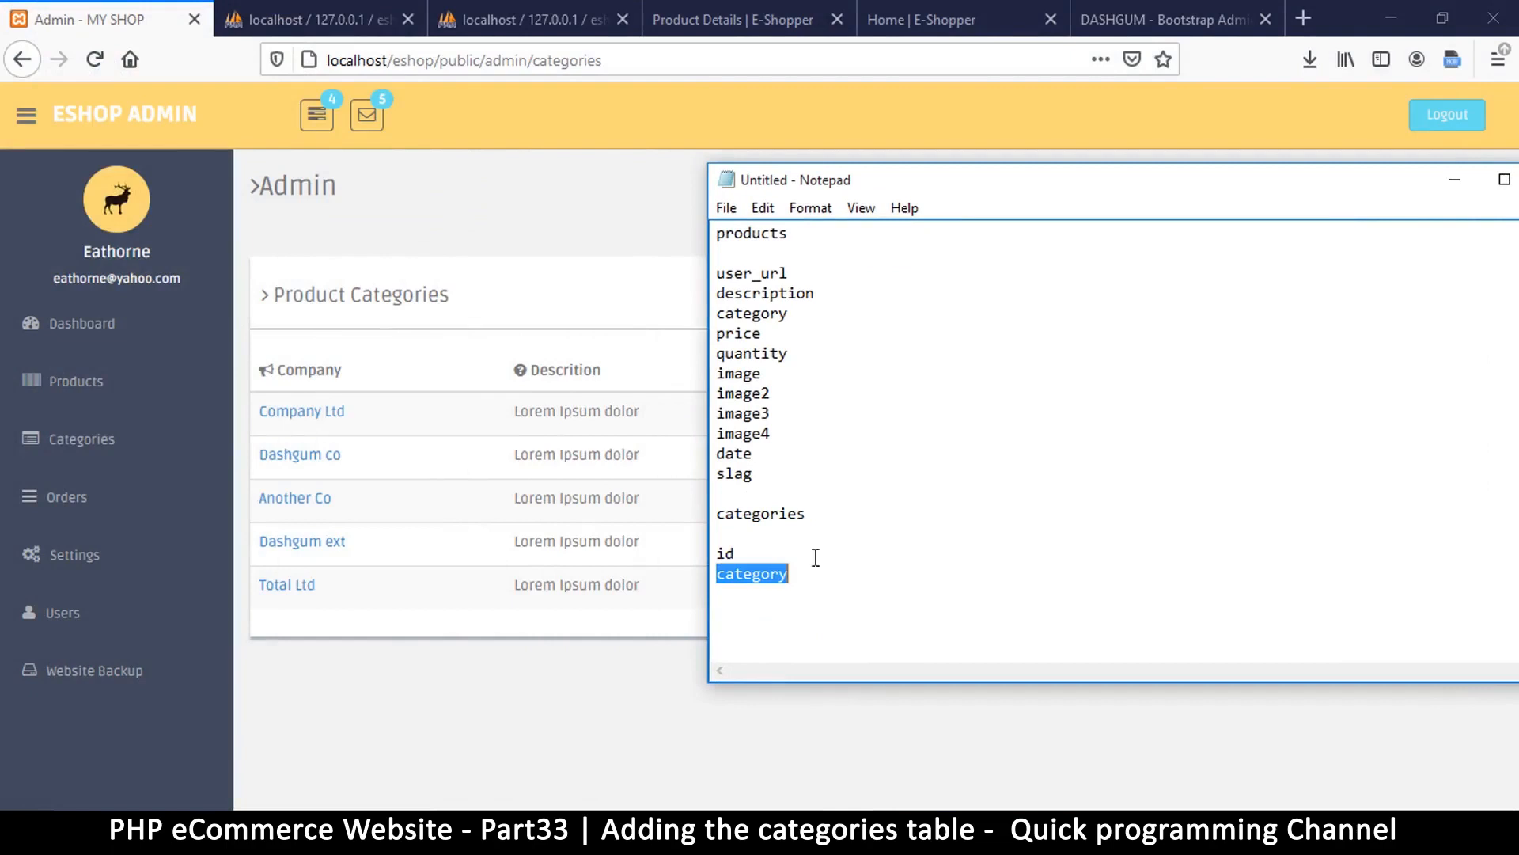
left_click(792, 573)
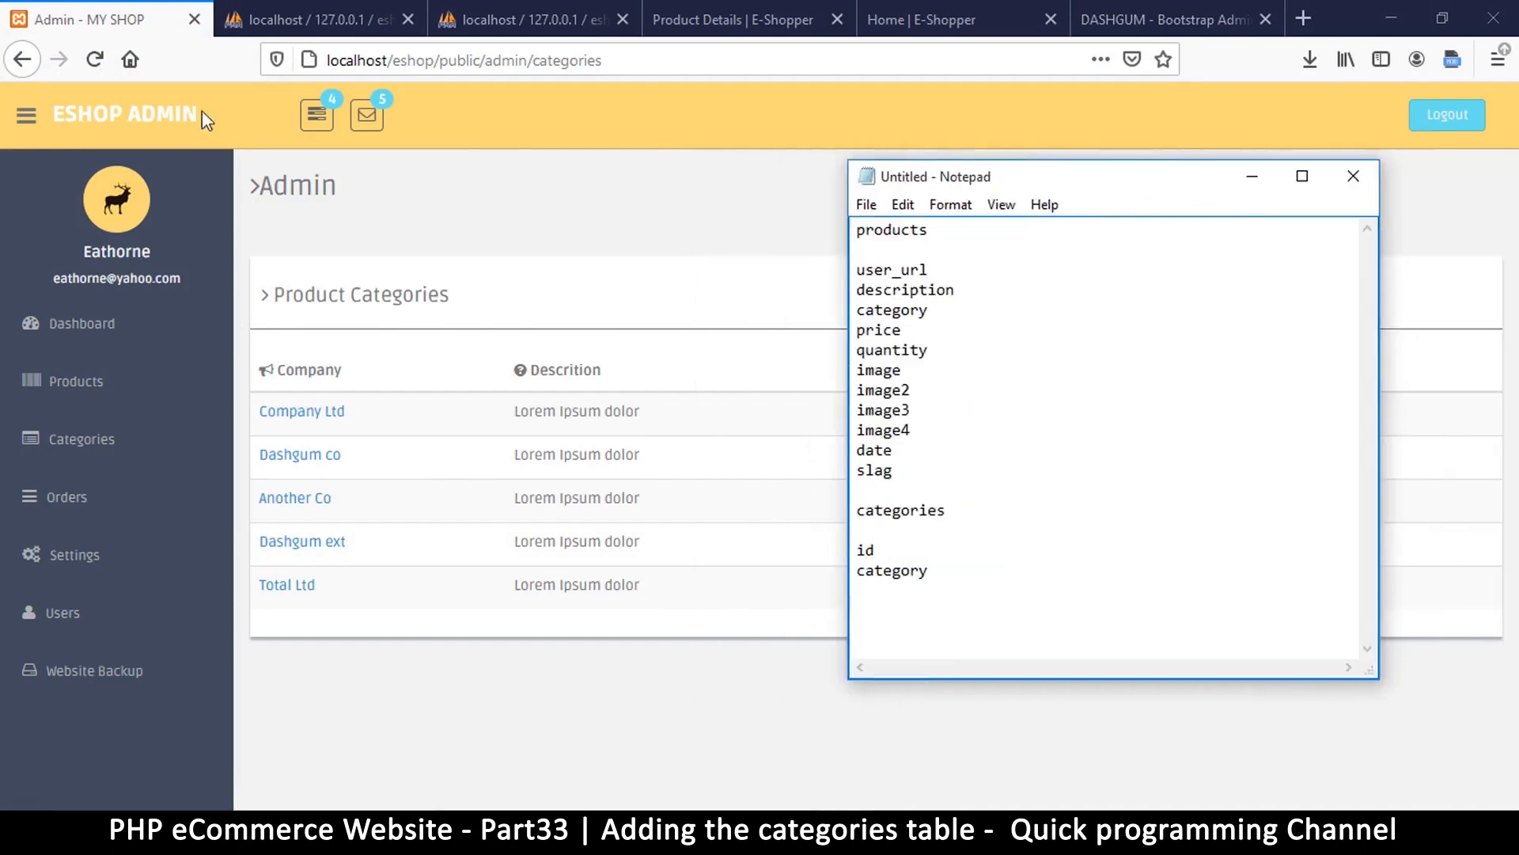
double_click(864, 550)
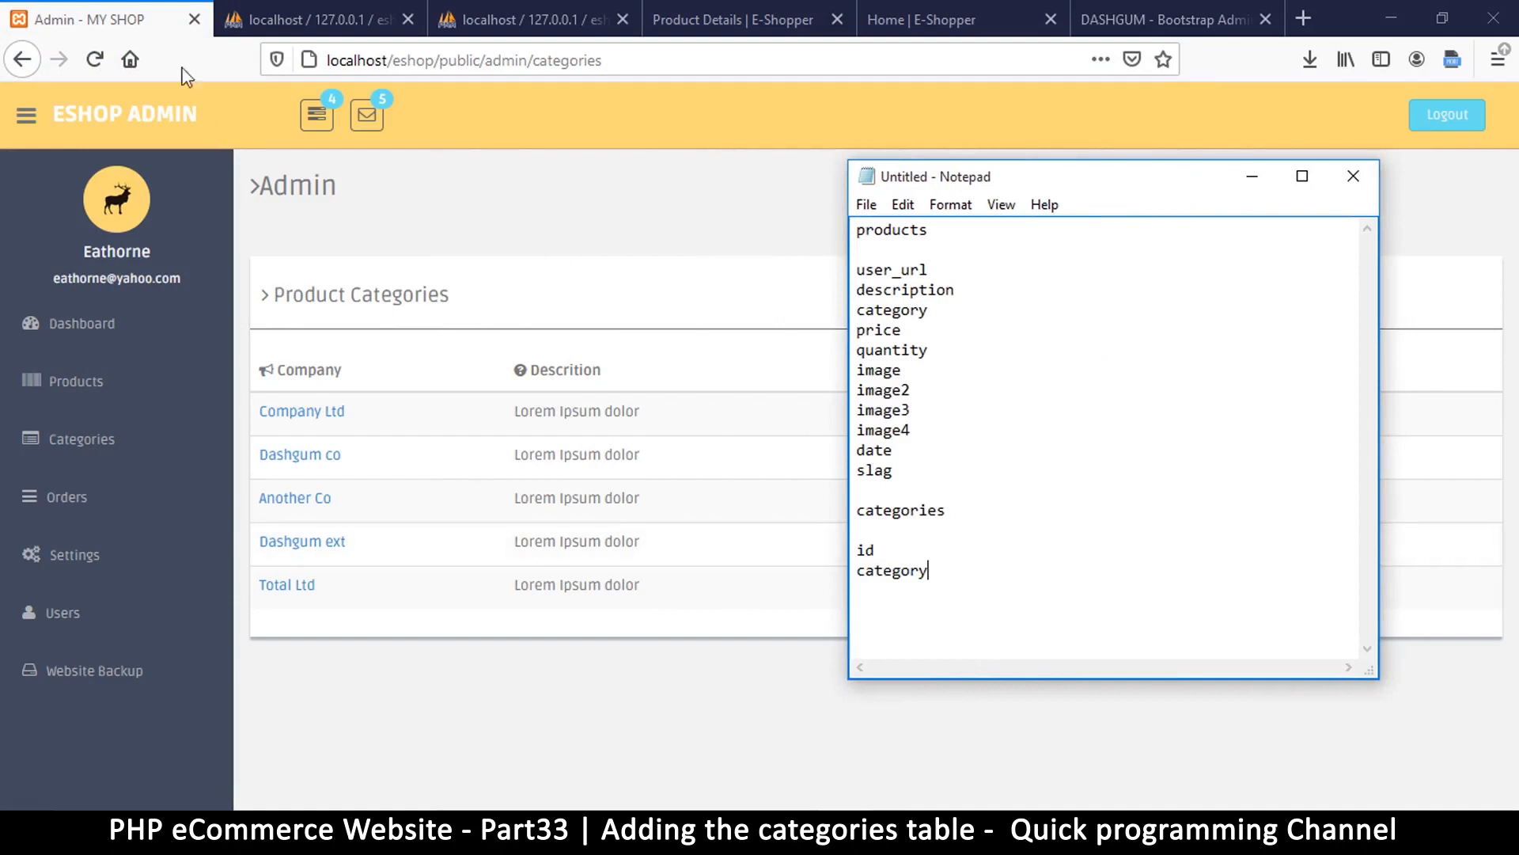
left_click(1353, 175)
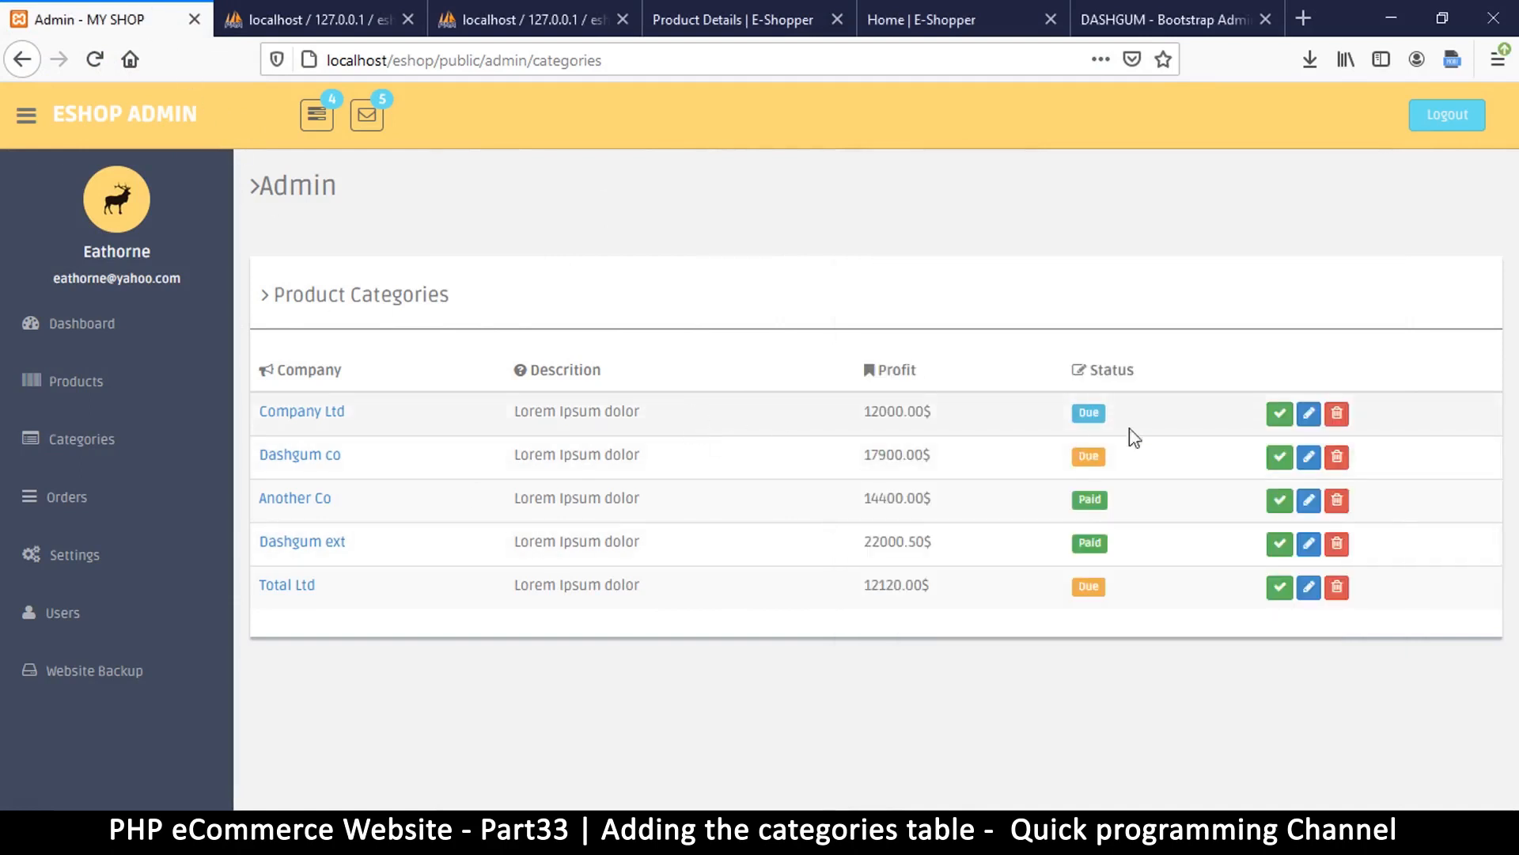
mouse_move(1391, 473)
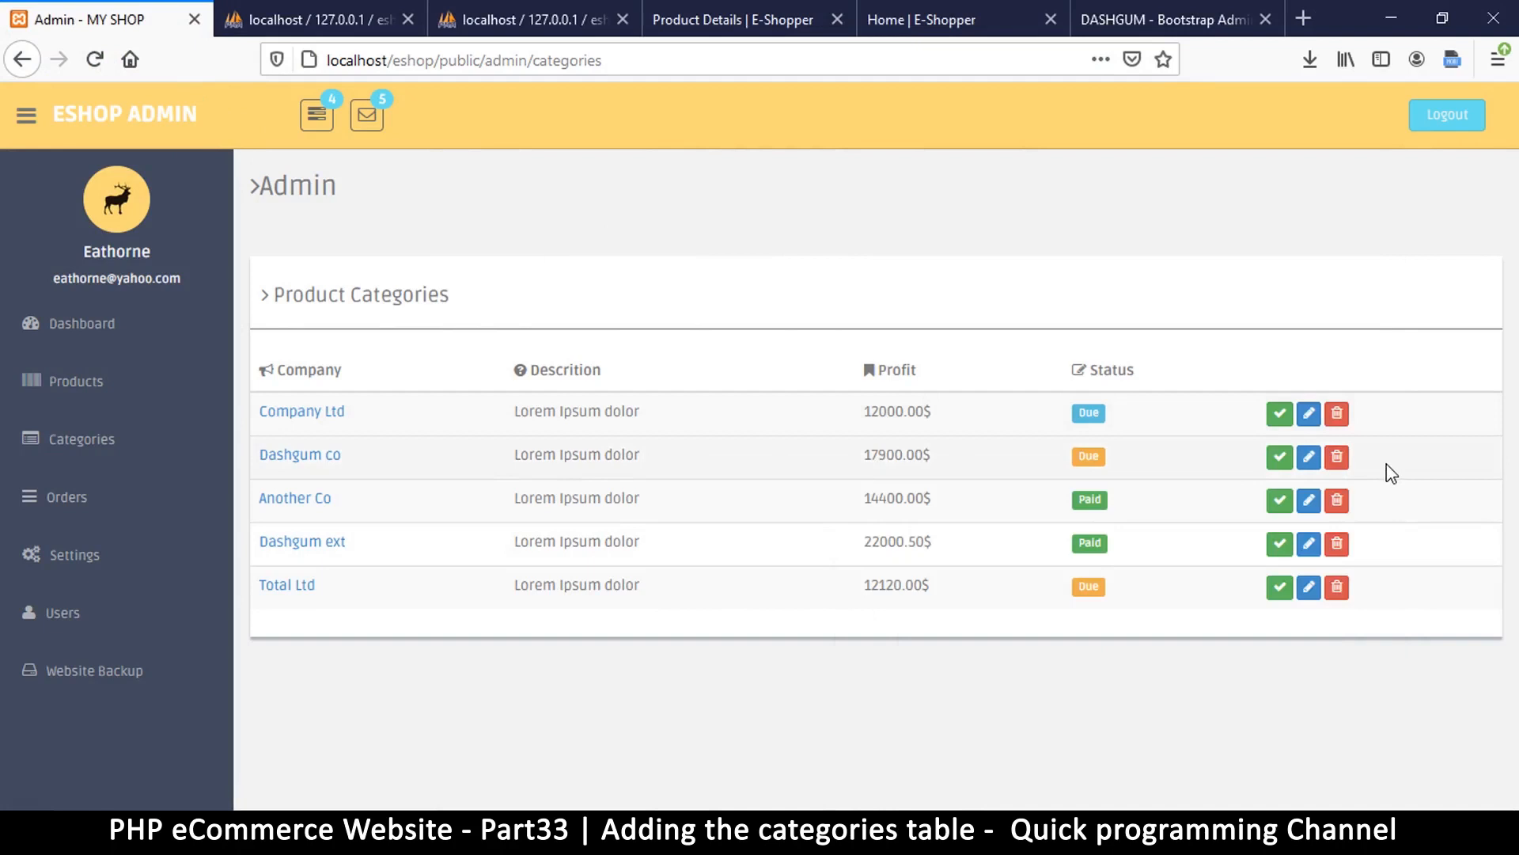
mouse_move(875, 650)
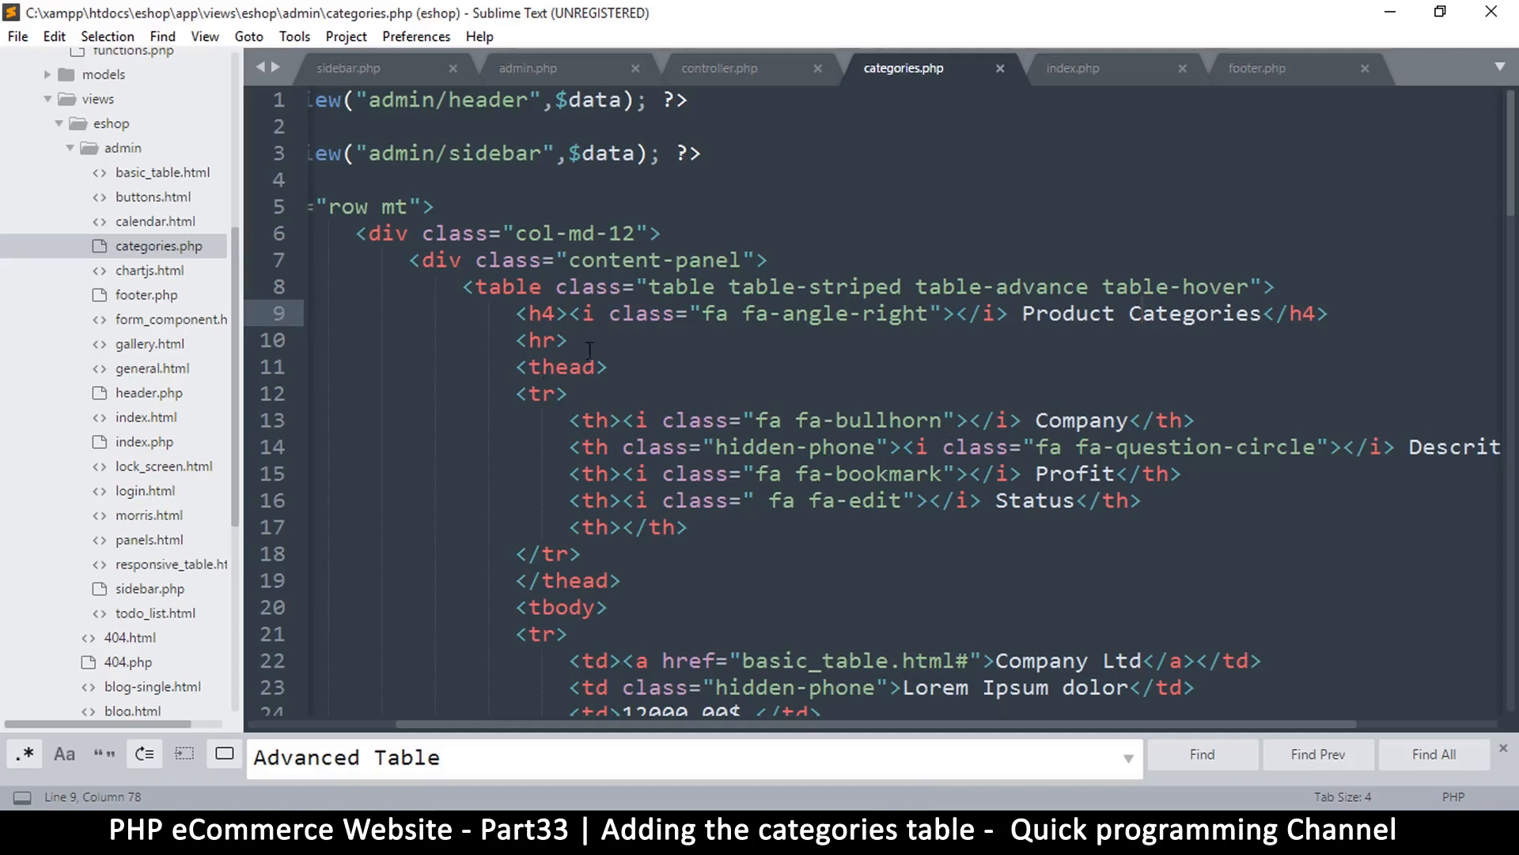
- Delete the <tr> sample rows after the Company Ltd row and save categories.php
scroll("down", 3)
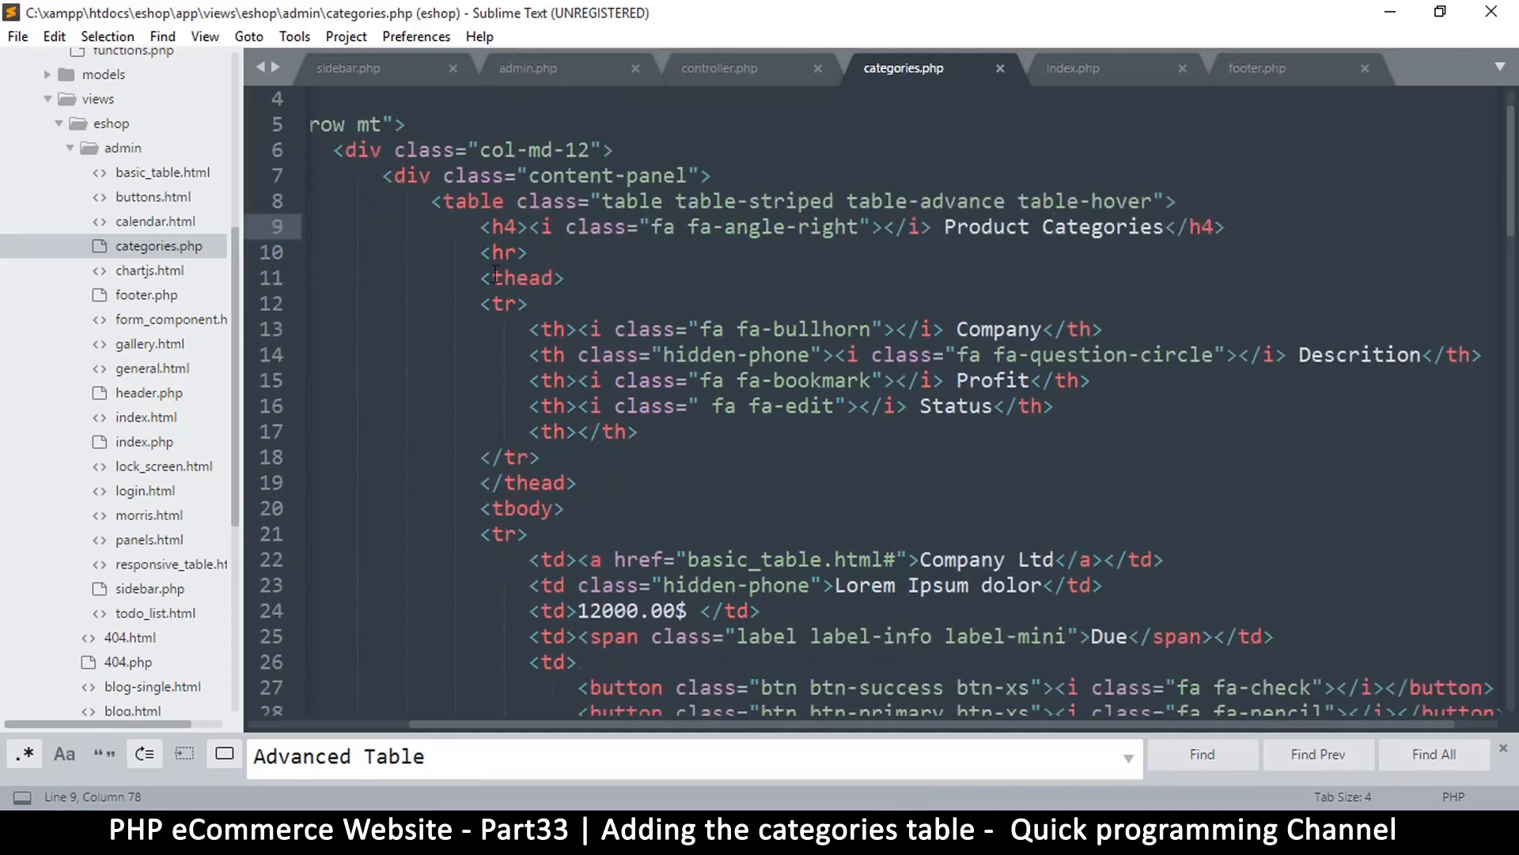
scroll("down", 3)
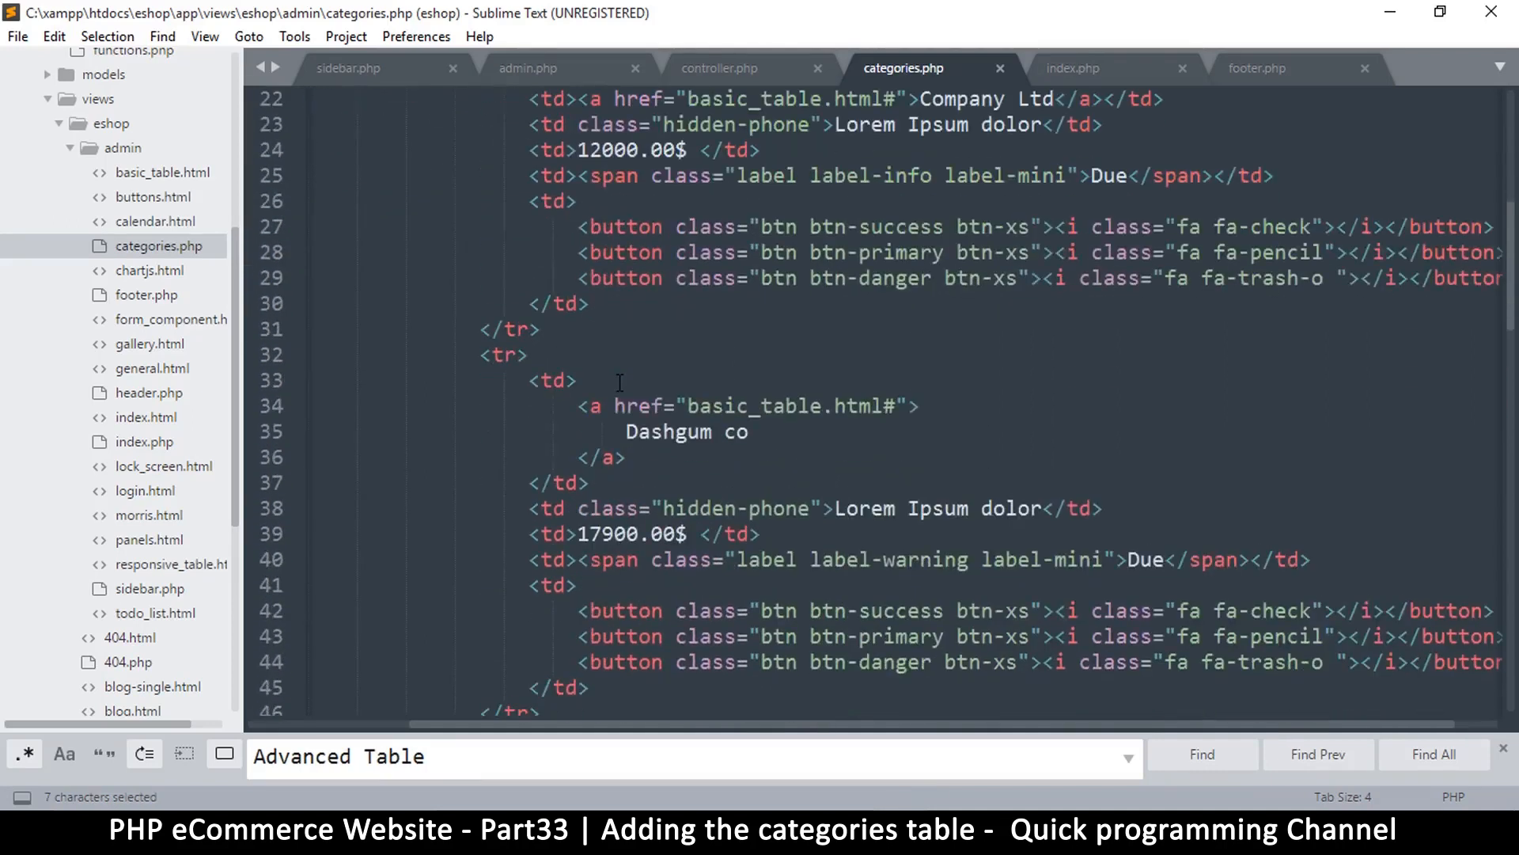
scroll("up", 3)
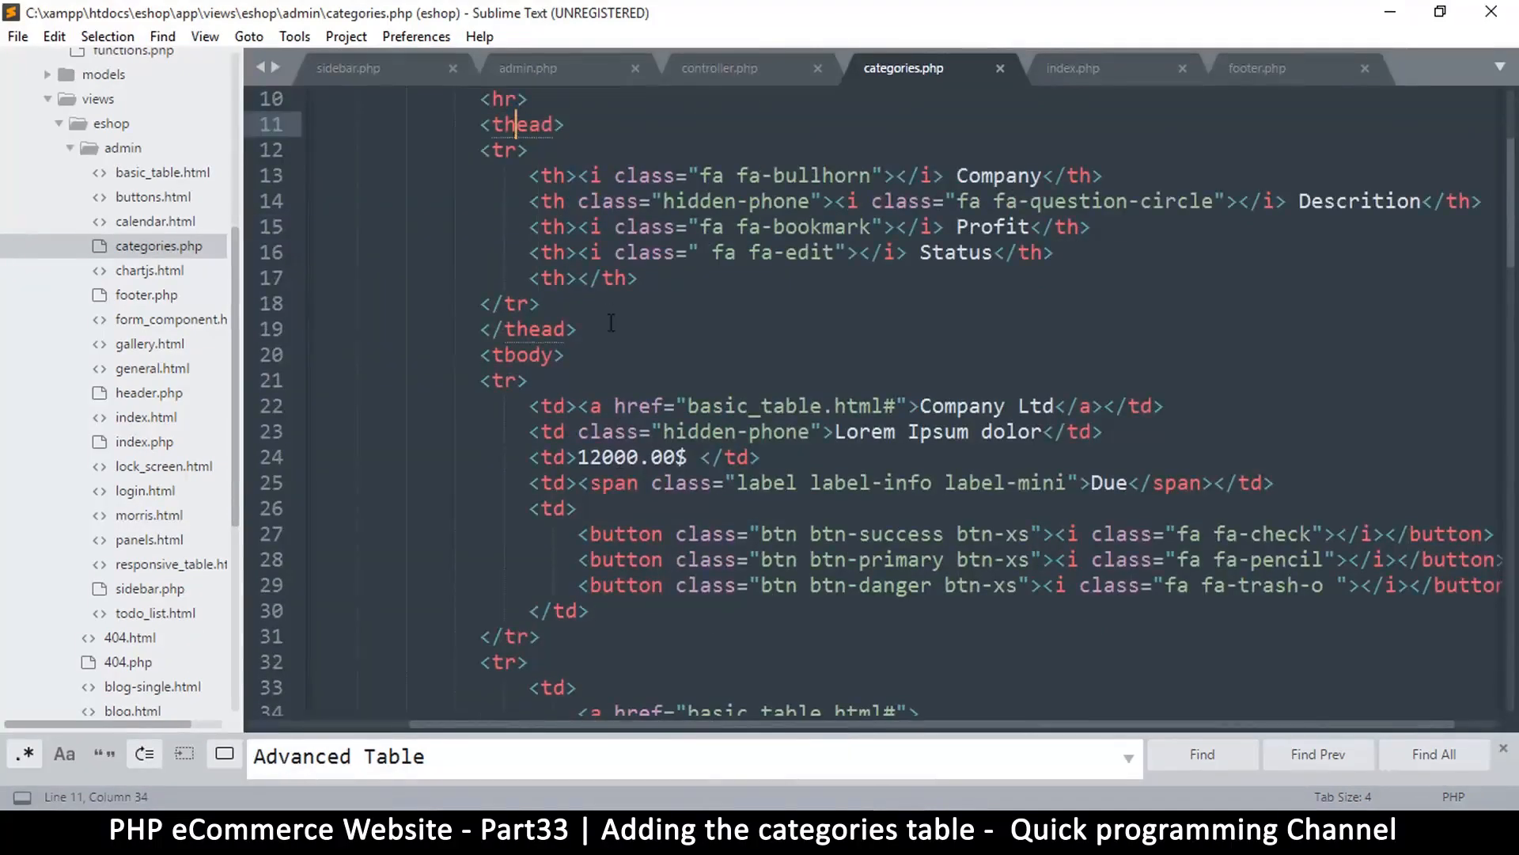
scroll("down", 3)
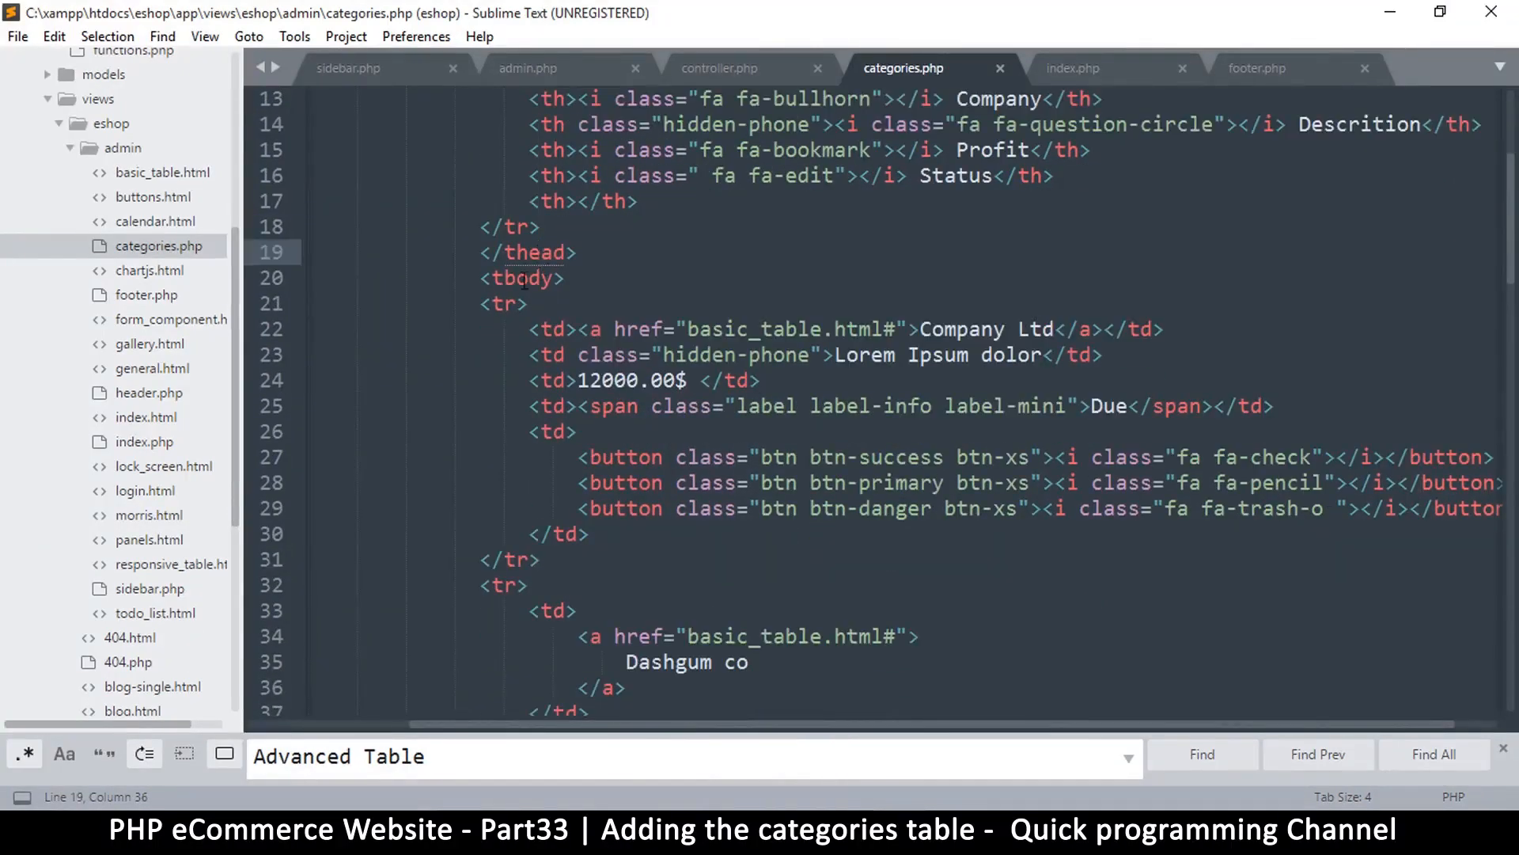
scroll("down", 3)
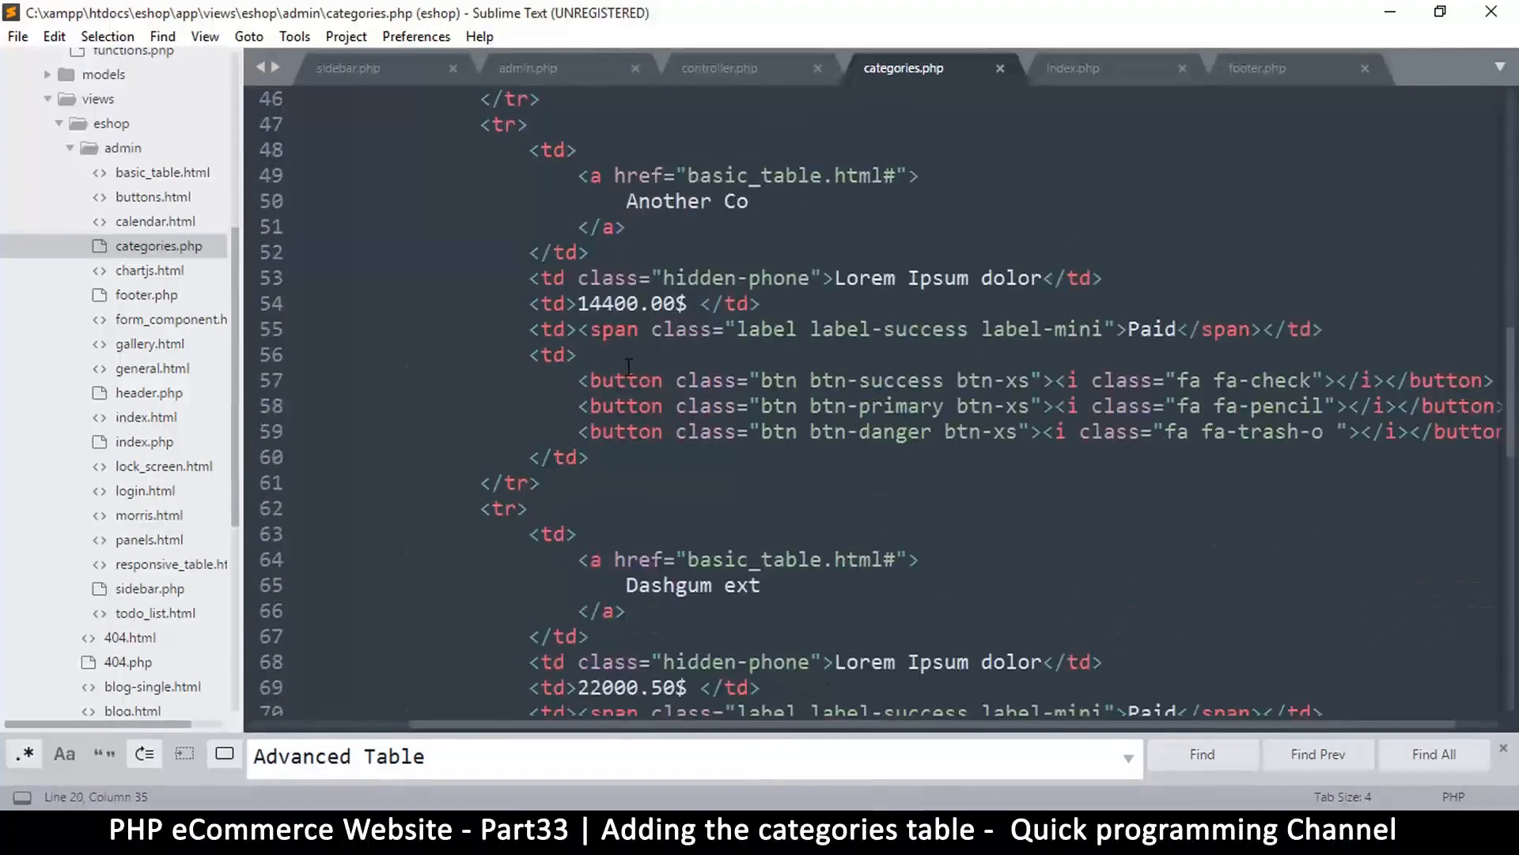
scroll("down", 3)
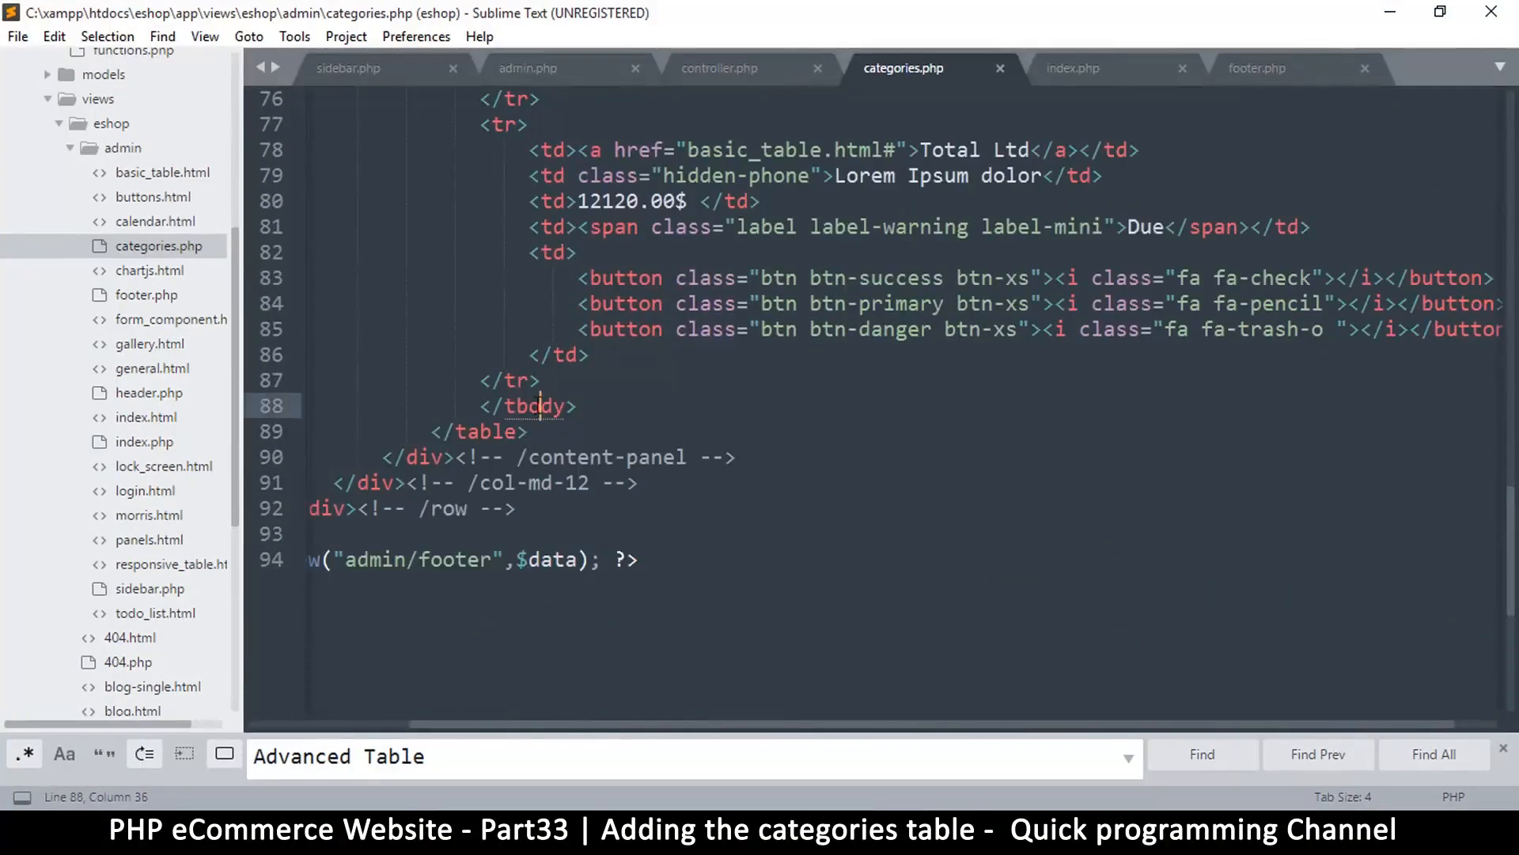
scroll("up", 3)
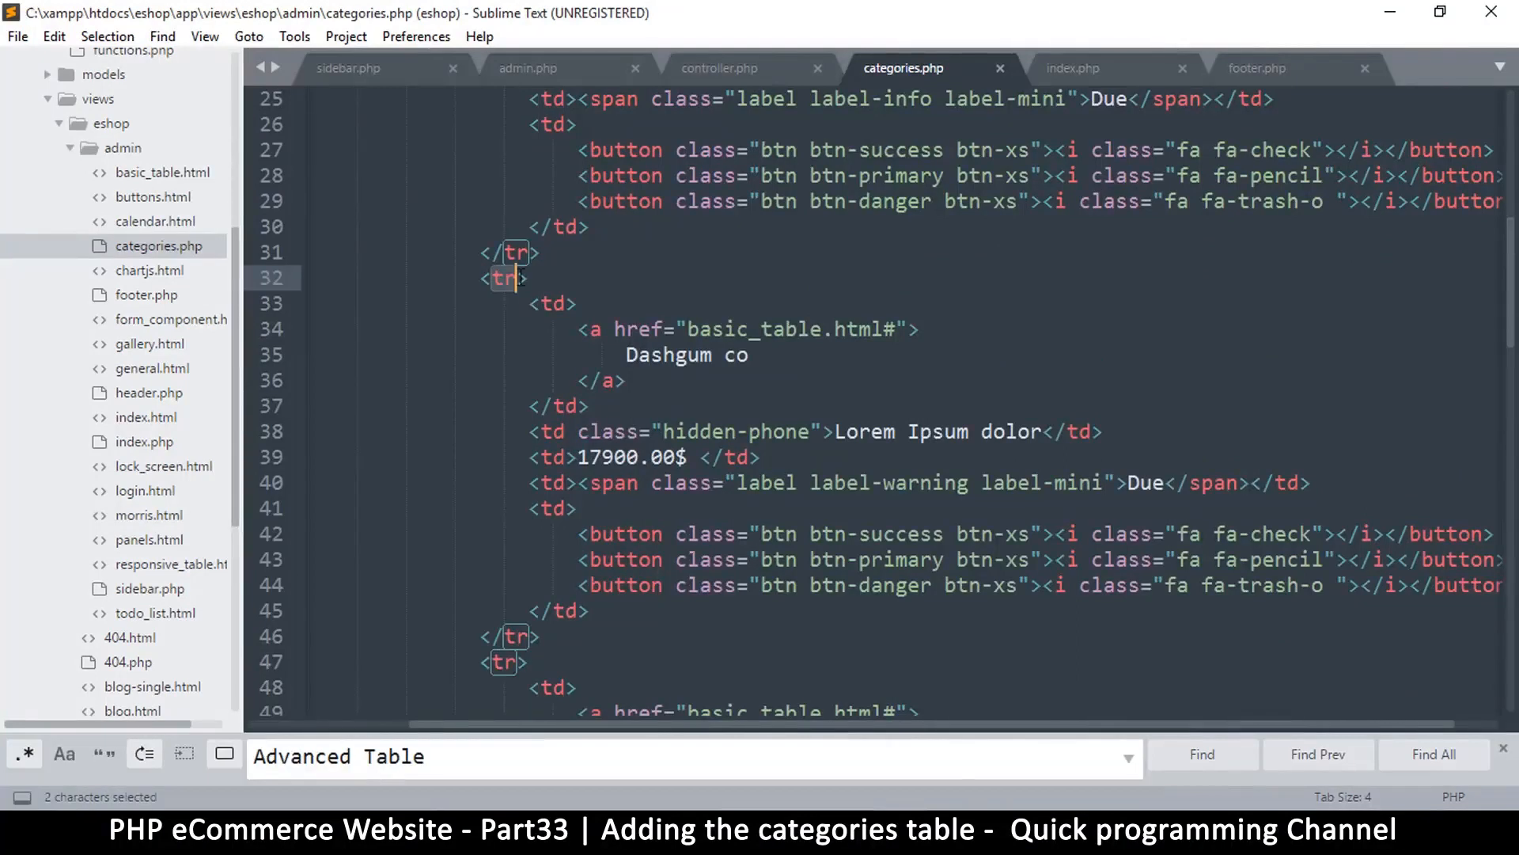
left_click(515, 636)
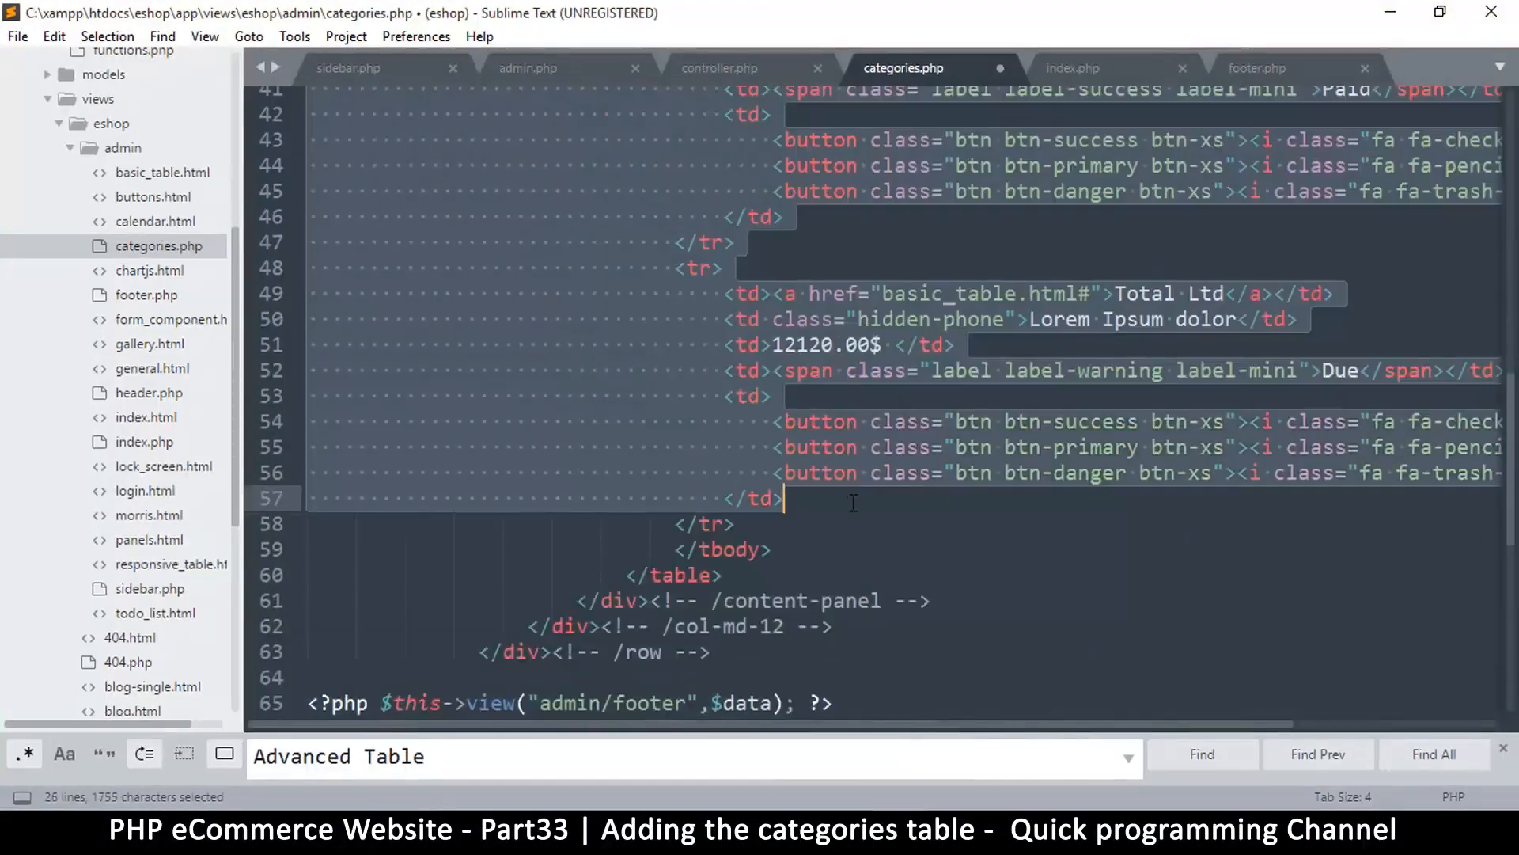
scroll("up", 3)
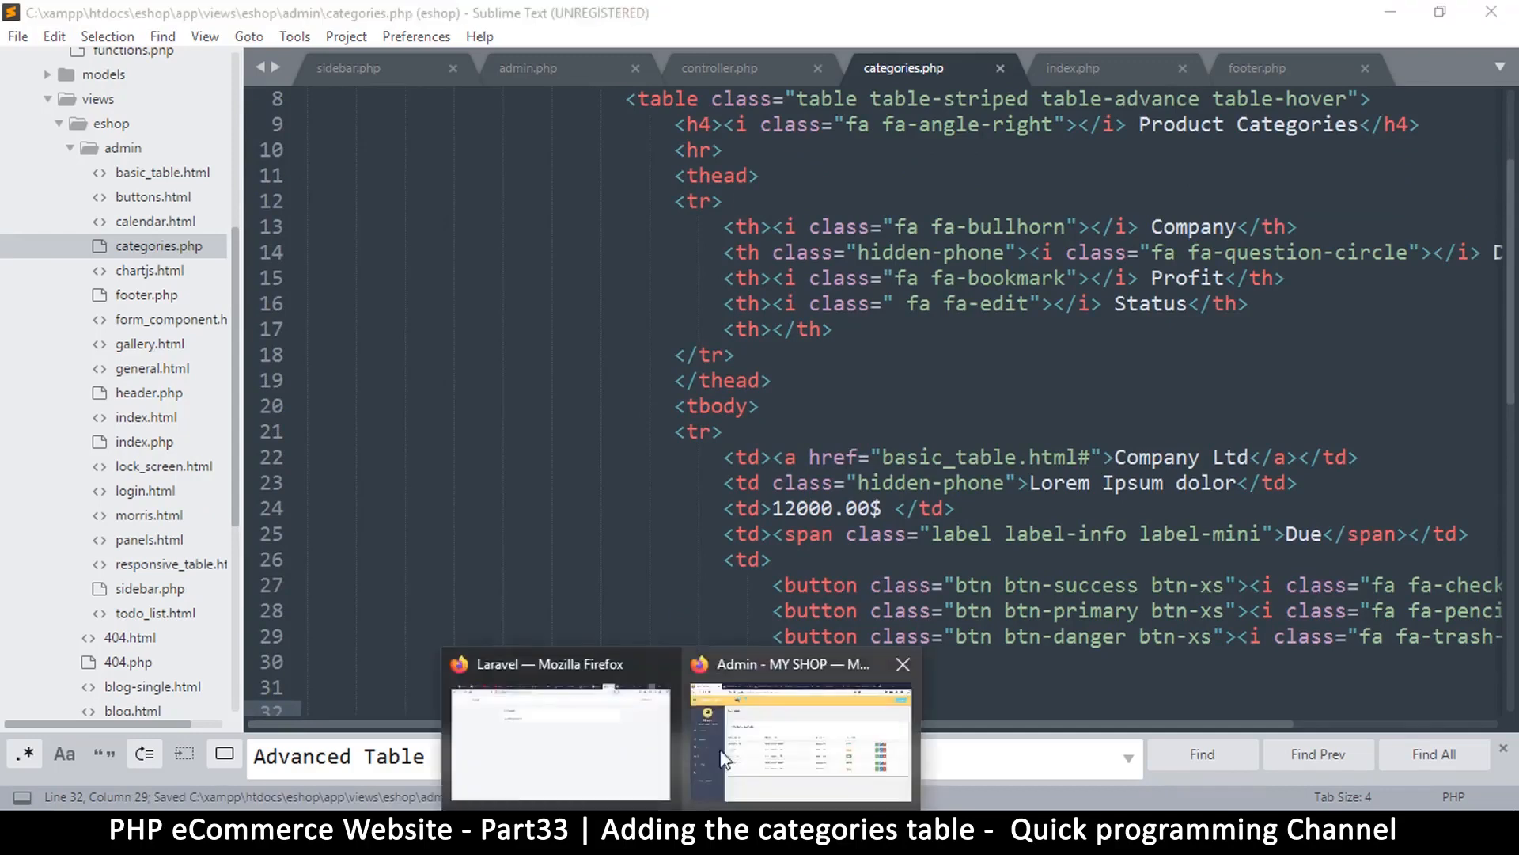
- Switch to Firefox showing the admin Product Categories table with the single Company Ltd row
left_click(801, 735)
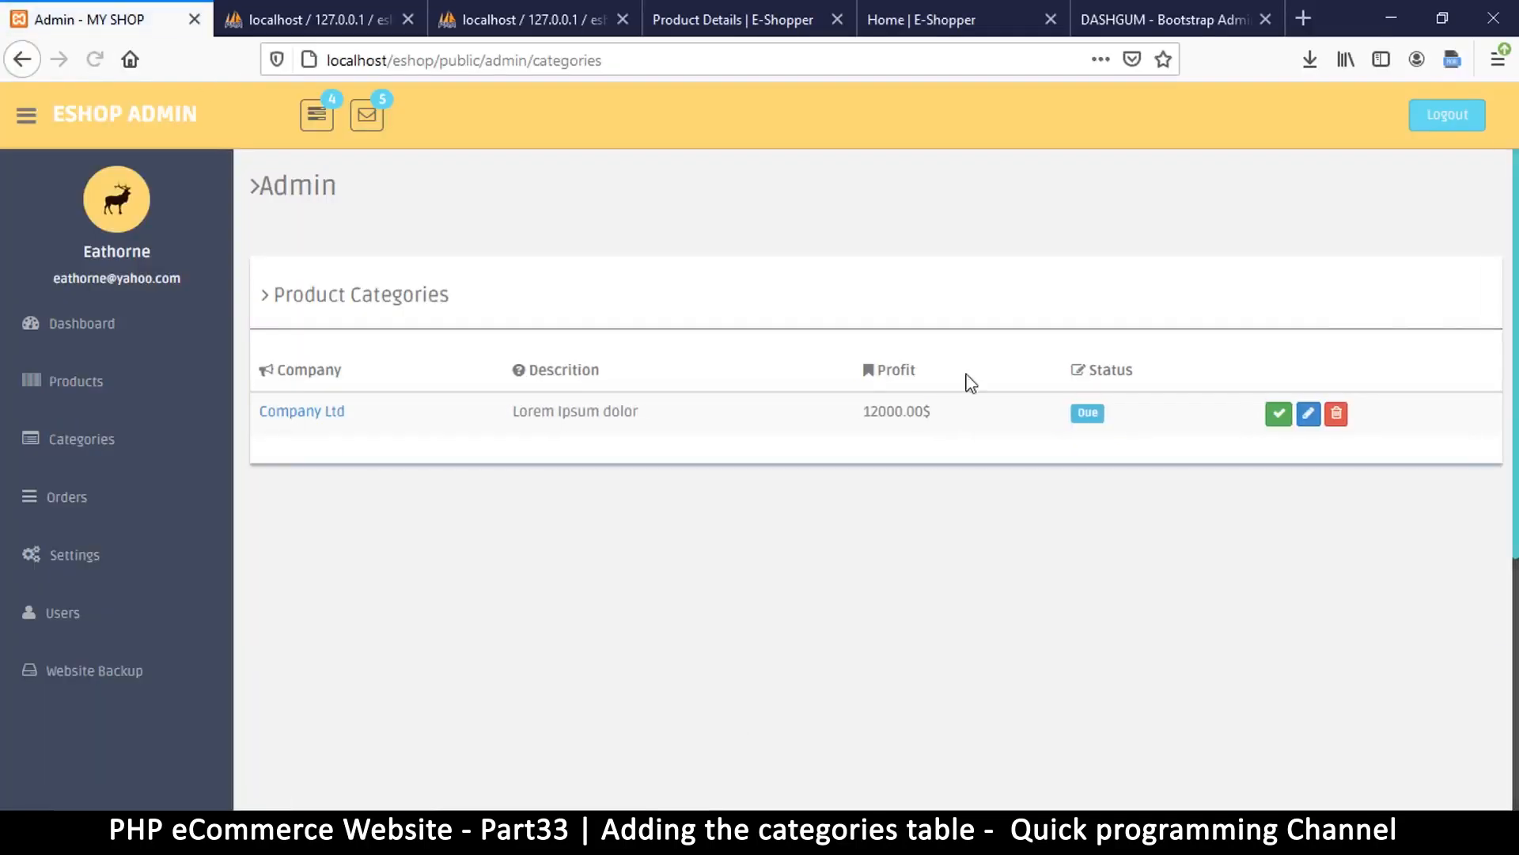
mouse_move(601, 484)
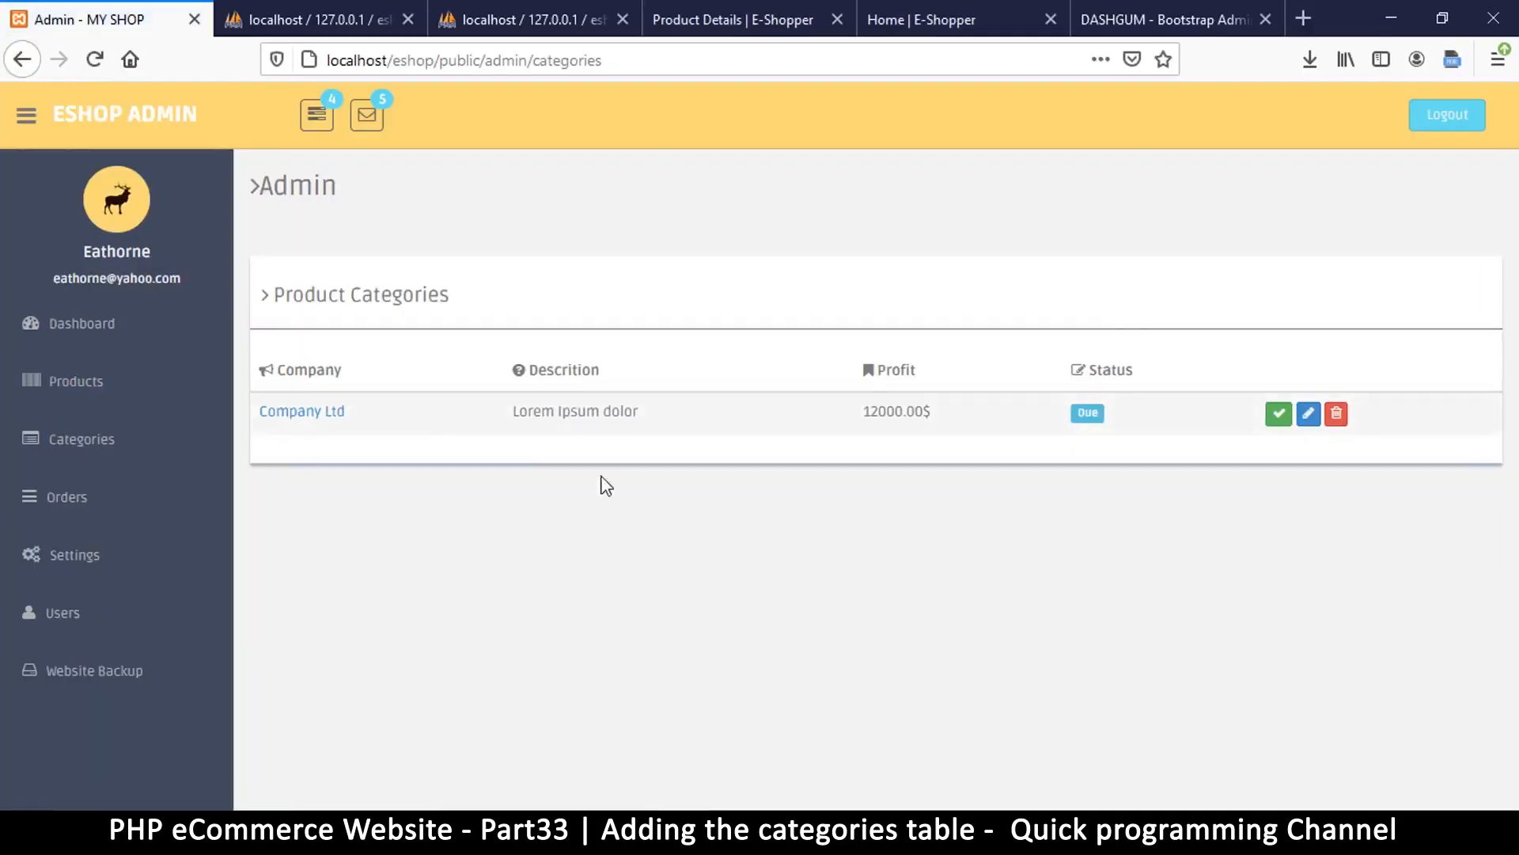
mouse_move(1038, 413)
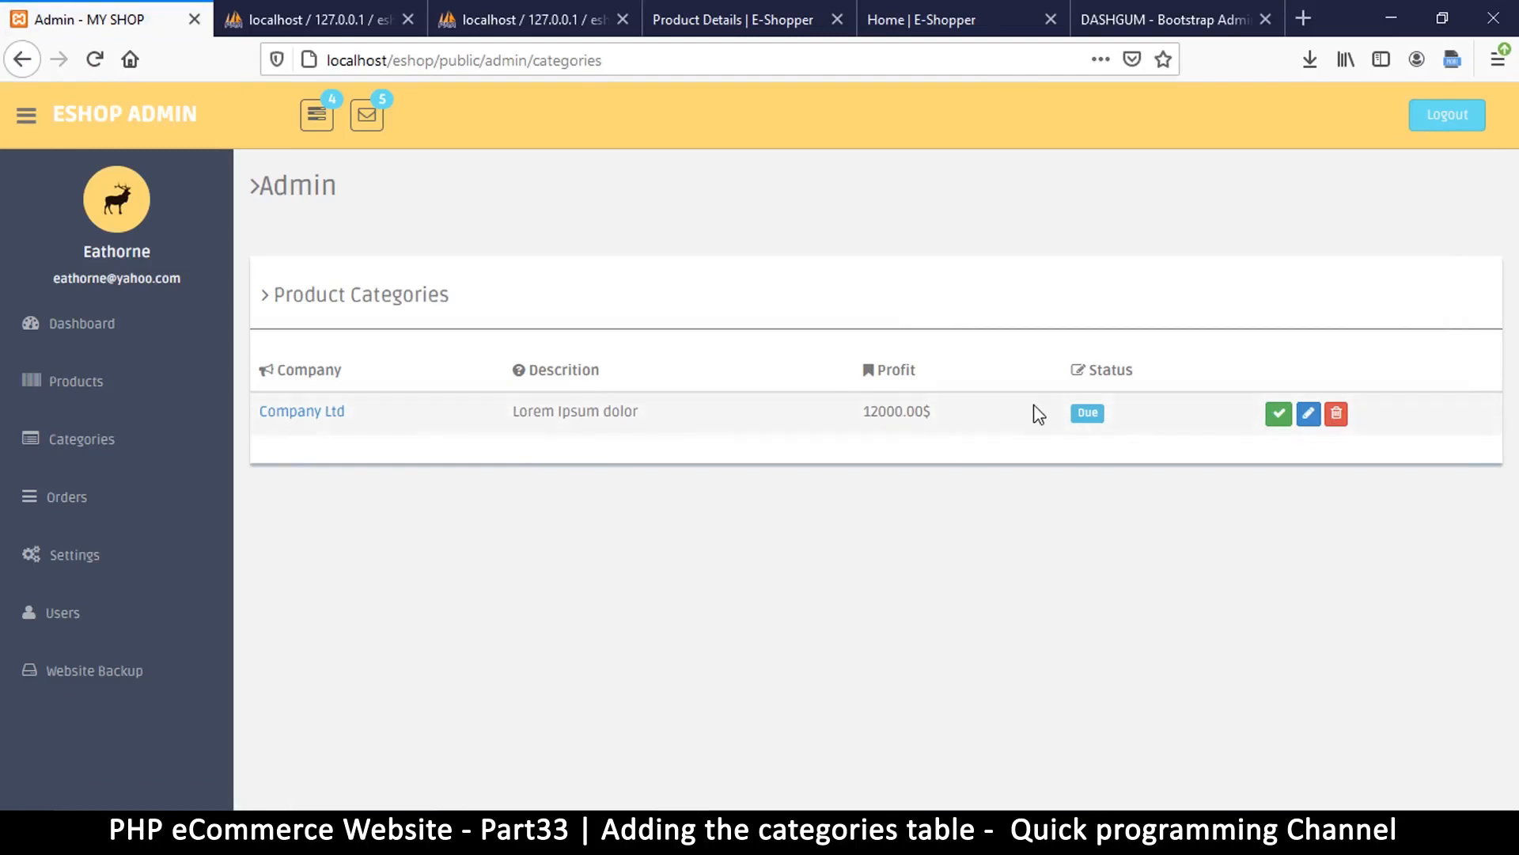
mouse_move(306, 416)
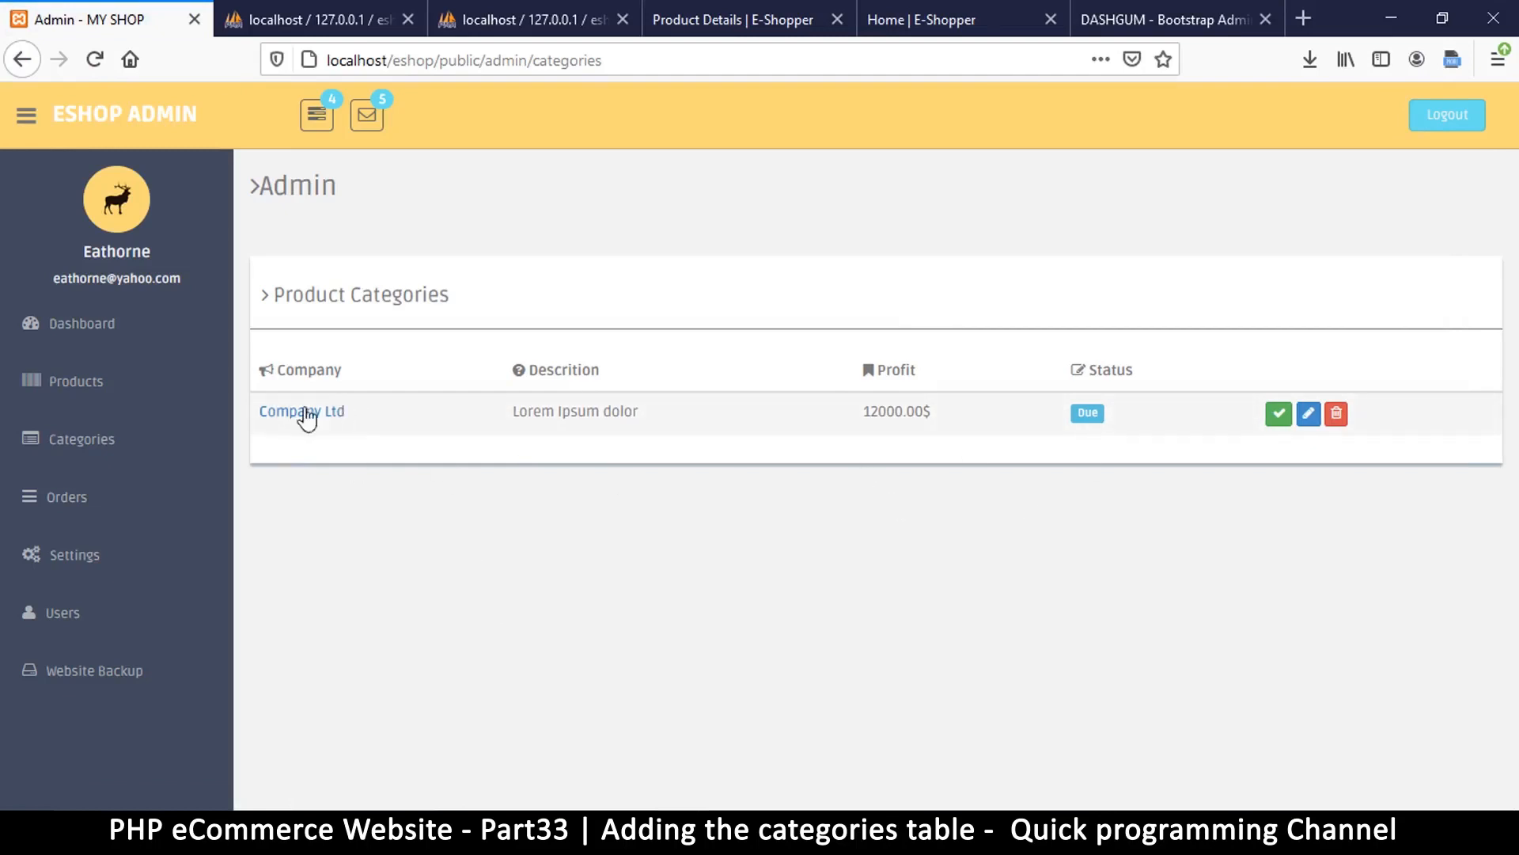
mouse_move(482, 473)
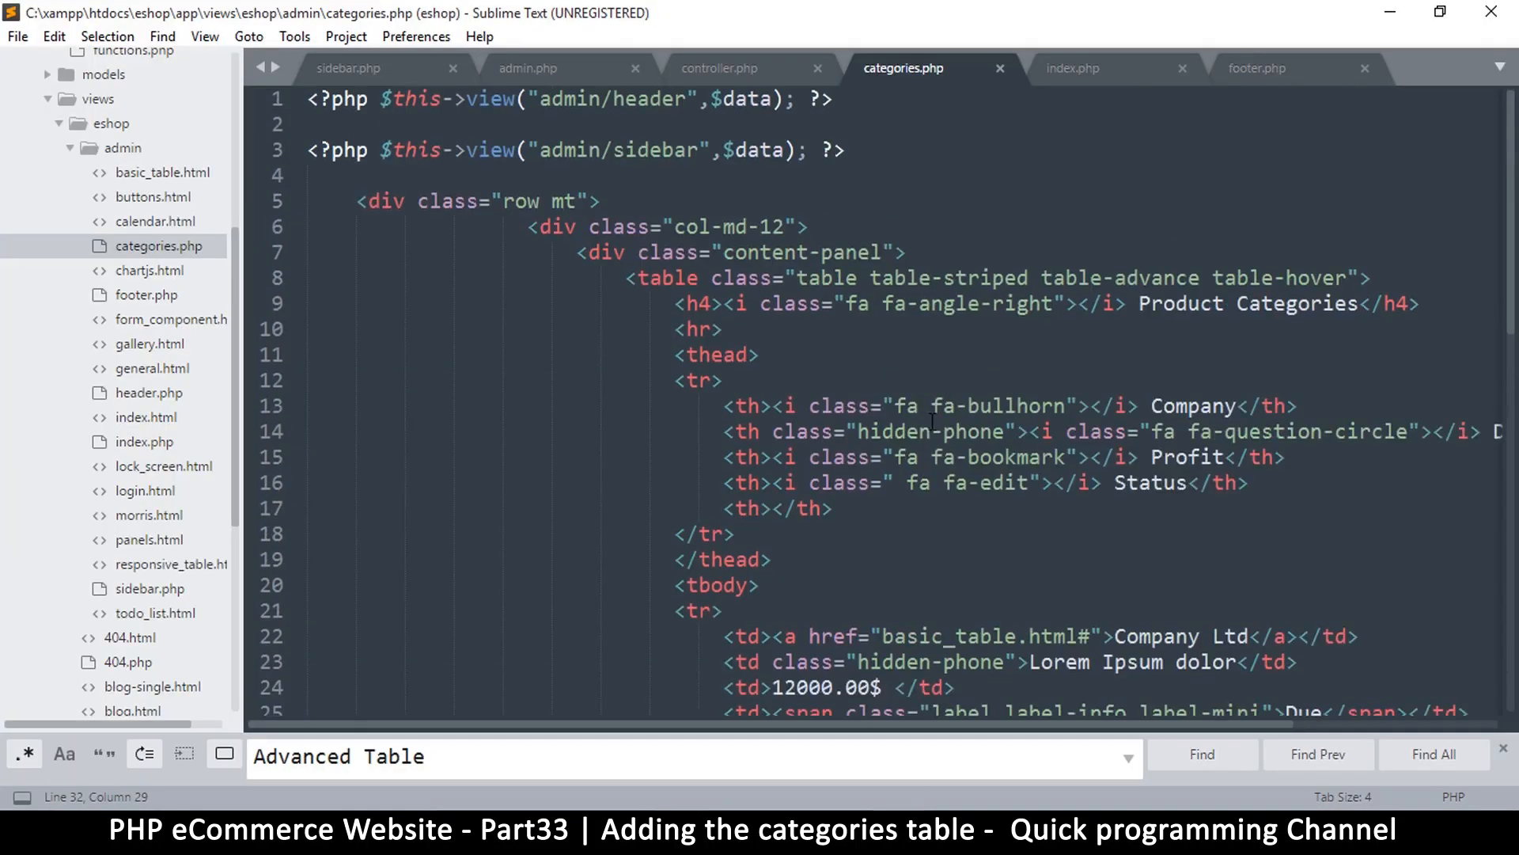
left_click(715, 355)
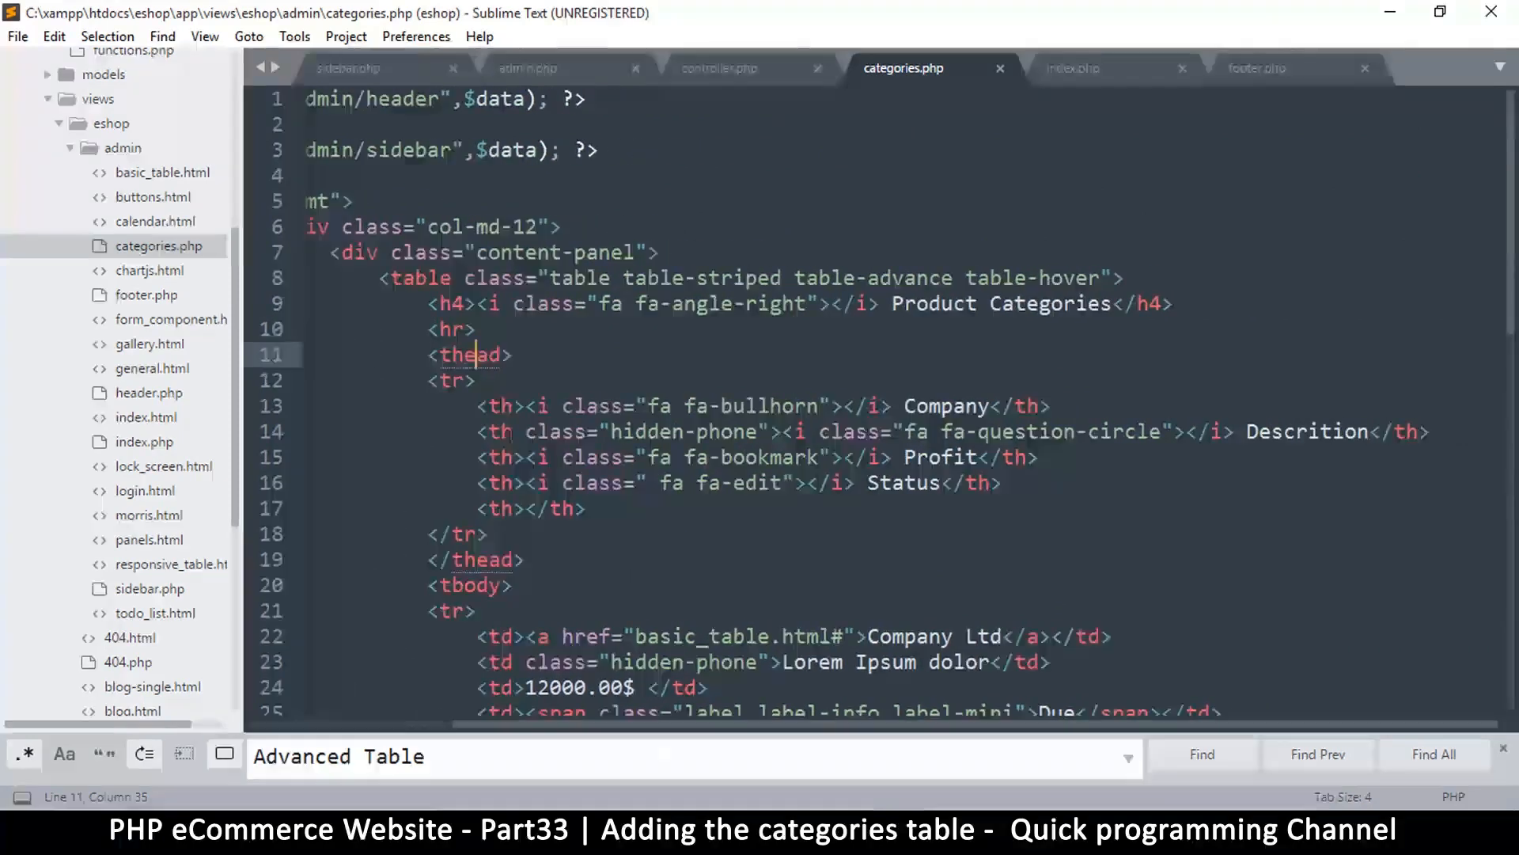
left_click(501, 456)
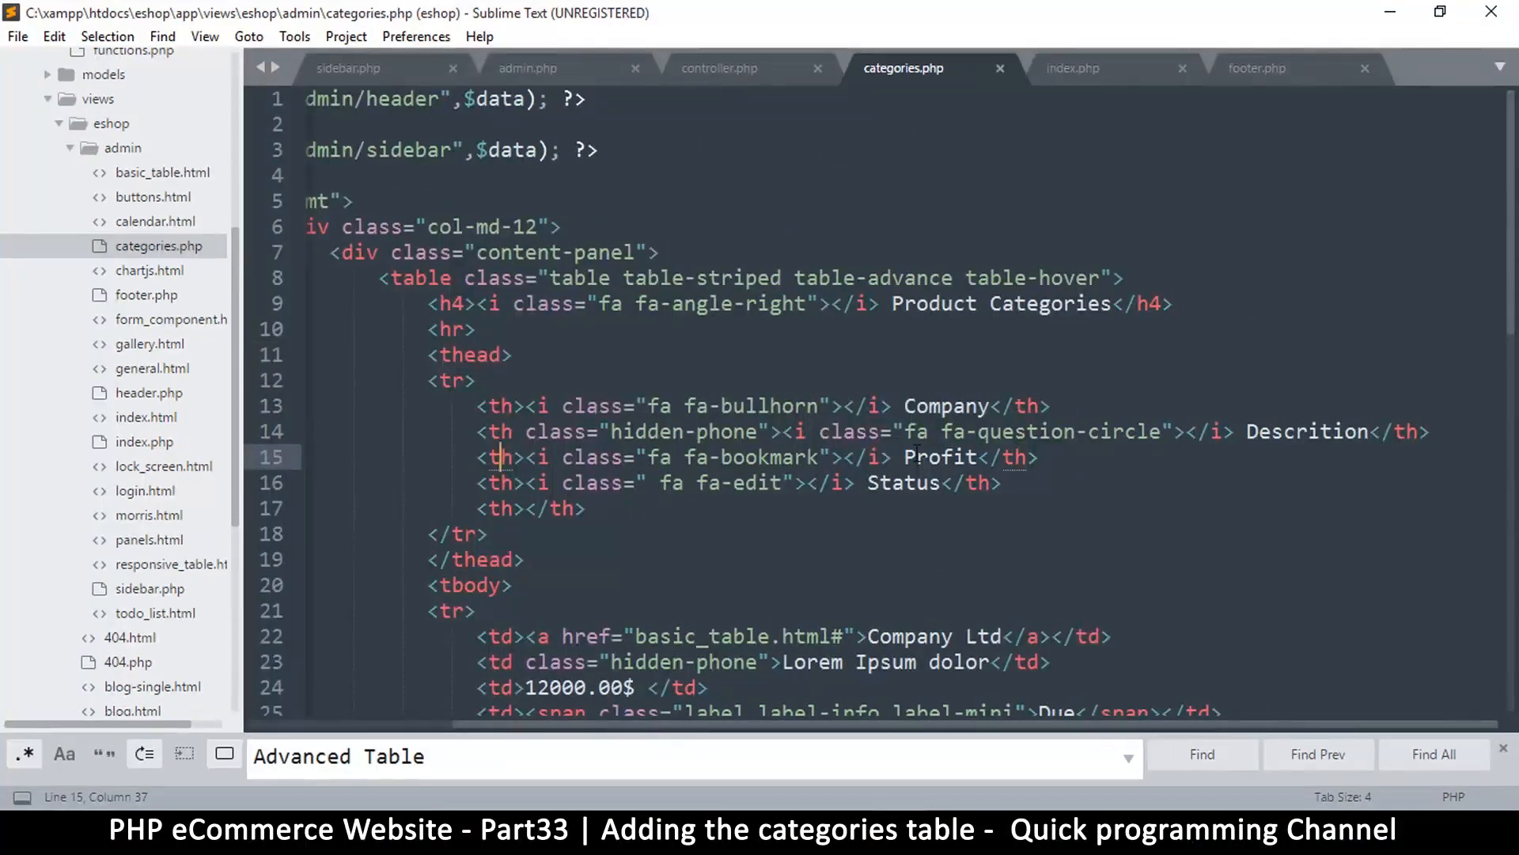
double_click(946, 407)
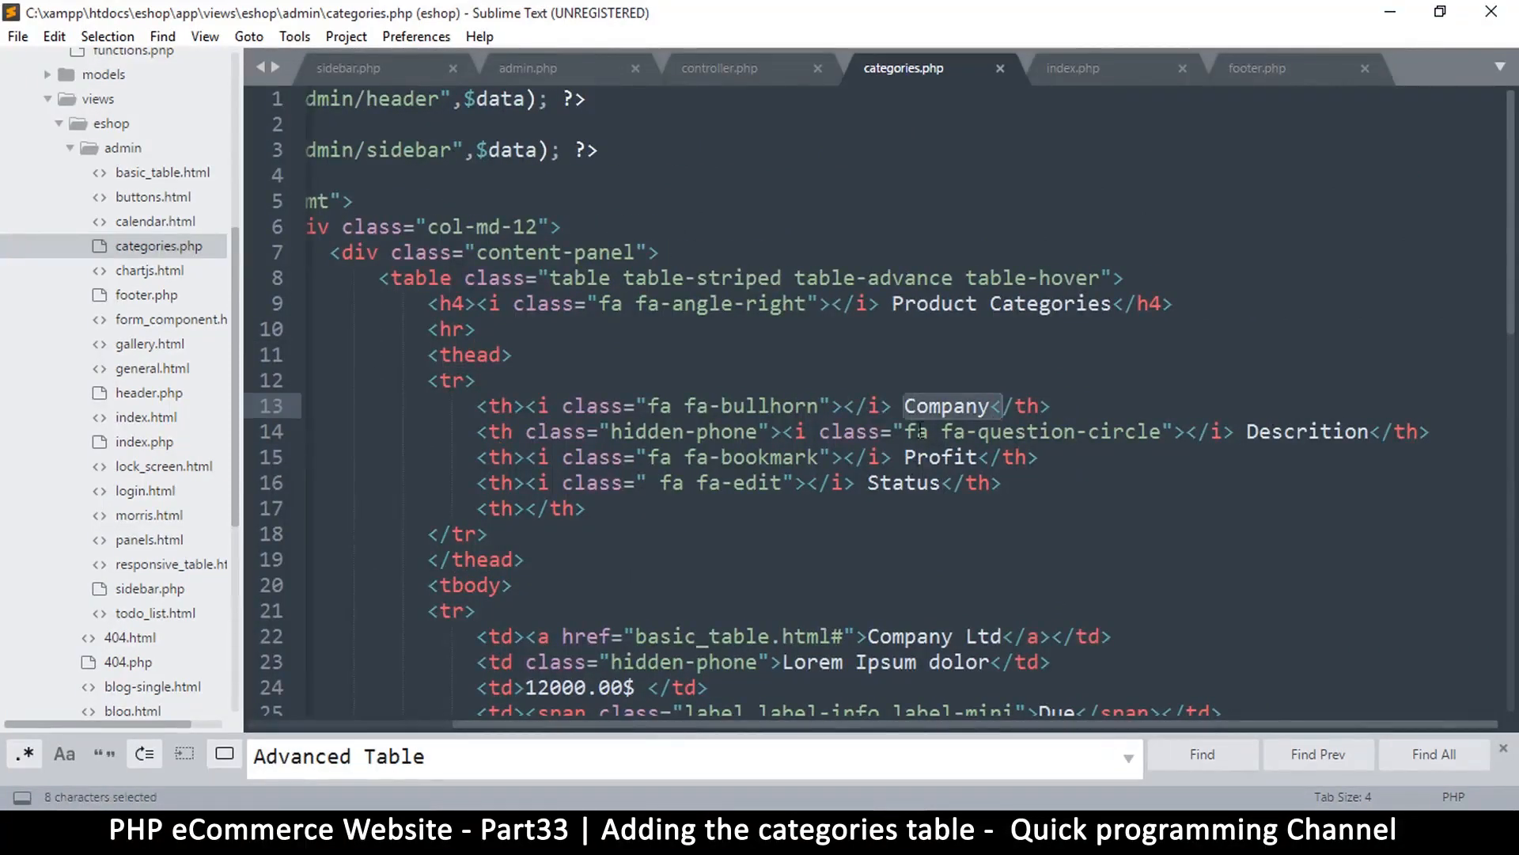
left_click(905, 456)
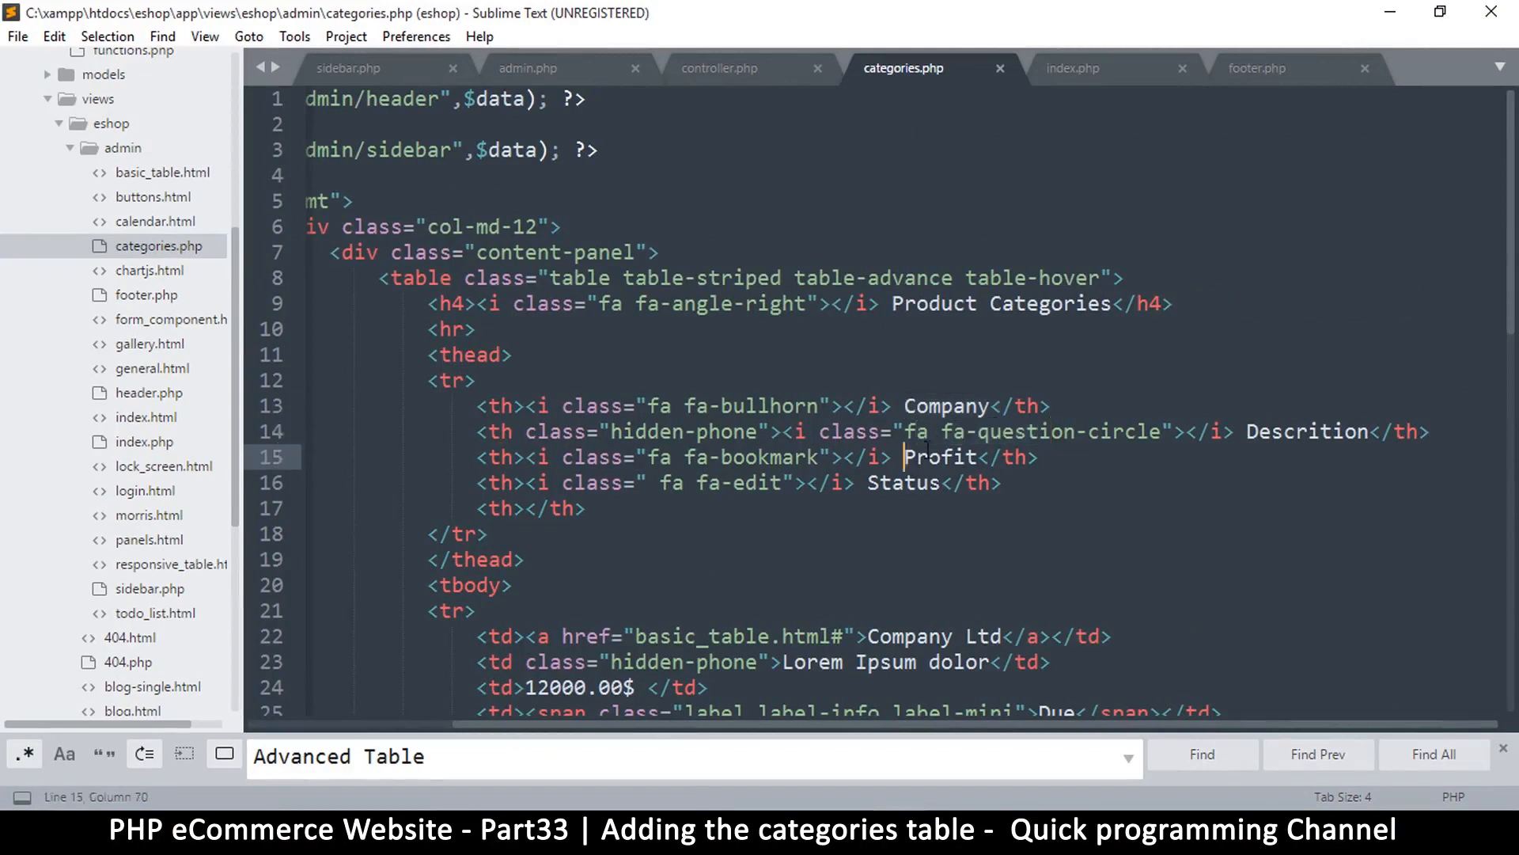
double_click(904, 483)
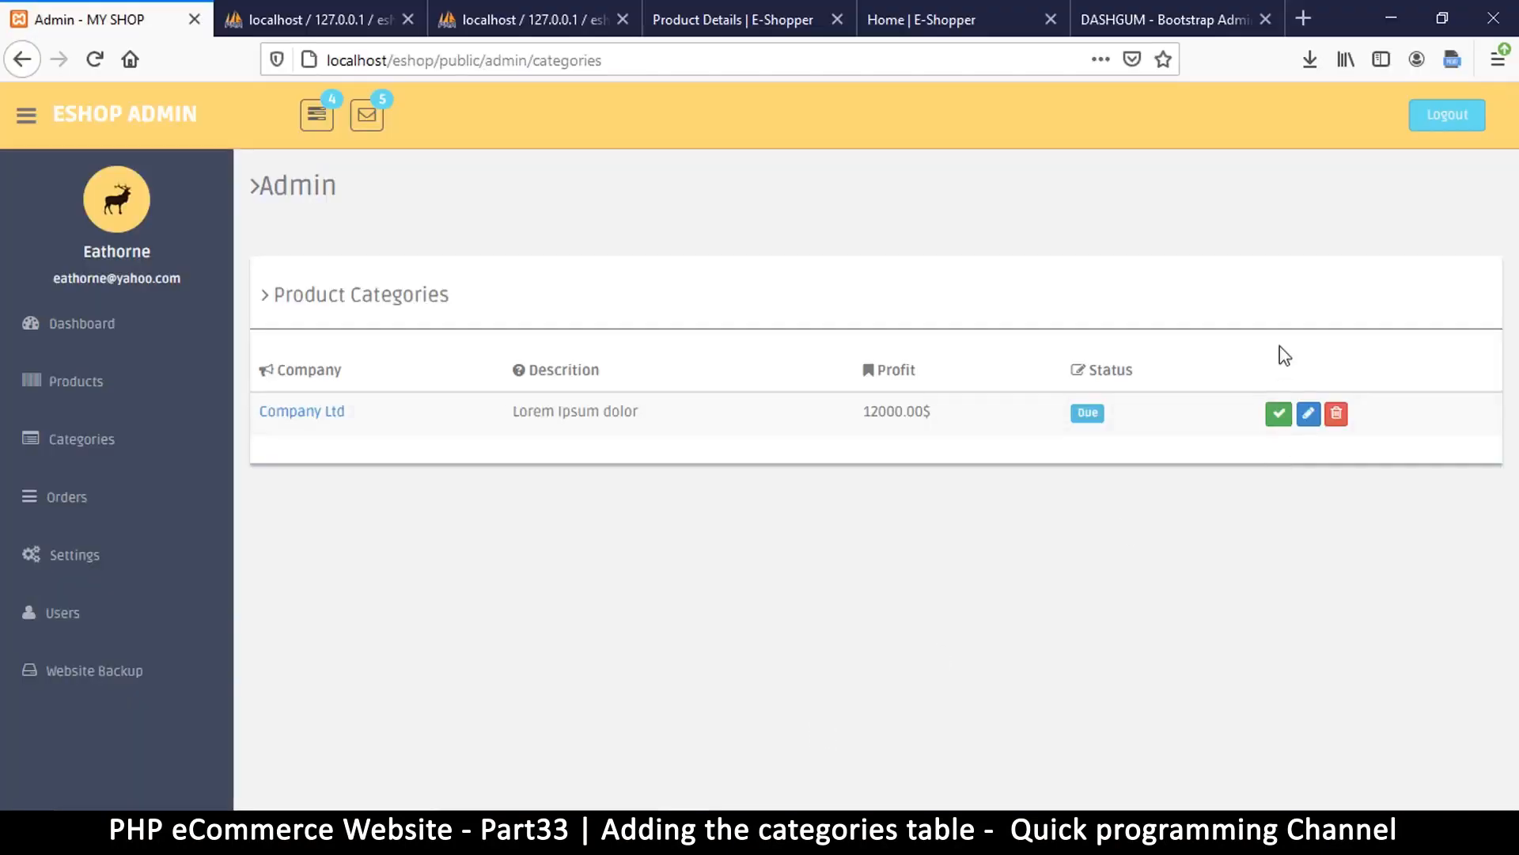
mouse_move(1336, 413)
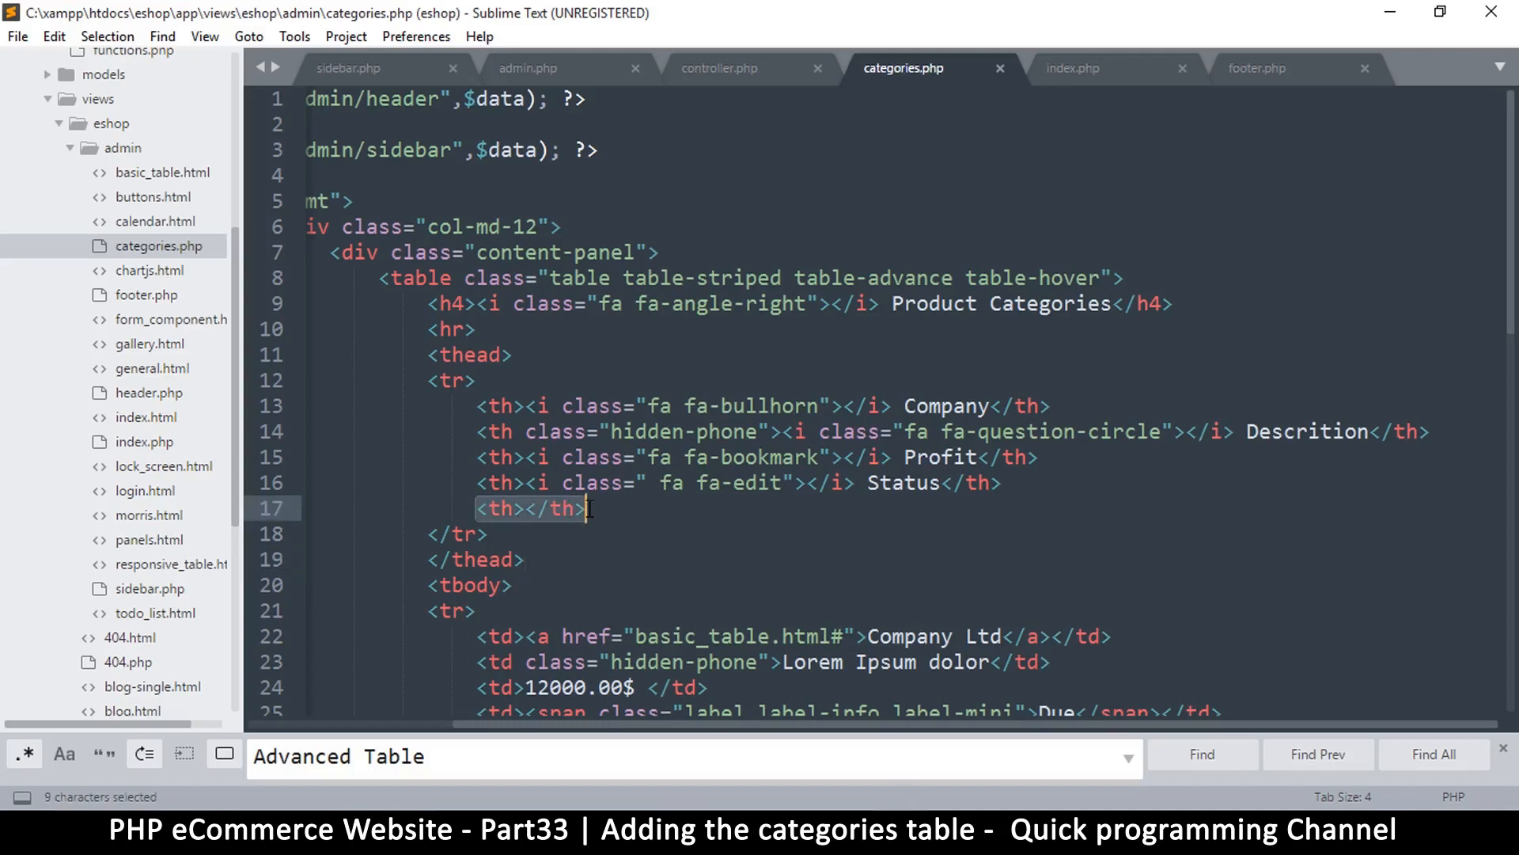
- Fill the empty last header cell with the edit-icon Action heading, then view the admin page
left_click(591, 508)
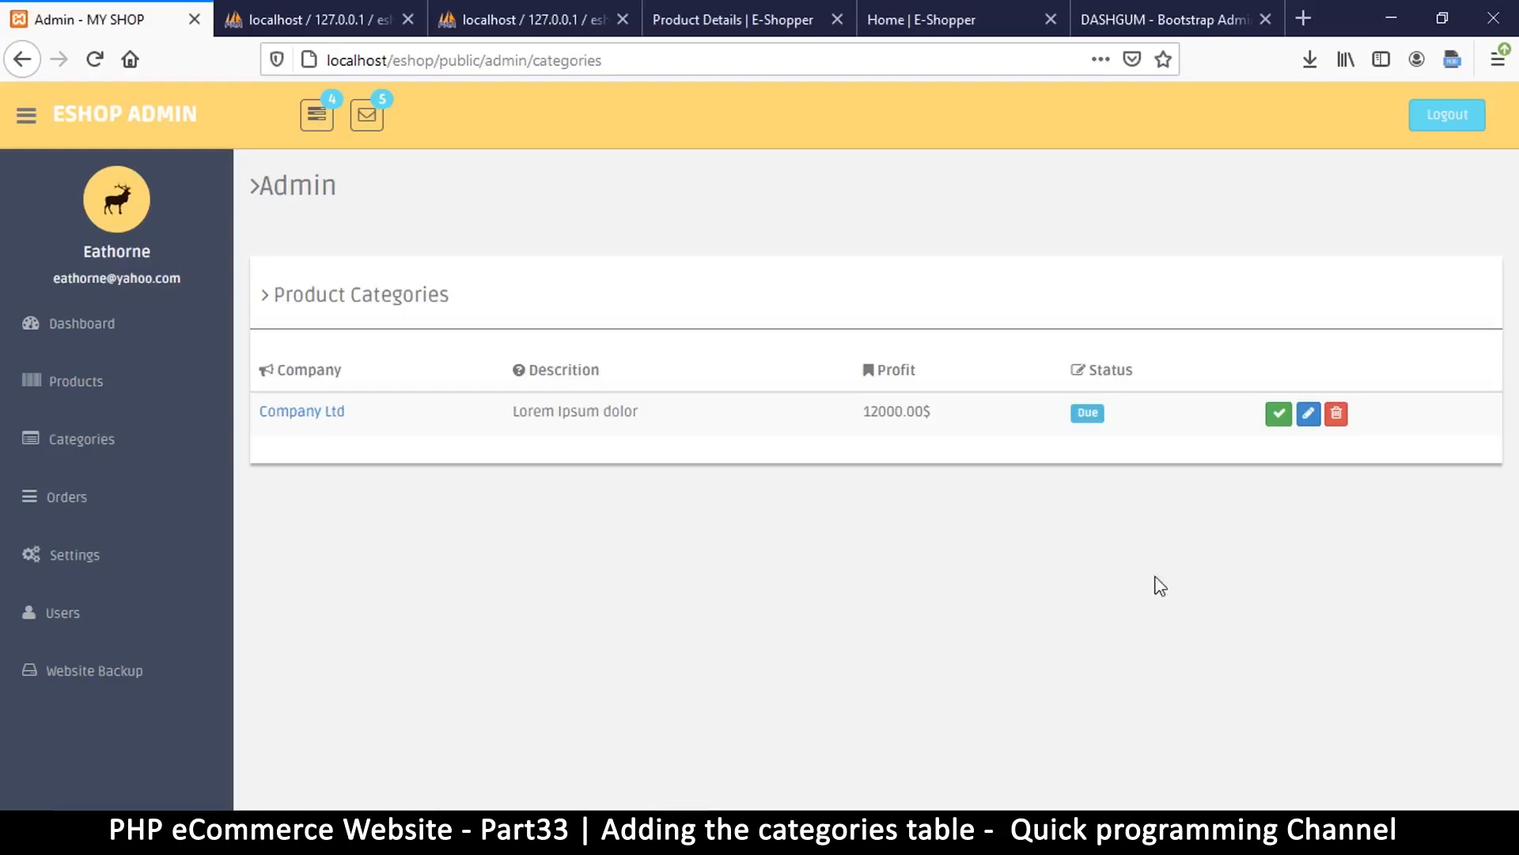
mouse_move(1114, 370)
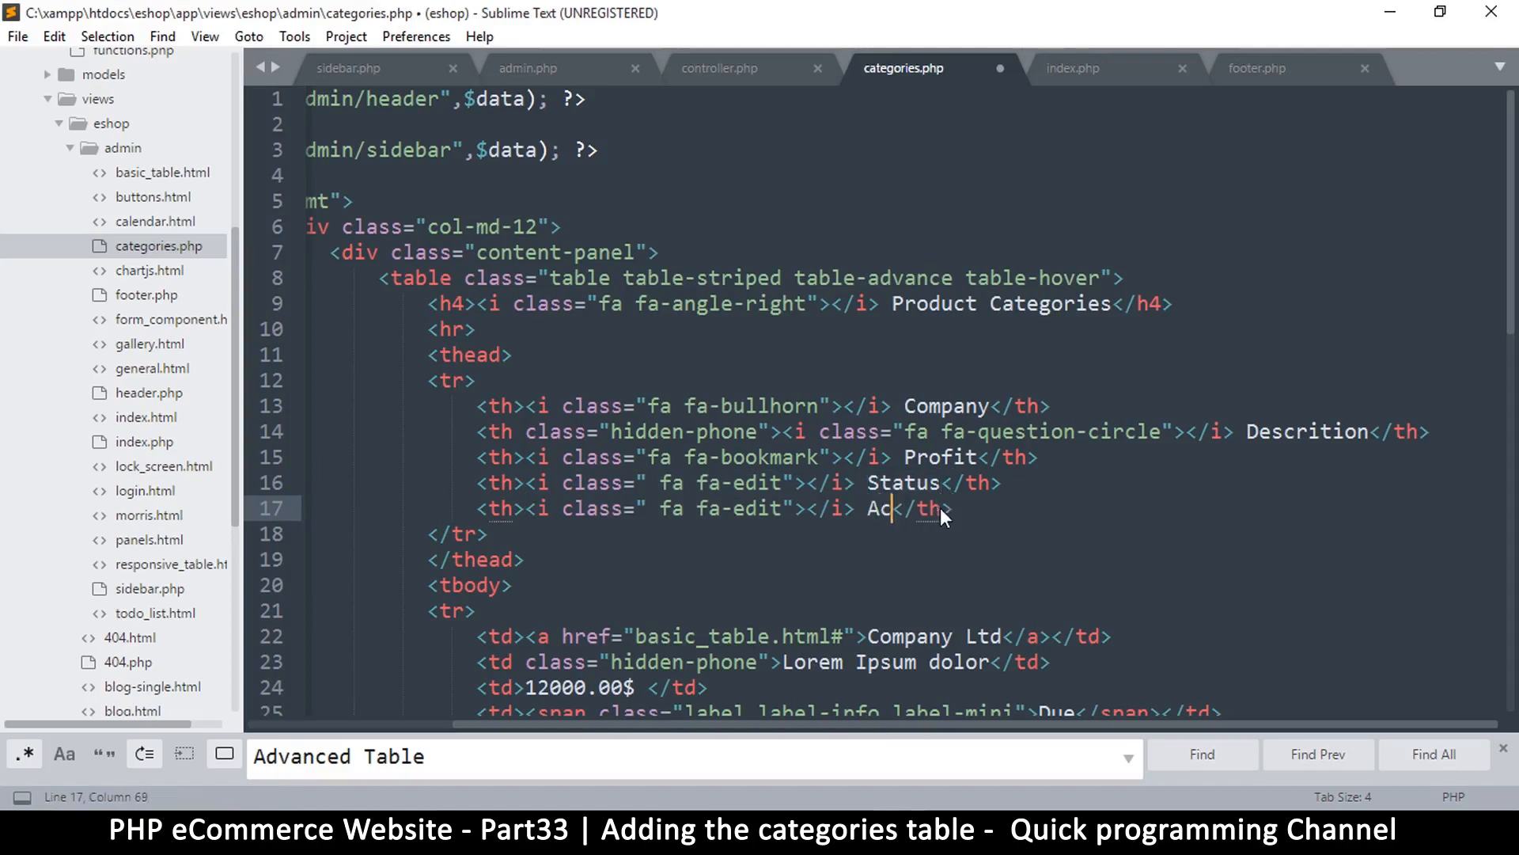
type("tion")
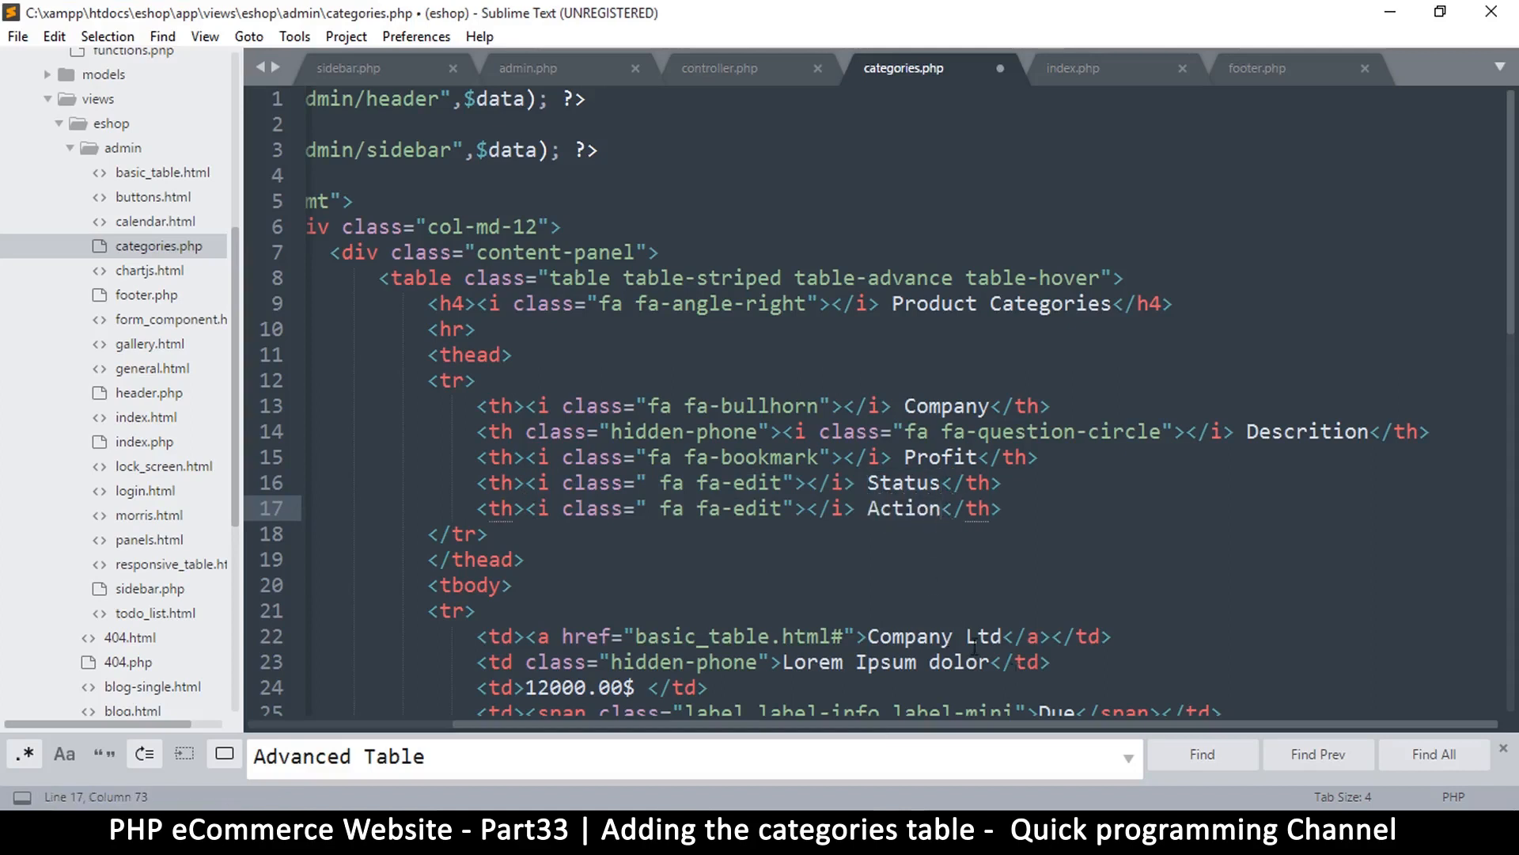
left_click(104, 19)
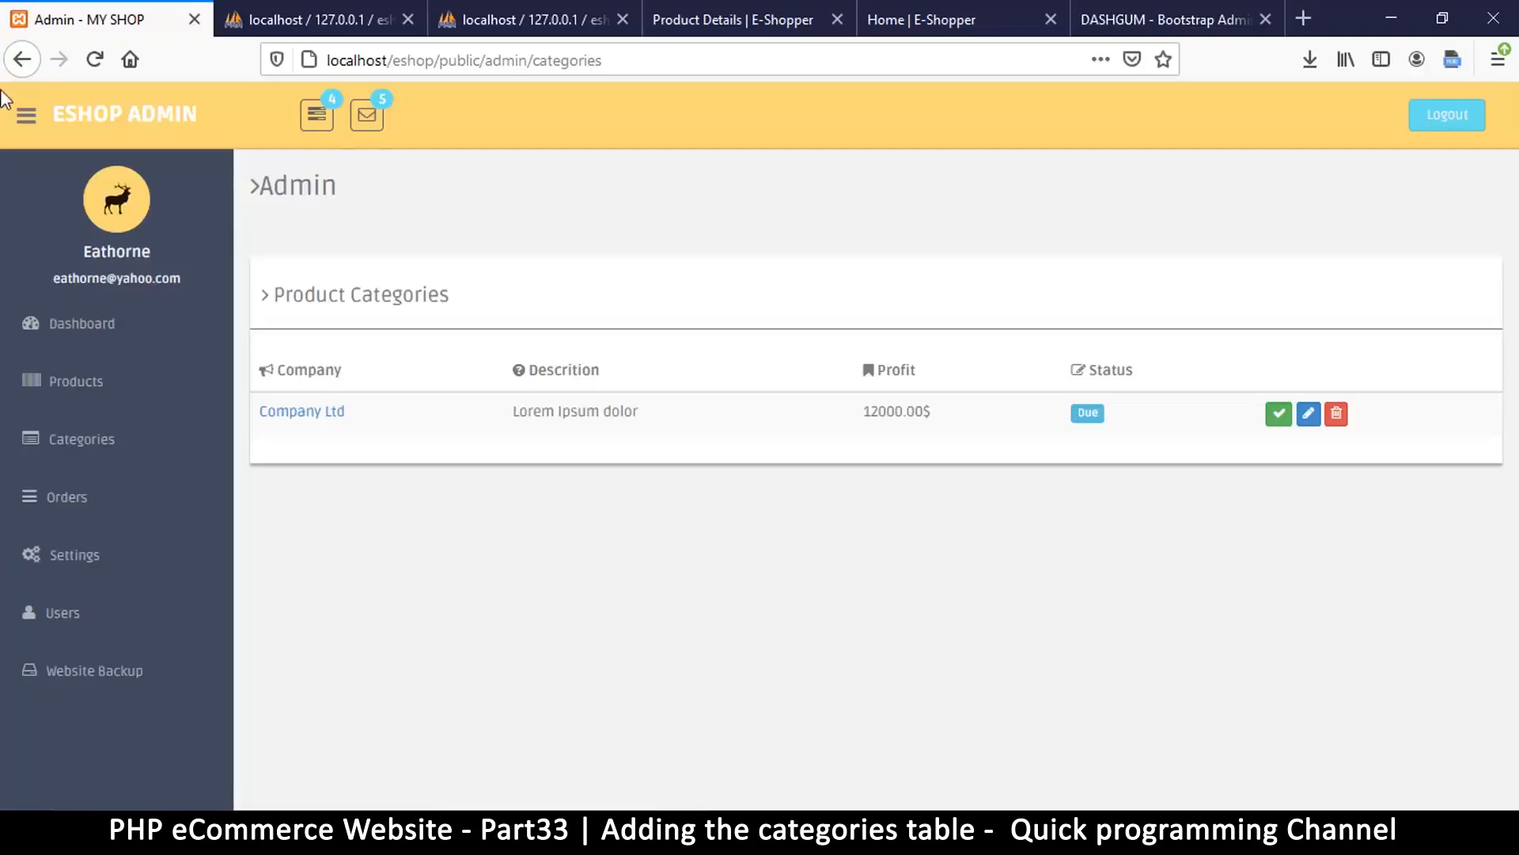
mouse_move(1309, 413)
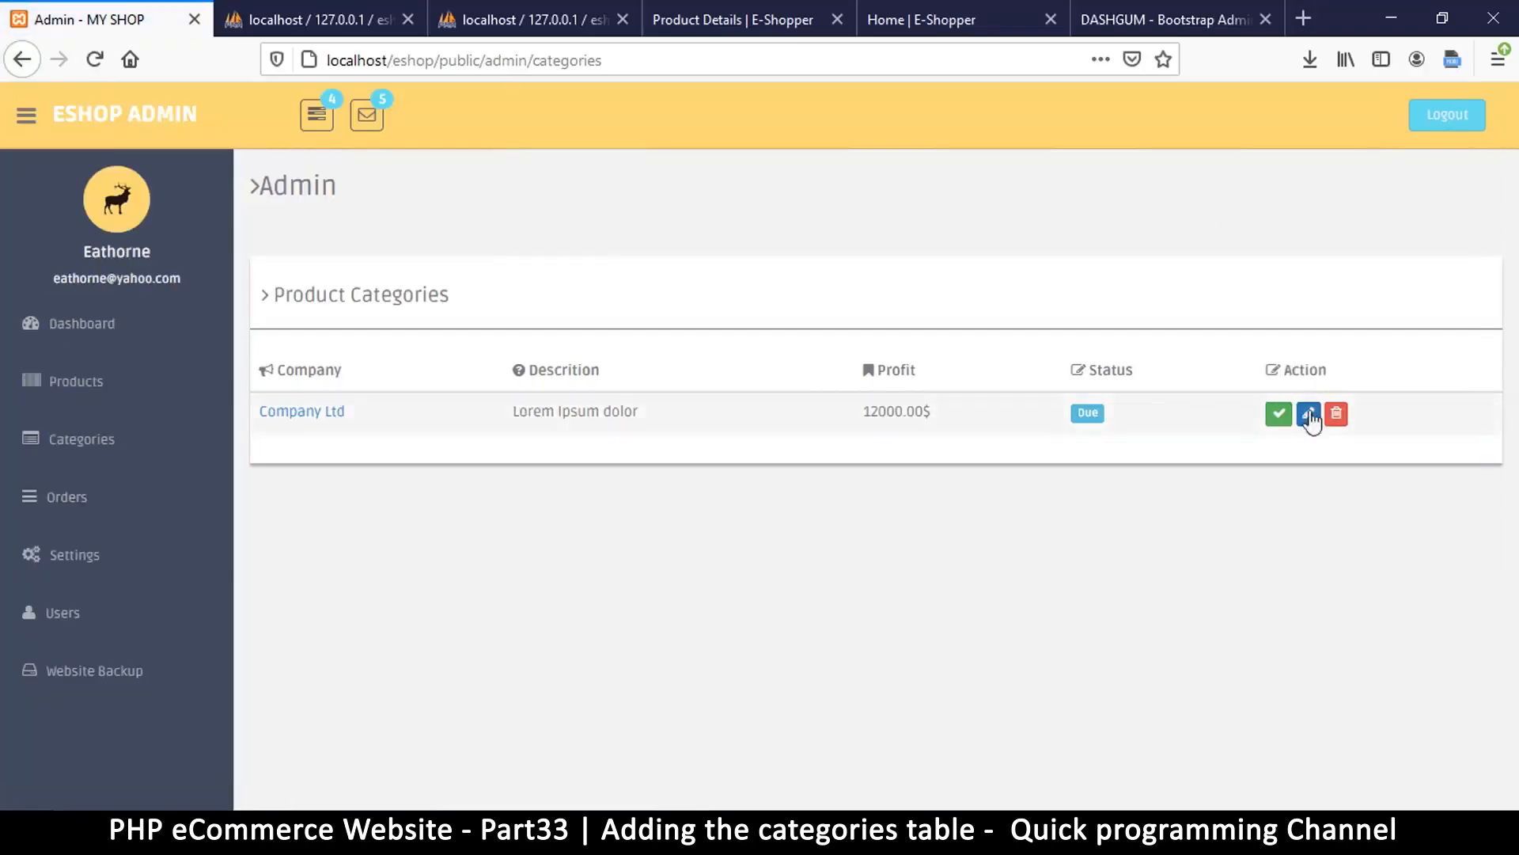
mouse_move(1107, 358)
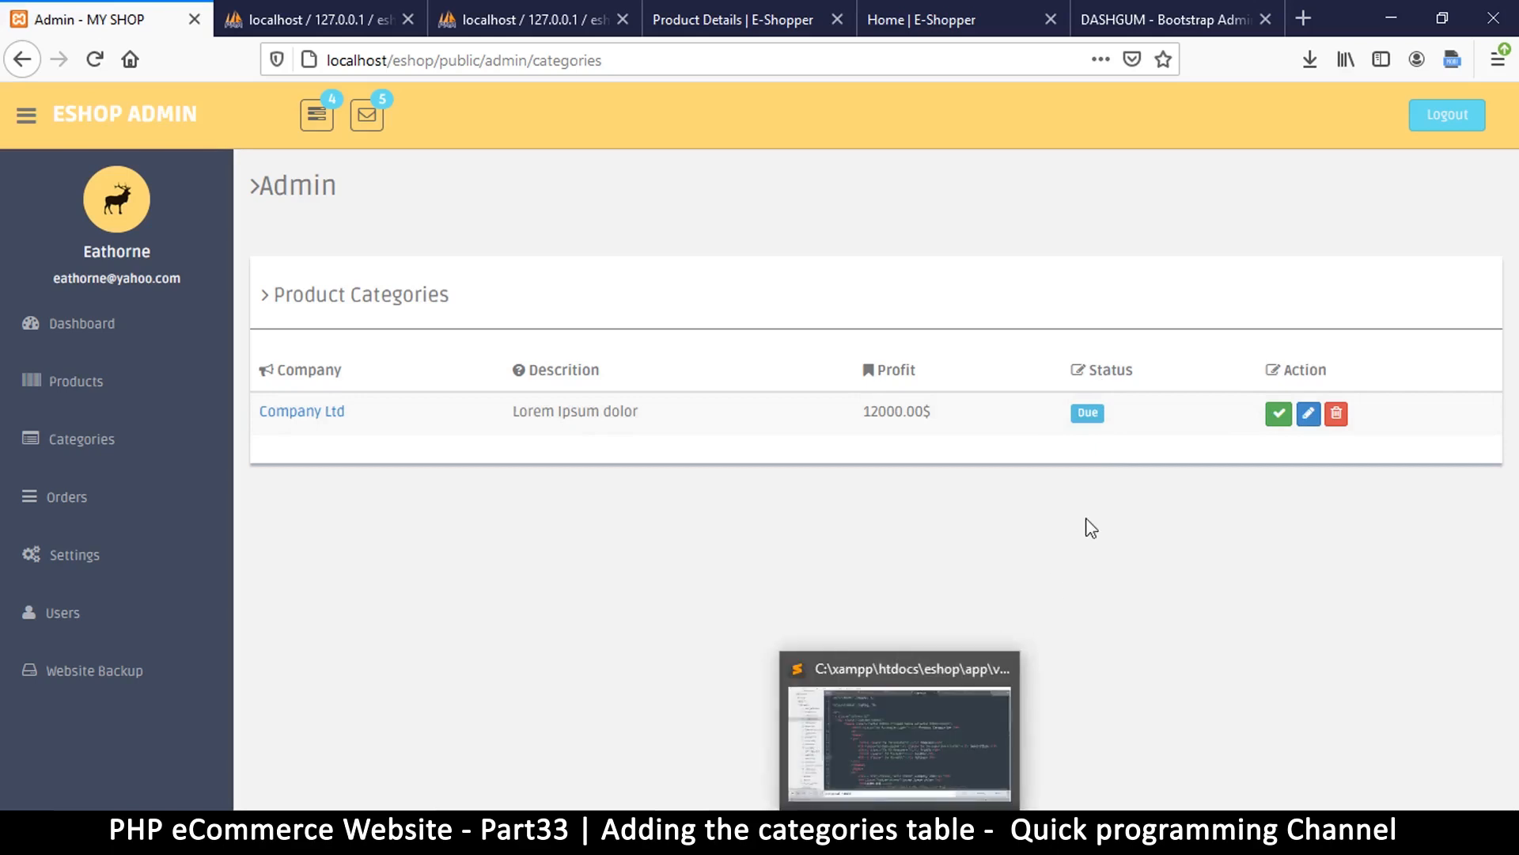
mouse_move(1000, 507)
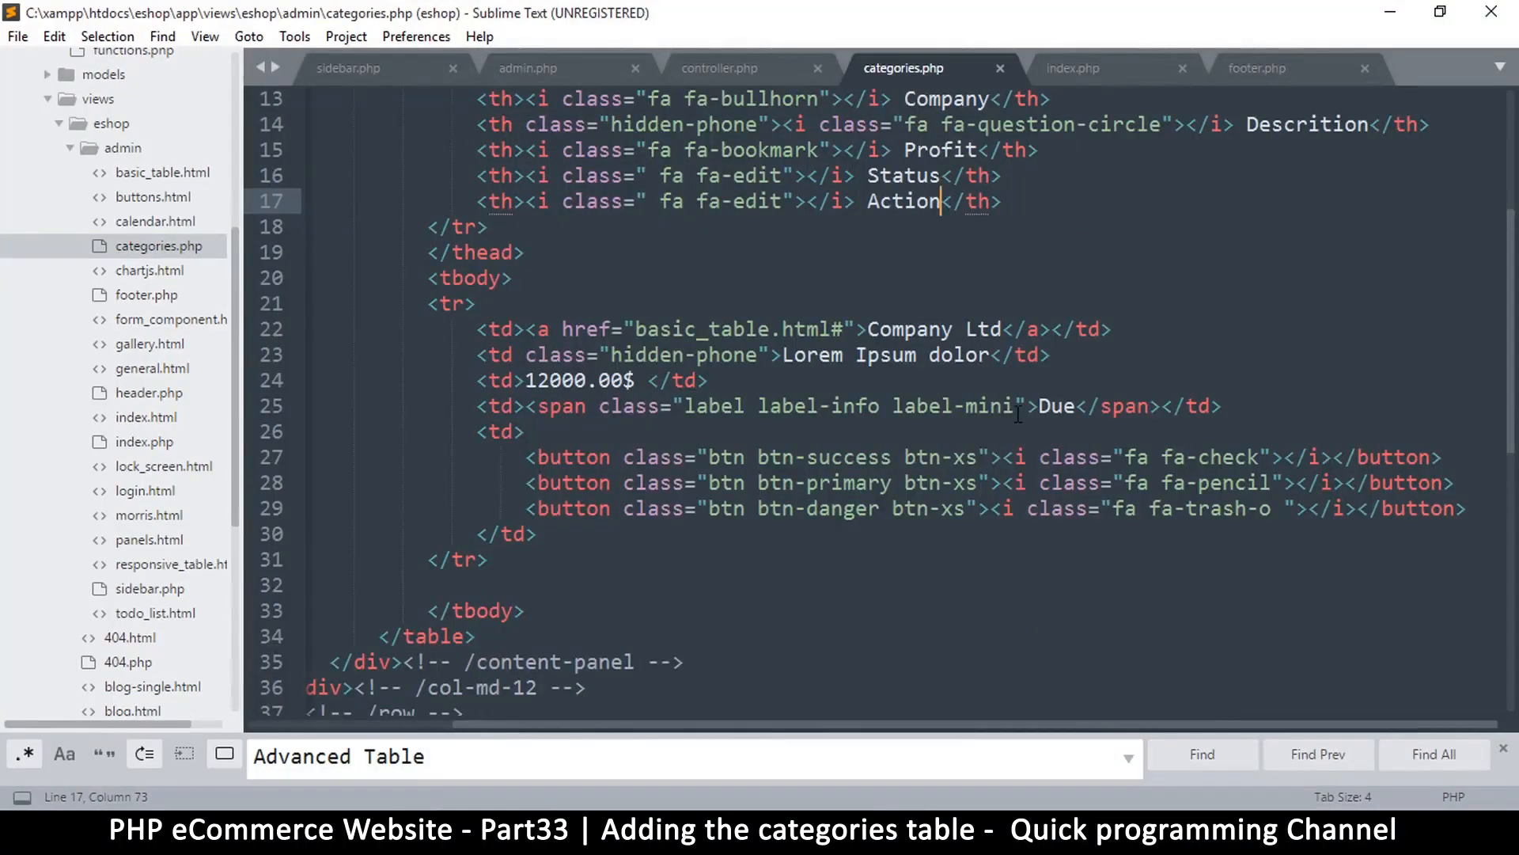
- Review the Due status label code and switch back to the admin page in Firefox
double_click(1055, 405)
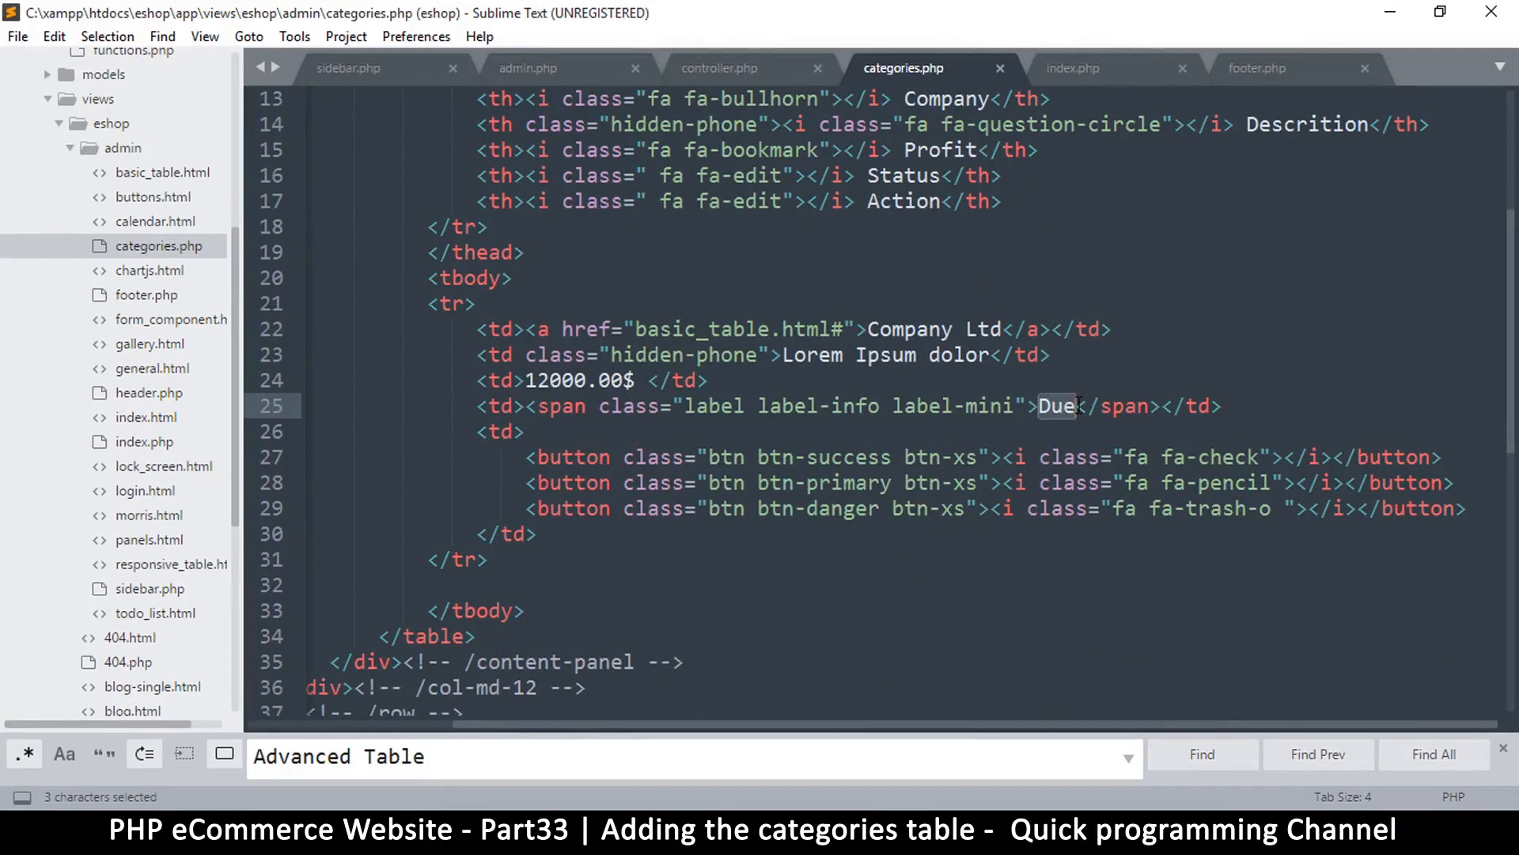
mouse_move(1071, 421)
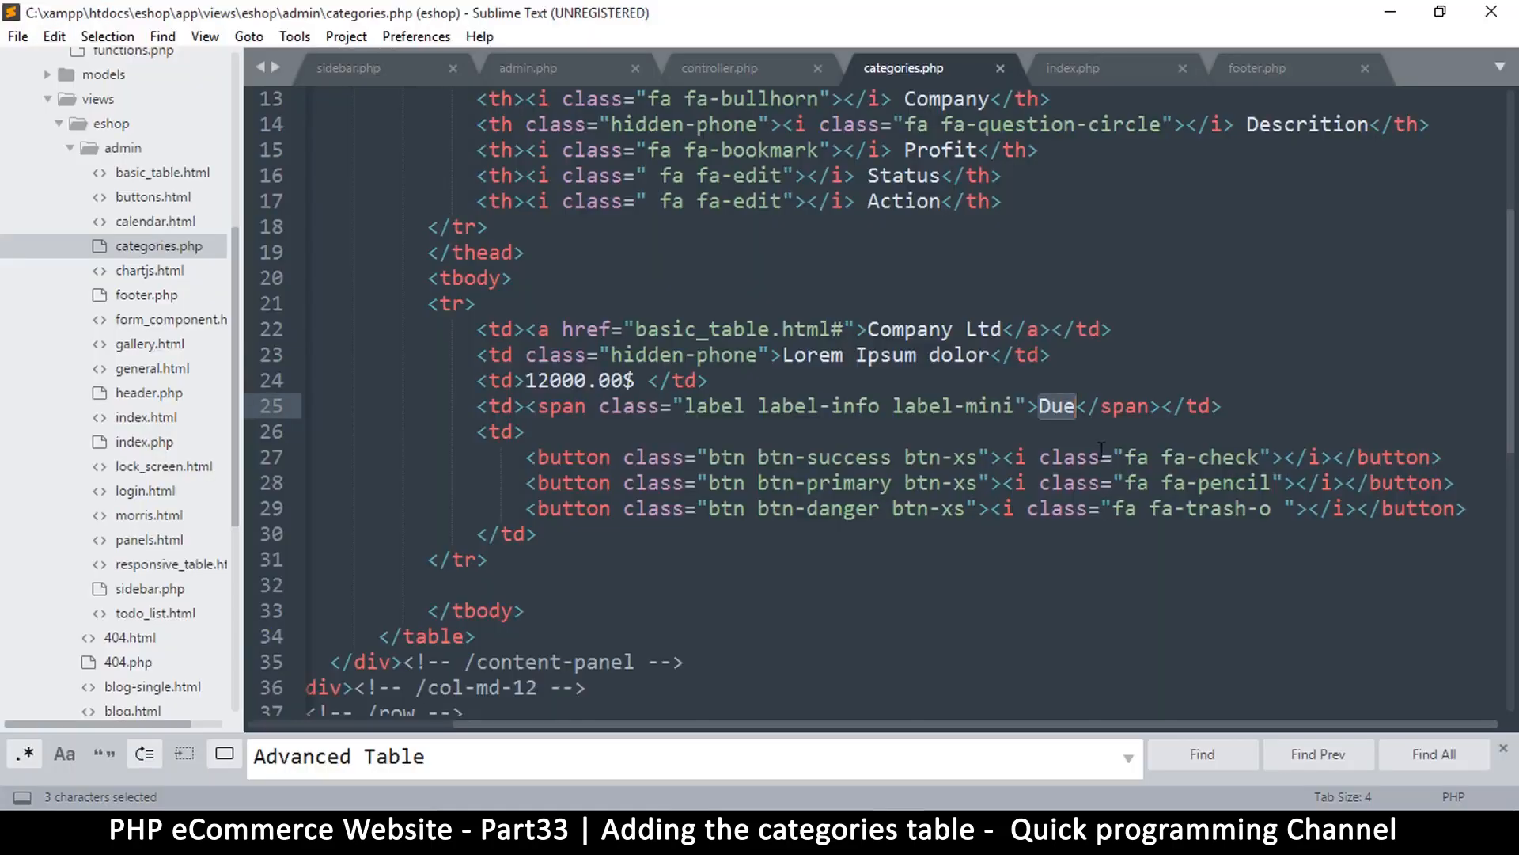
scroll("up", 3)
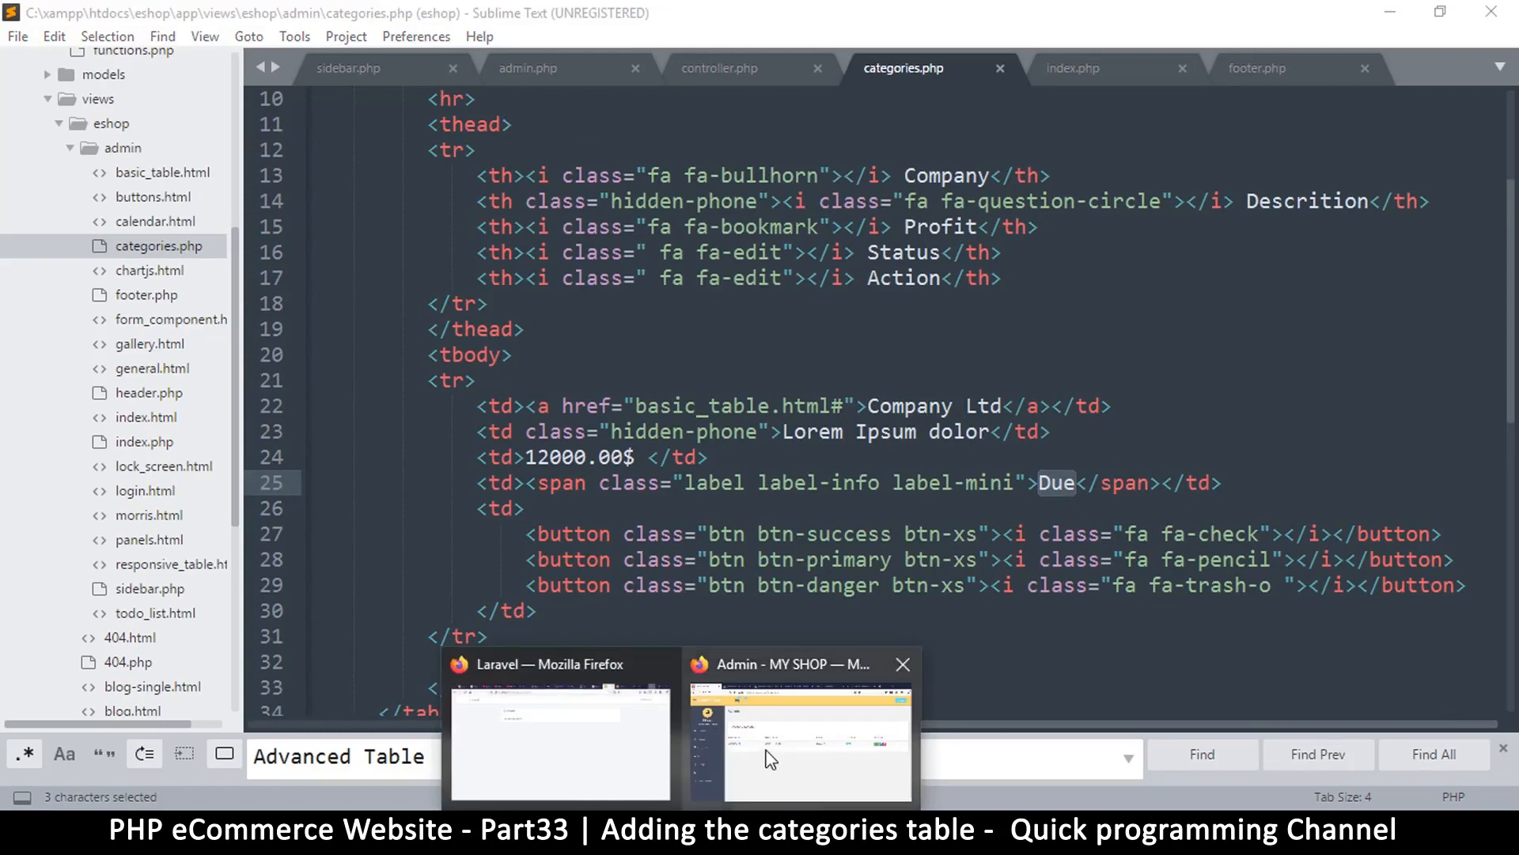
left_click(798, 741)
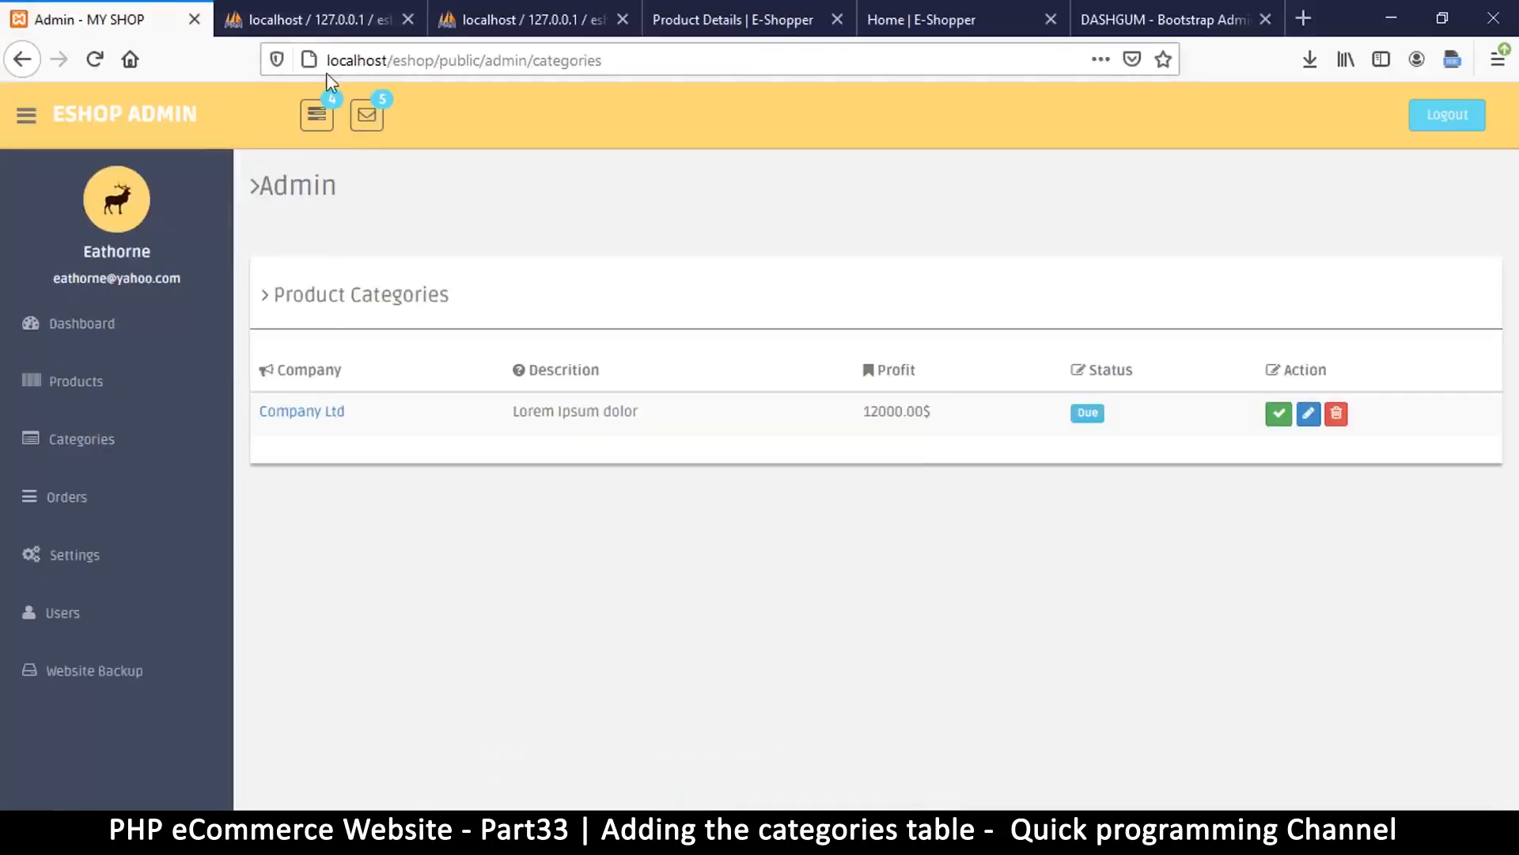
- Bring up the eshop_db categories table's Structure page in phpMyAdmin
left_click(319, 19)
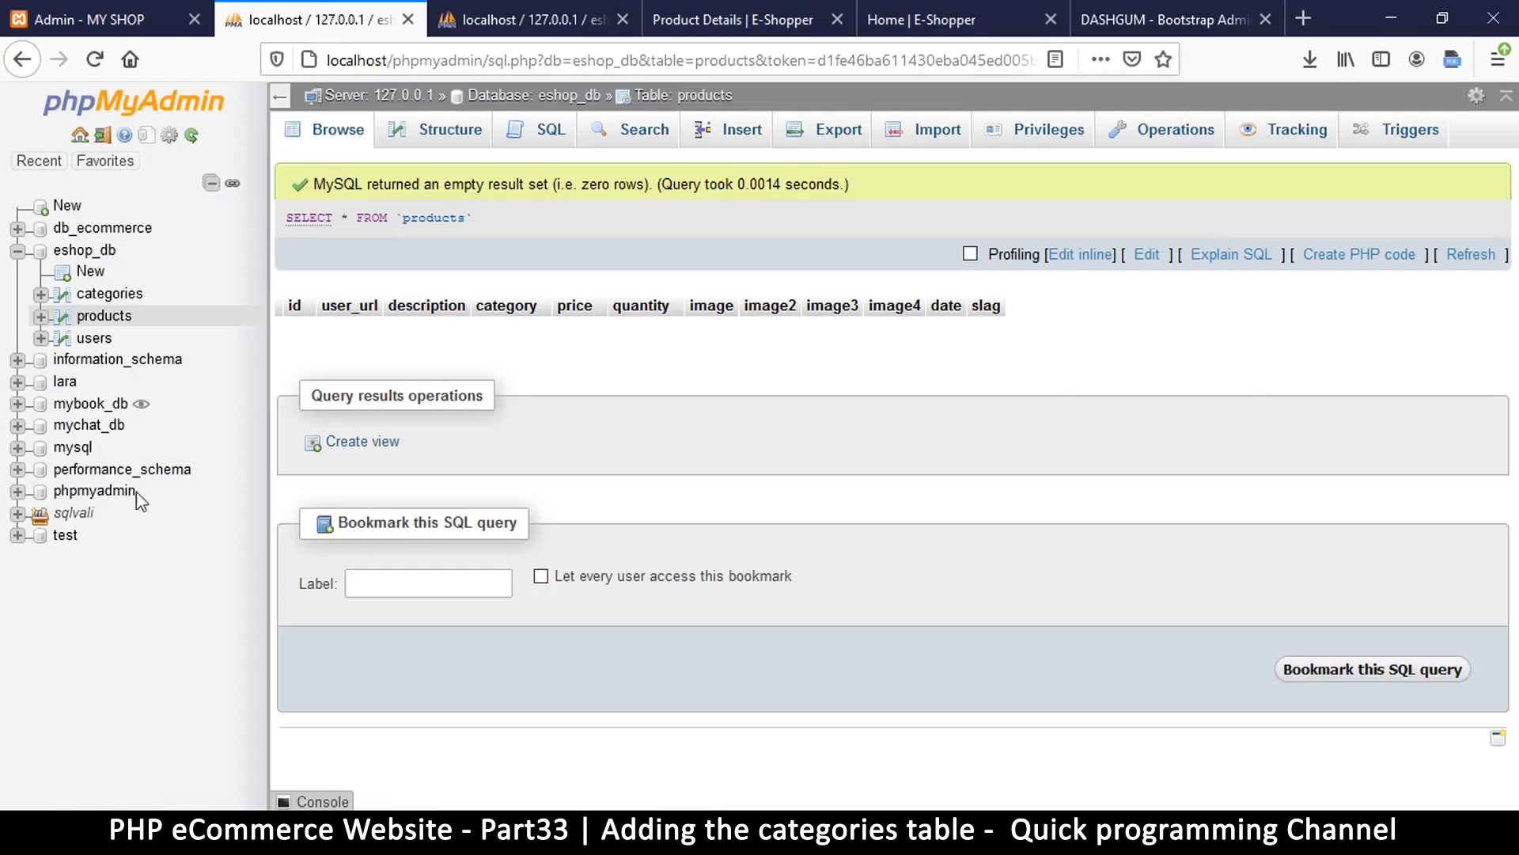
mouse_move(110, 294)
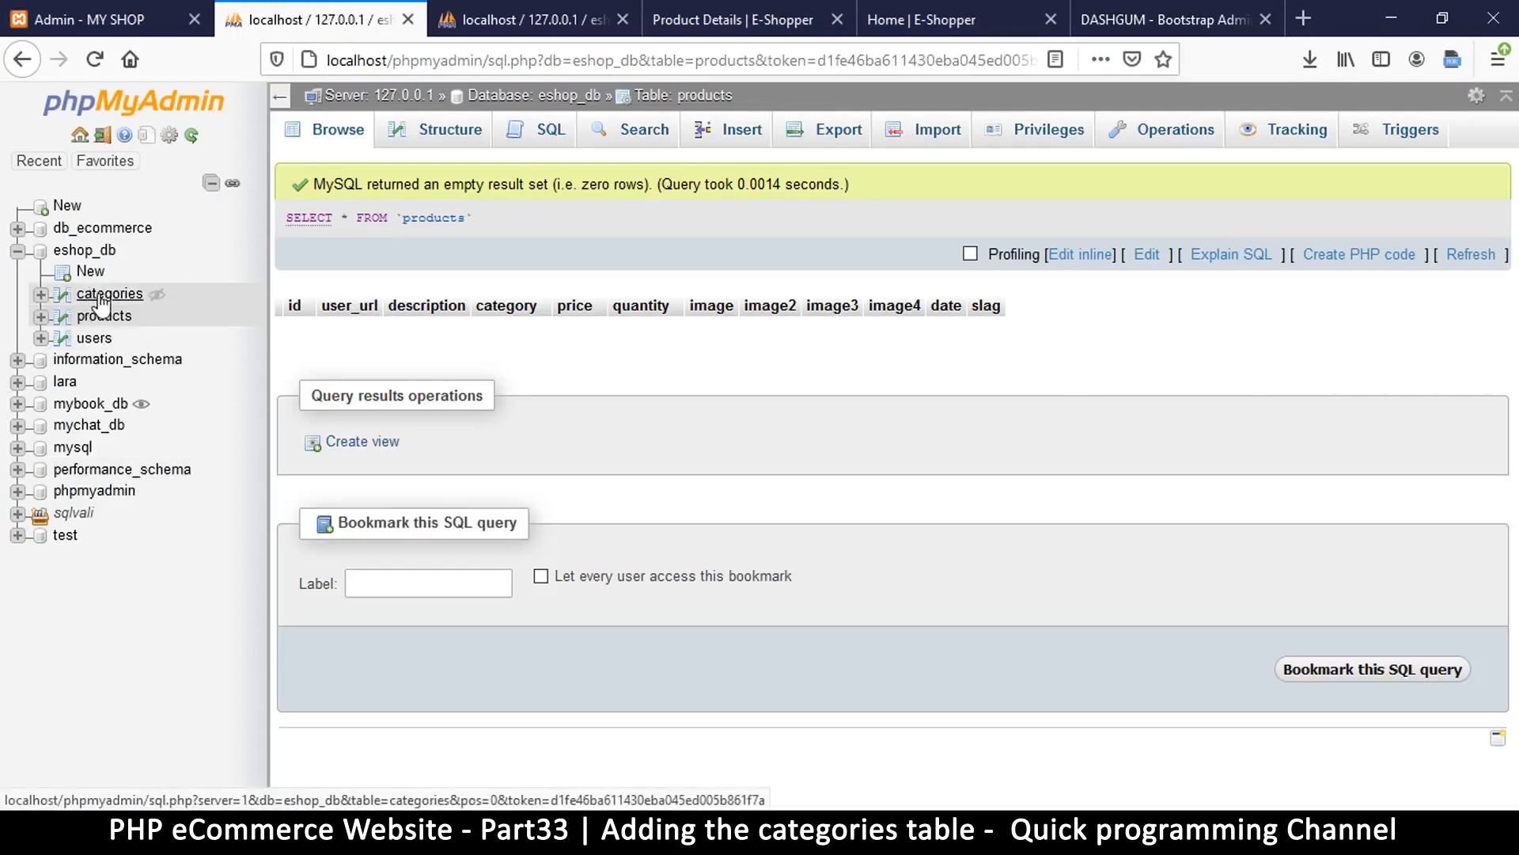
left_click(109, 294)
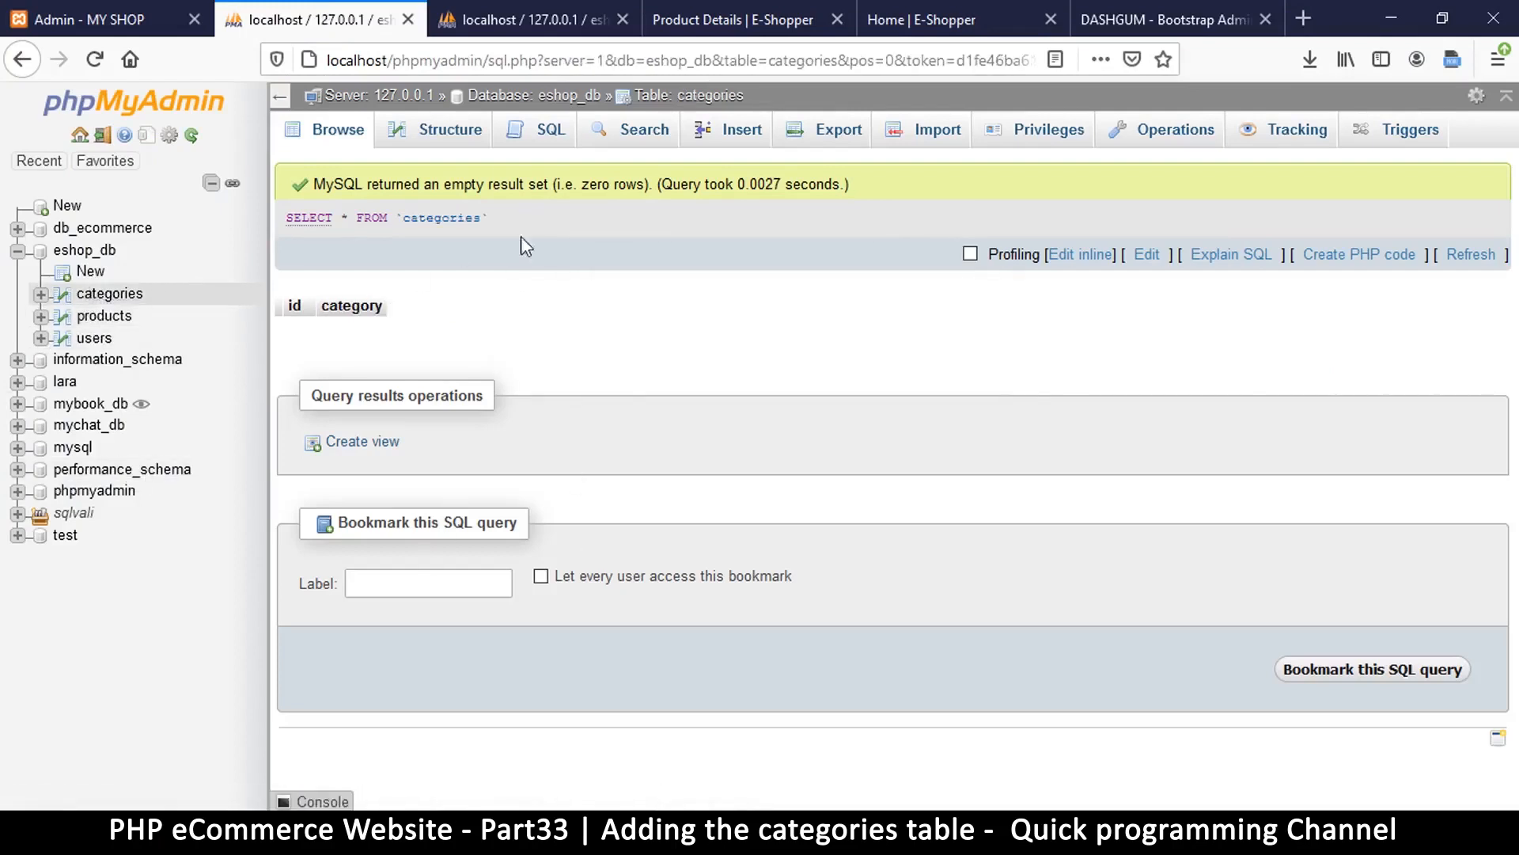
left_click(448, 129)
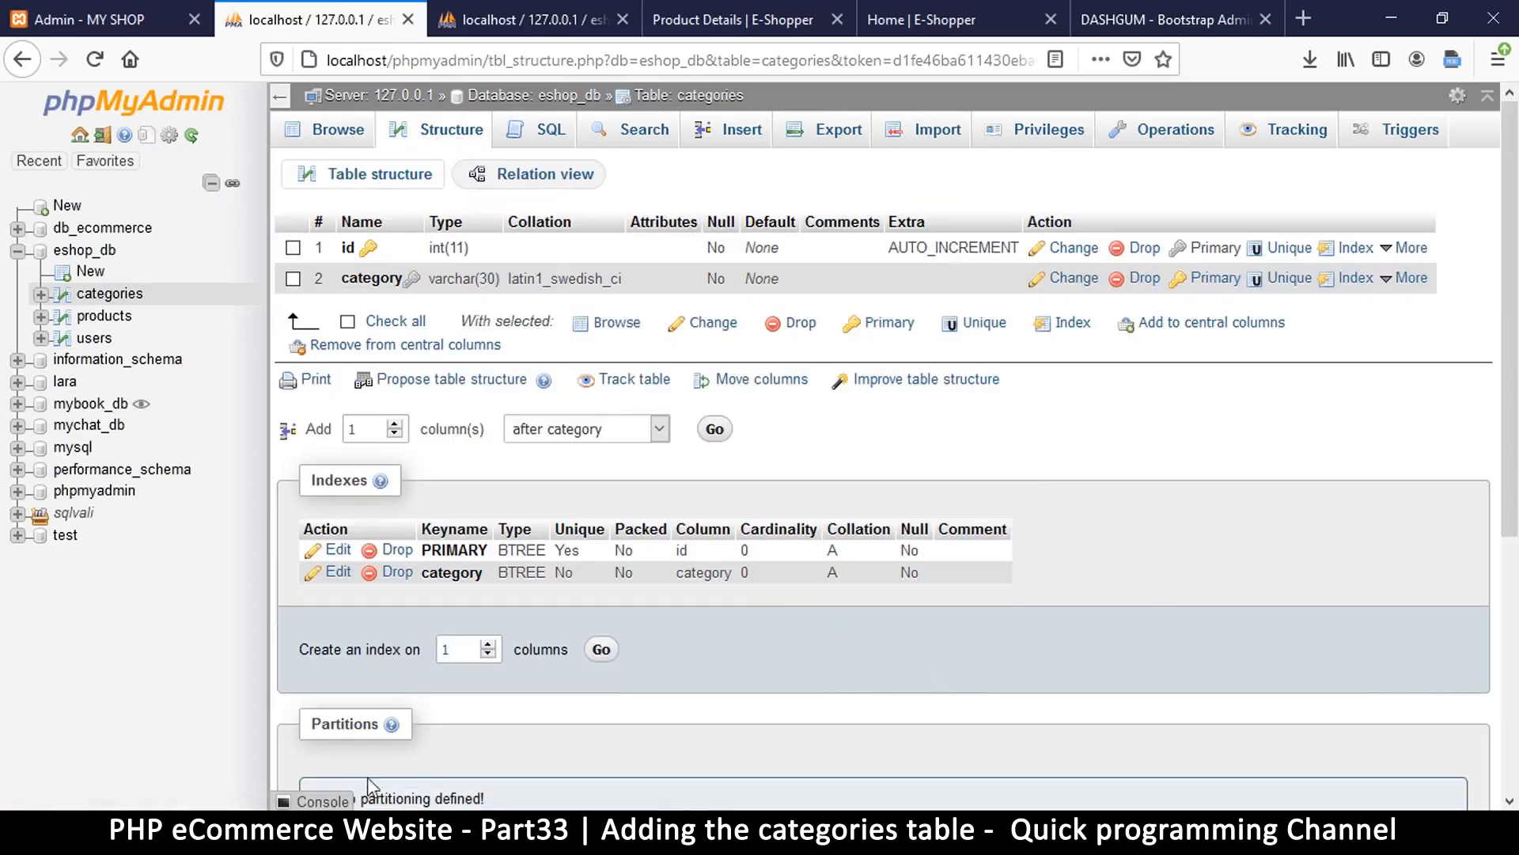
mouse_move(542, 455)
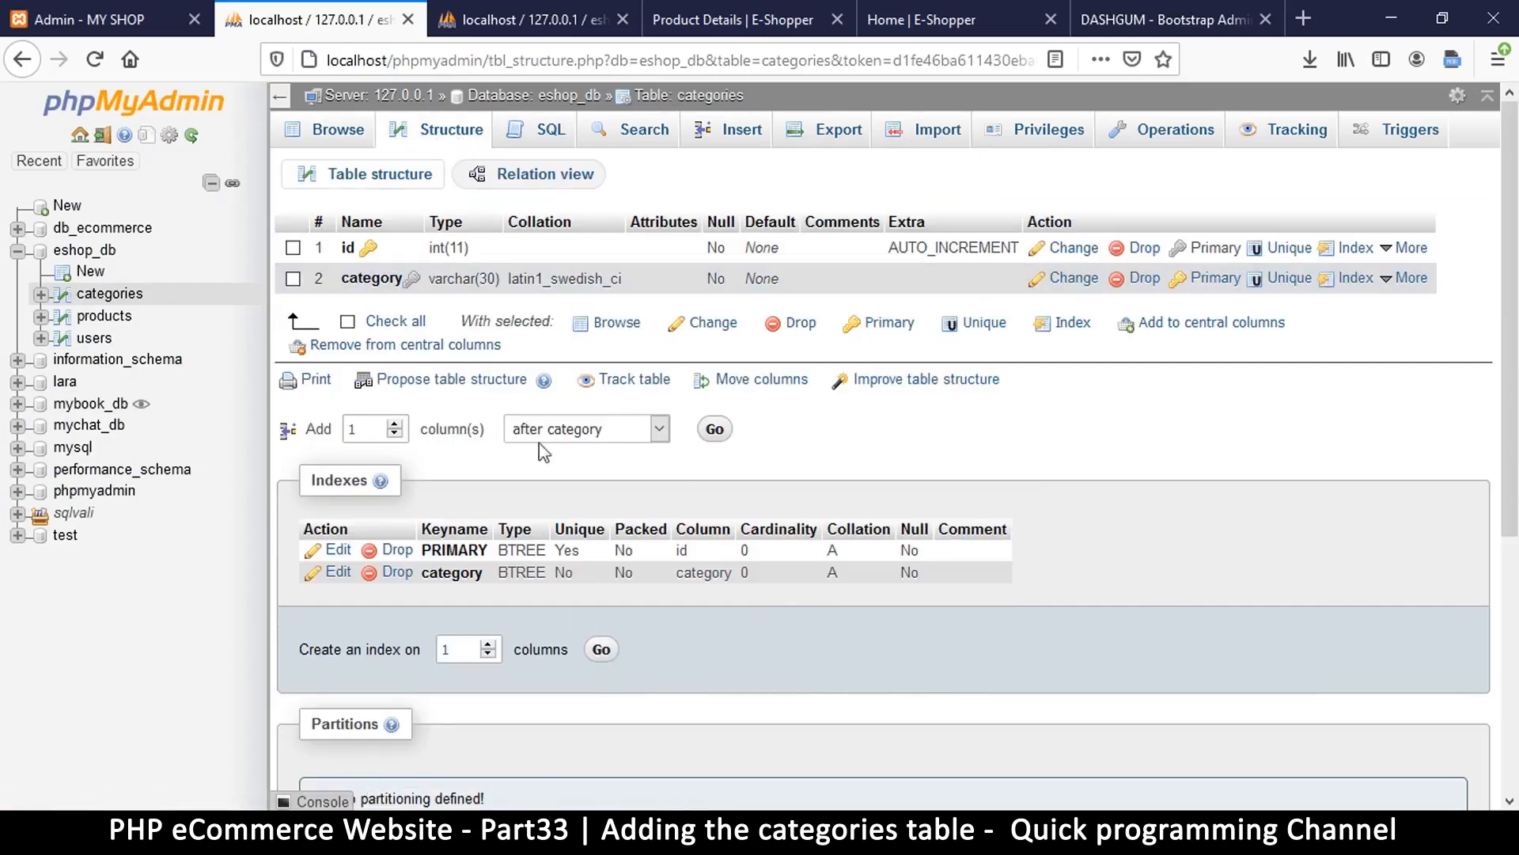
- Save a new column named disabled of type TINYINT with length 1
left_click(714, 429)
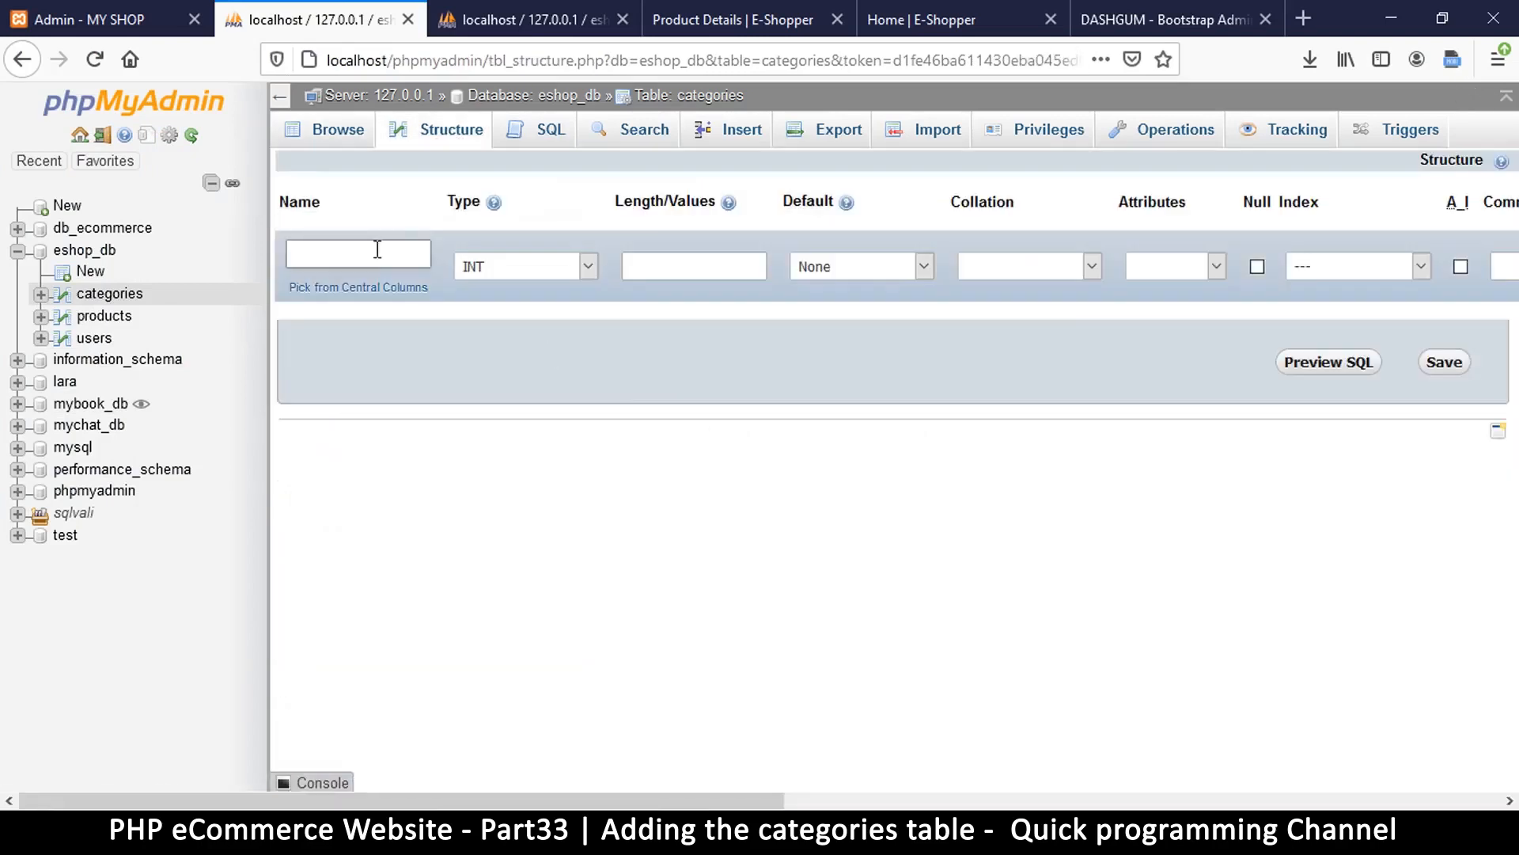
type("dis")
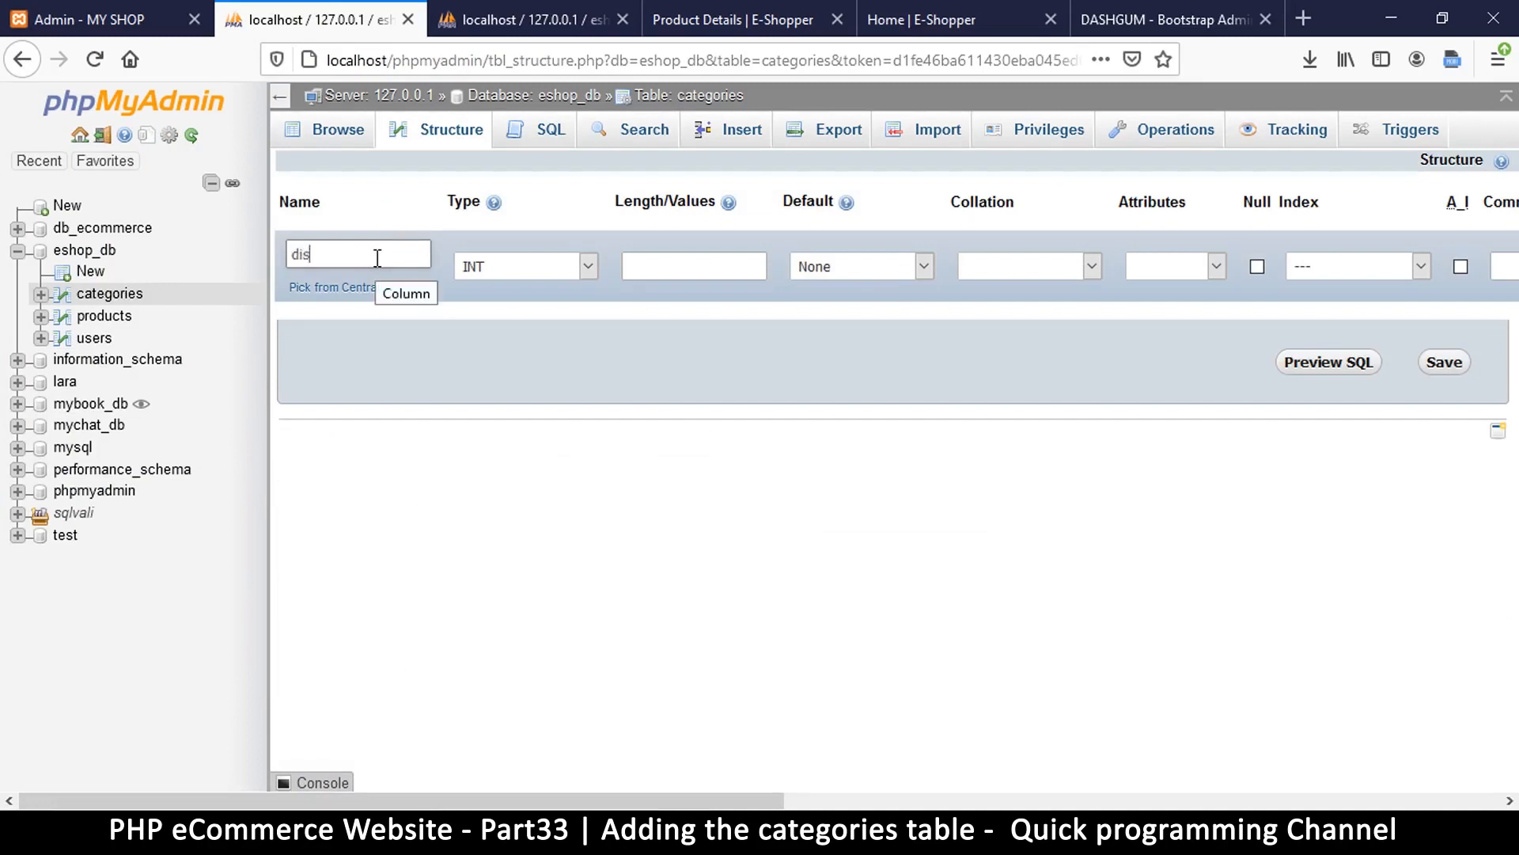
type("a")
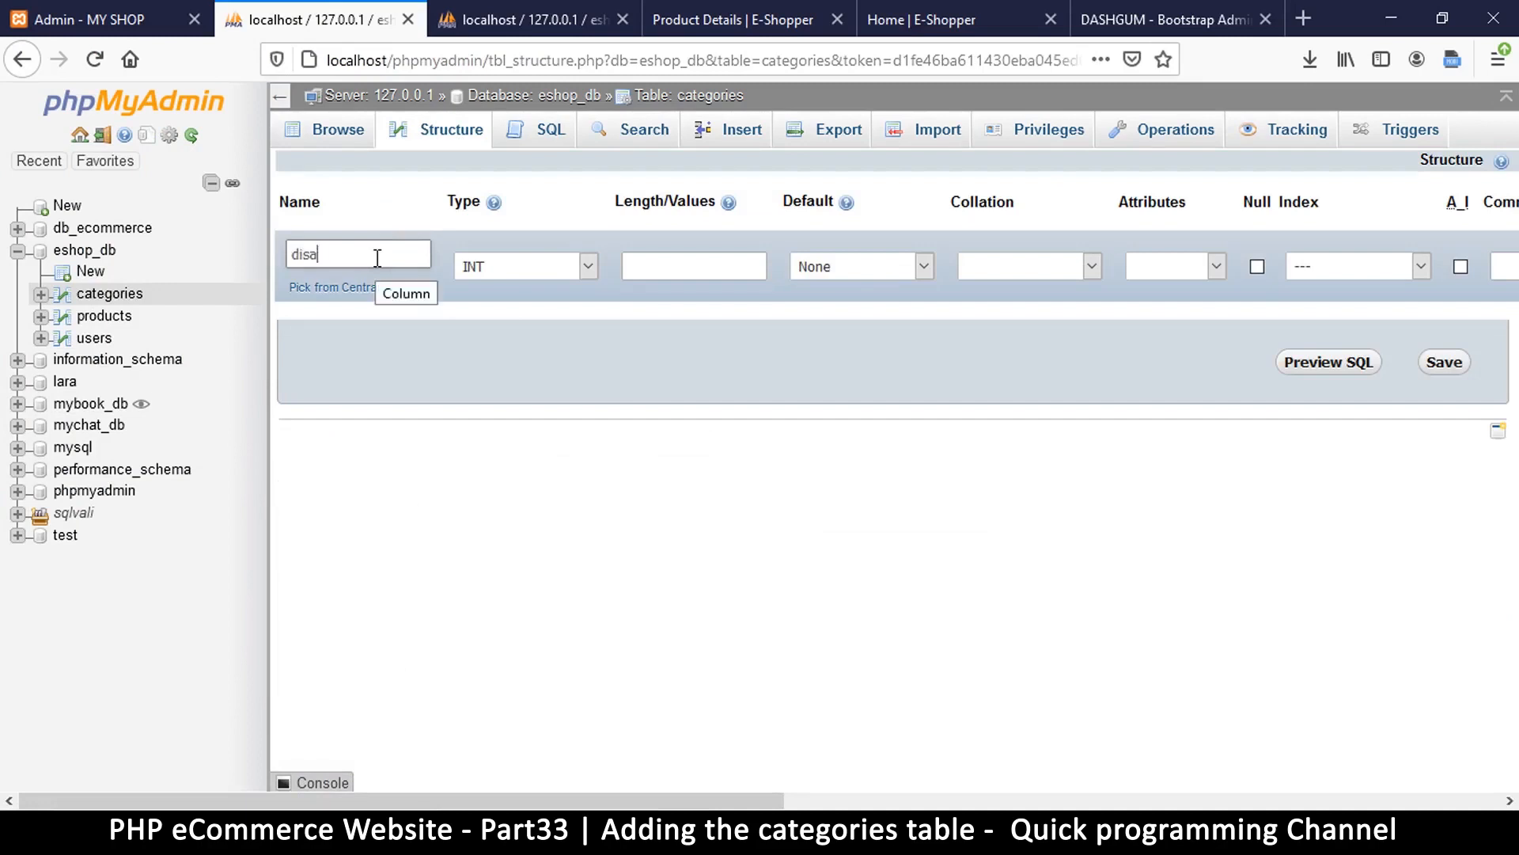
type("bled")
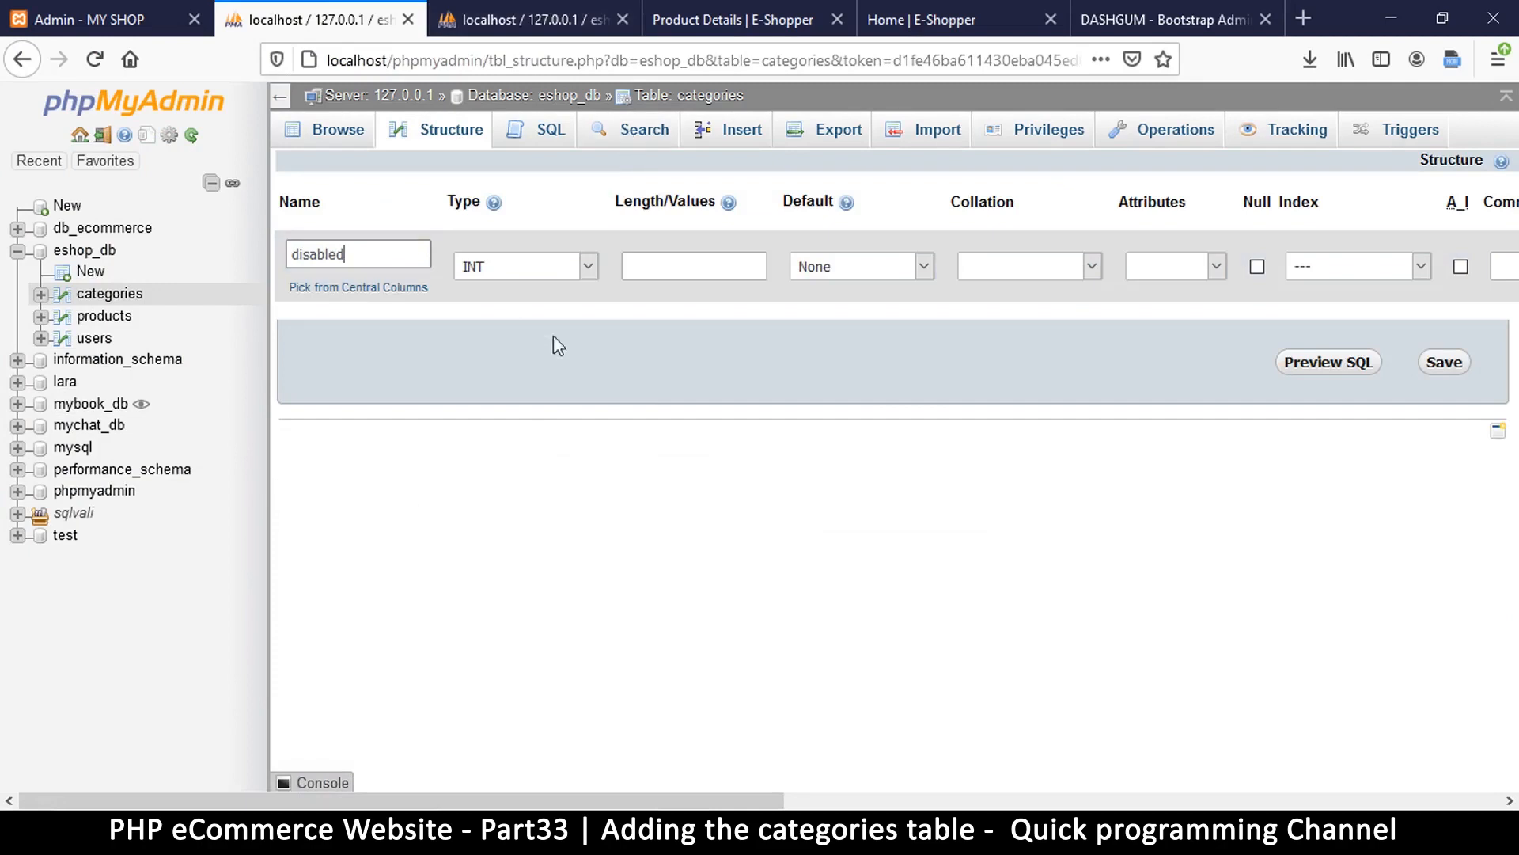
left_click(525, 266)
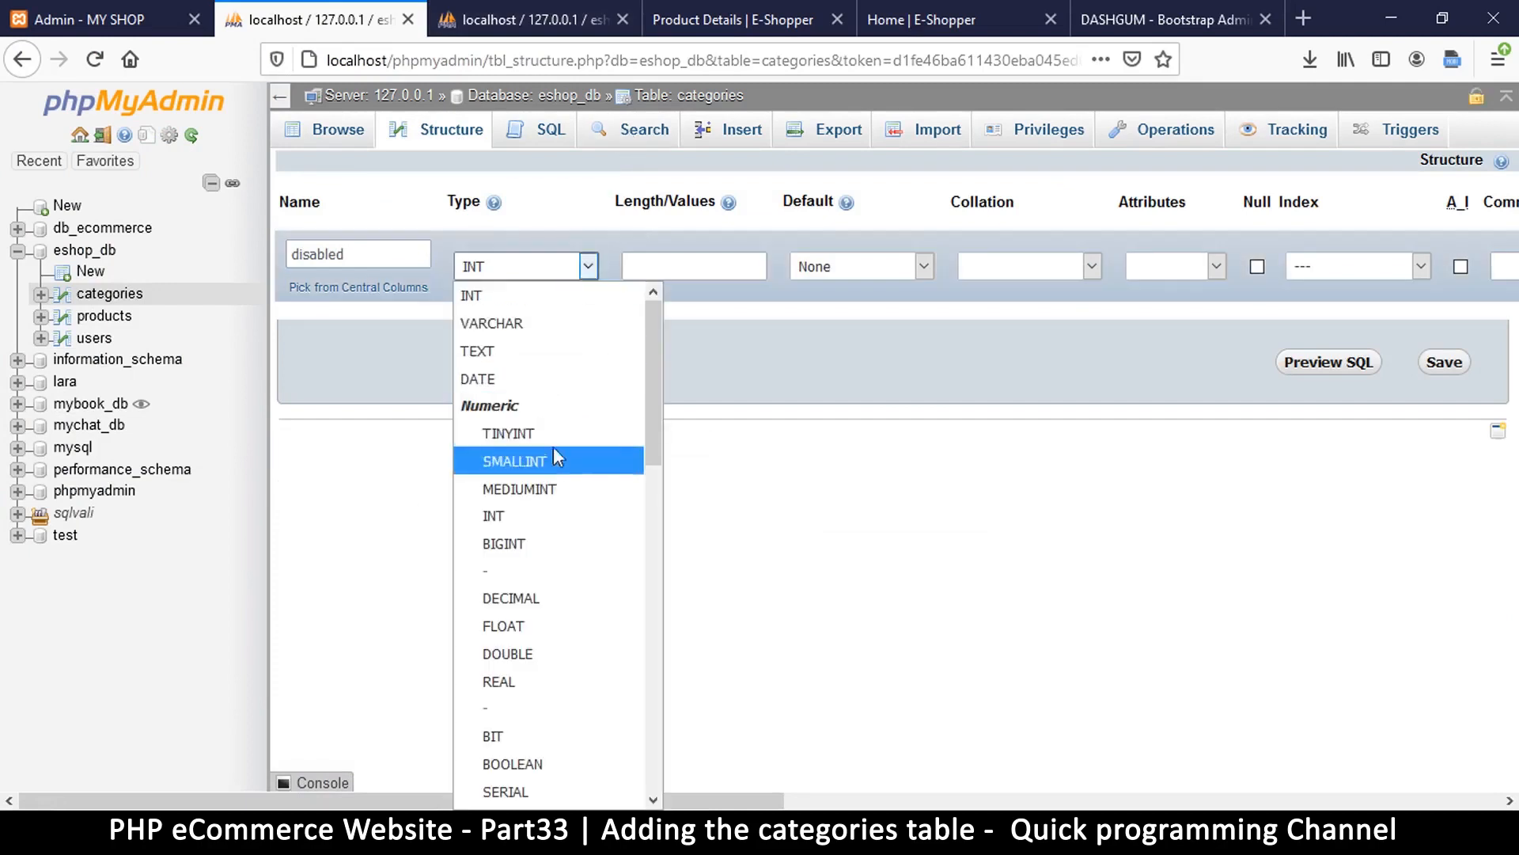
left_click(507, 434)
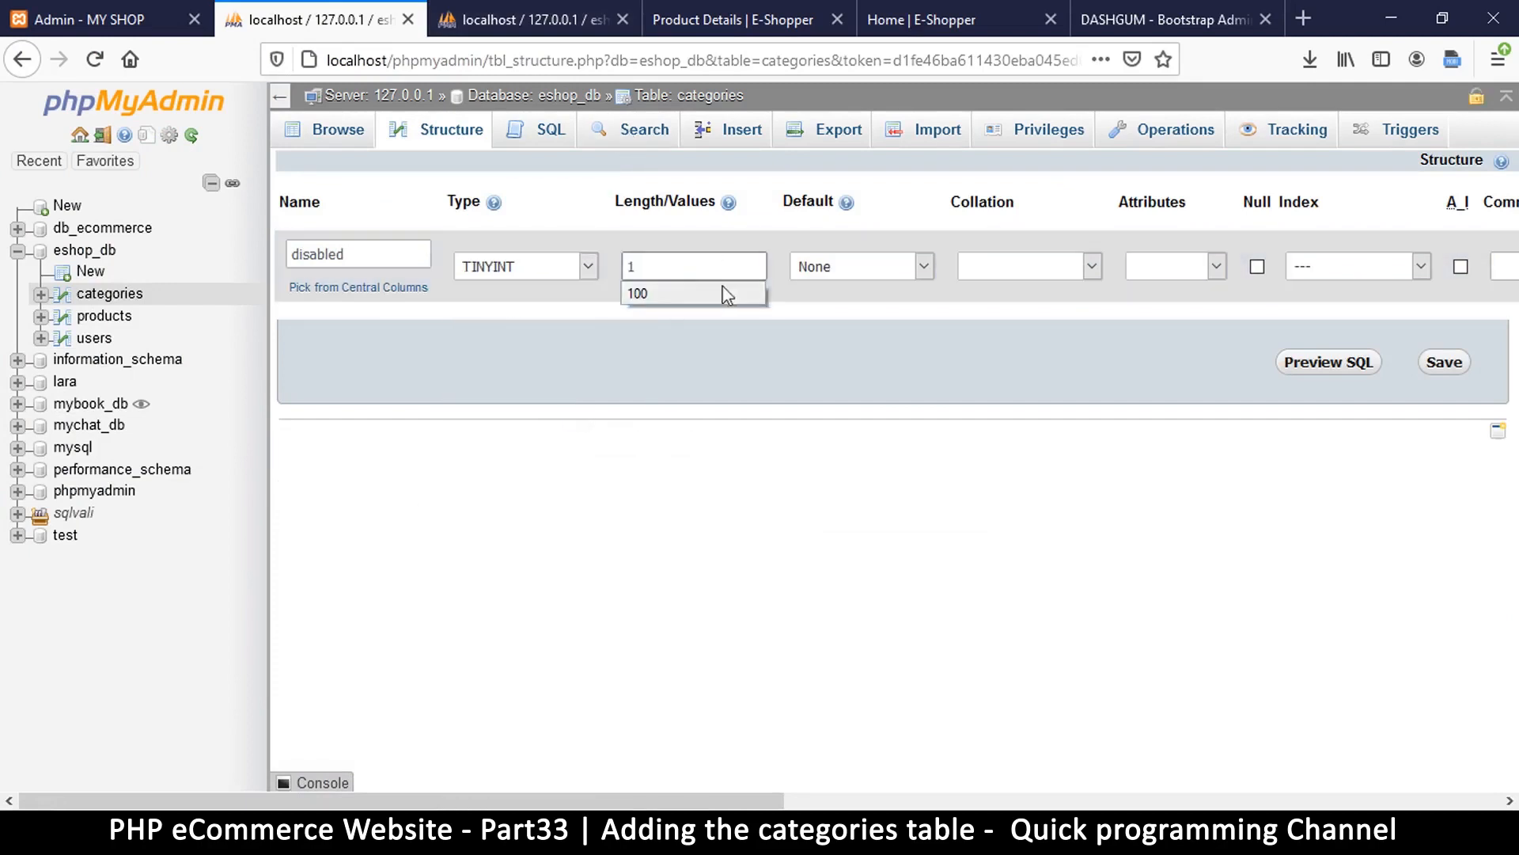
mouse_move(959, 353)
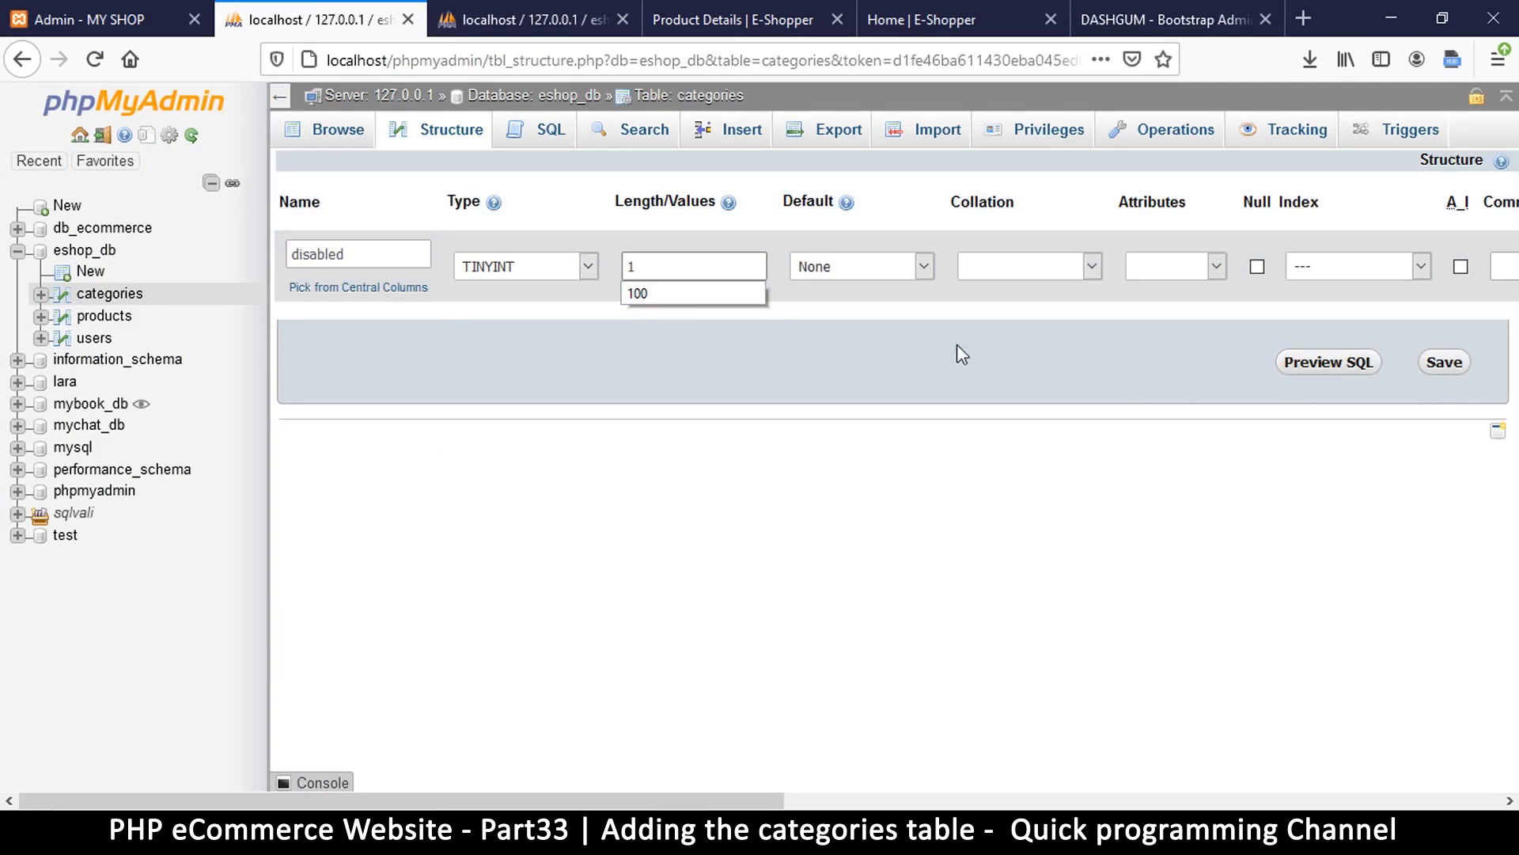
left_click(1443, 361)
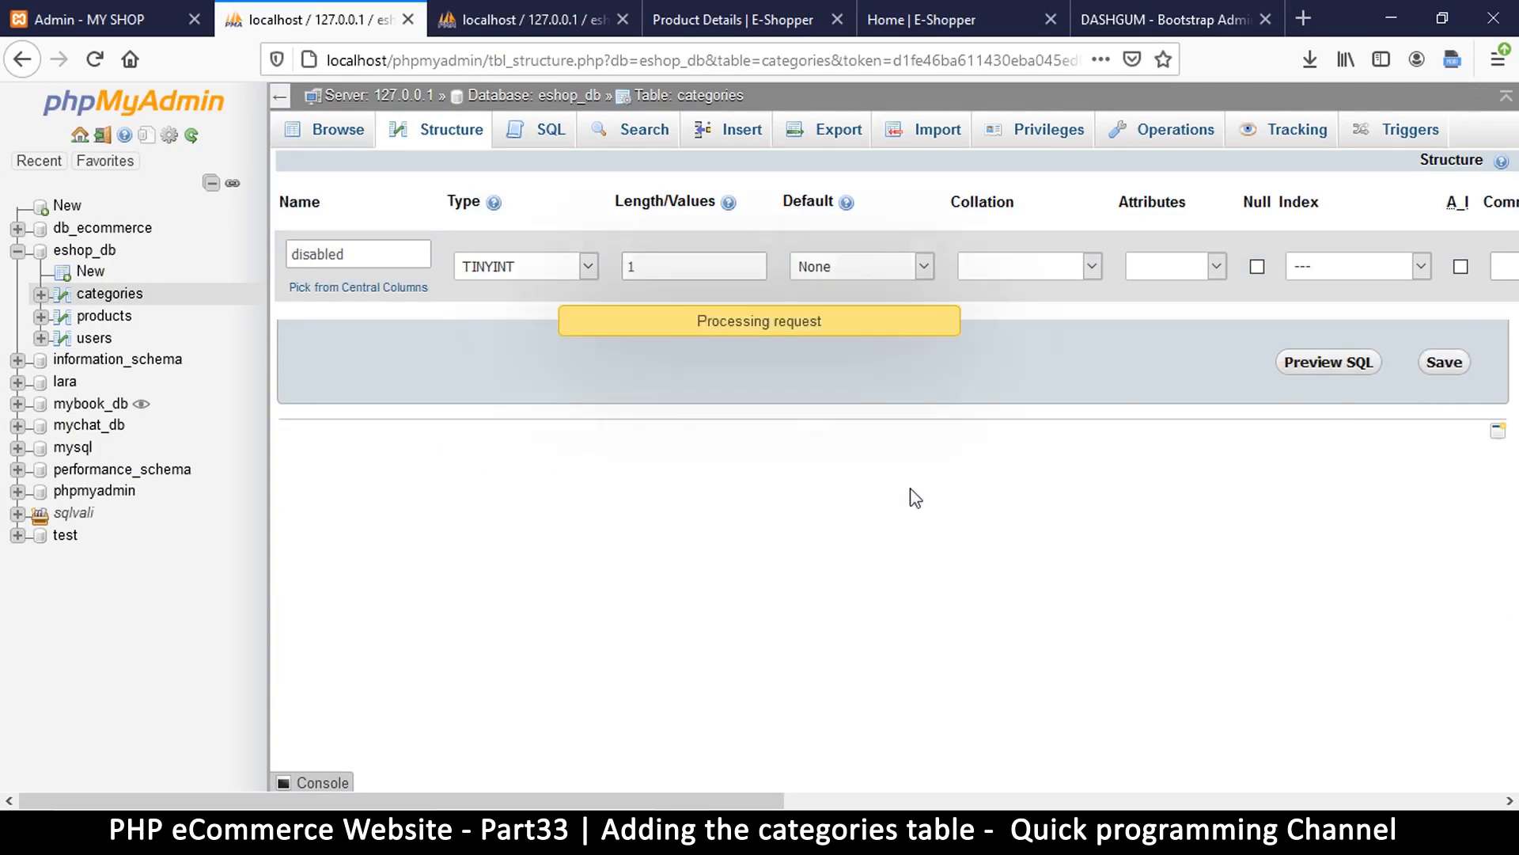
left_click(1443, 361)
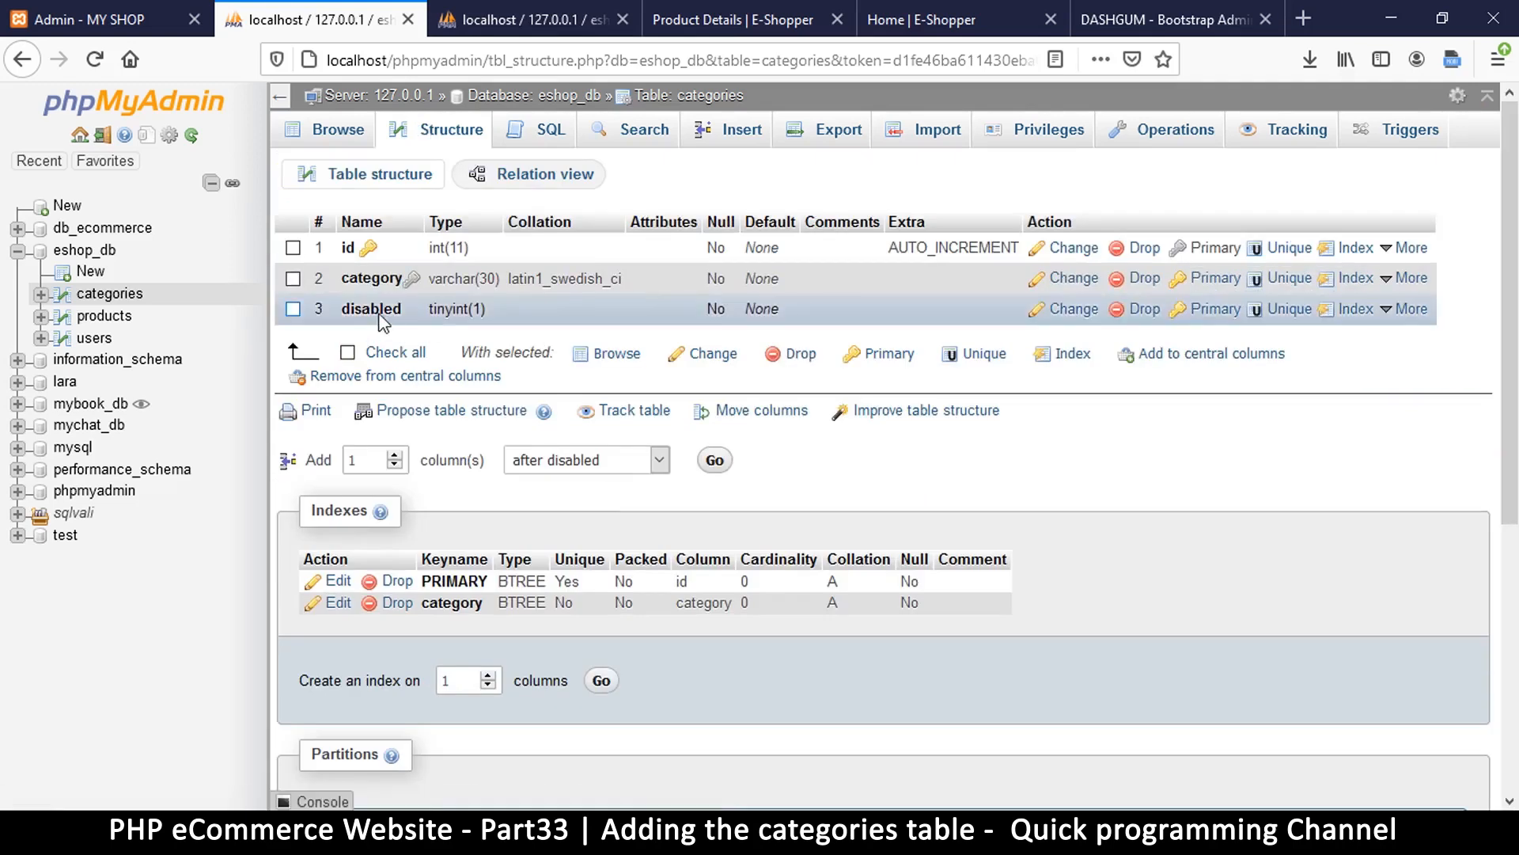
mouse_move(762, 309)
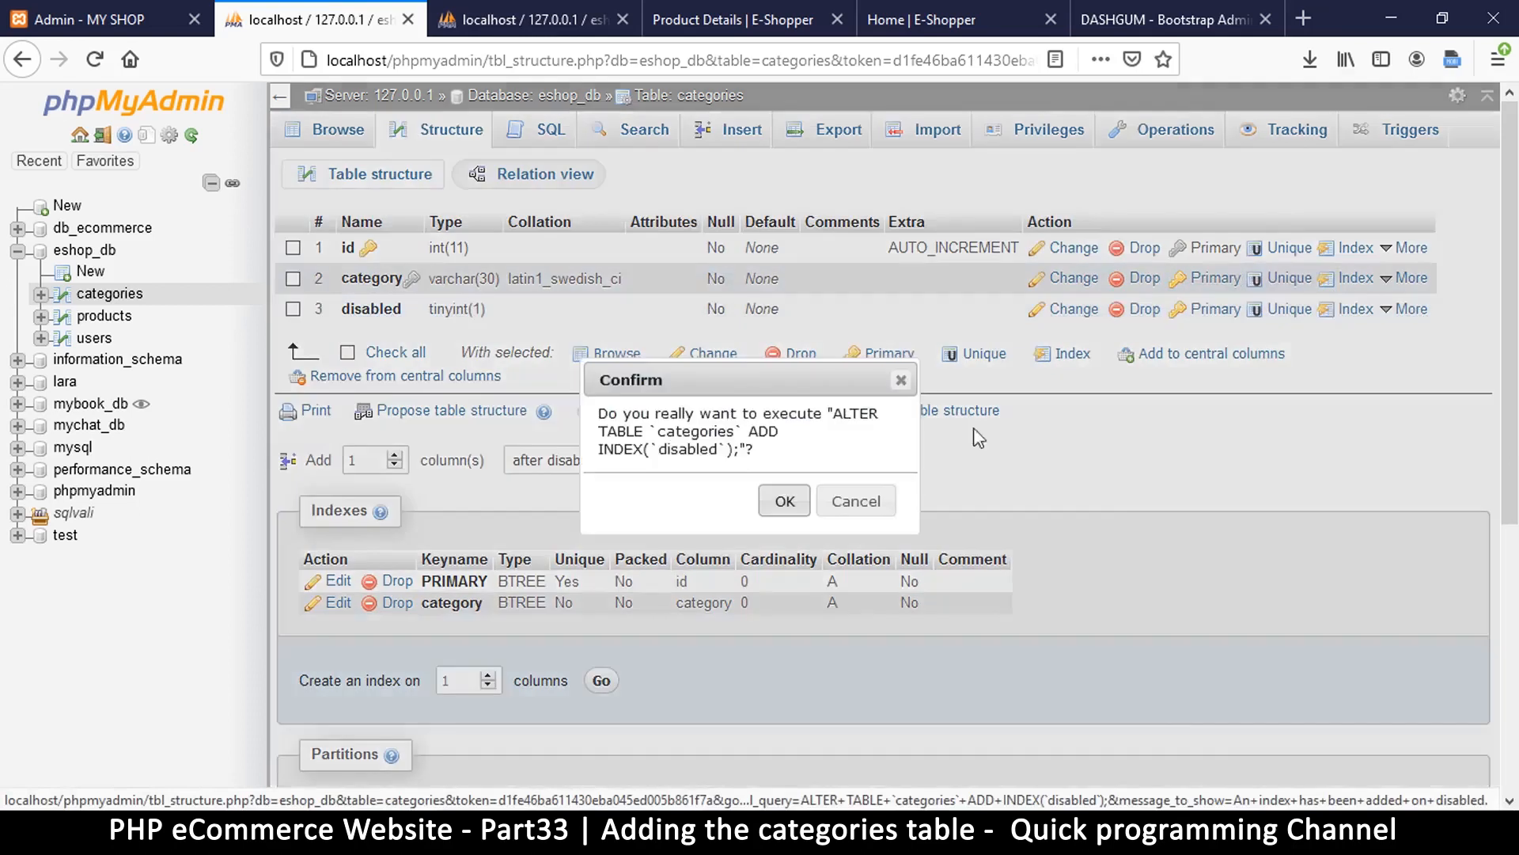
- Confirm creating an index on the disabled column of the categories table
left_click(783, 500)
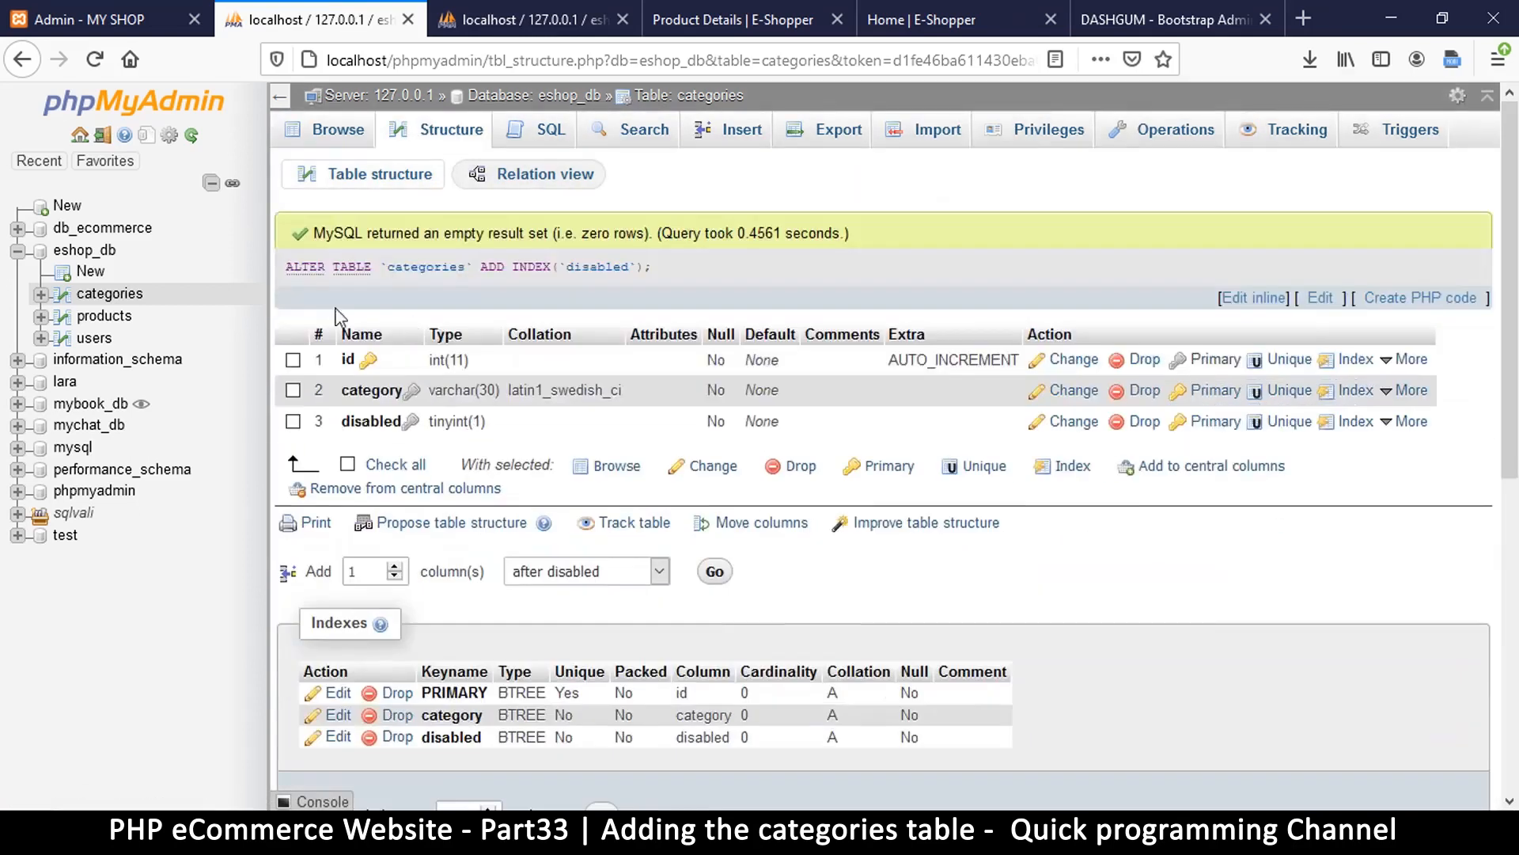
mouse_move(602, 421)
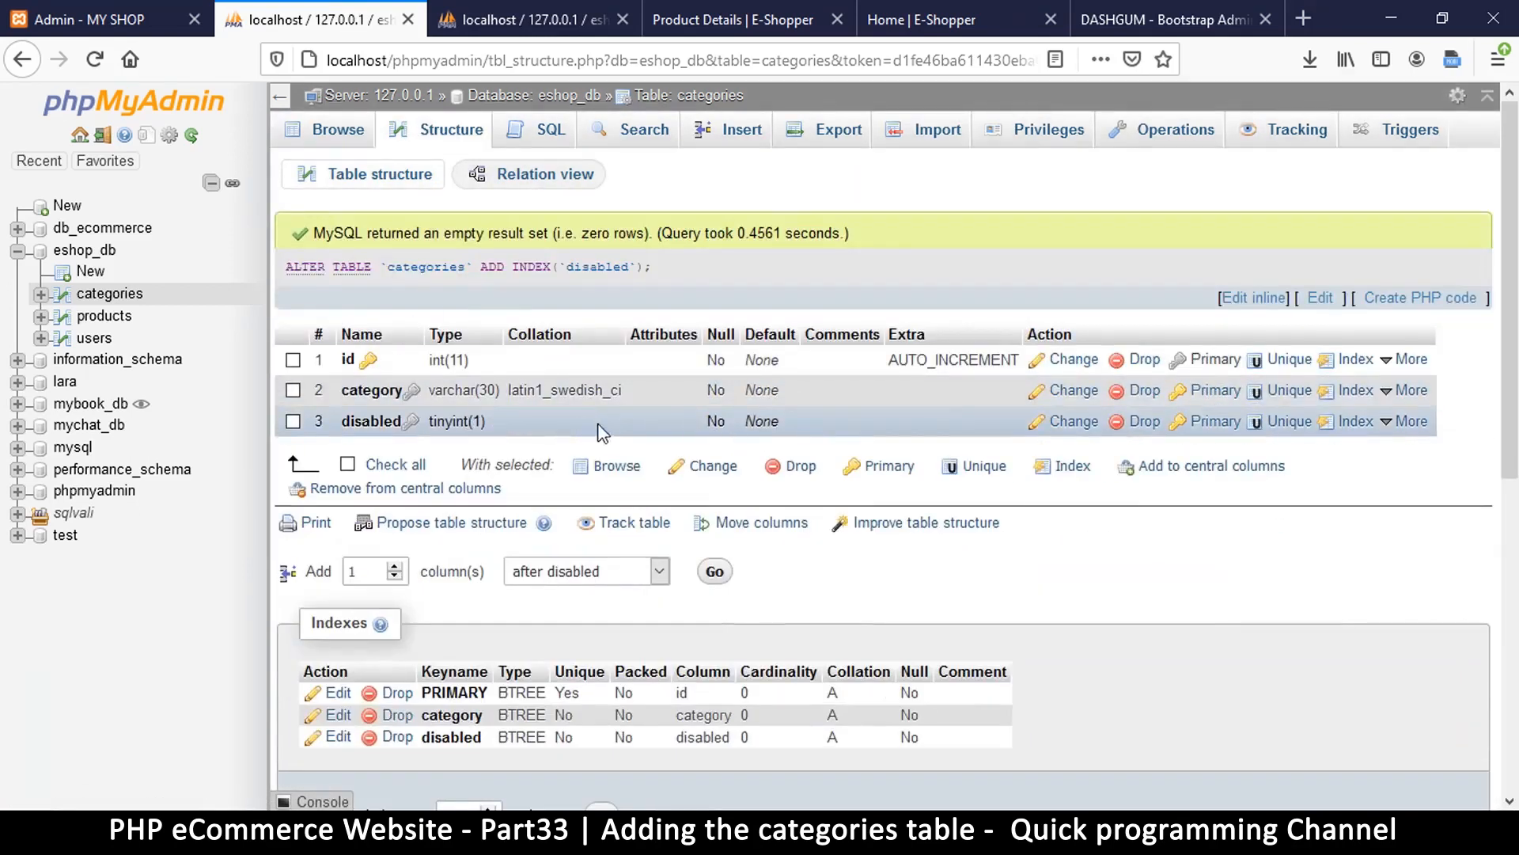
mouse_move(703, 365)
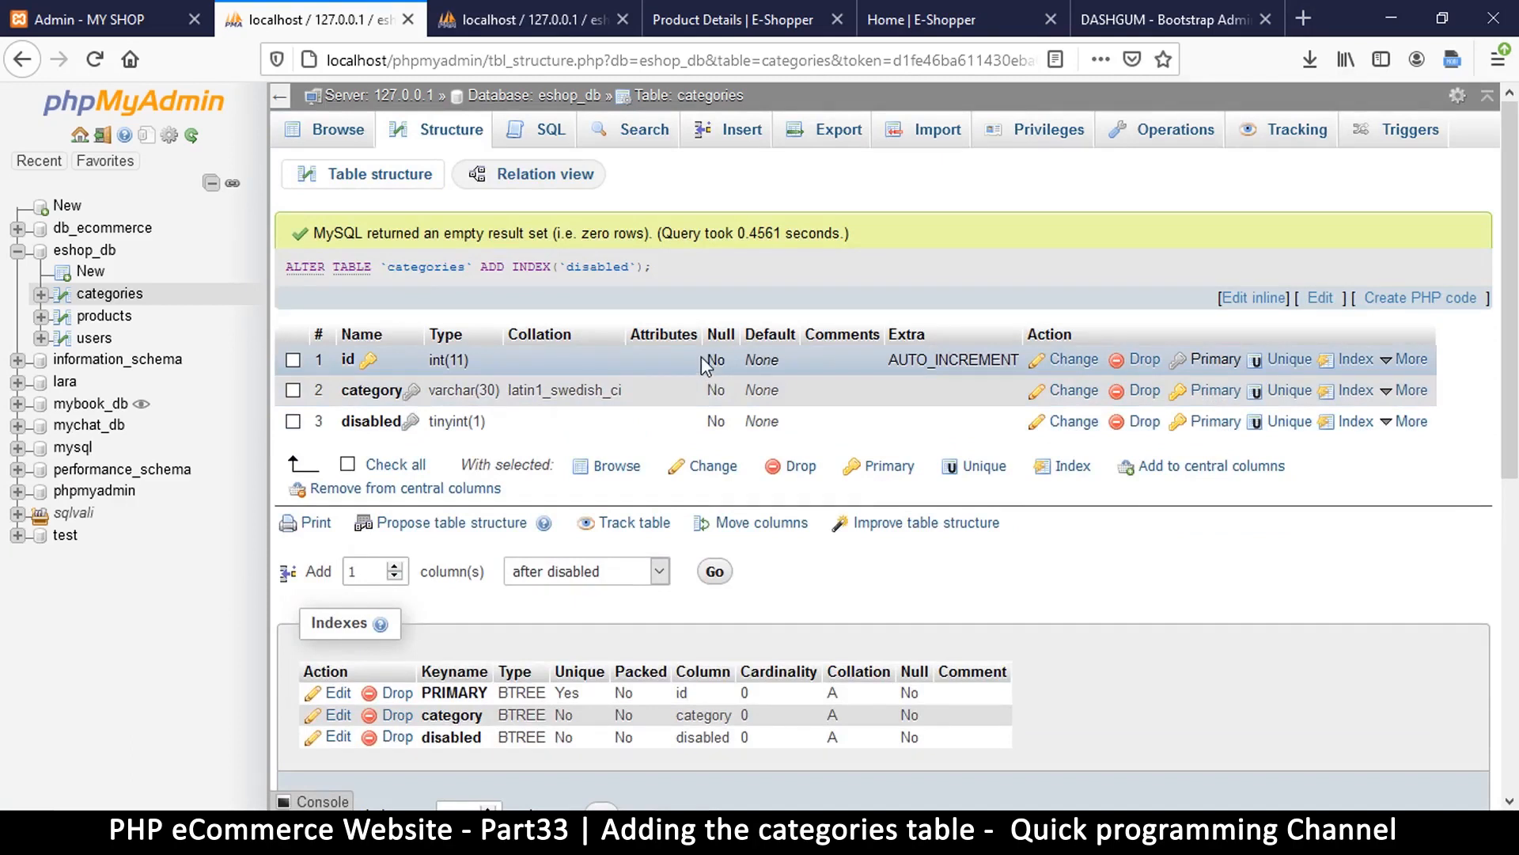
mouse_move(683, 390)
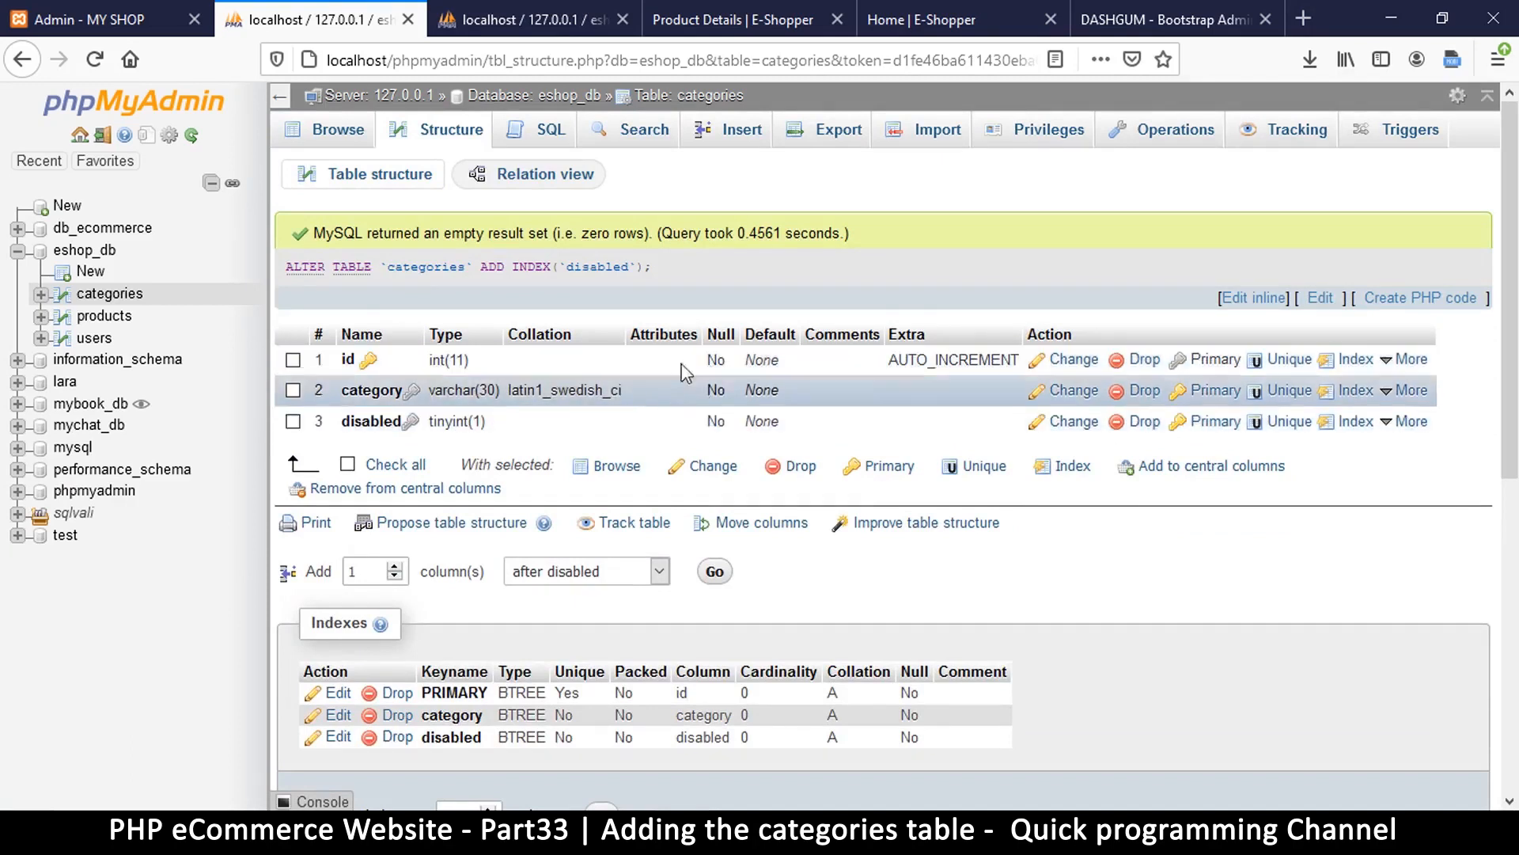
mouse_move(776, 334)
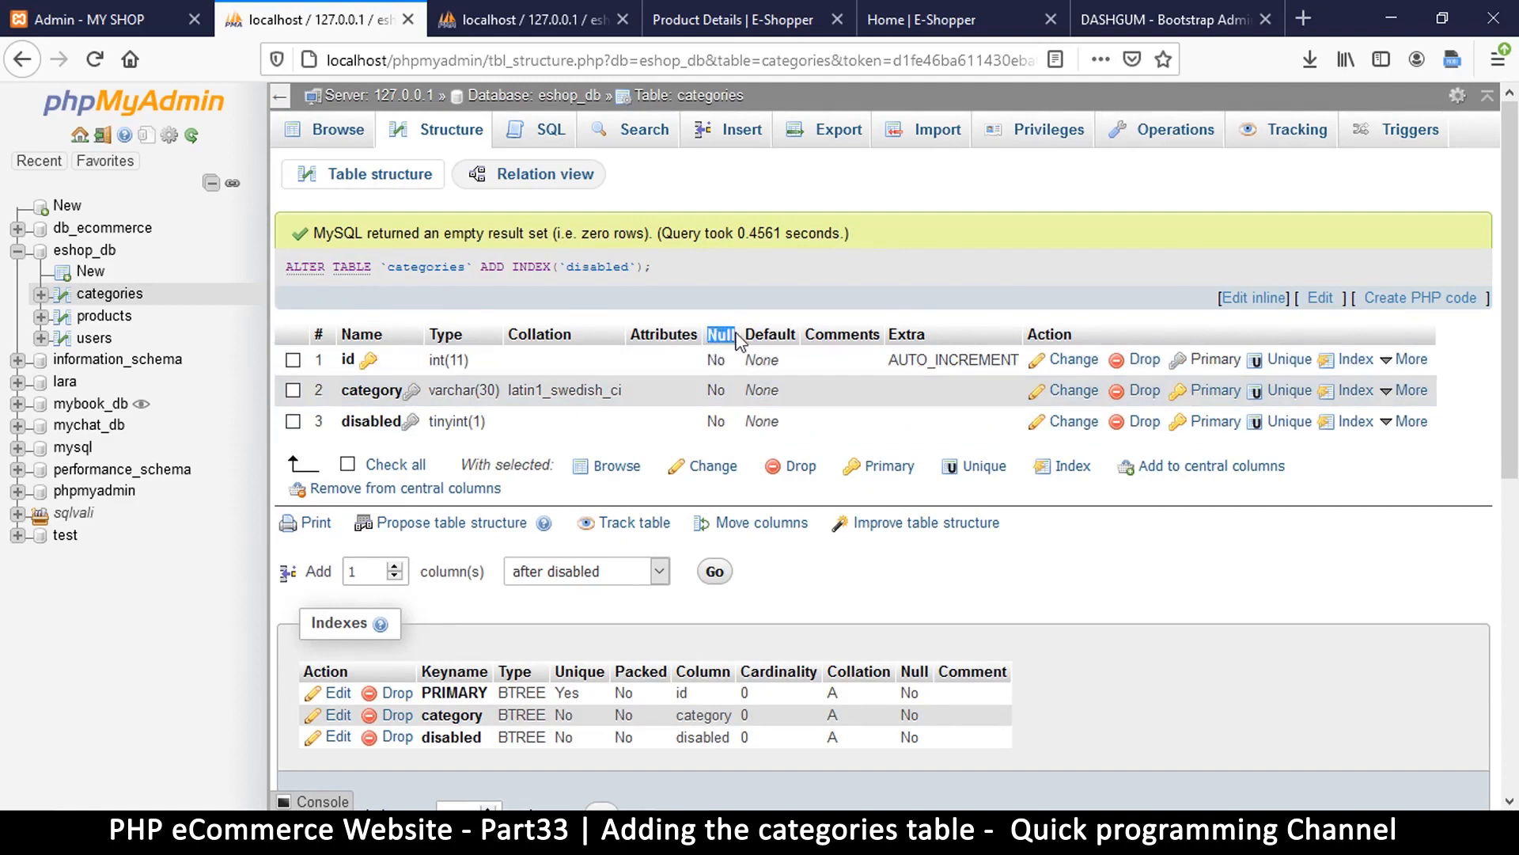
mouse_move(715, 359)
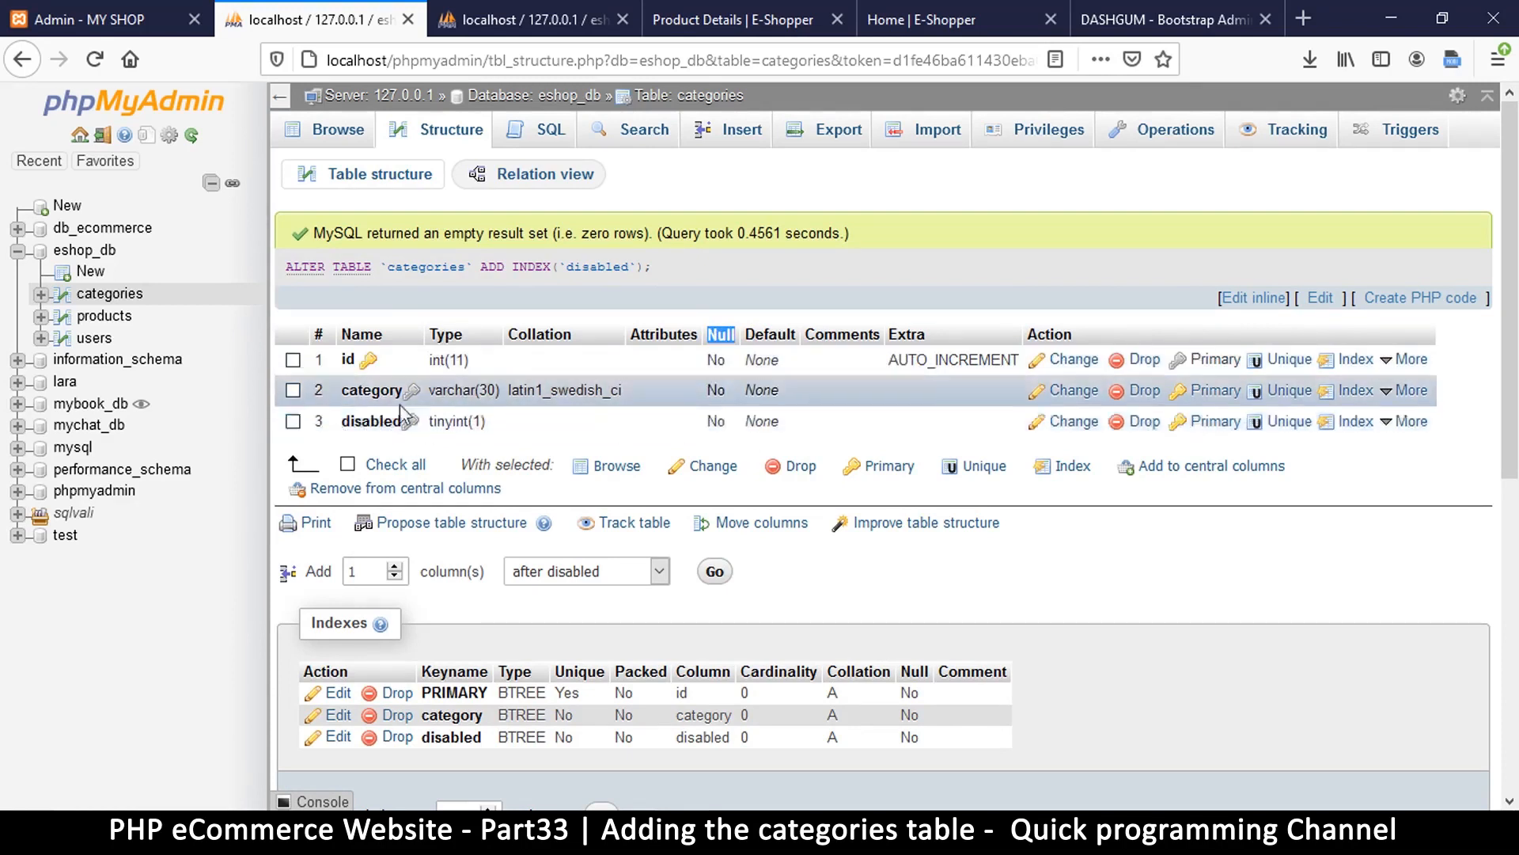
mouse_move(533, 443)
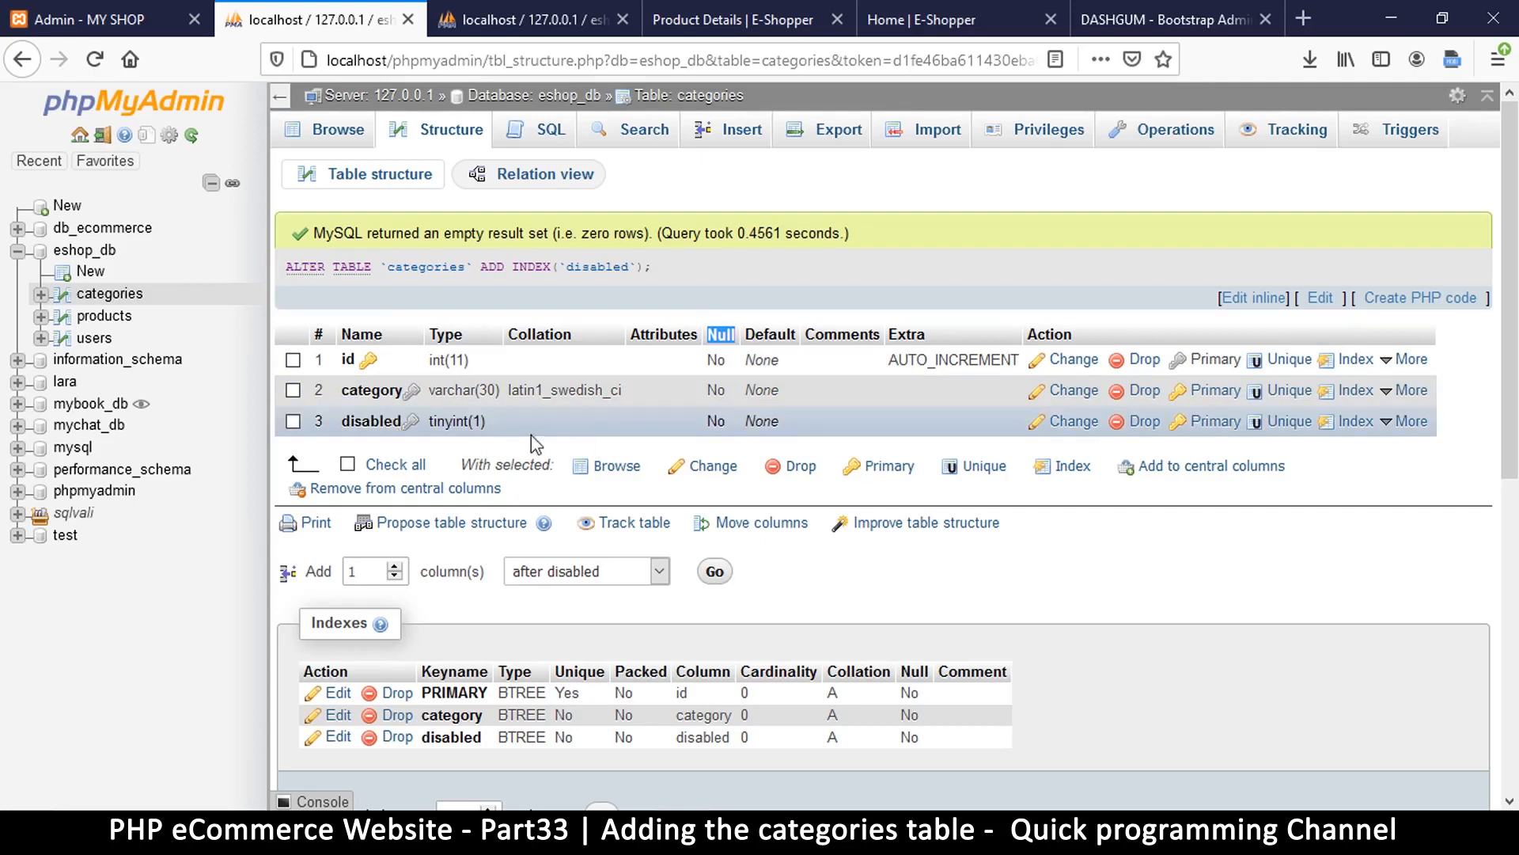
mouse_move(719, 418)
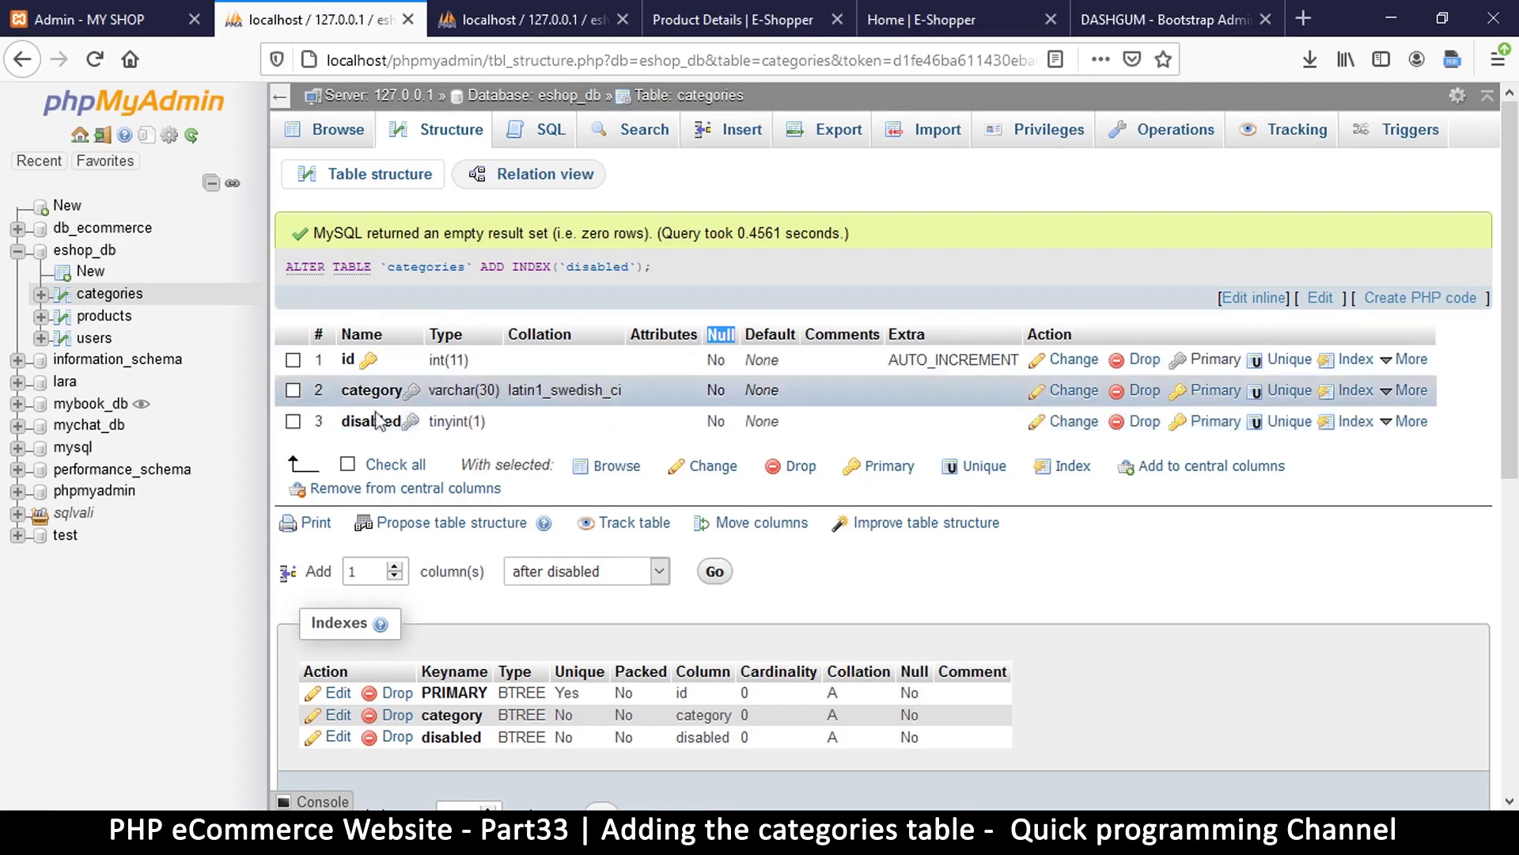
double_click(370, 421)
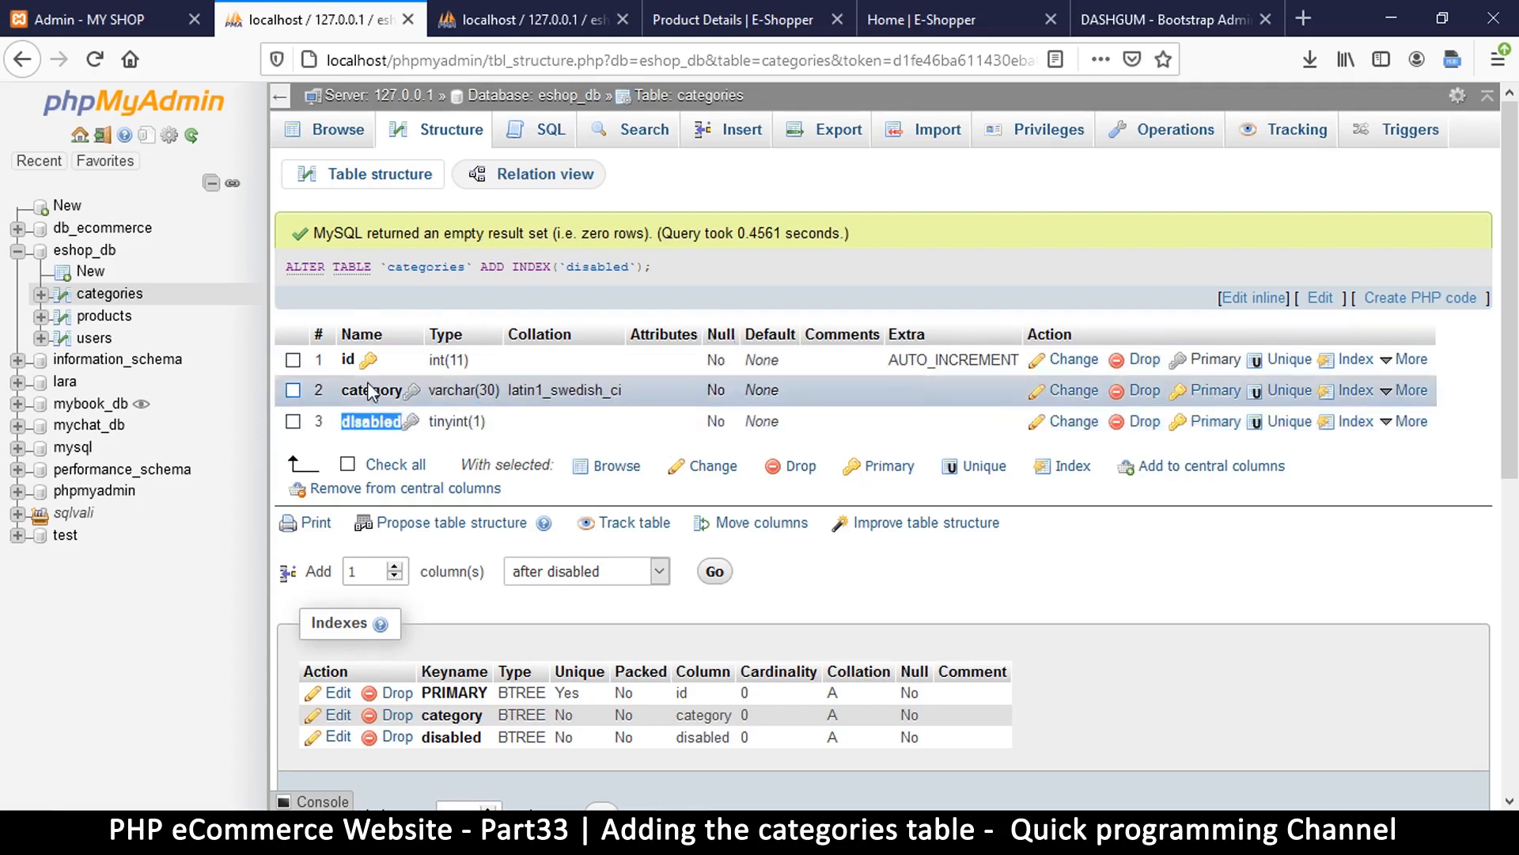
mouse_move(1069, 421)
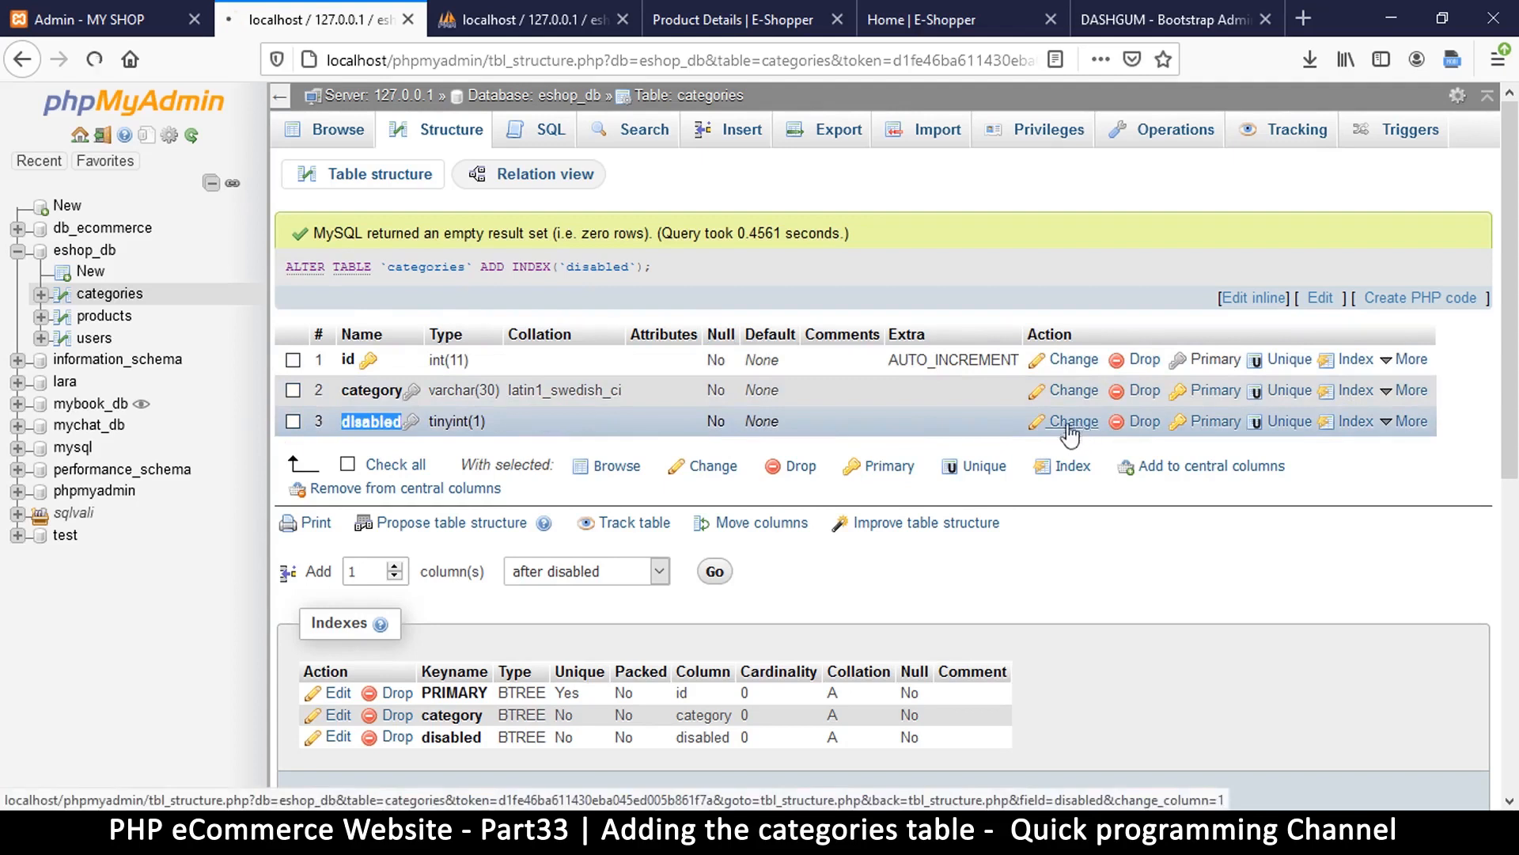
- Change the disabled column to use an 'As defined:' default value of 0 and save
left_click(1062, 421)
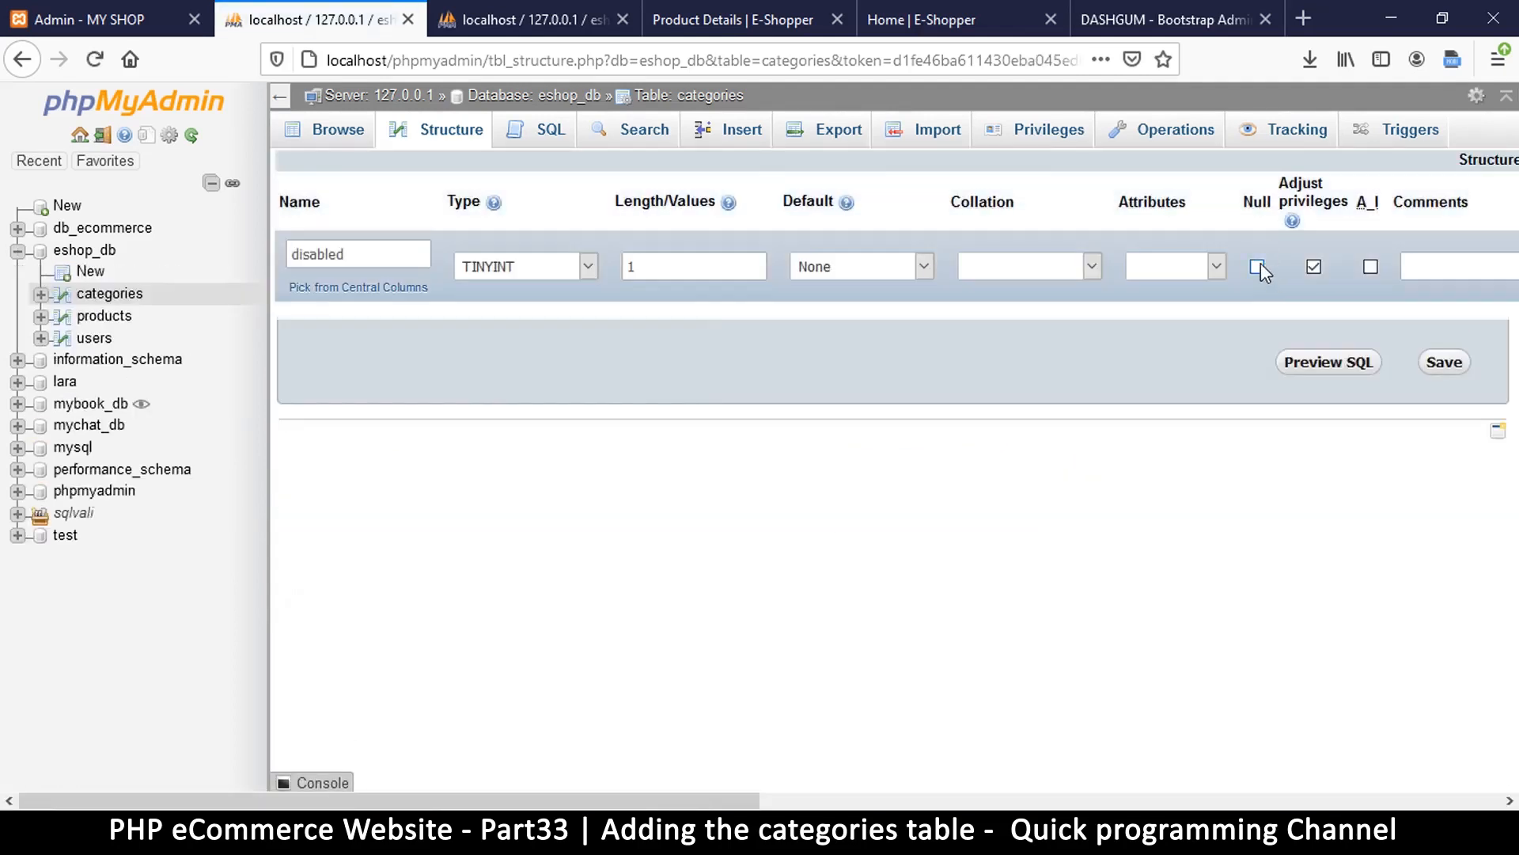
left_click(1256, 266)
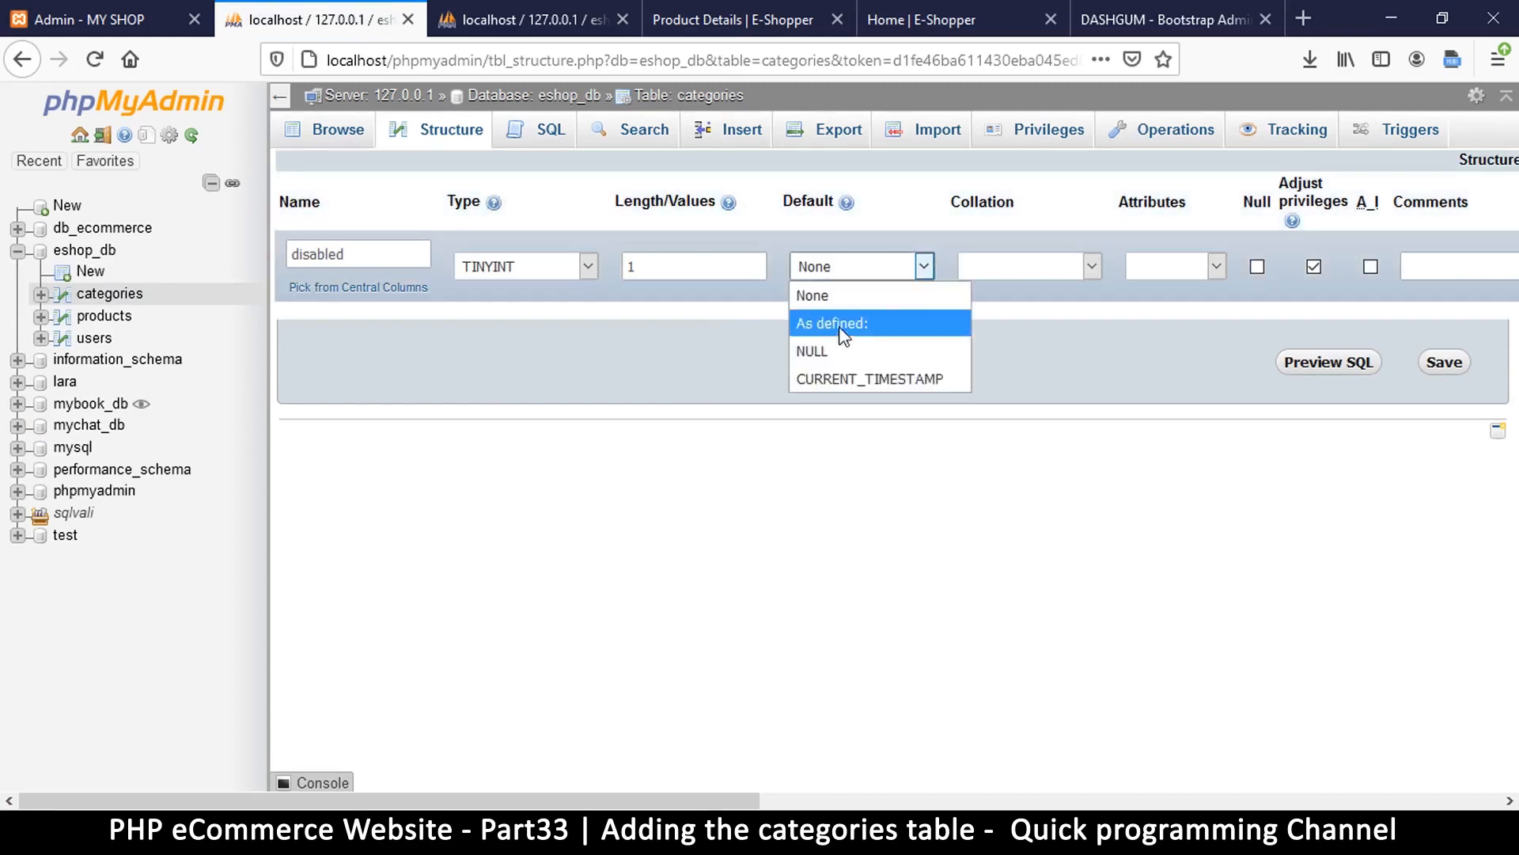
left_click(831, 323)
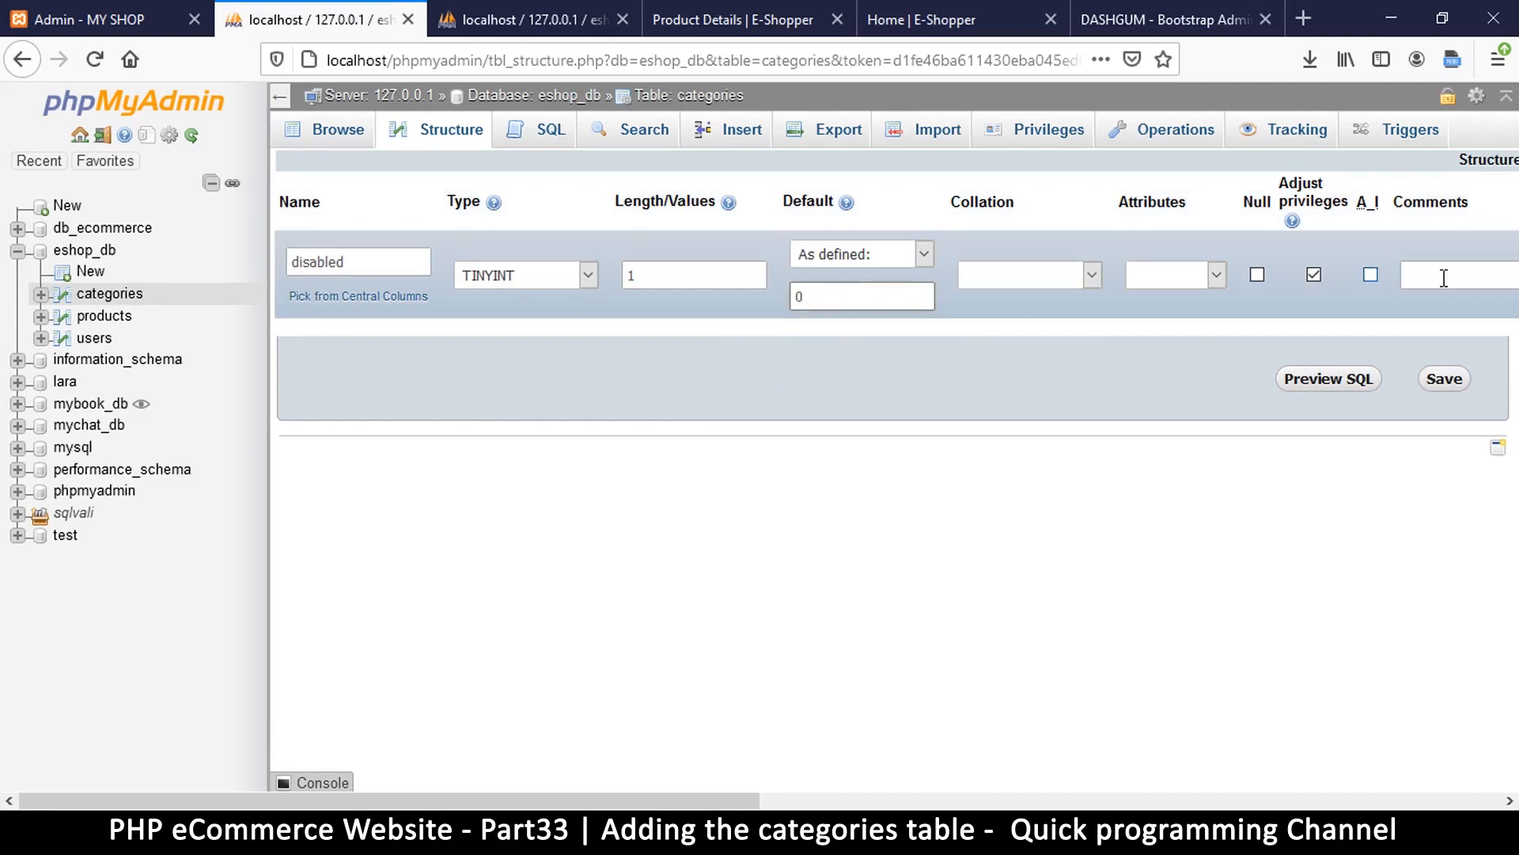
left_click(1444, 379)
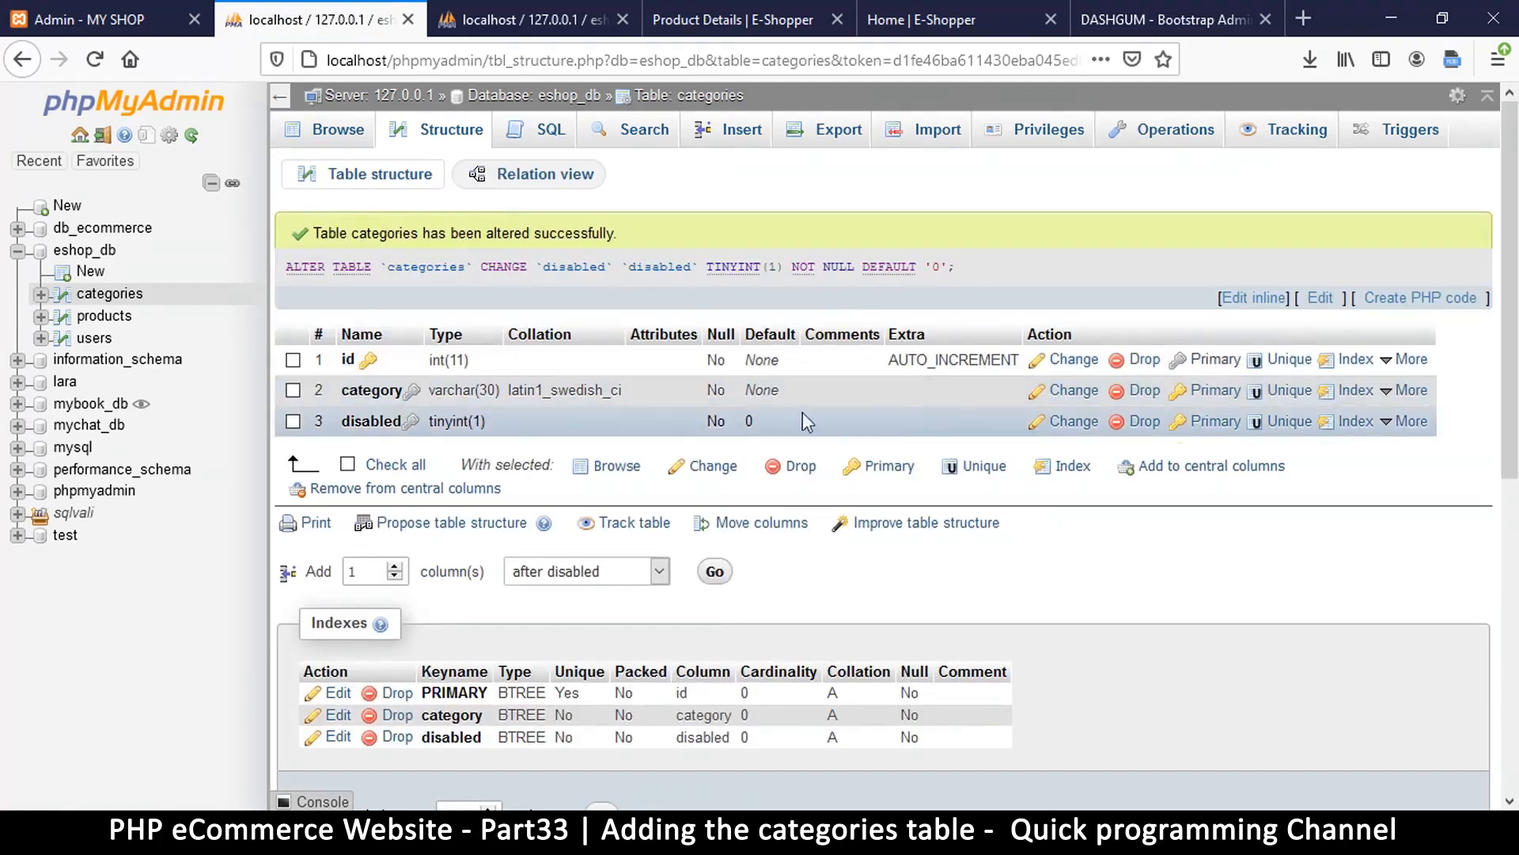
mouse_move(109, 294)
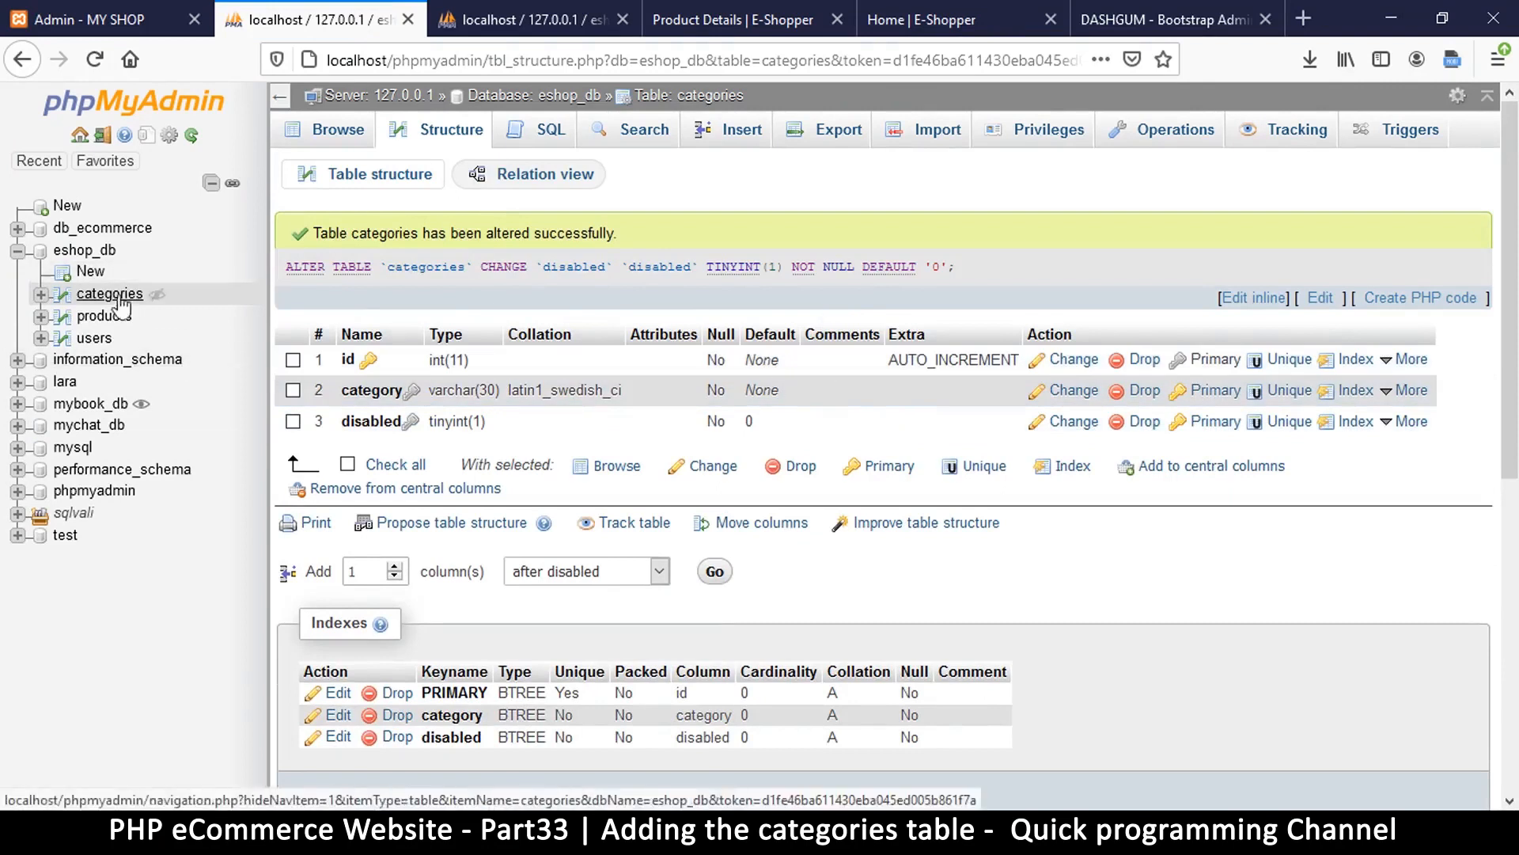
- On the products table Structure page, check the image2, image3 and image4 columns
left_click(103, 315)
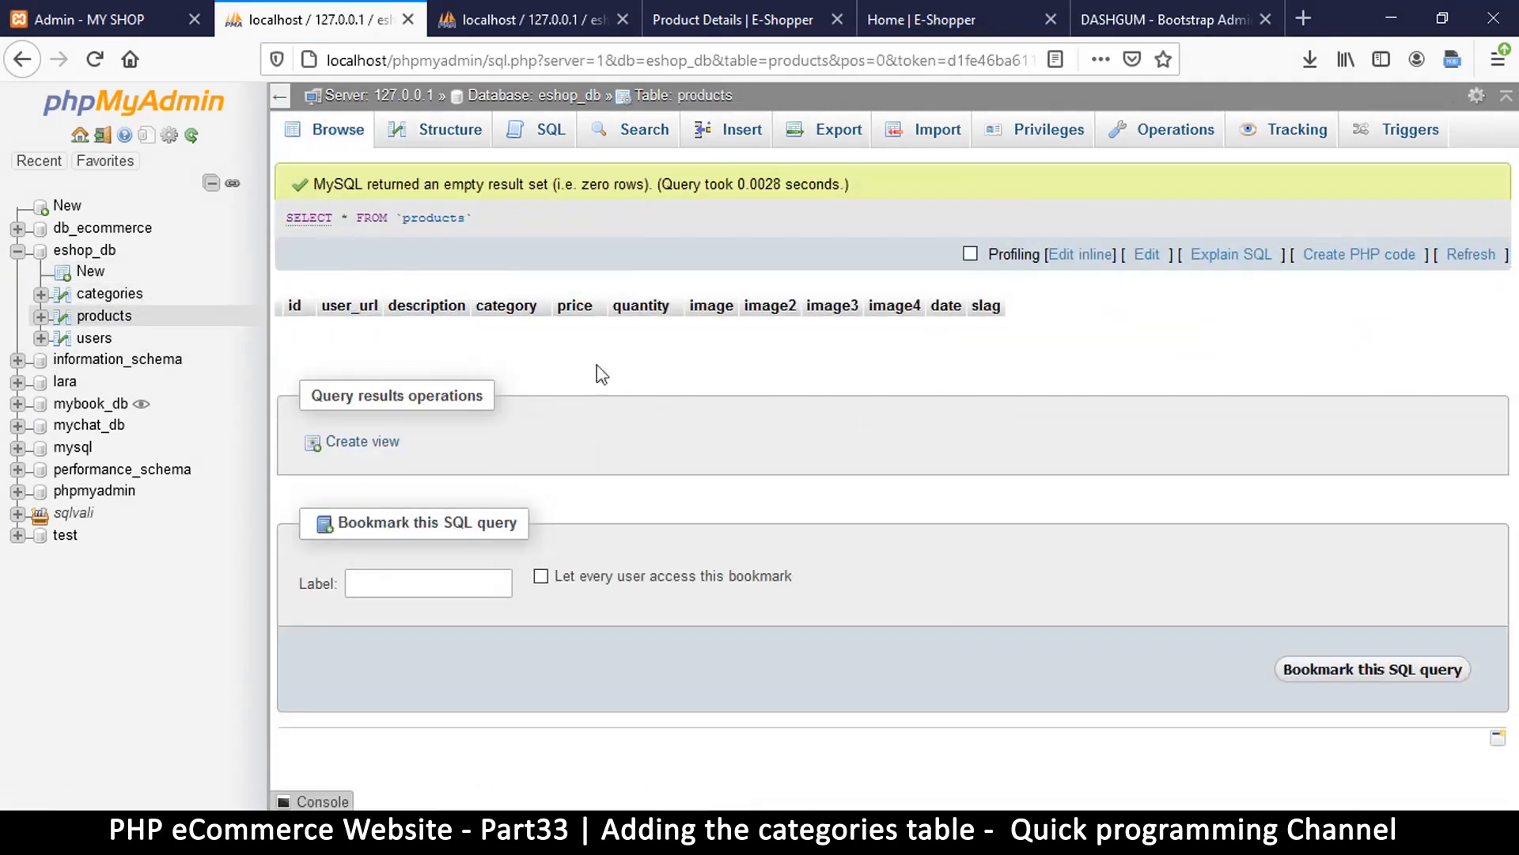
left_click(449, 129)
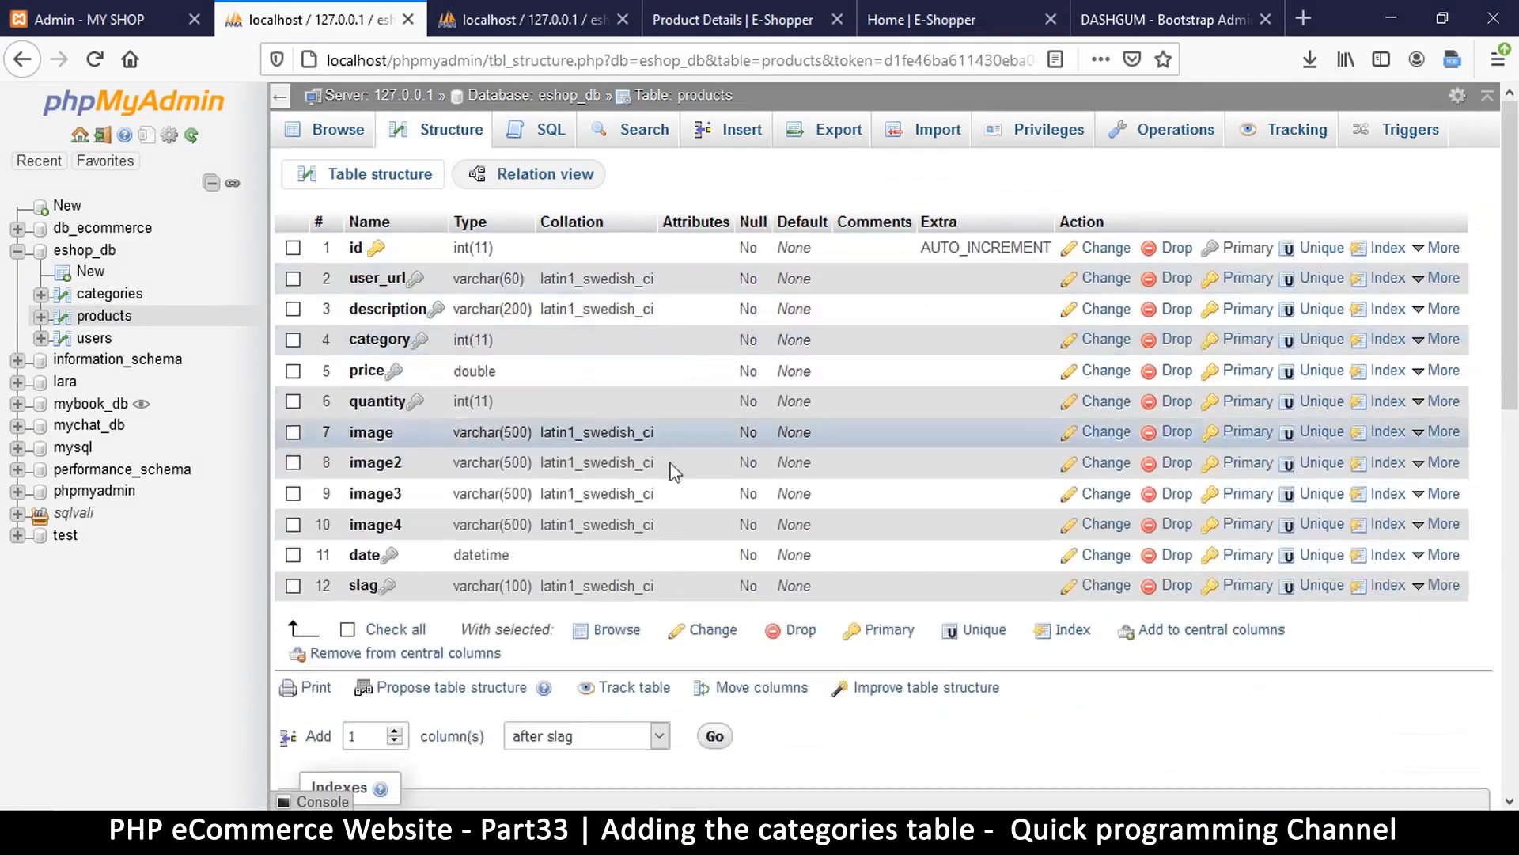
mouse_move(608, 462)
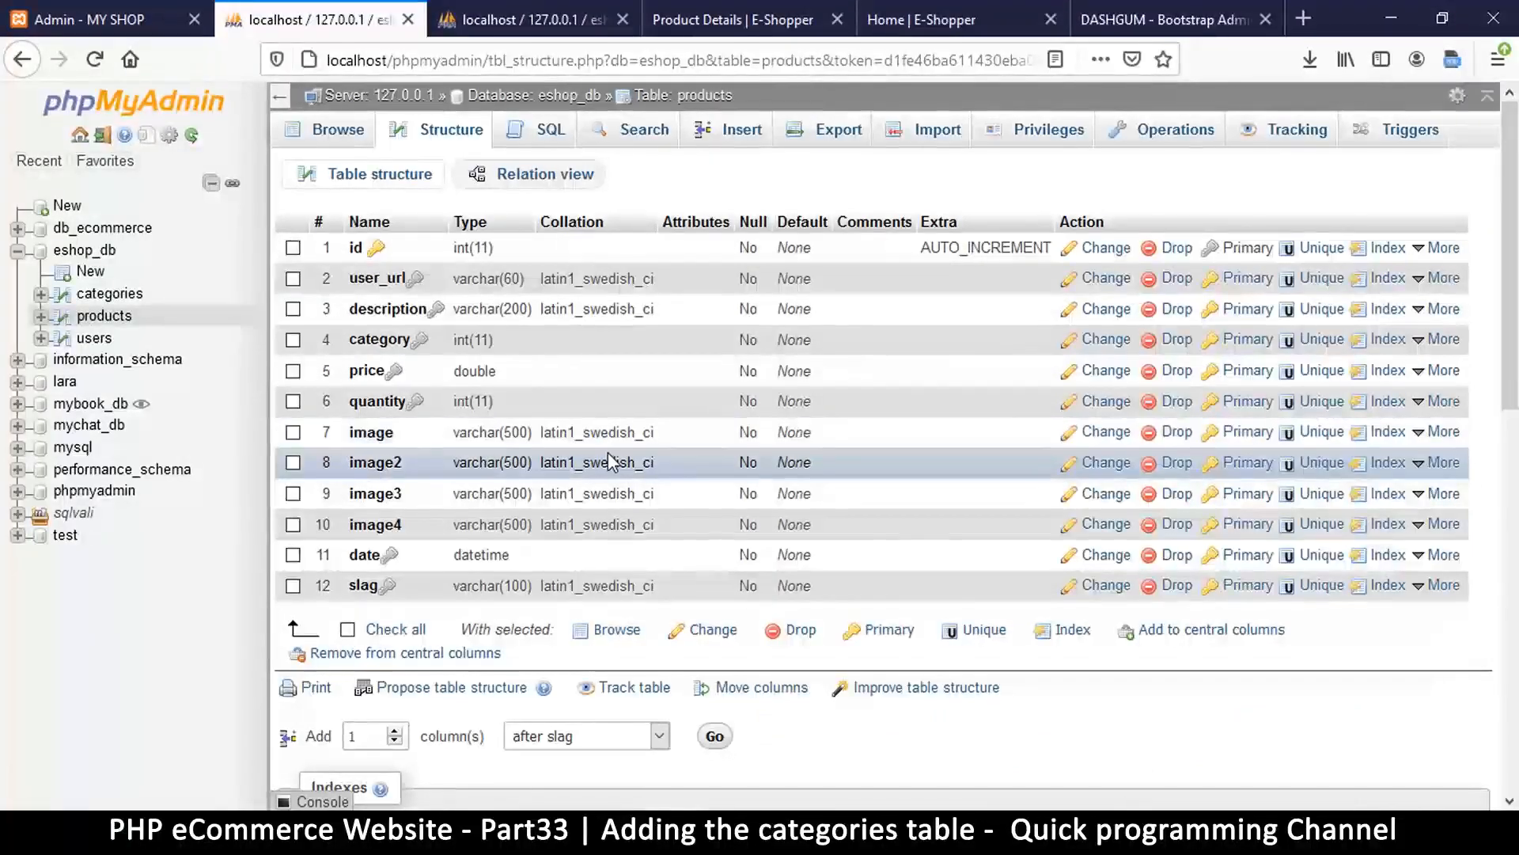
mouse_move(465, 554)
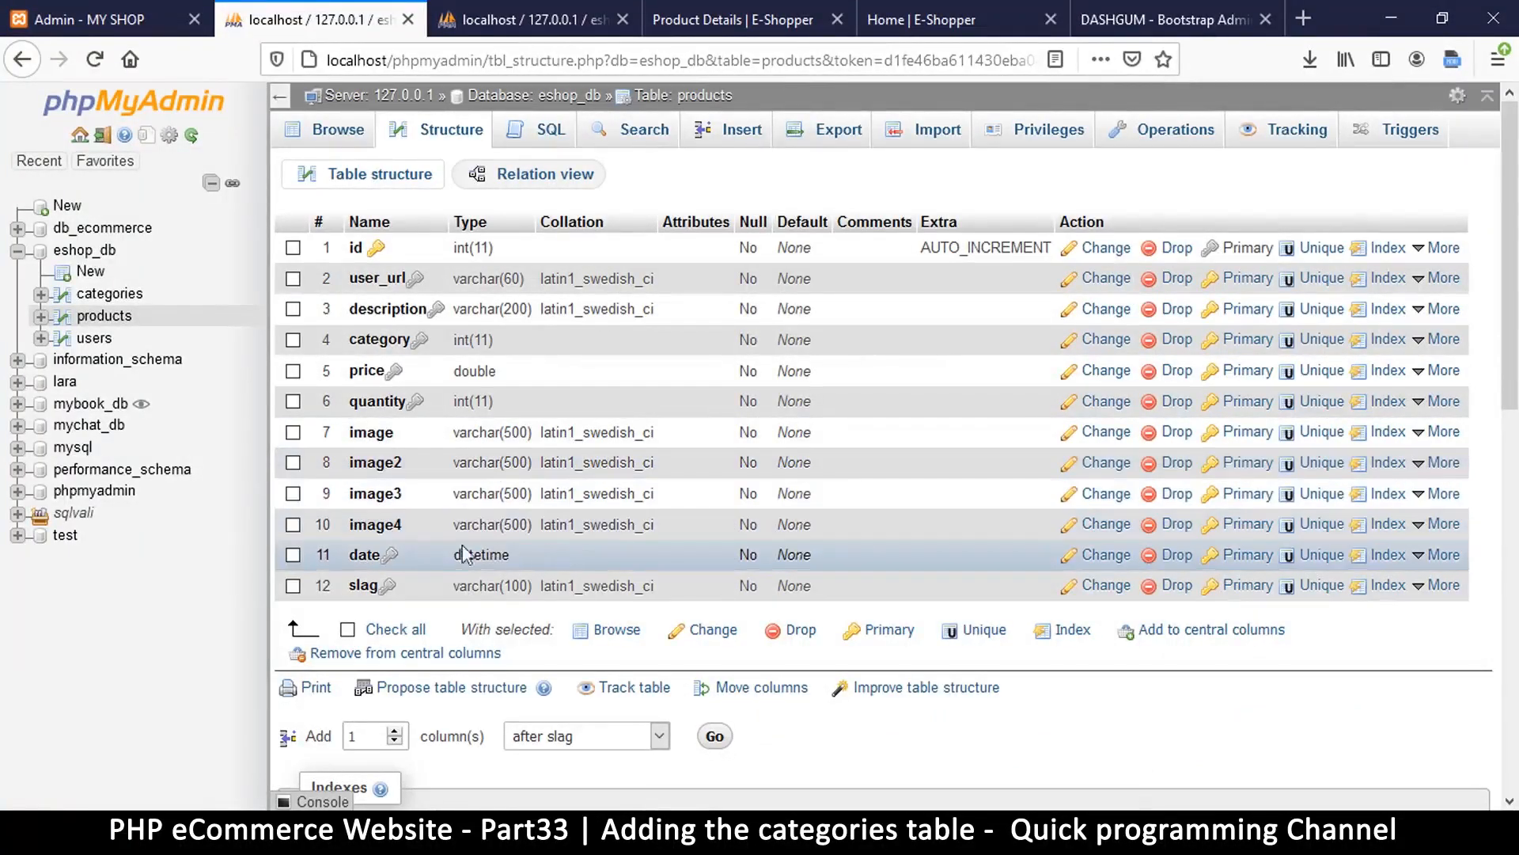
mouse_move(370, 431)
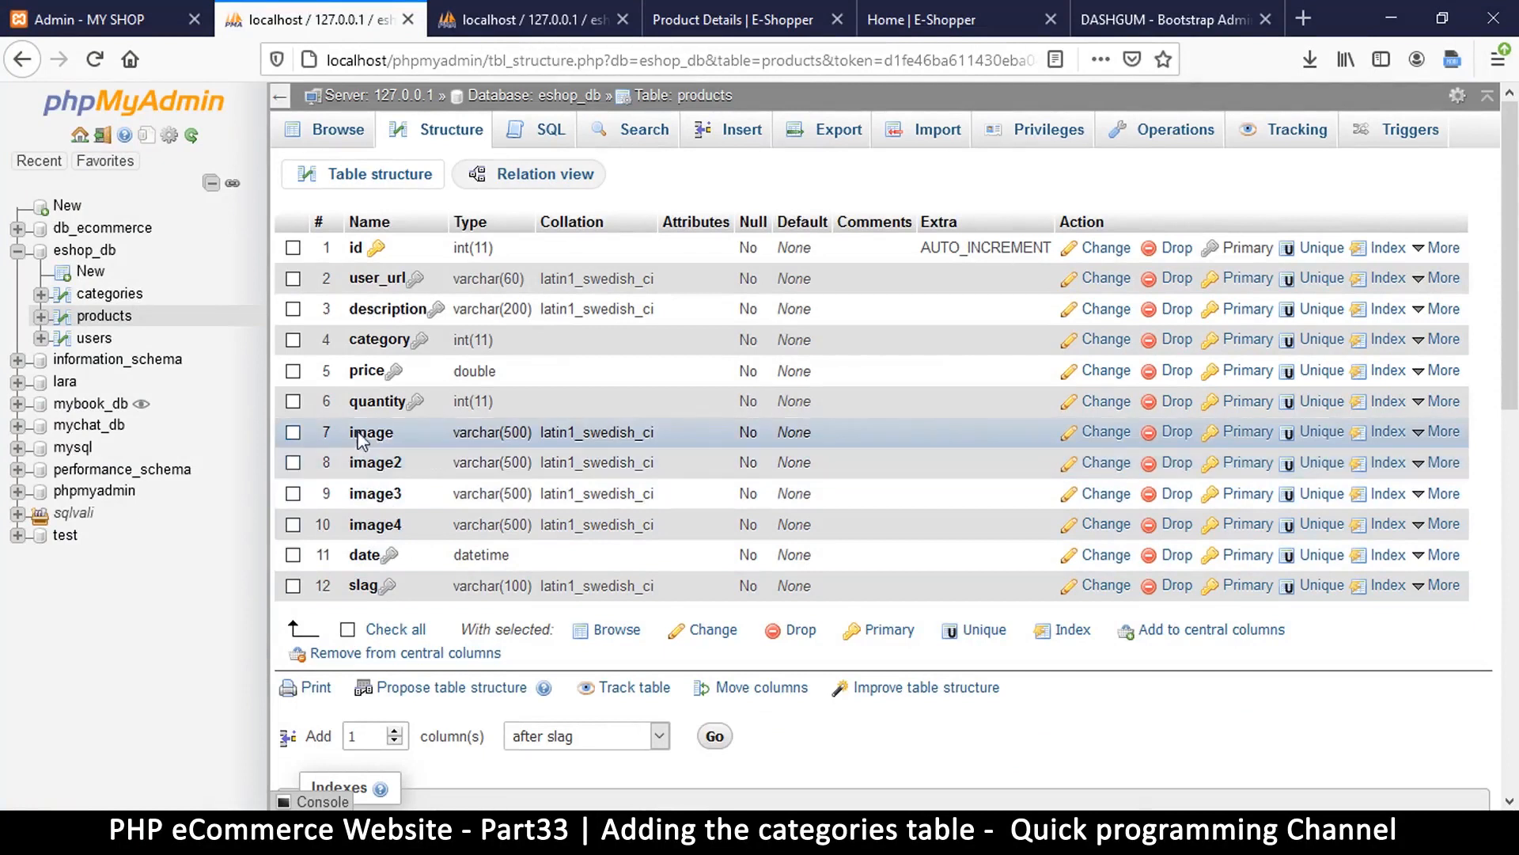
mouse_move(376, 462)
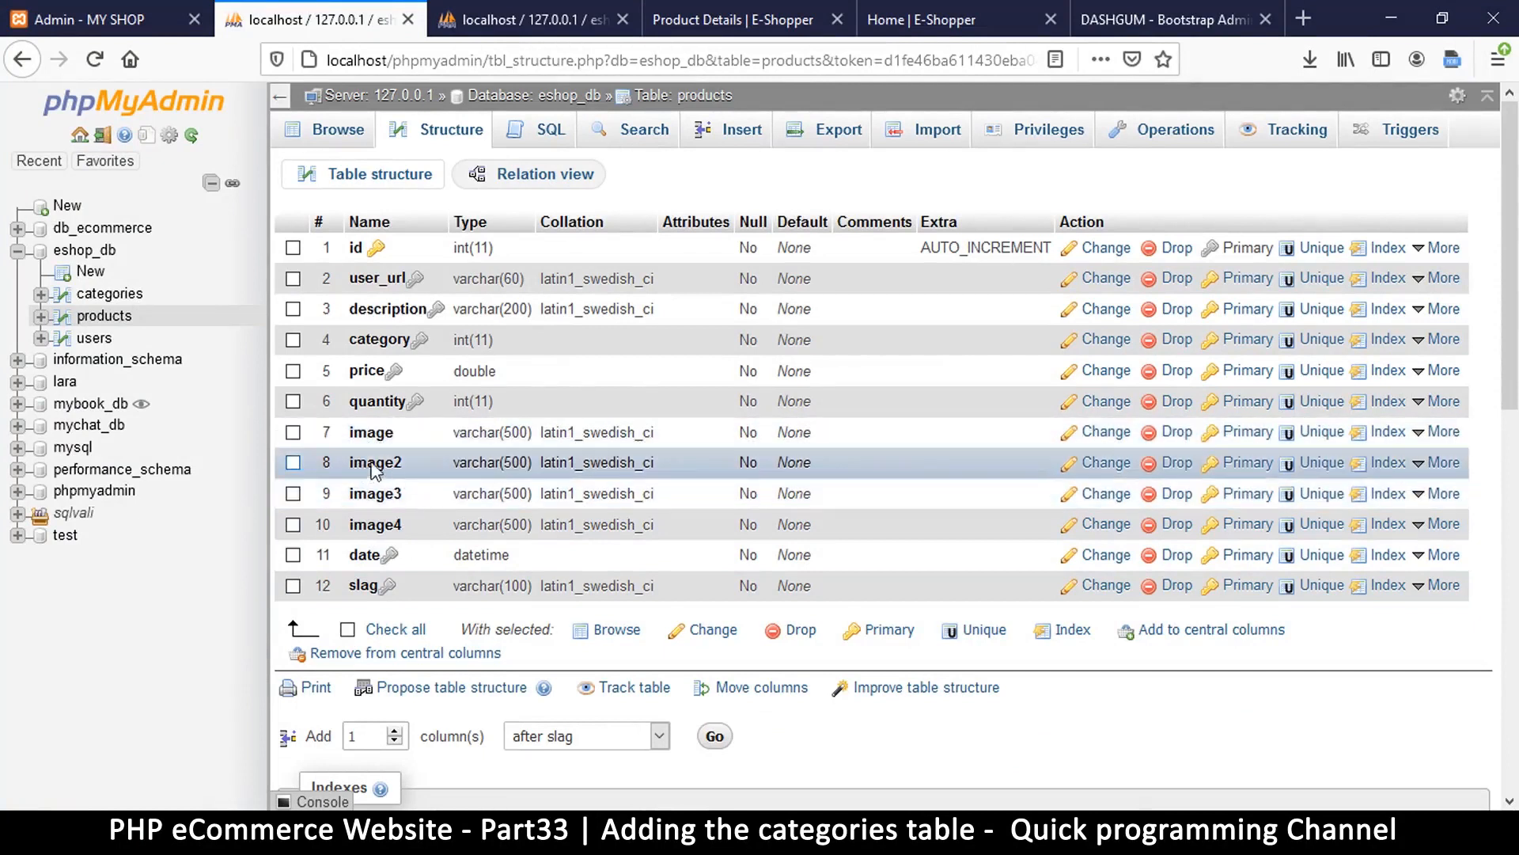
mouse_move(401, 524)
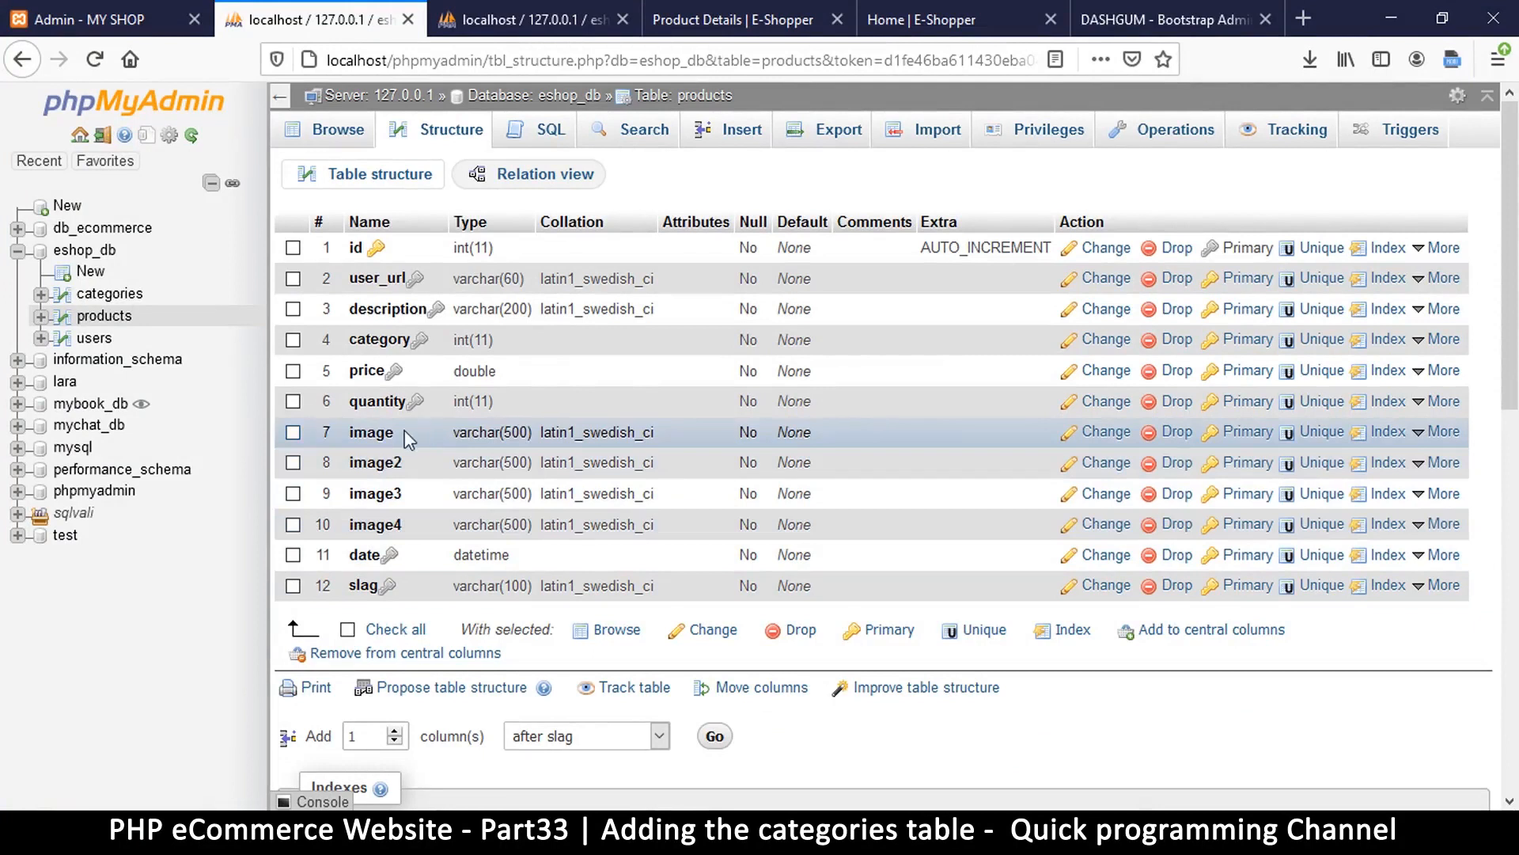
mouse_move(431, 524)
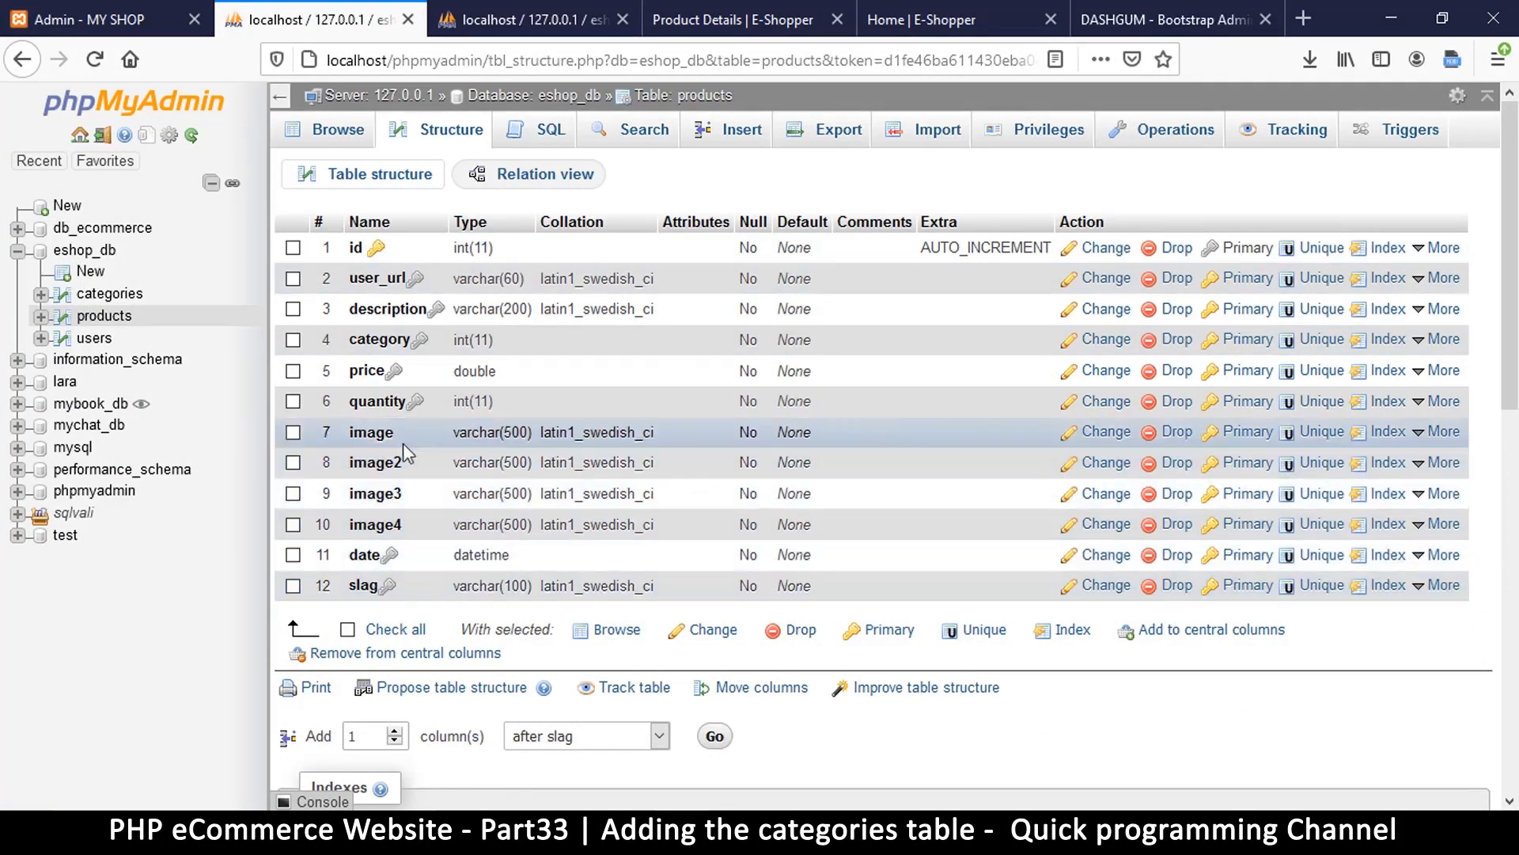
mouse_move(388, 462)
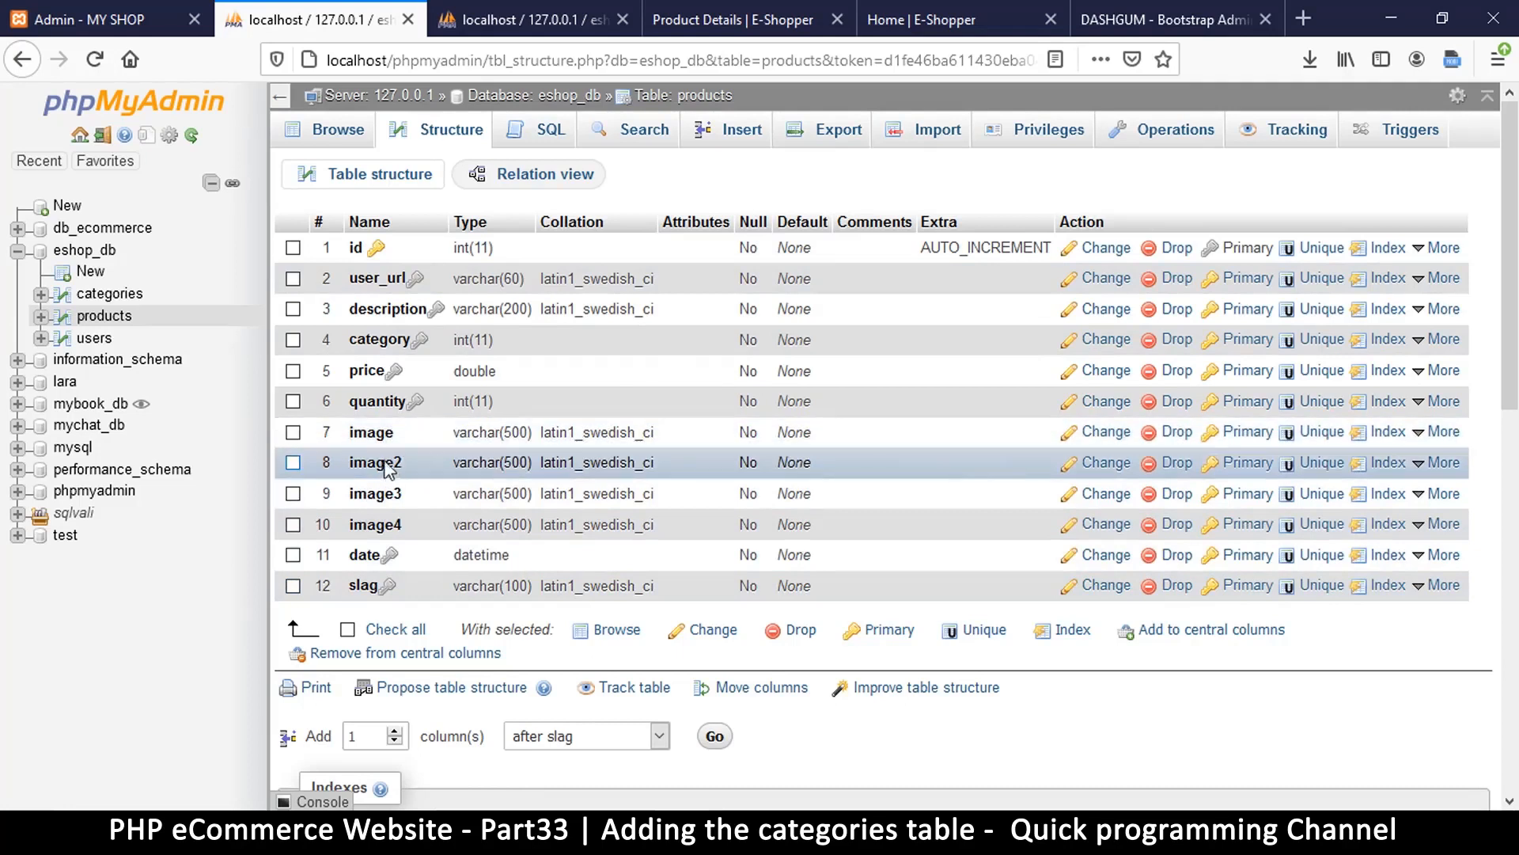
left_click(294, 462)
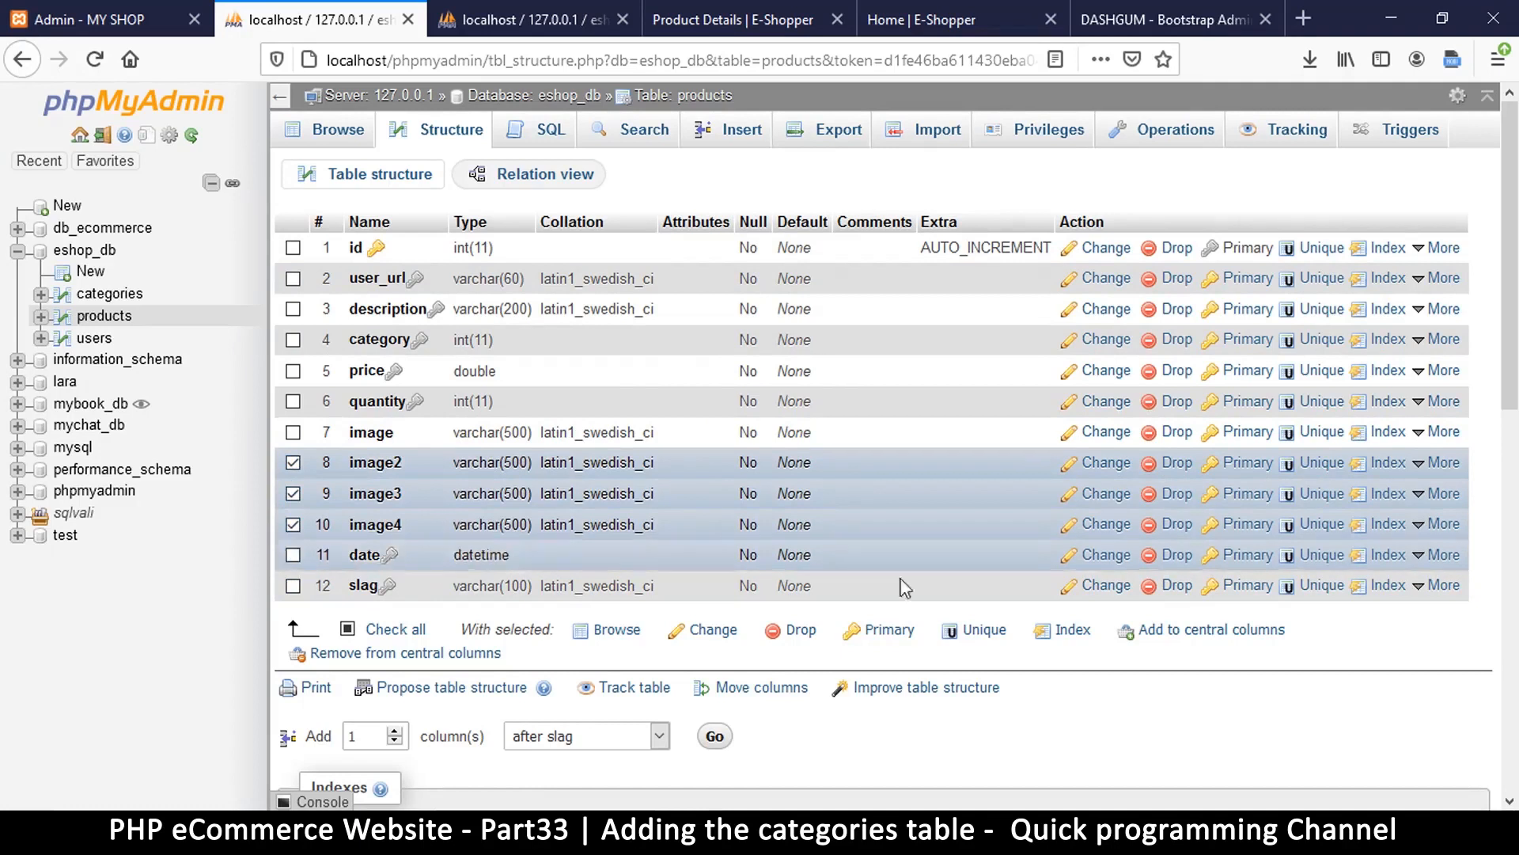
- Change image2, image3 and image4 to allow NULL with default None, and save
left_click(711, 629)
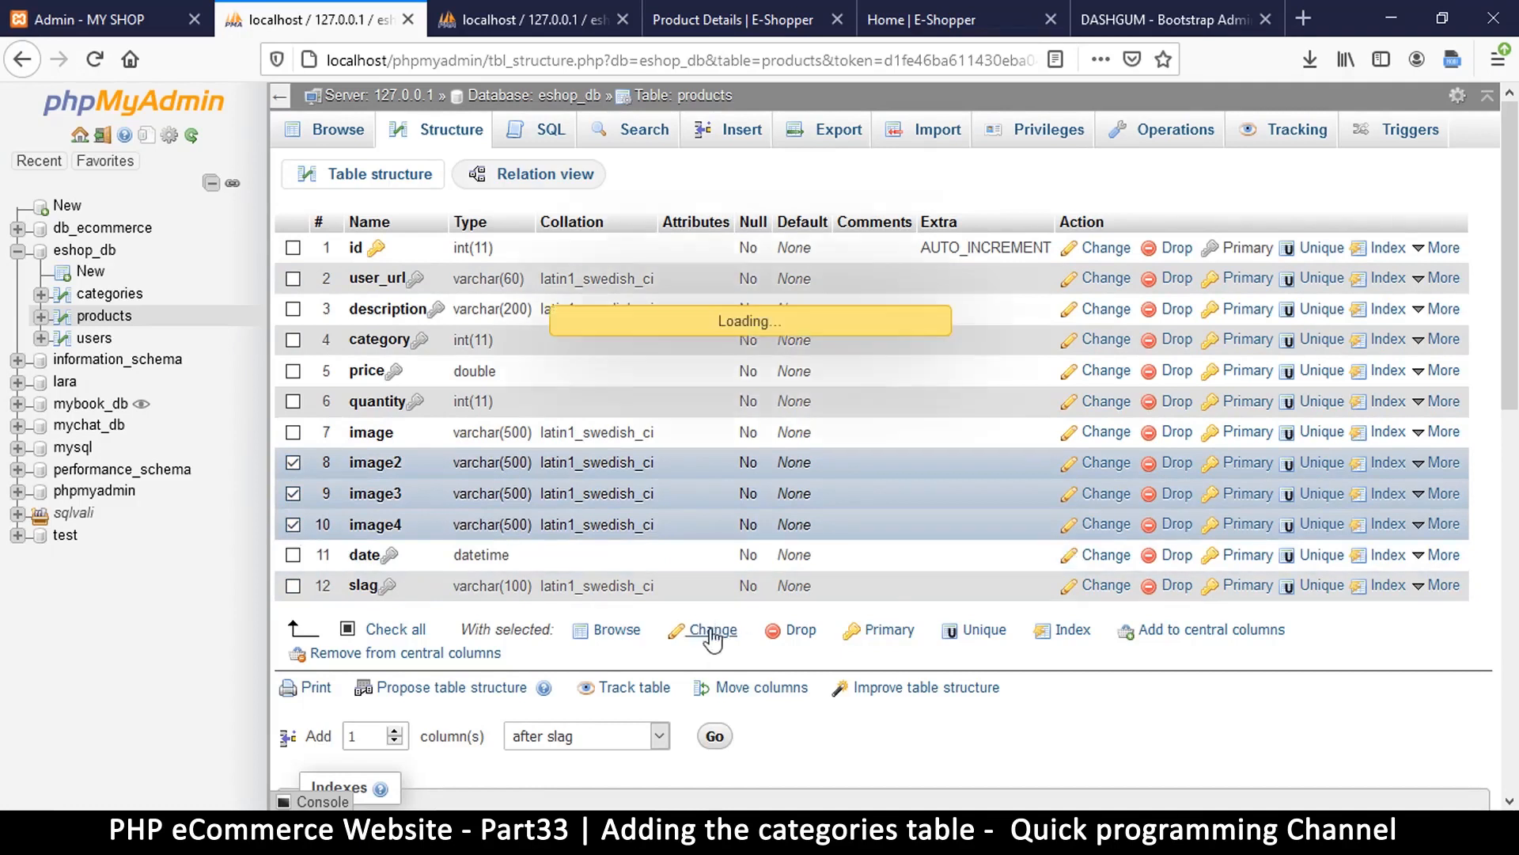
left_click(711, 628)
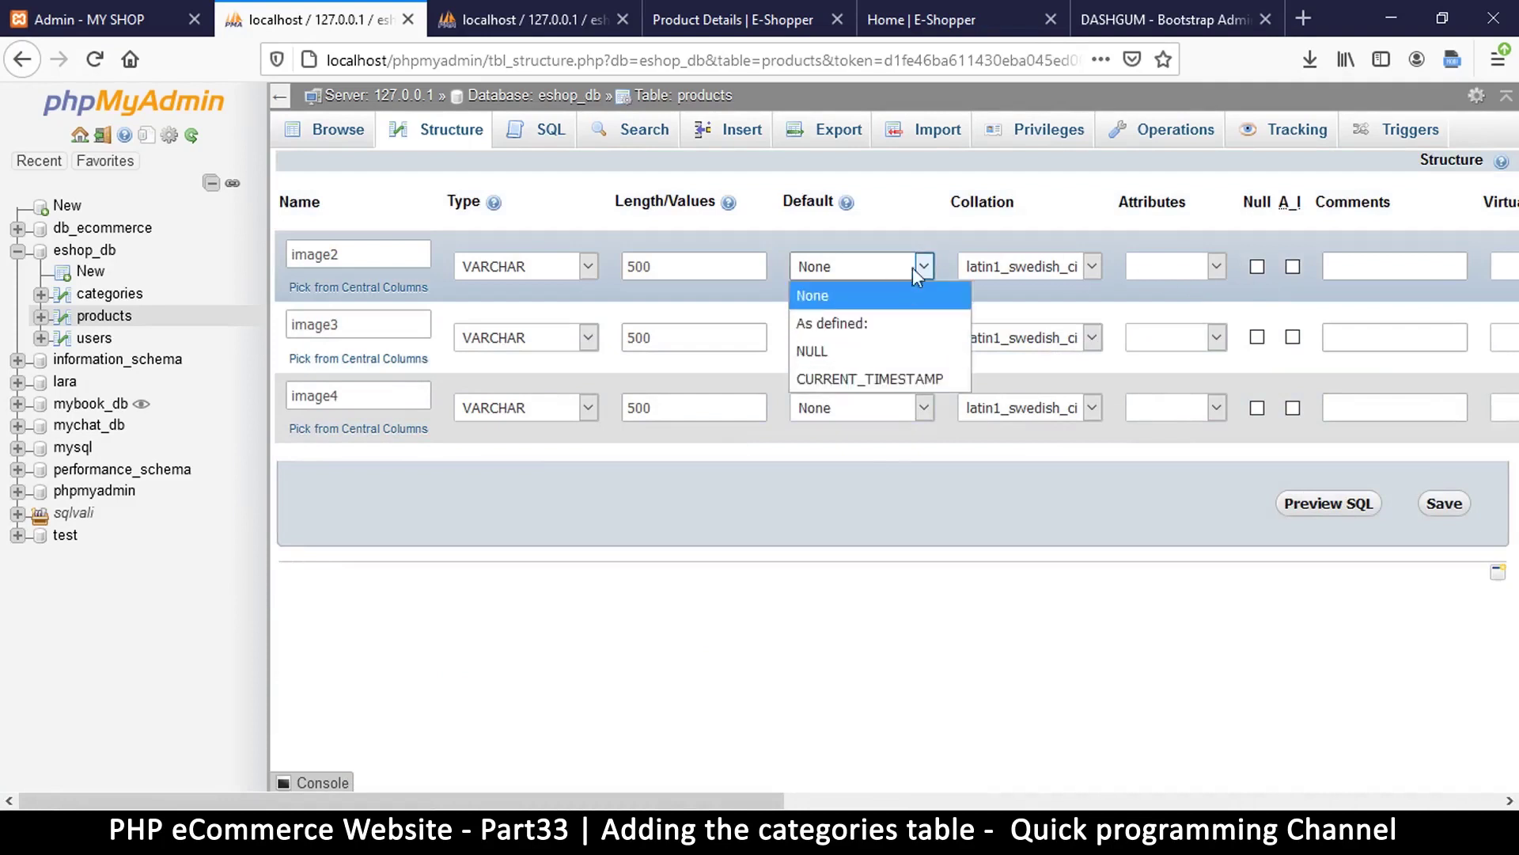
left_click(812, 296)
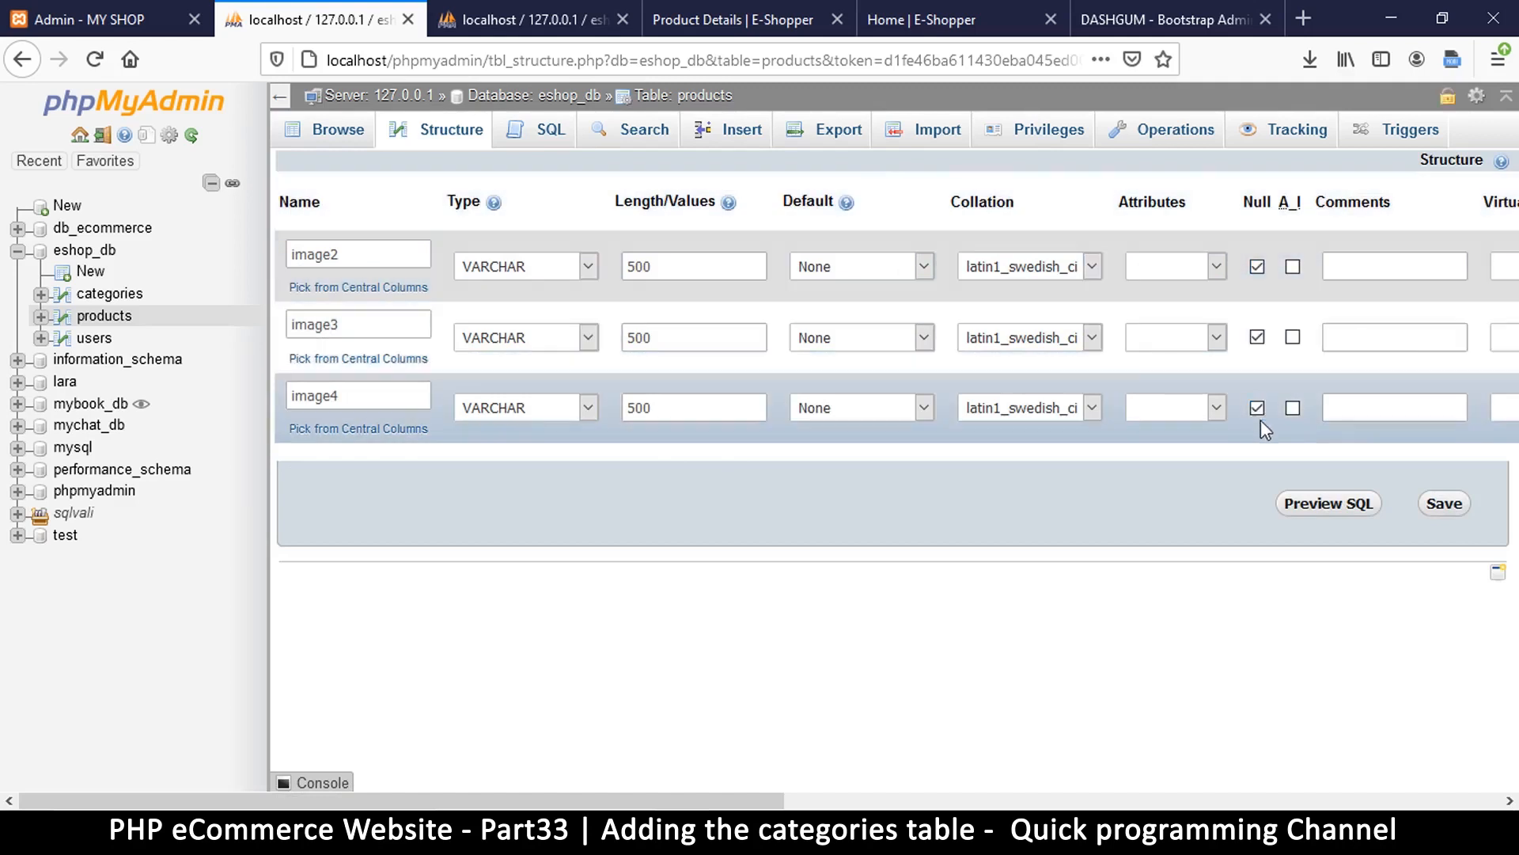
left_click(1443, 503)
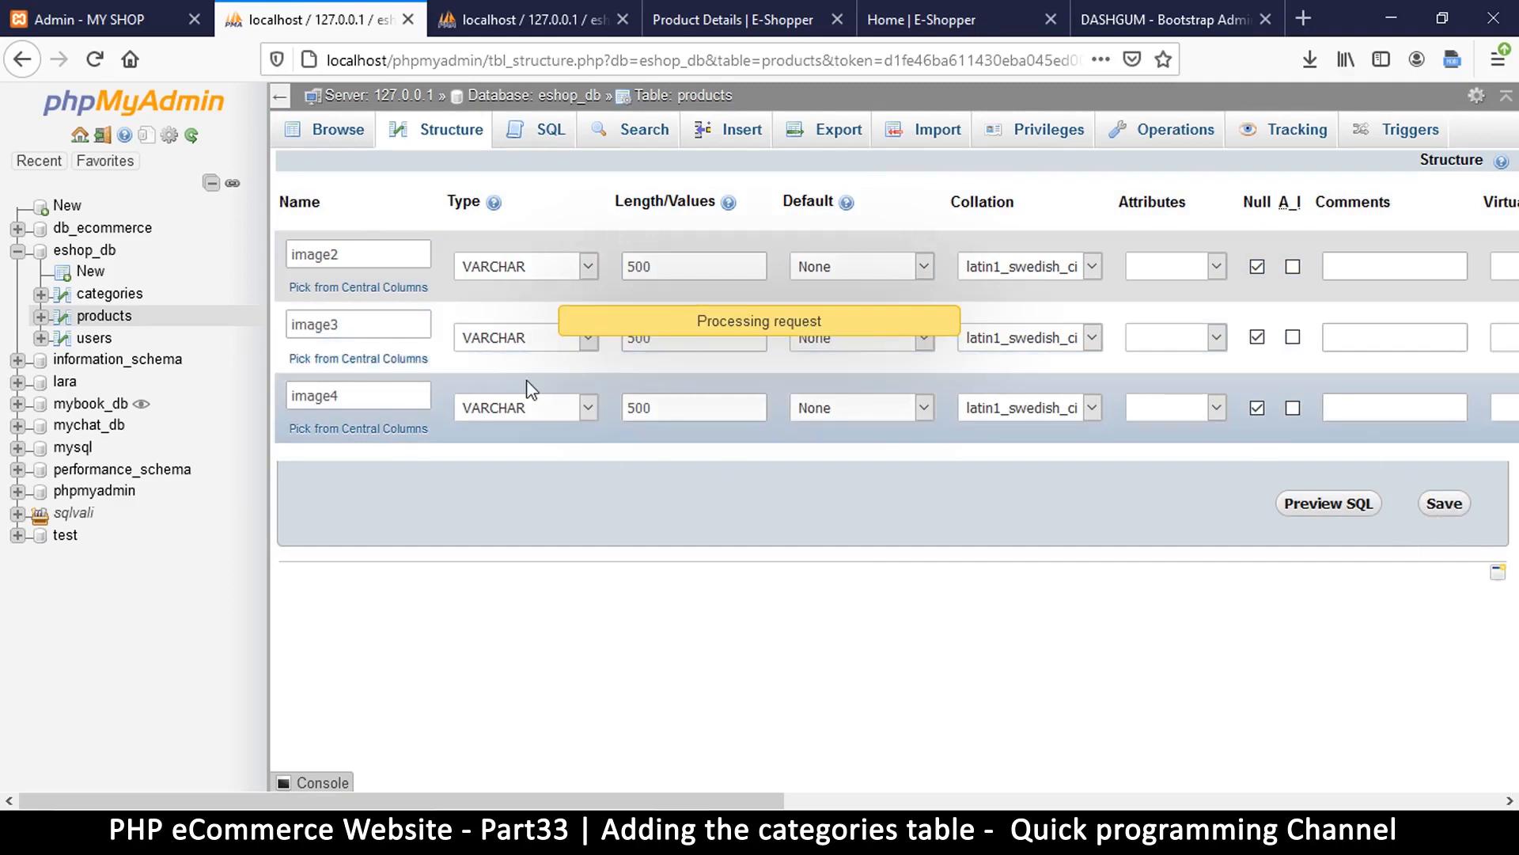
left_click(1443, 503)
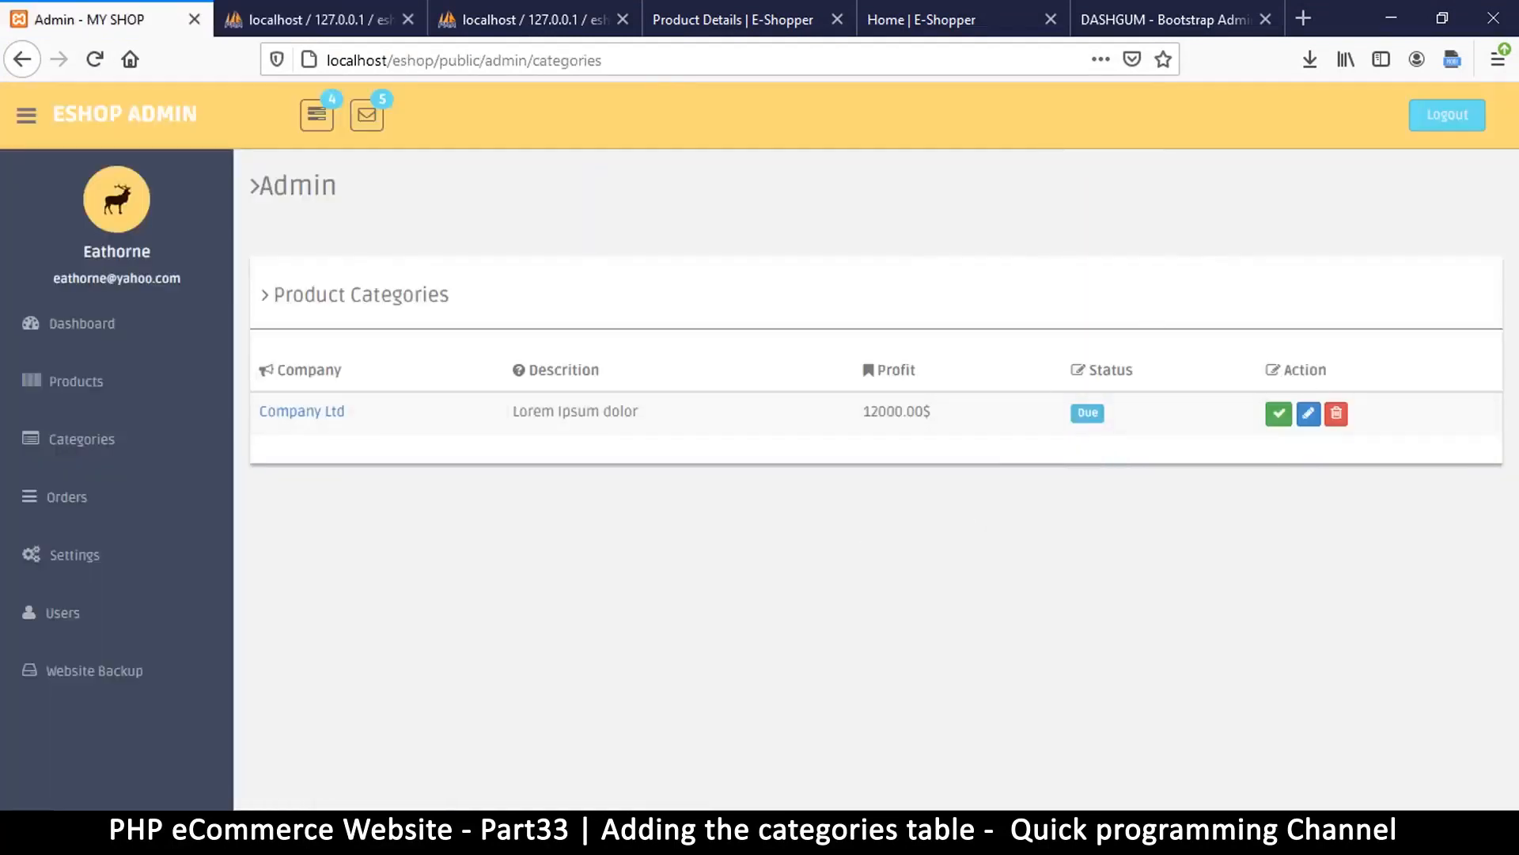
- In categories.php, replace the Due label text with Enabled
key("alt+tab")
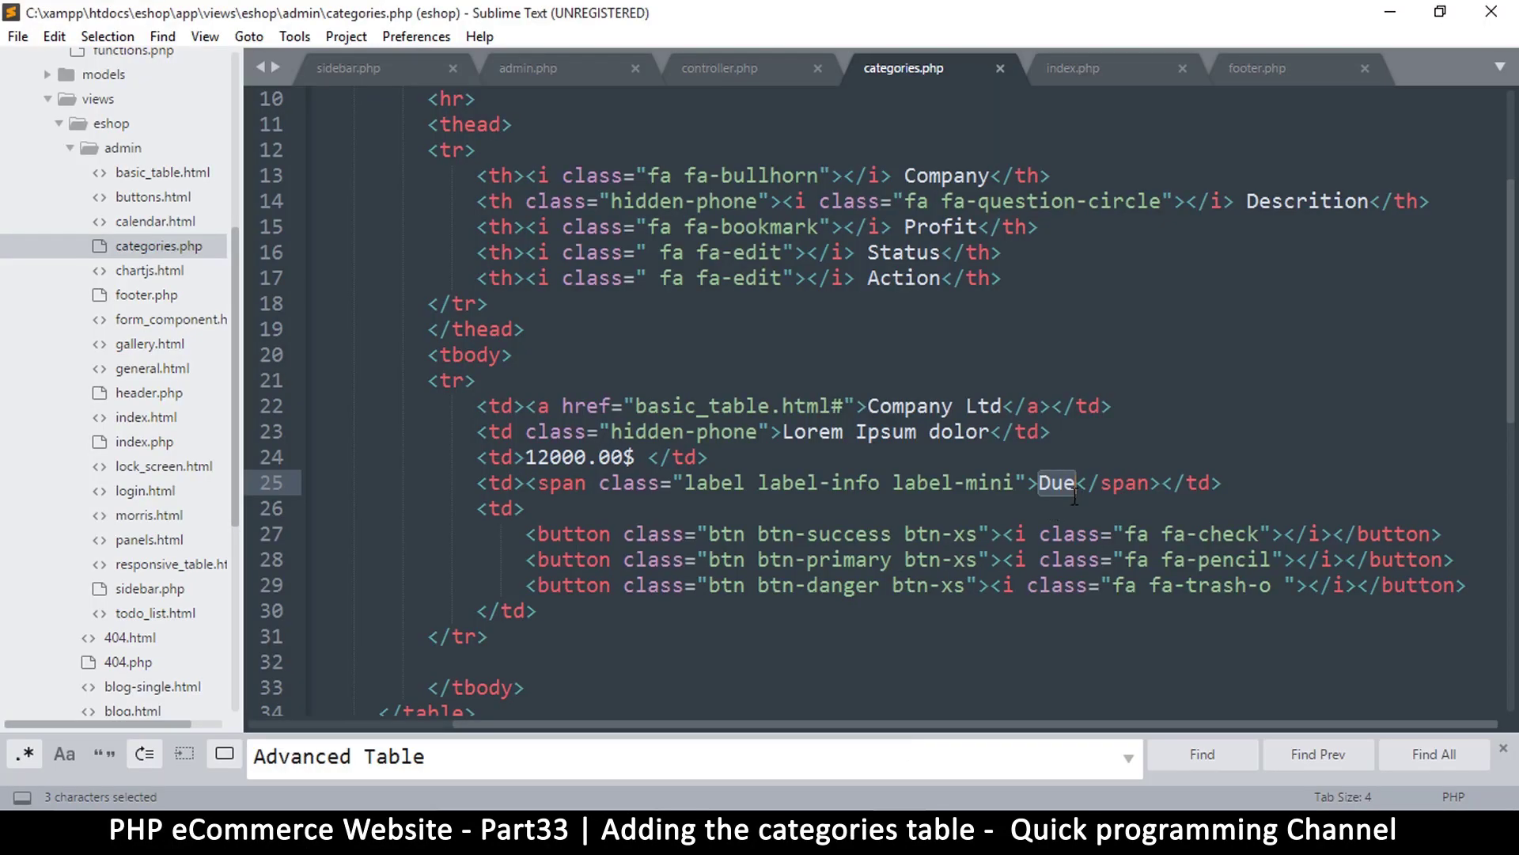
type("E")
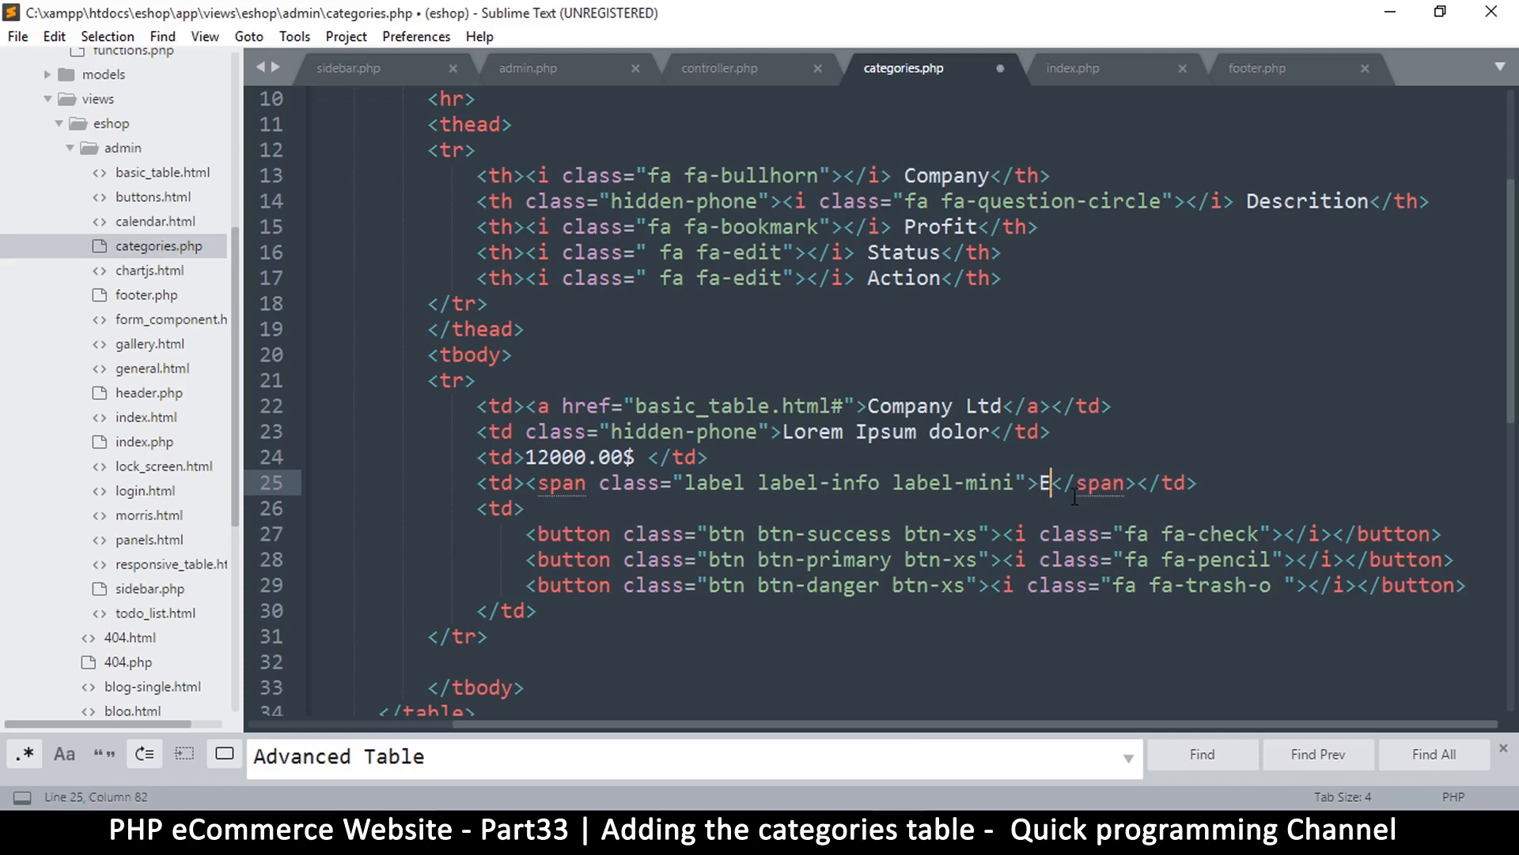
type("nabled")
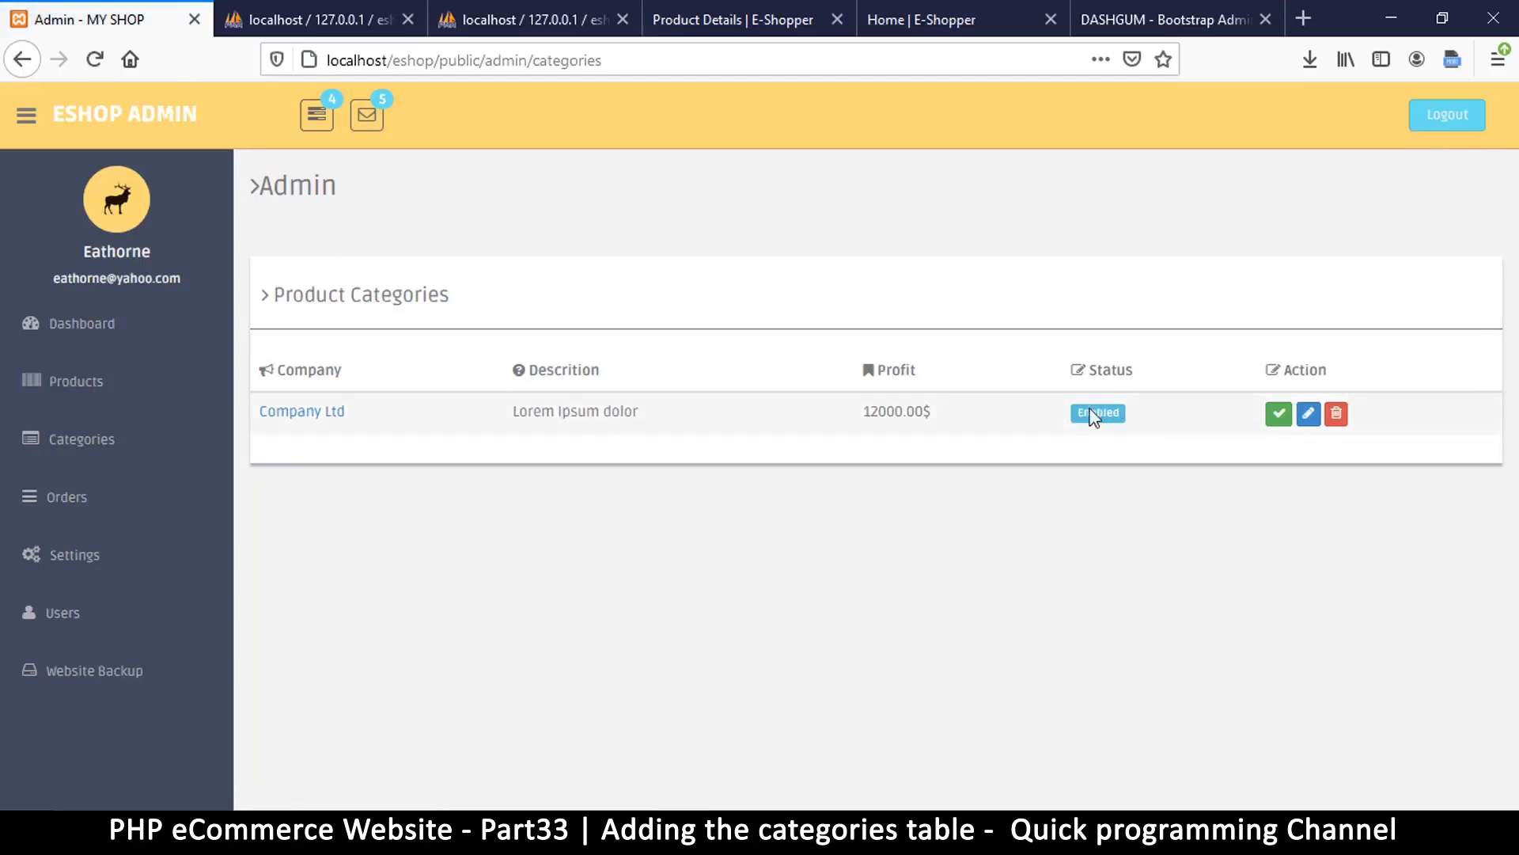
mouse_move(864, 318)
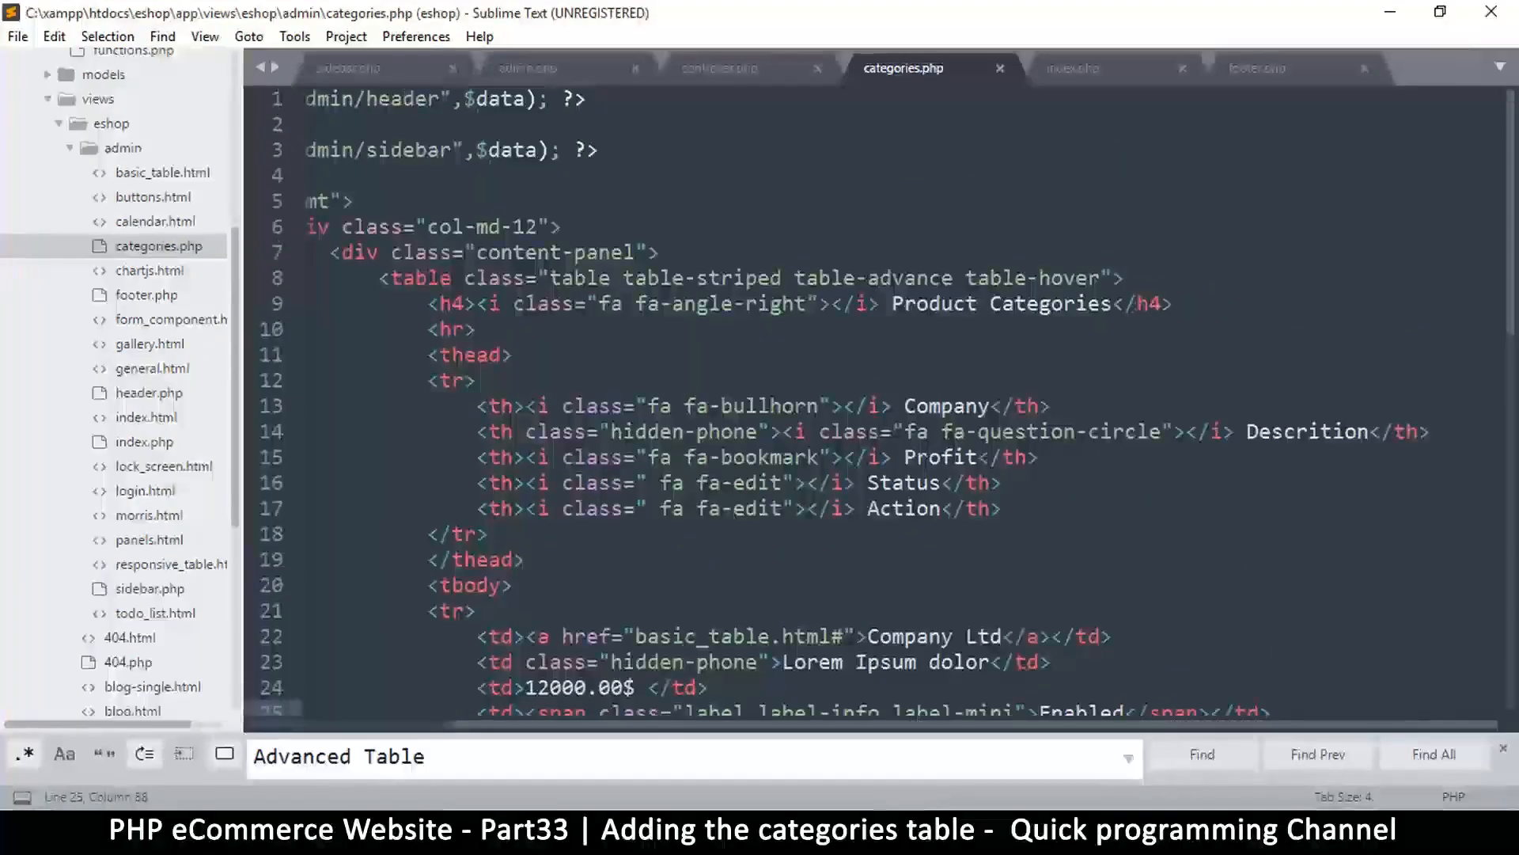
- Rename th texts Profit to Price and Company to Category, then reload the admin page
left_click(926, 455)
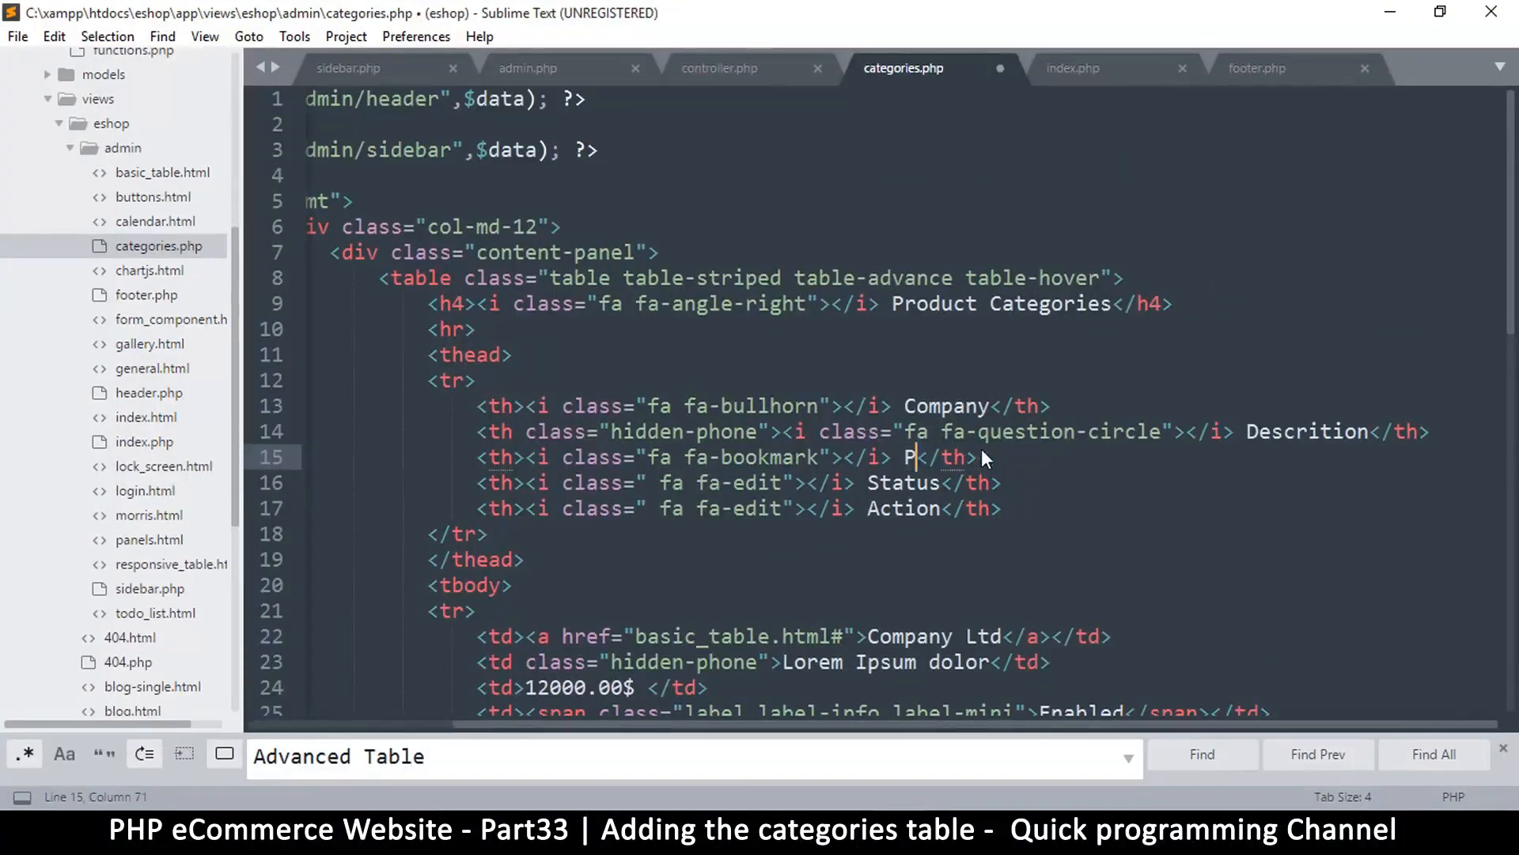
type("rice")
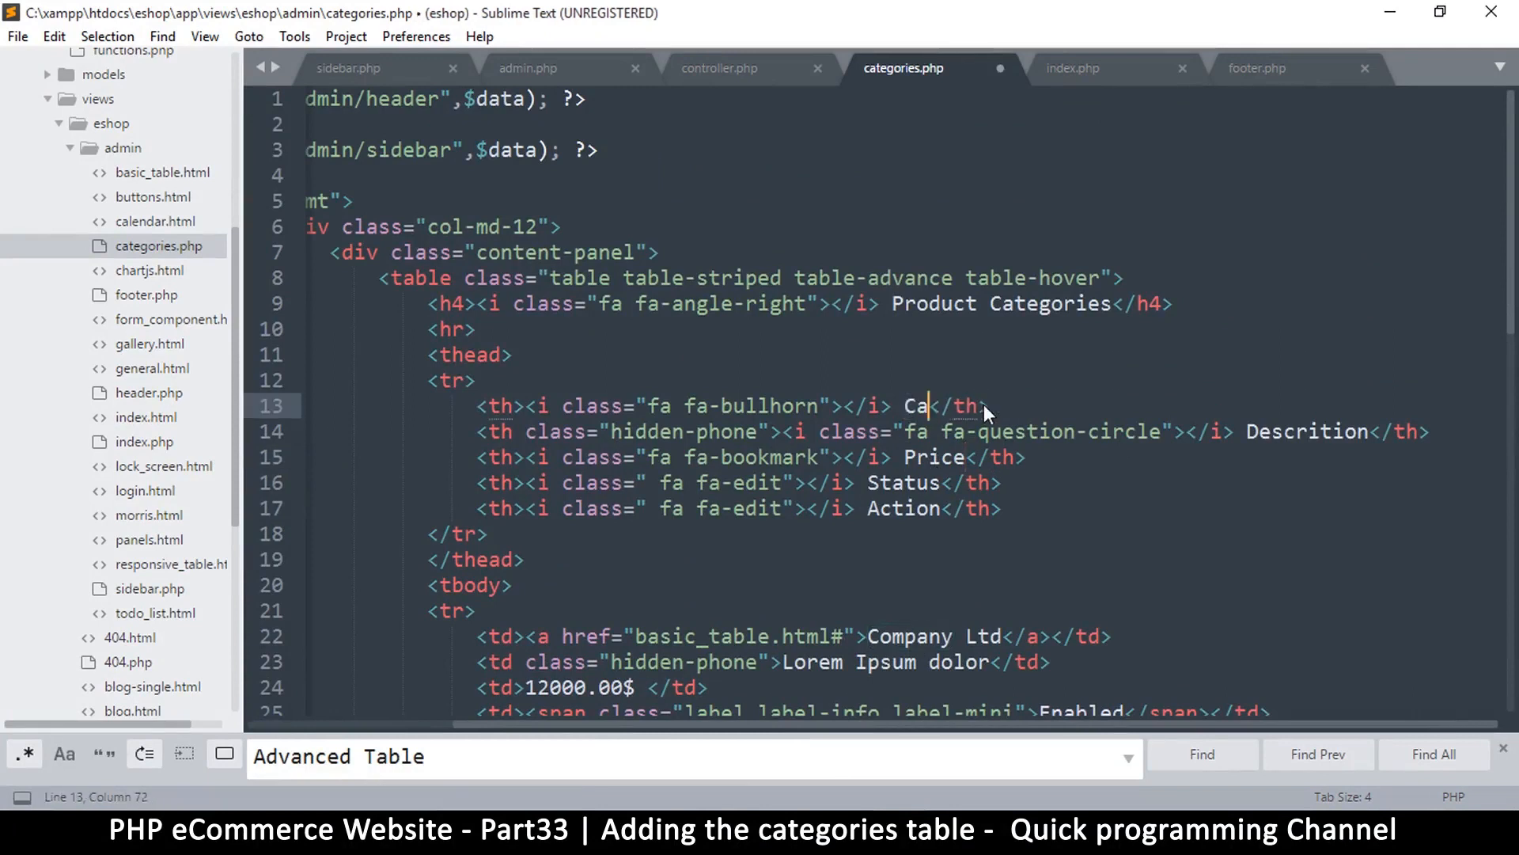
type("tegory")
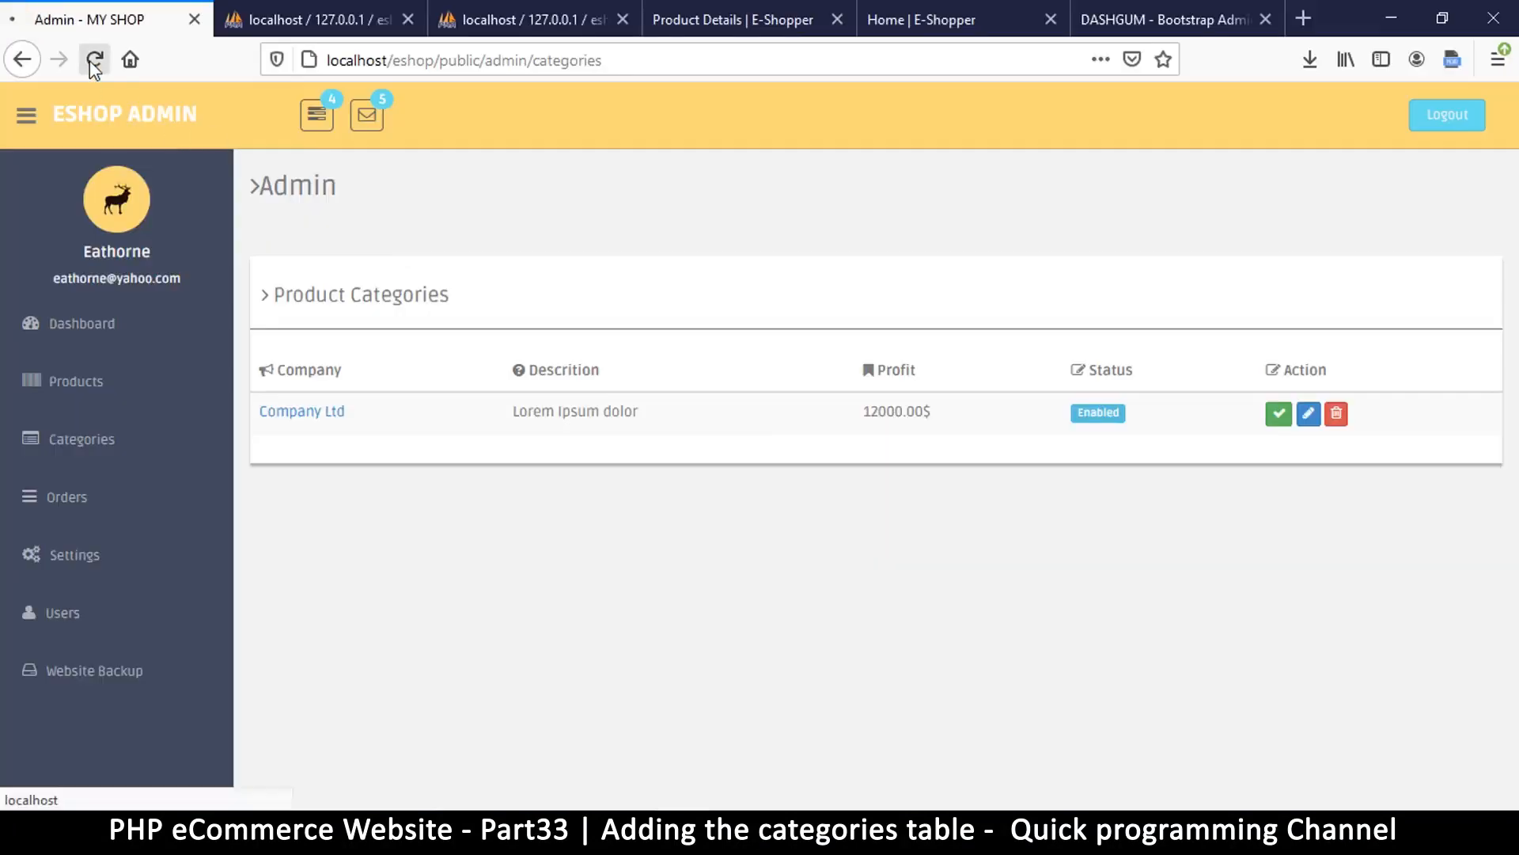
left_click(93, 58)
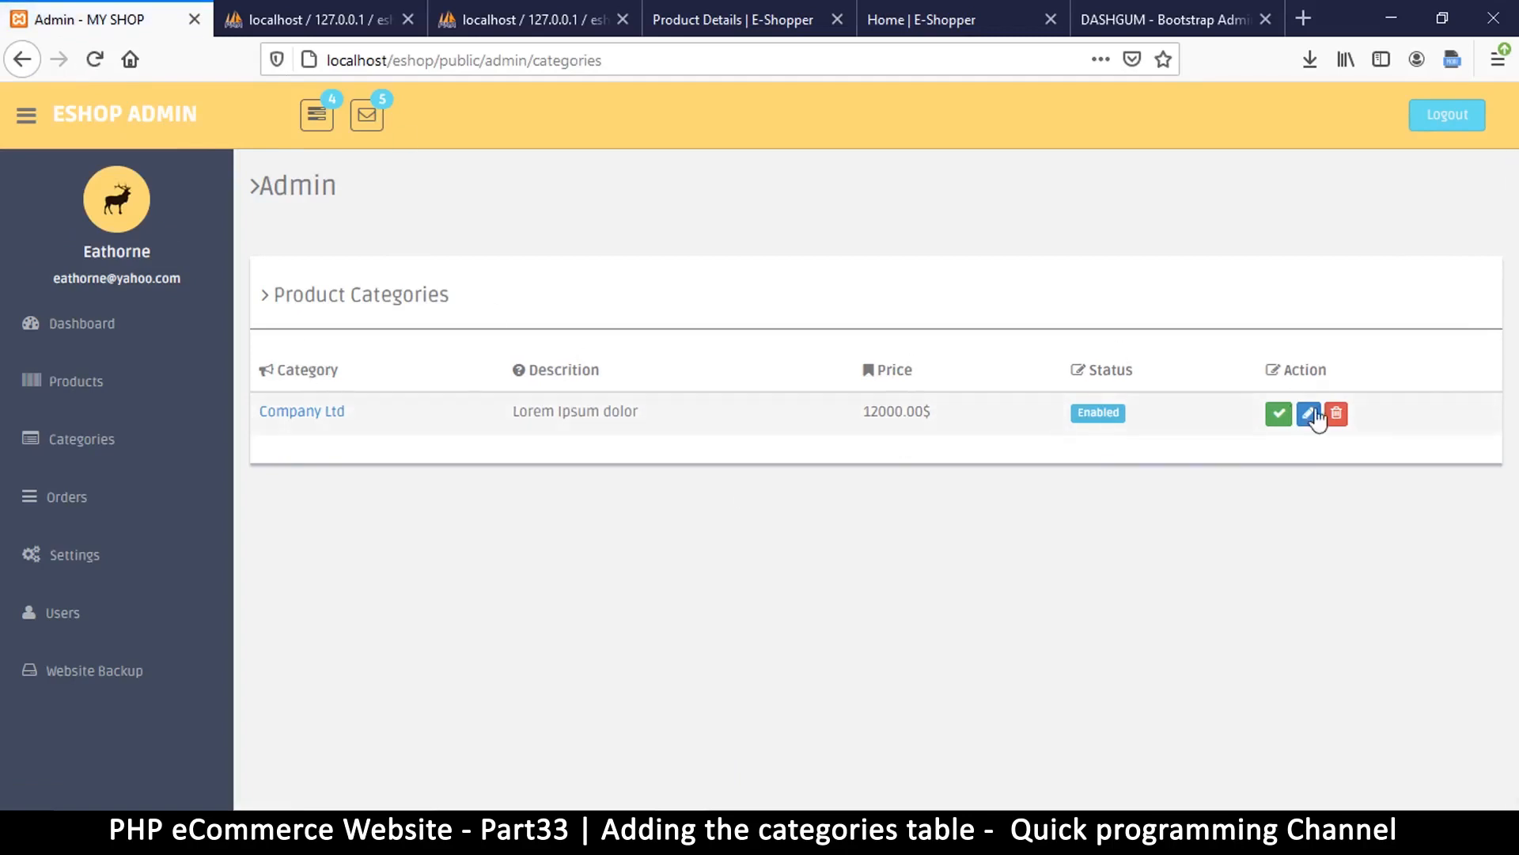
mouse_move(242, 376)
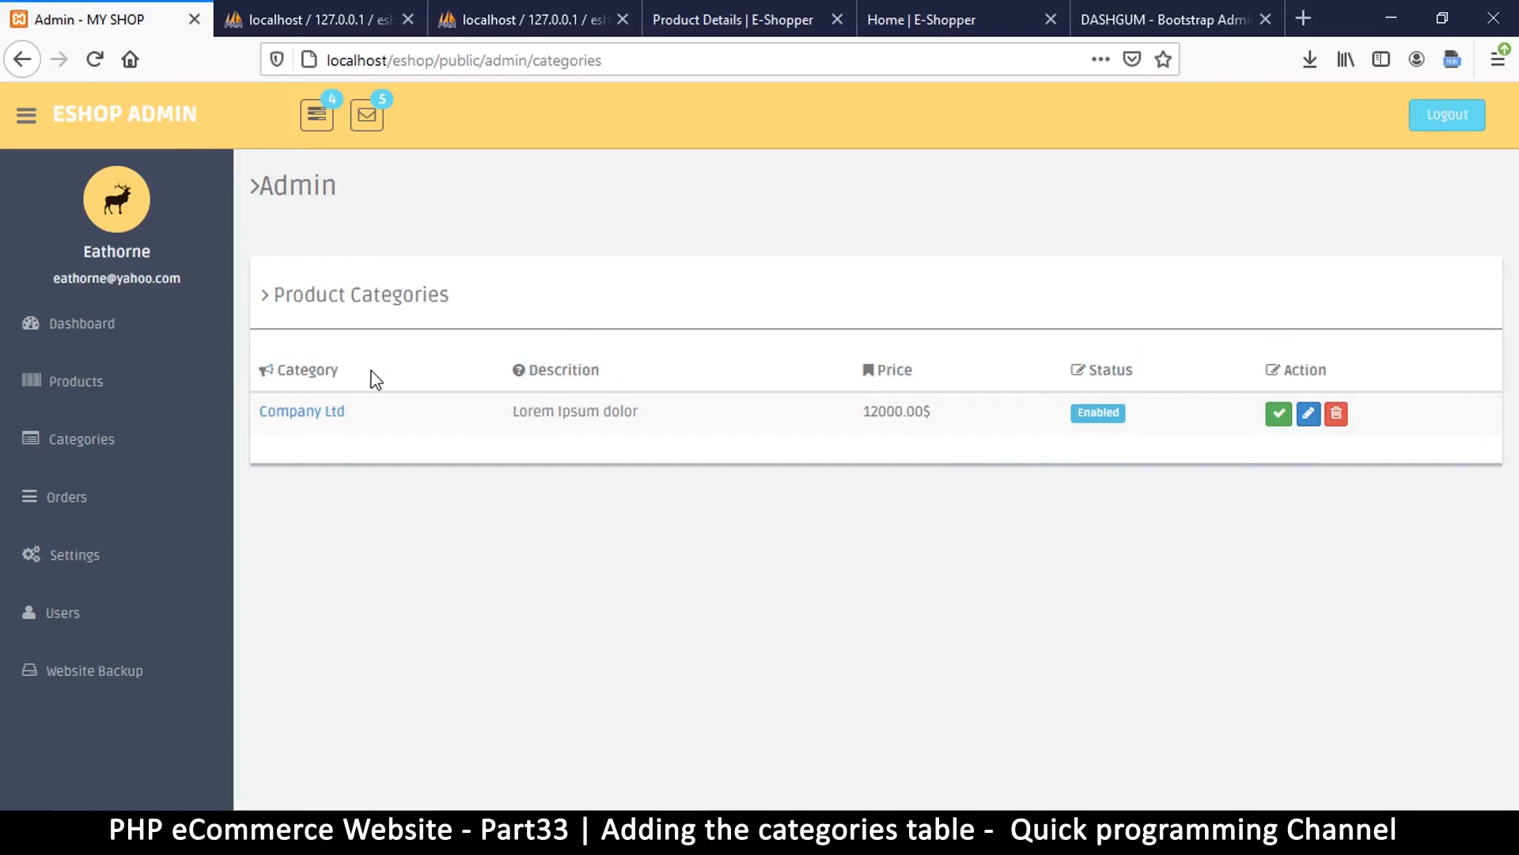
mouse_move(761, 383)
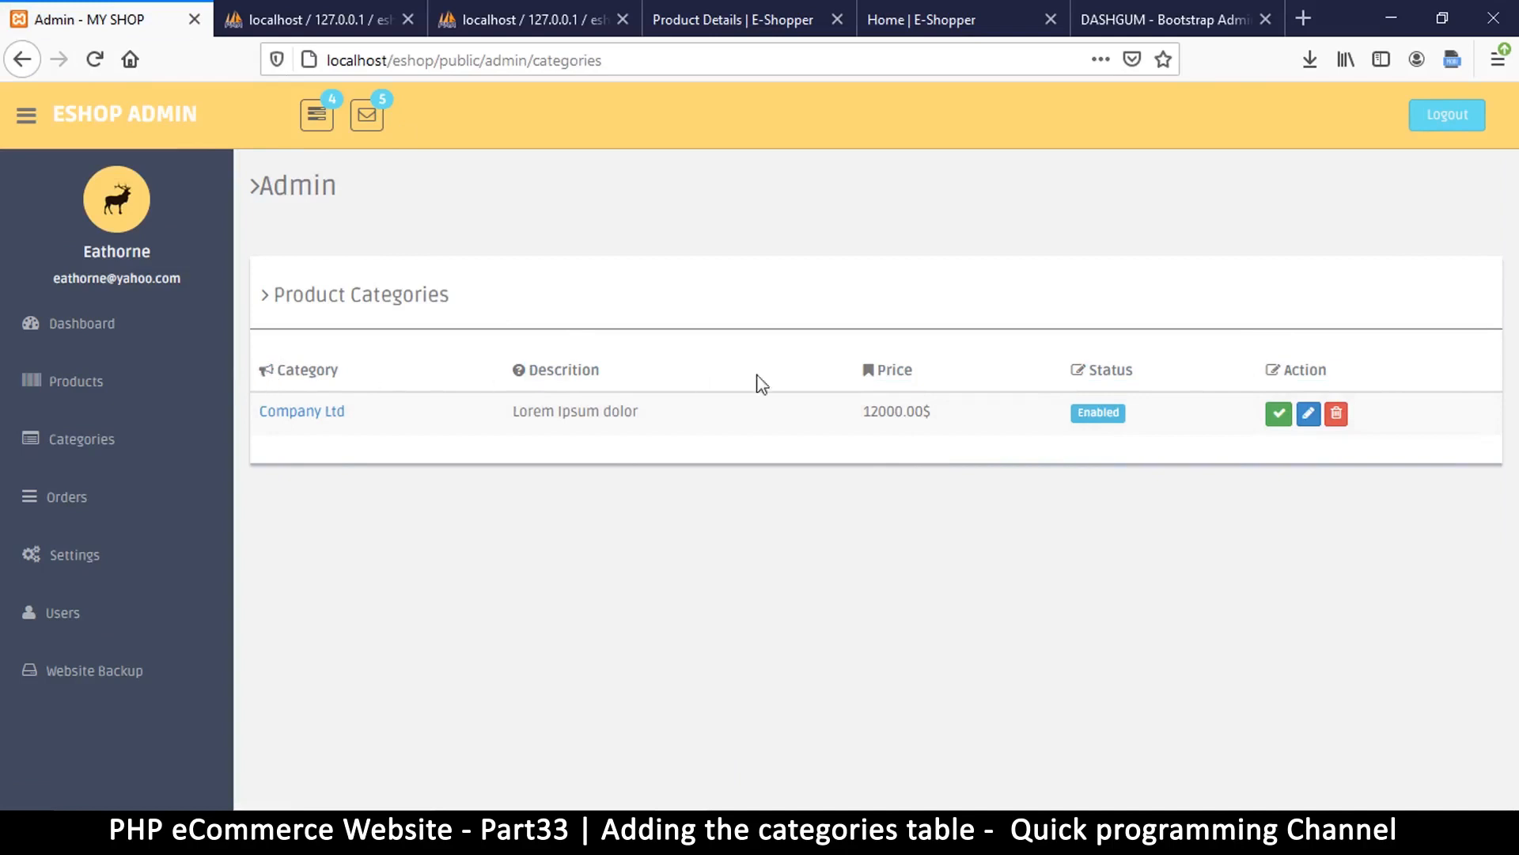
mouse_move(1191, 488)
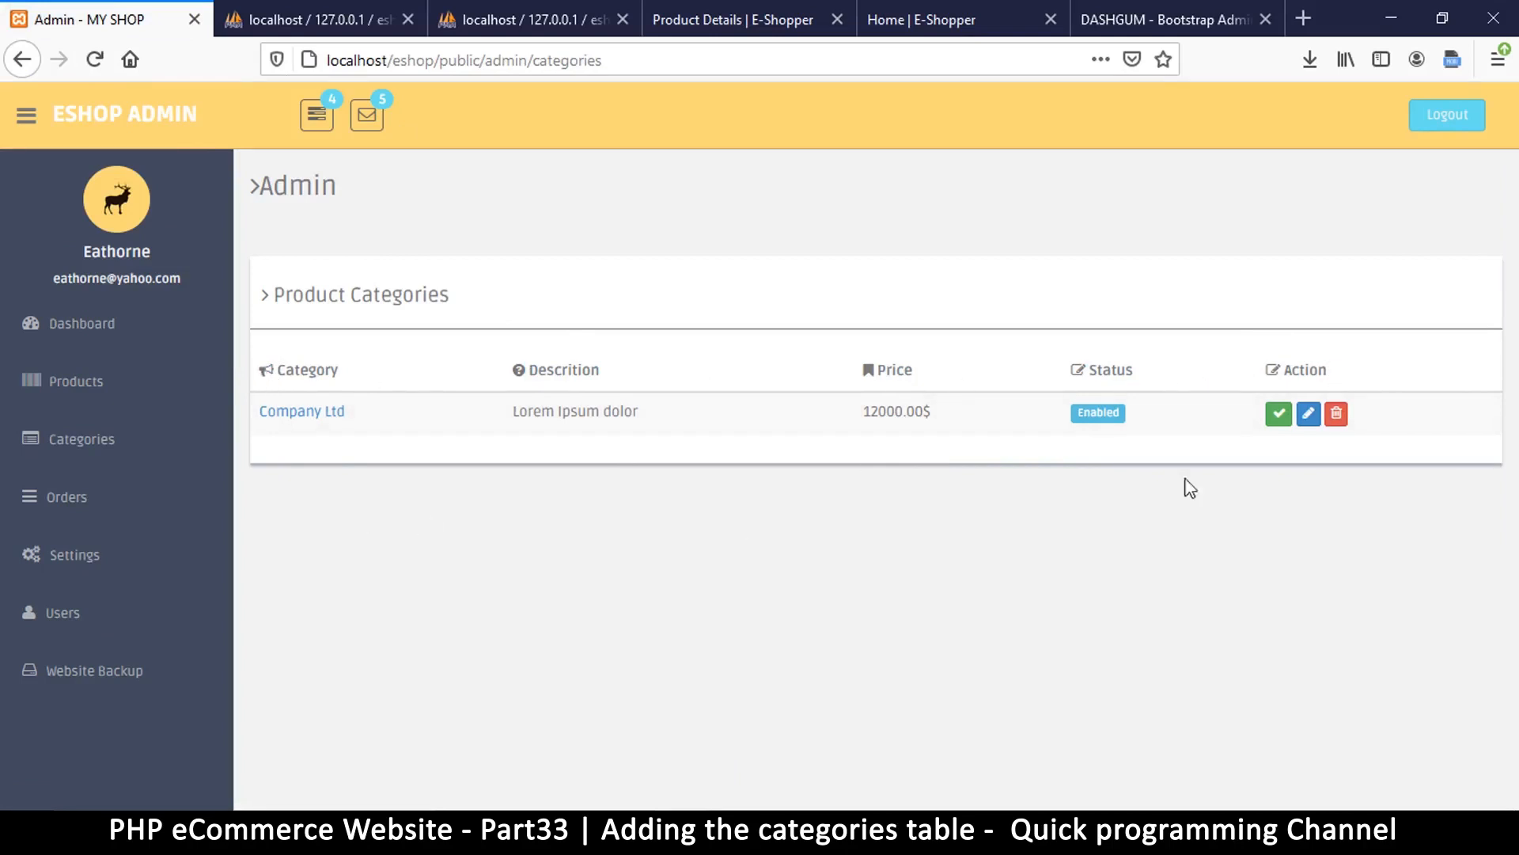
mouse_move(294, 439)
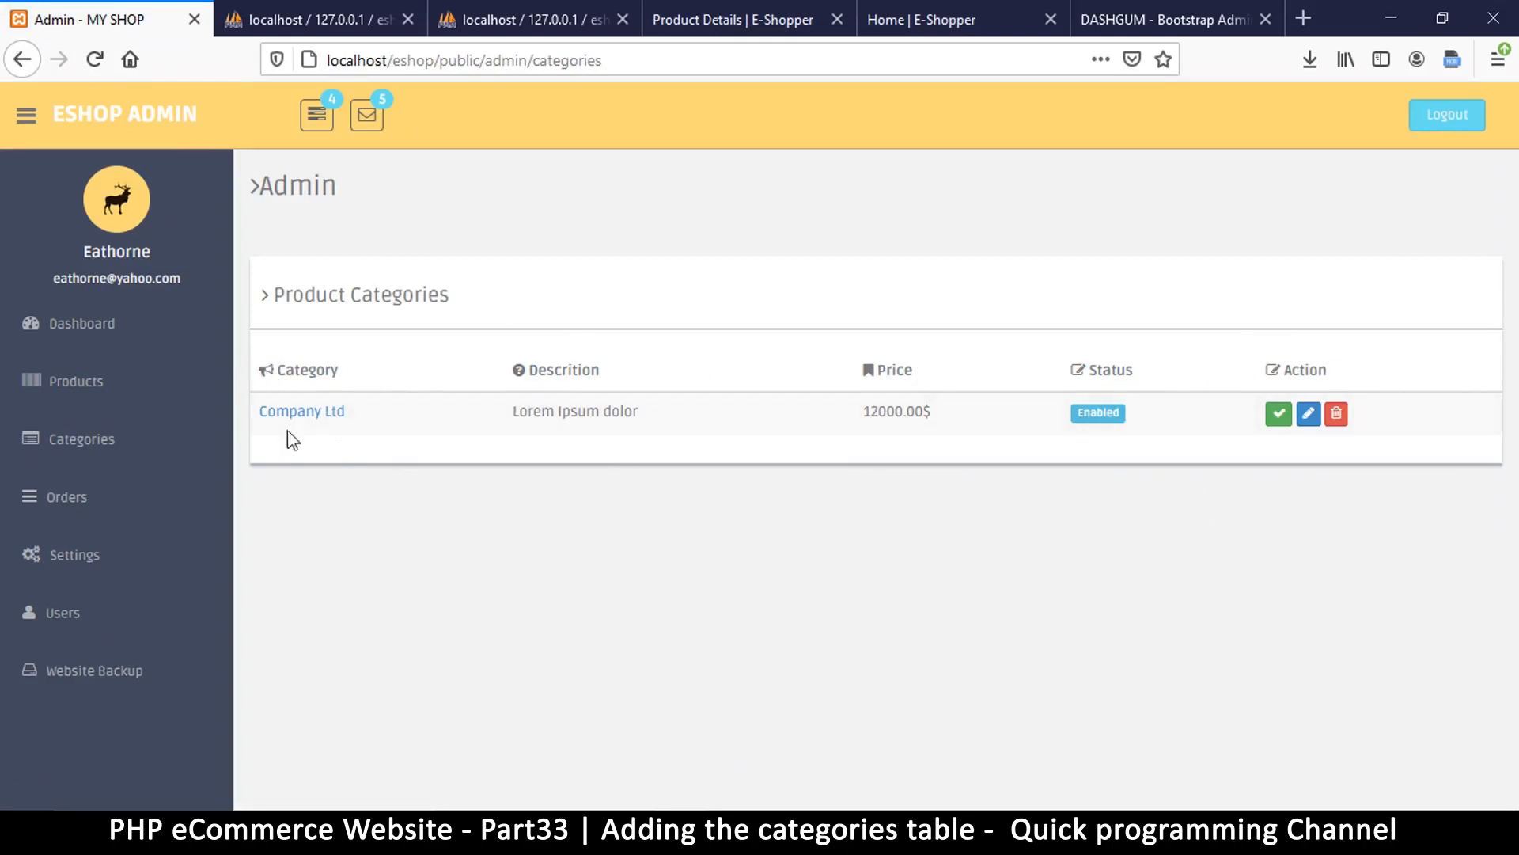
mouse_move(935, 413)
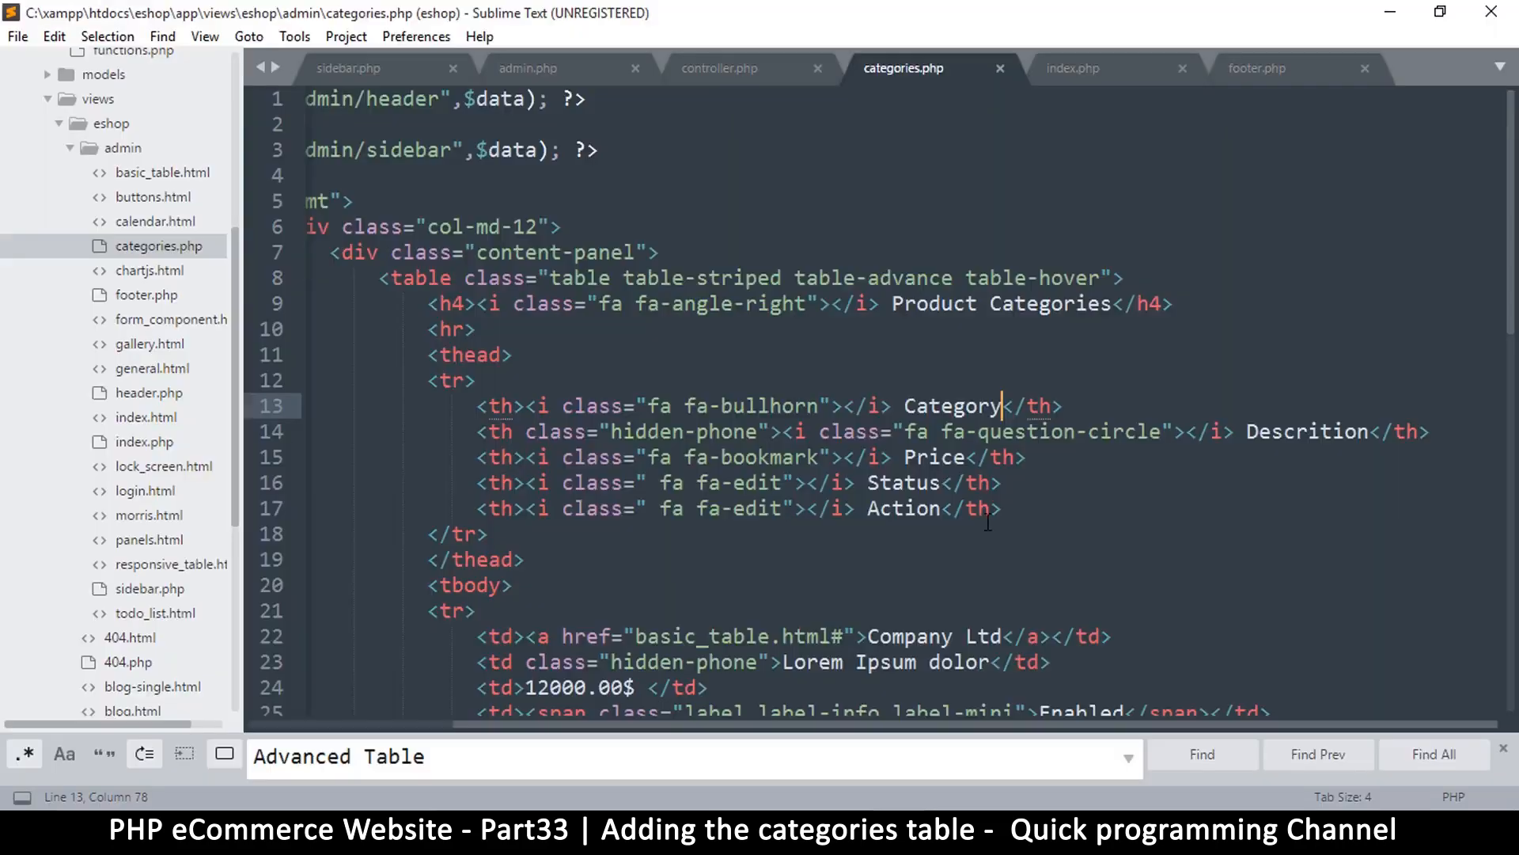
scroll("down", 3)
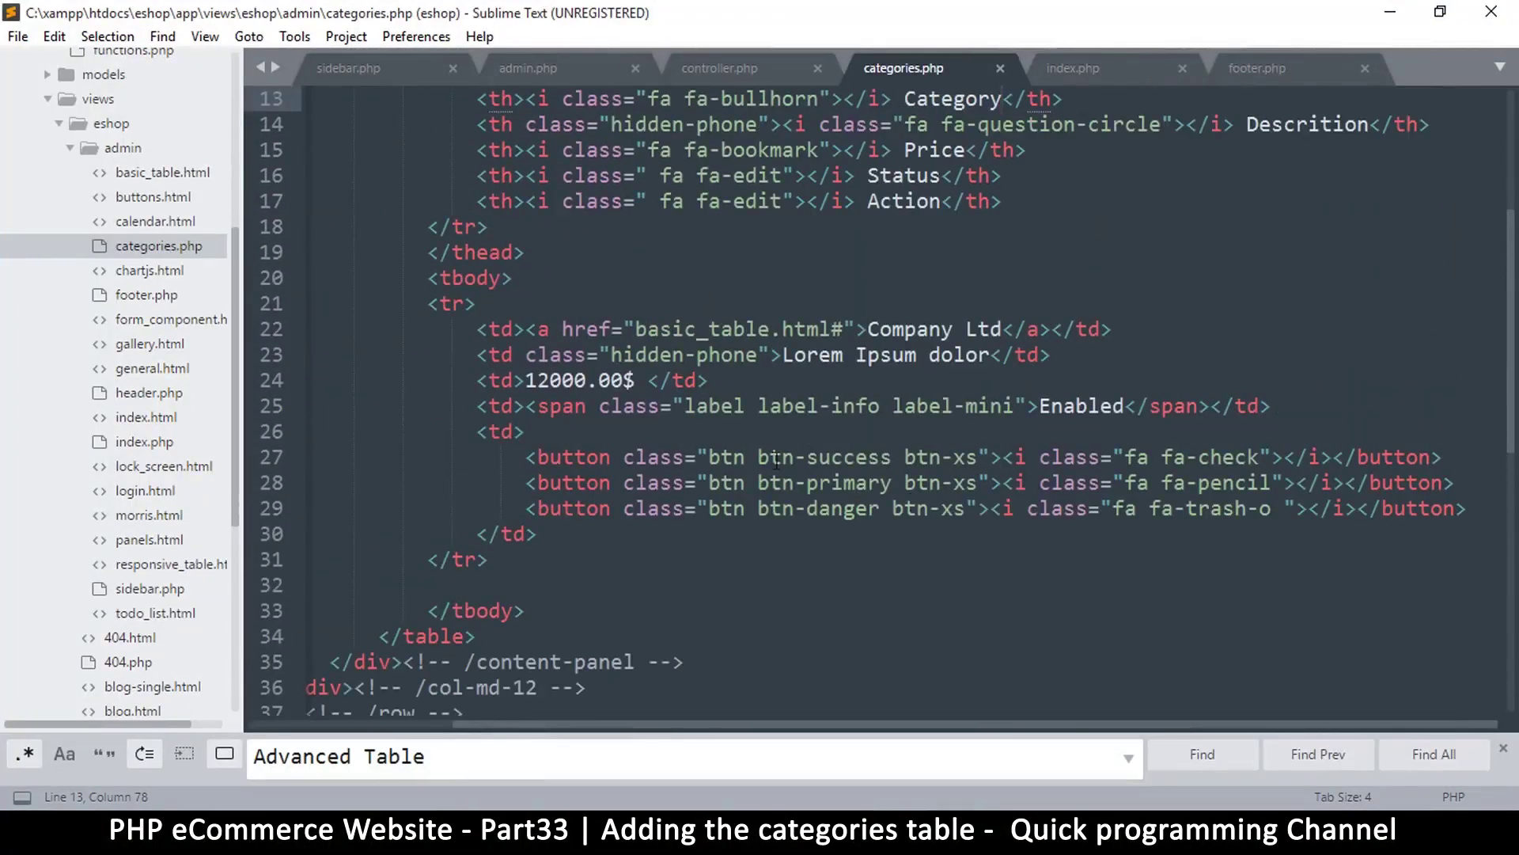
scroll("up", 3)
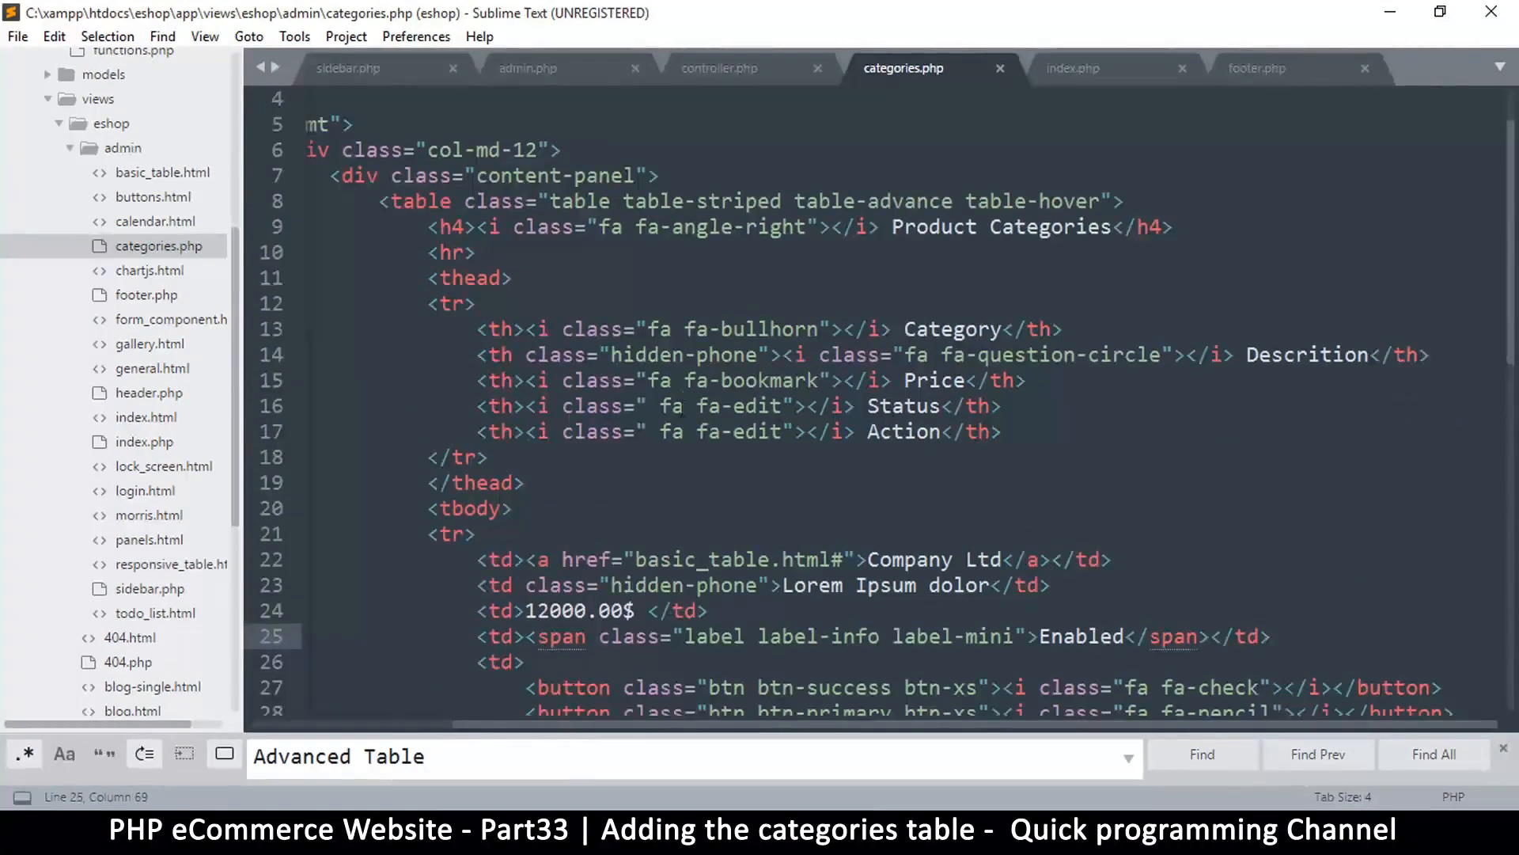
scroll("down", 3)
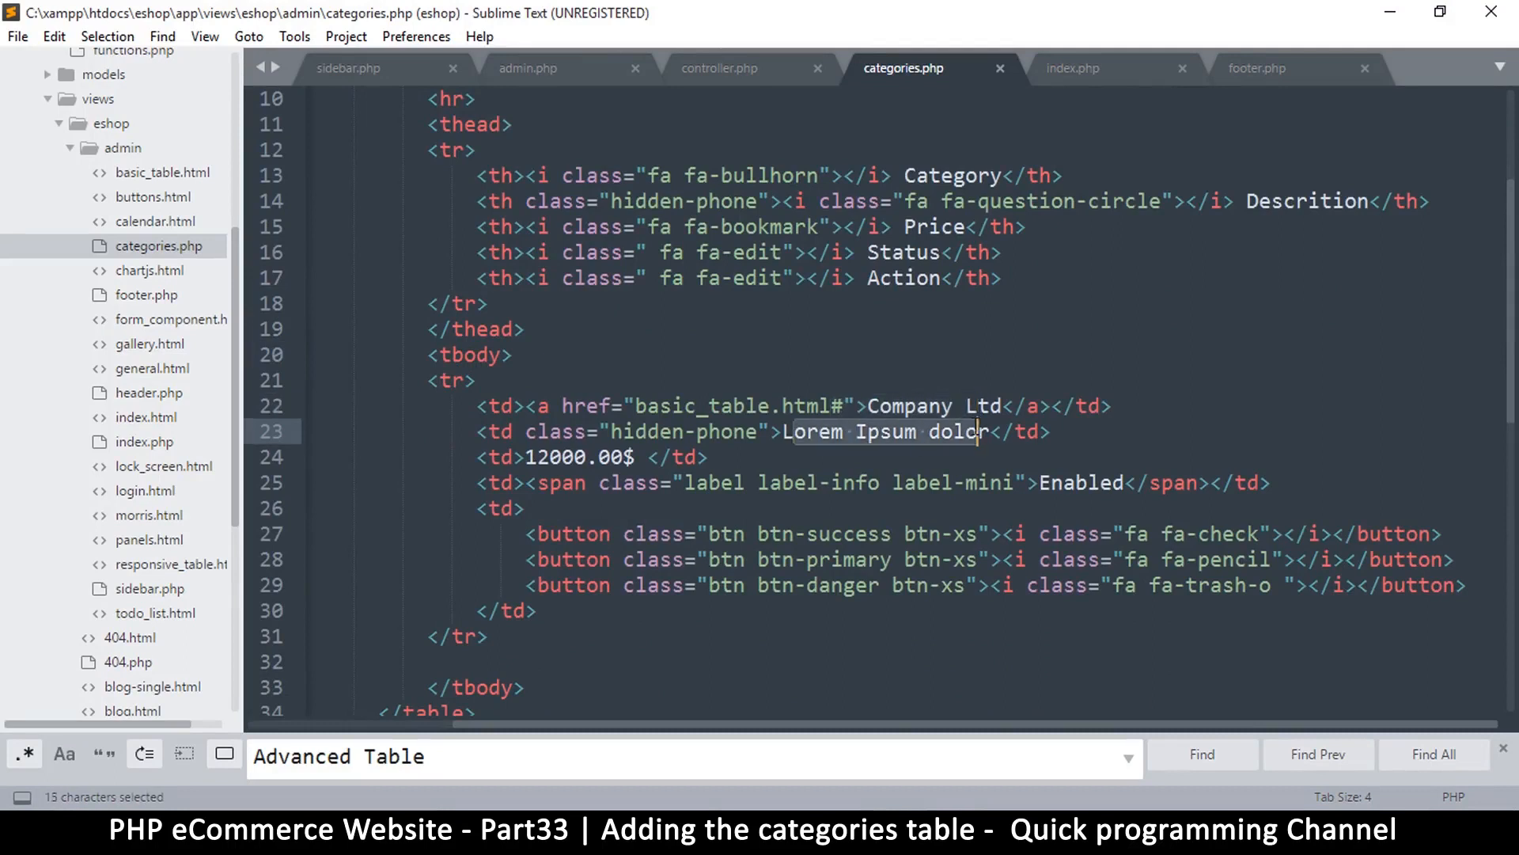
left_click(613, 456)
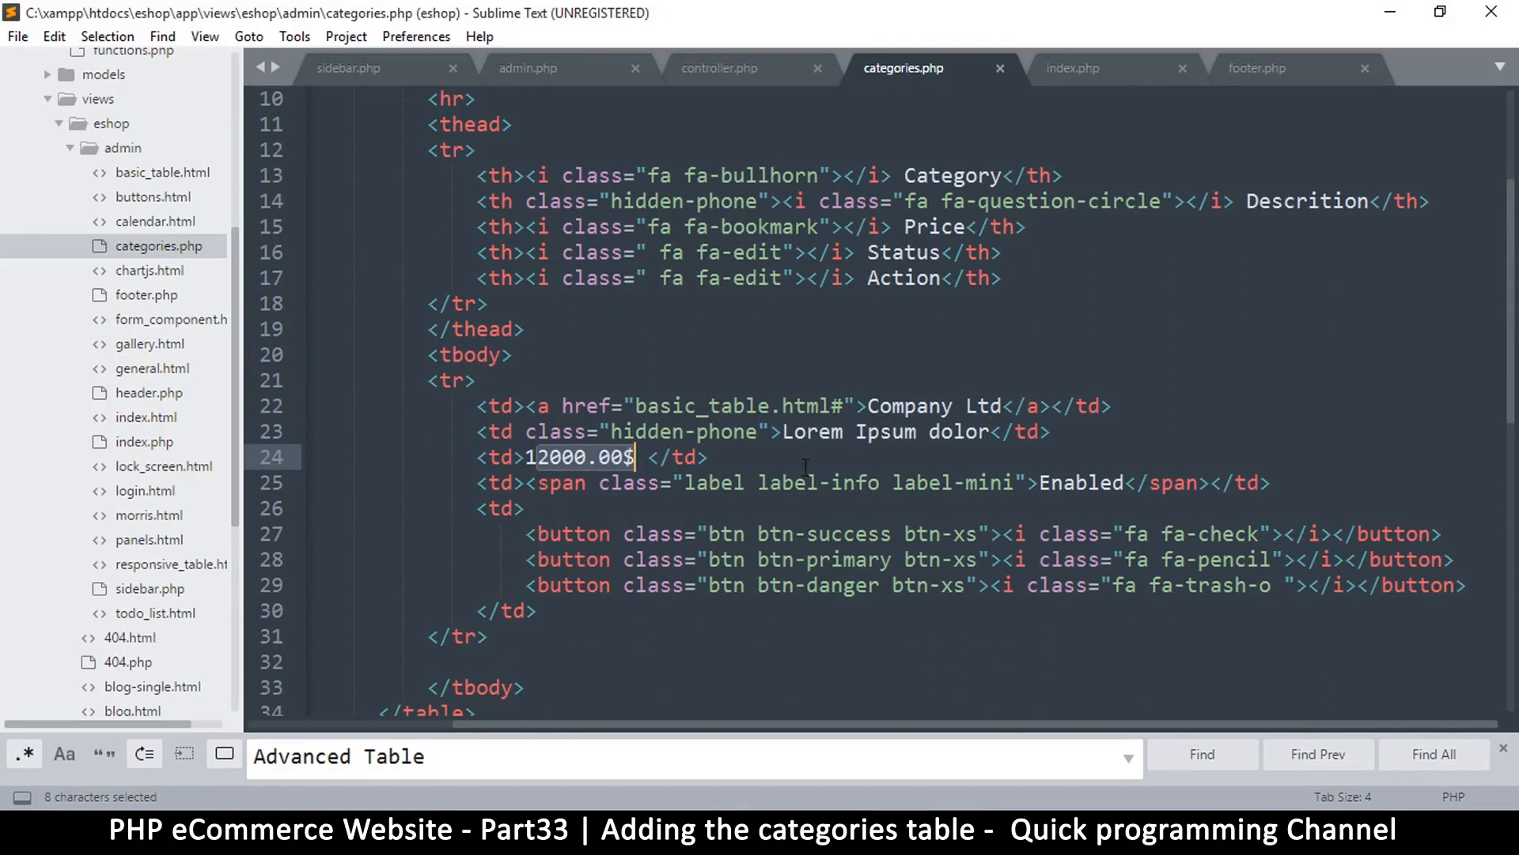
key("ctrl+s")
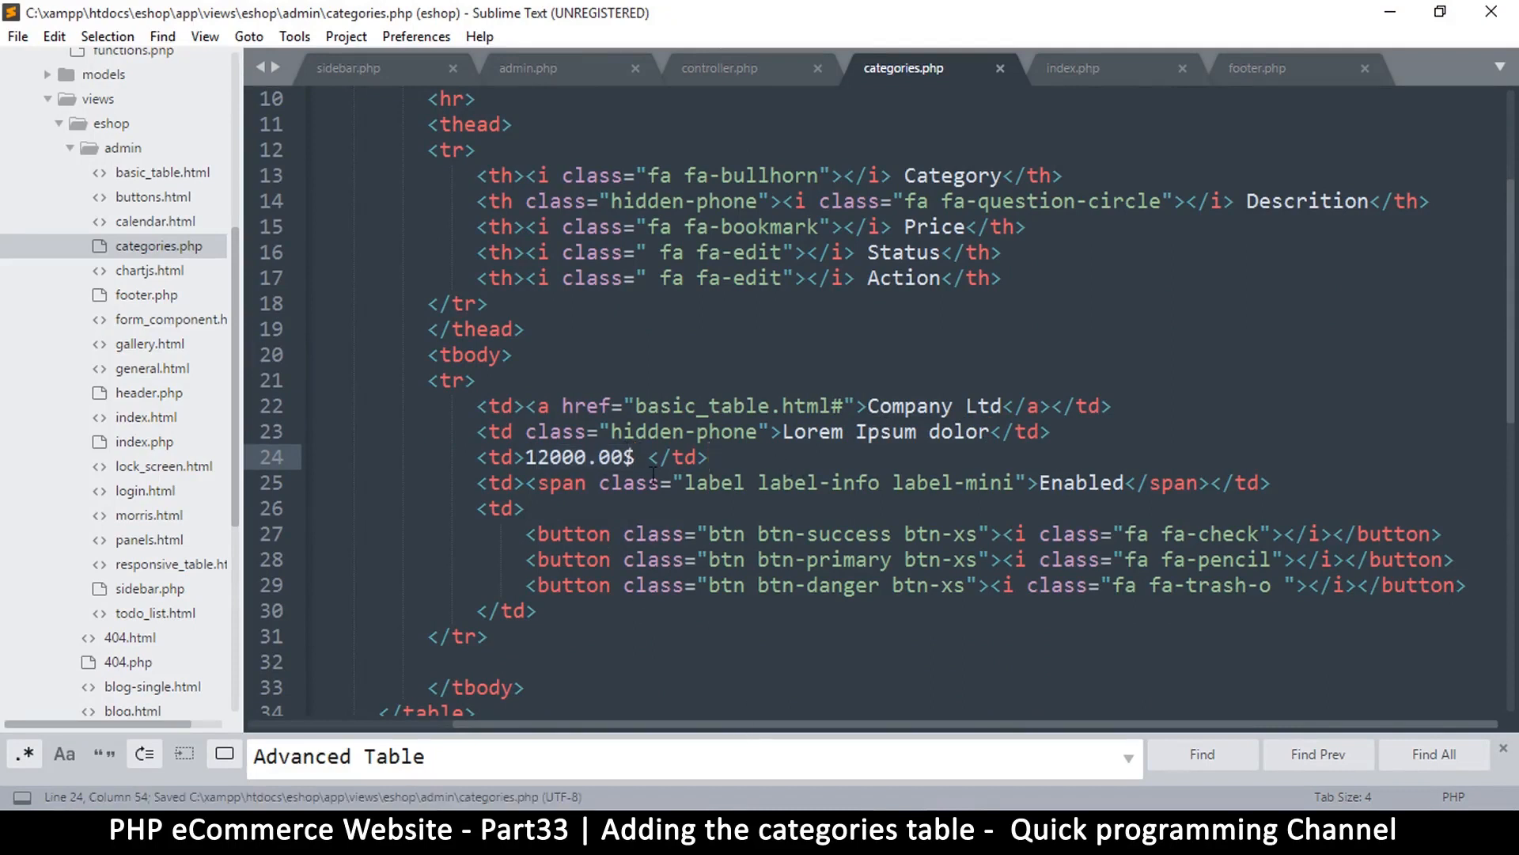
left_click(709, 456)
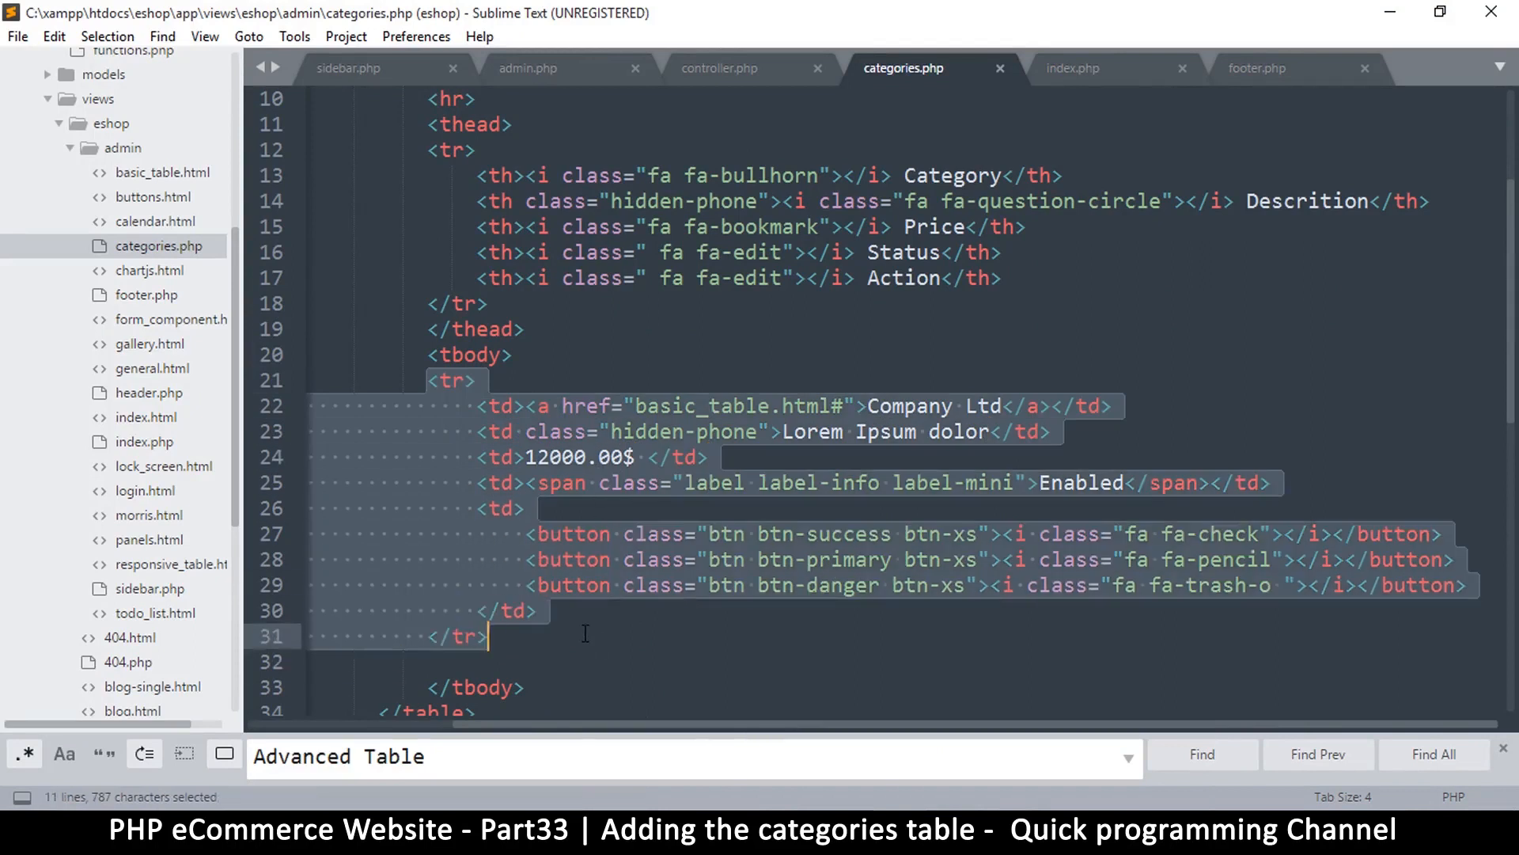
left_click(475, 380)
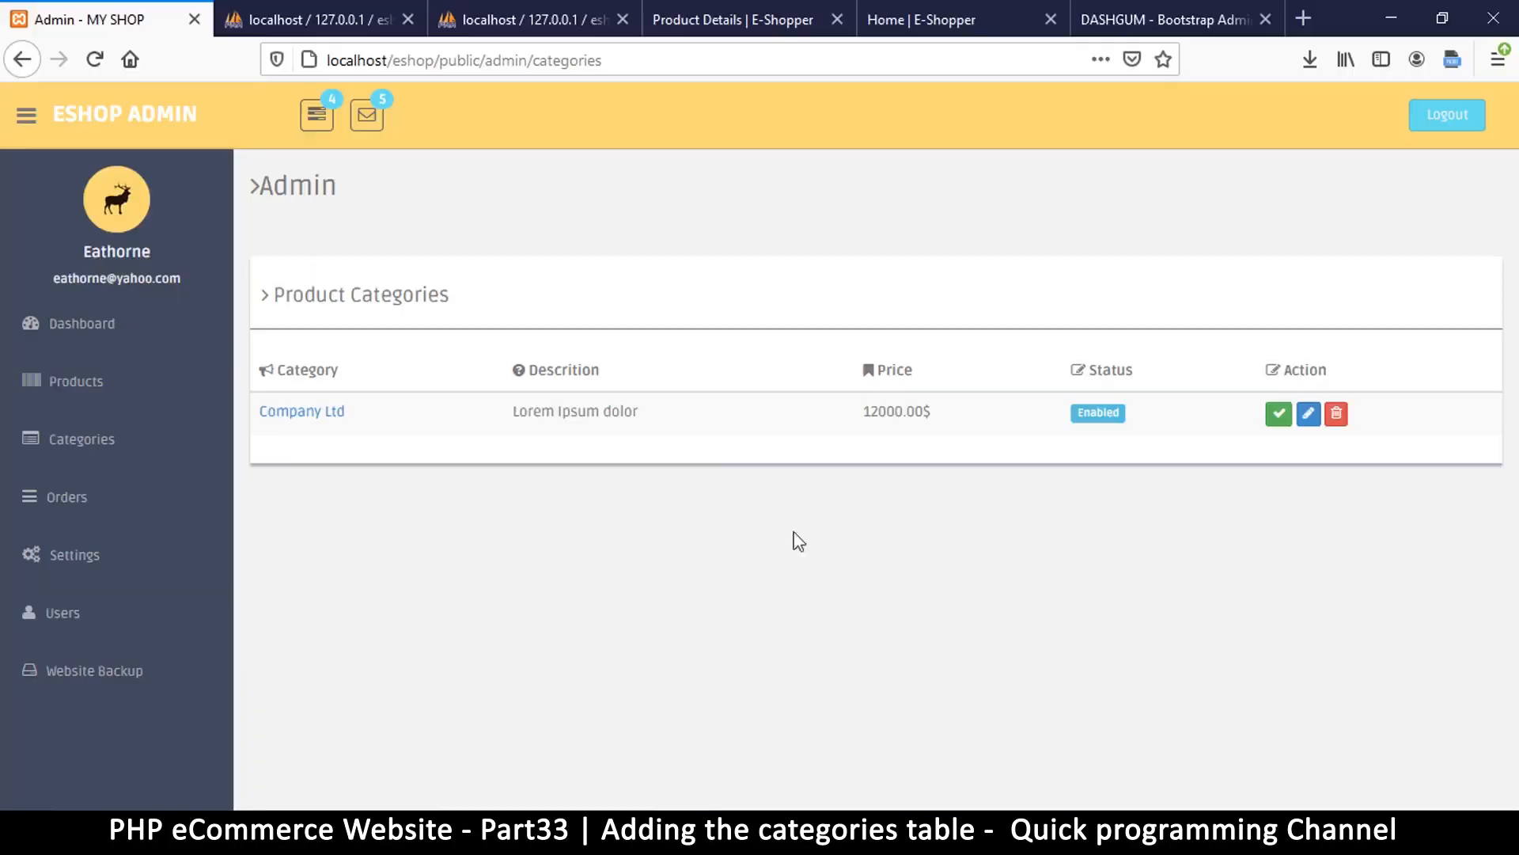
mouse_move(1383, 407)
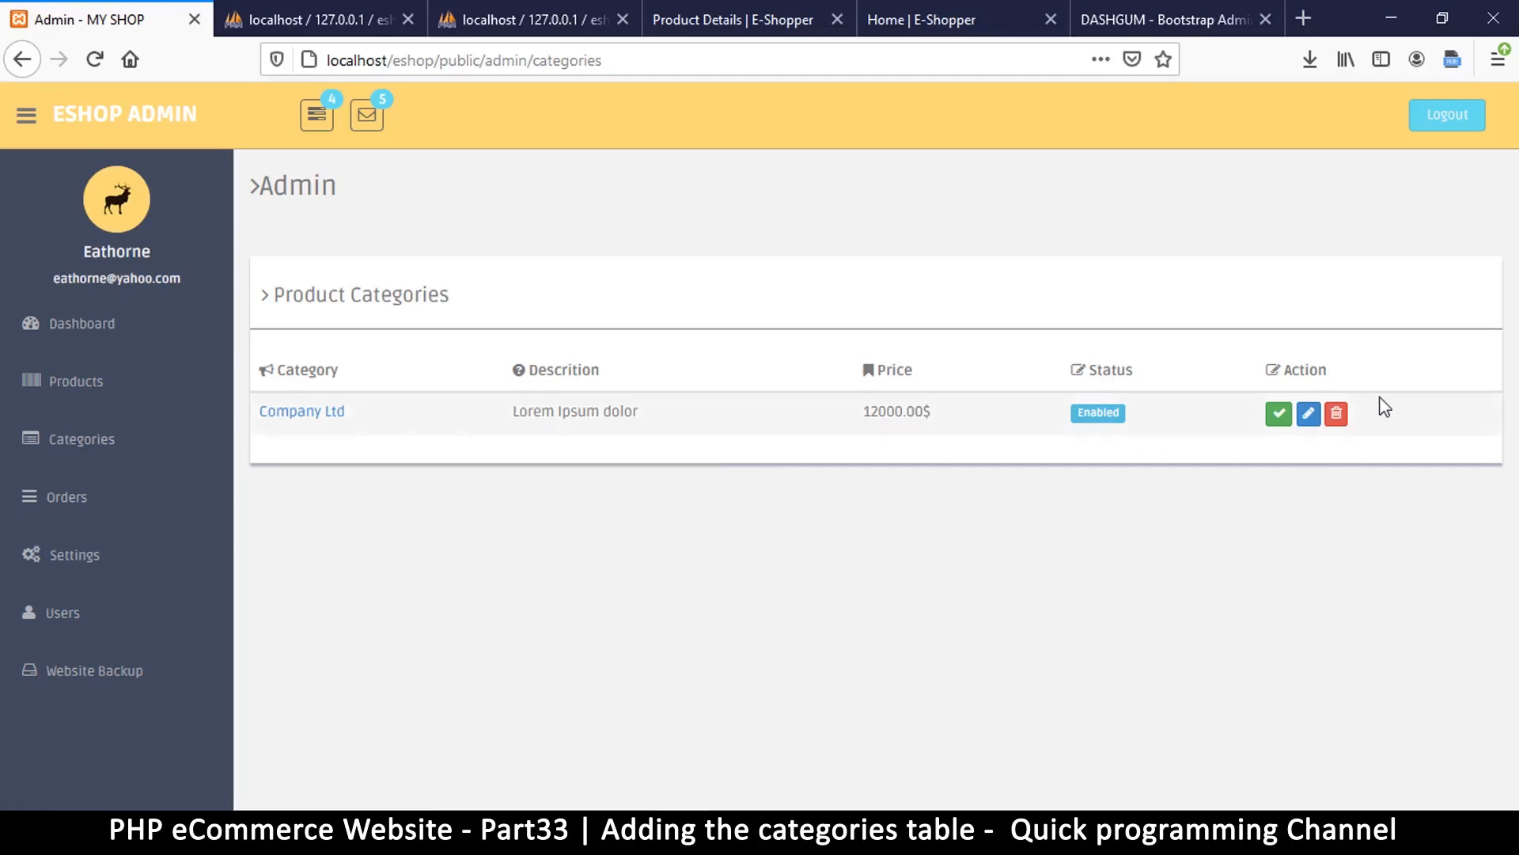
mouse_move(590, 400)
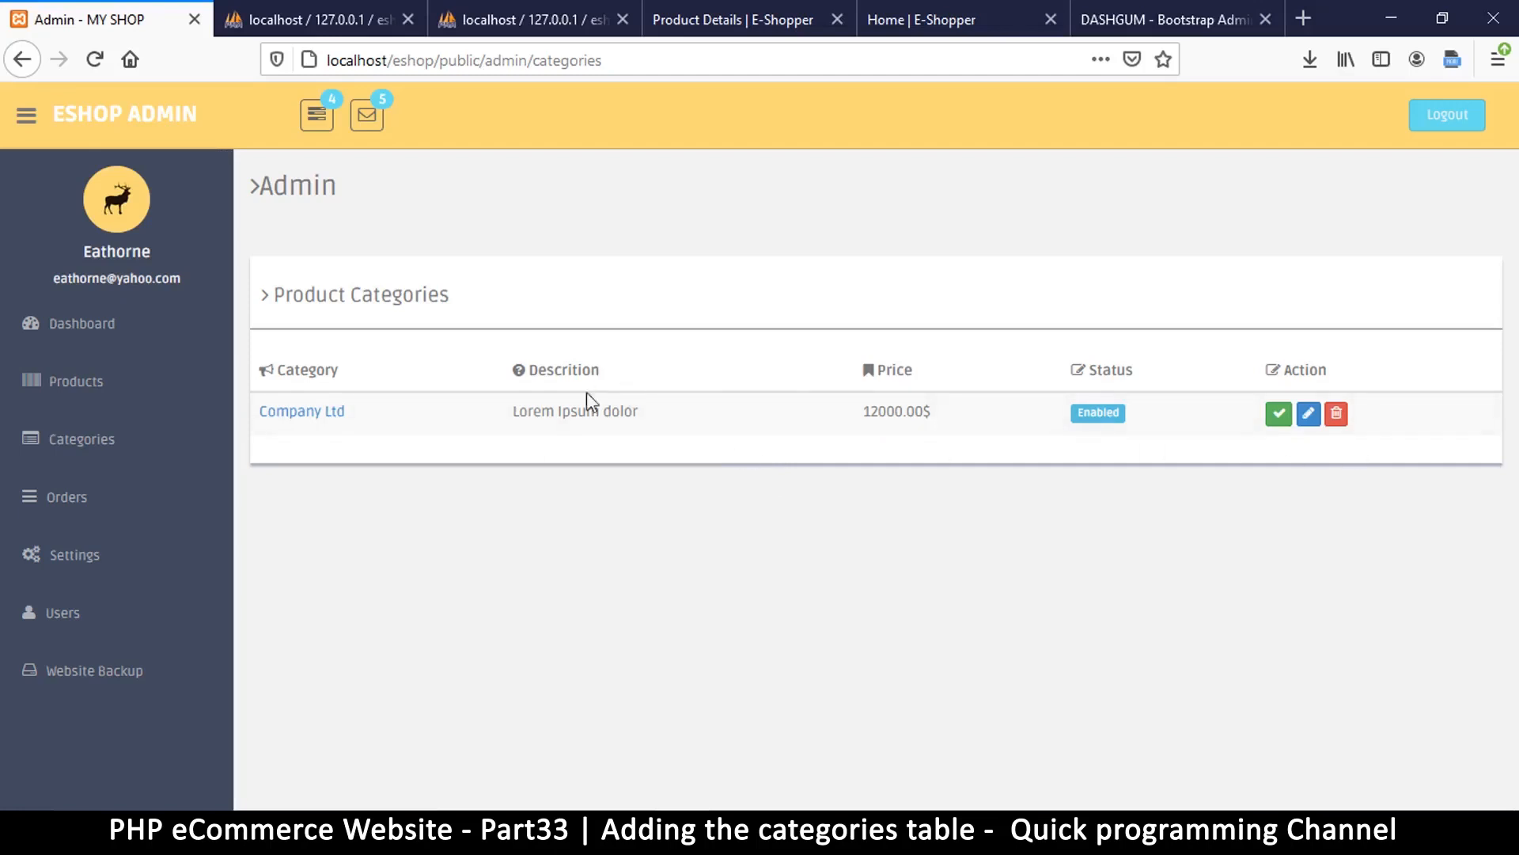
mouse_move(475, 389)
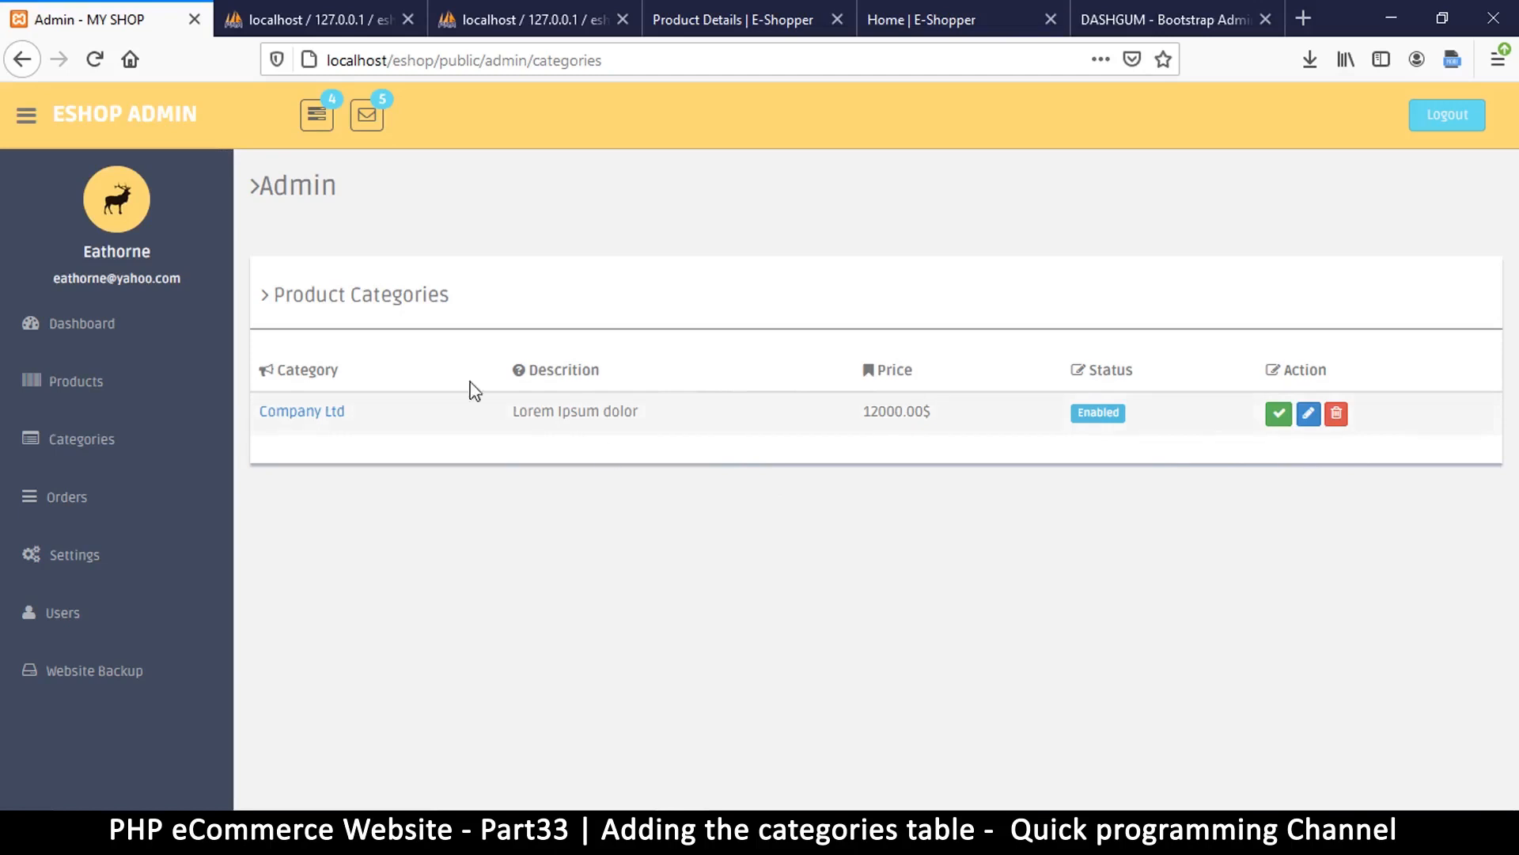
mouse_move(694, 340)
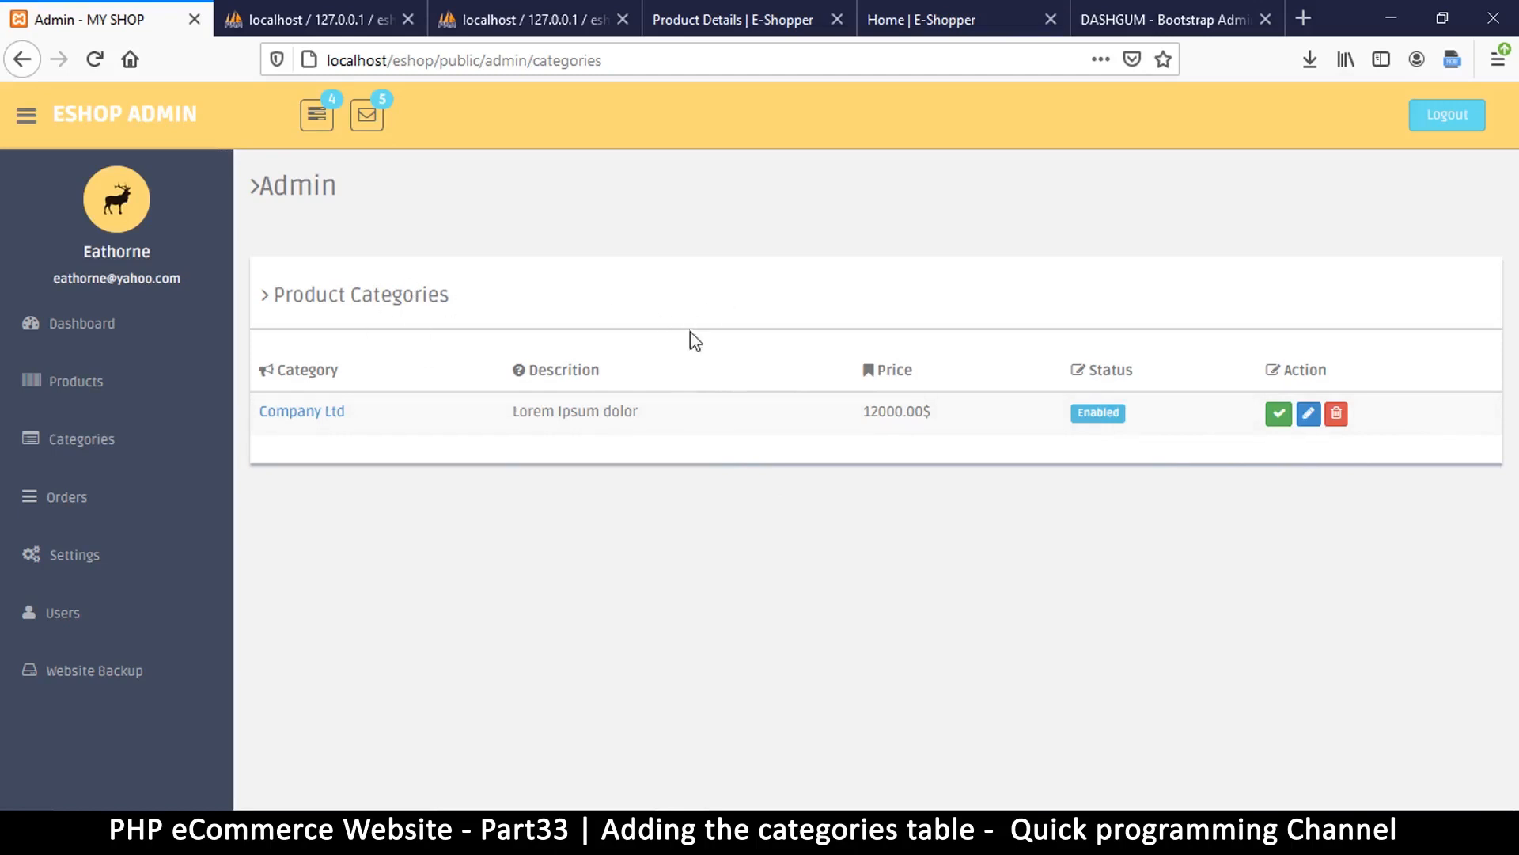
mouse_move(367, 266)
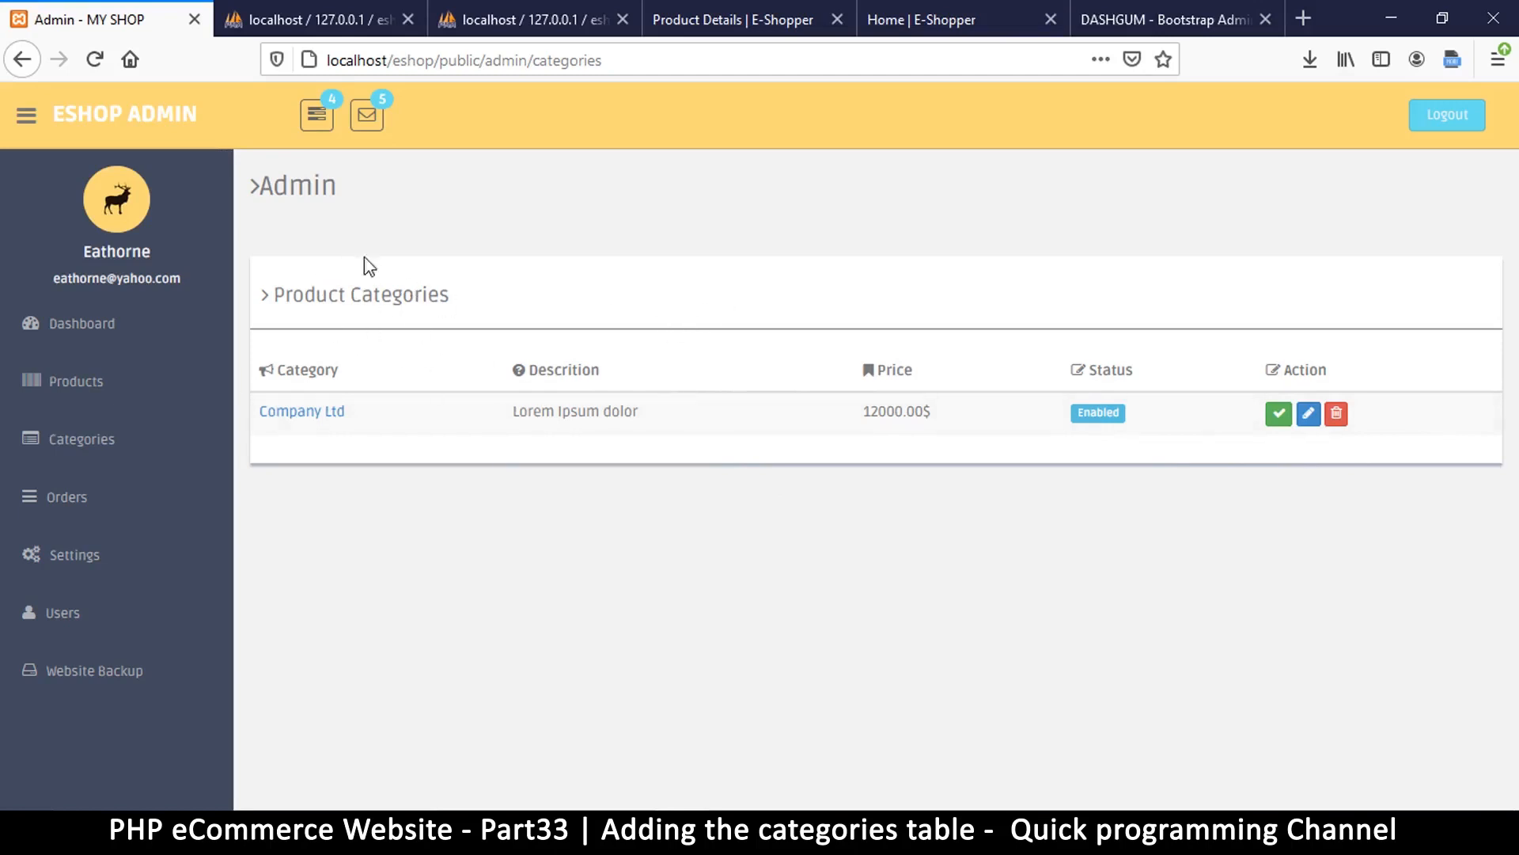
mouse_move(1307, 413)
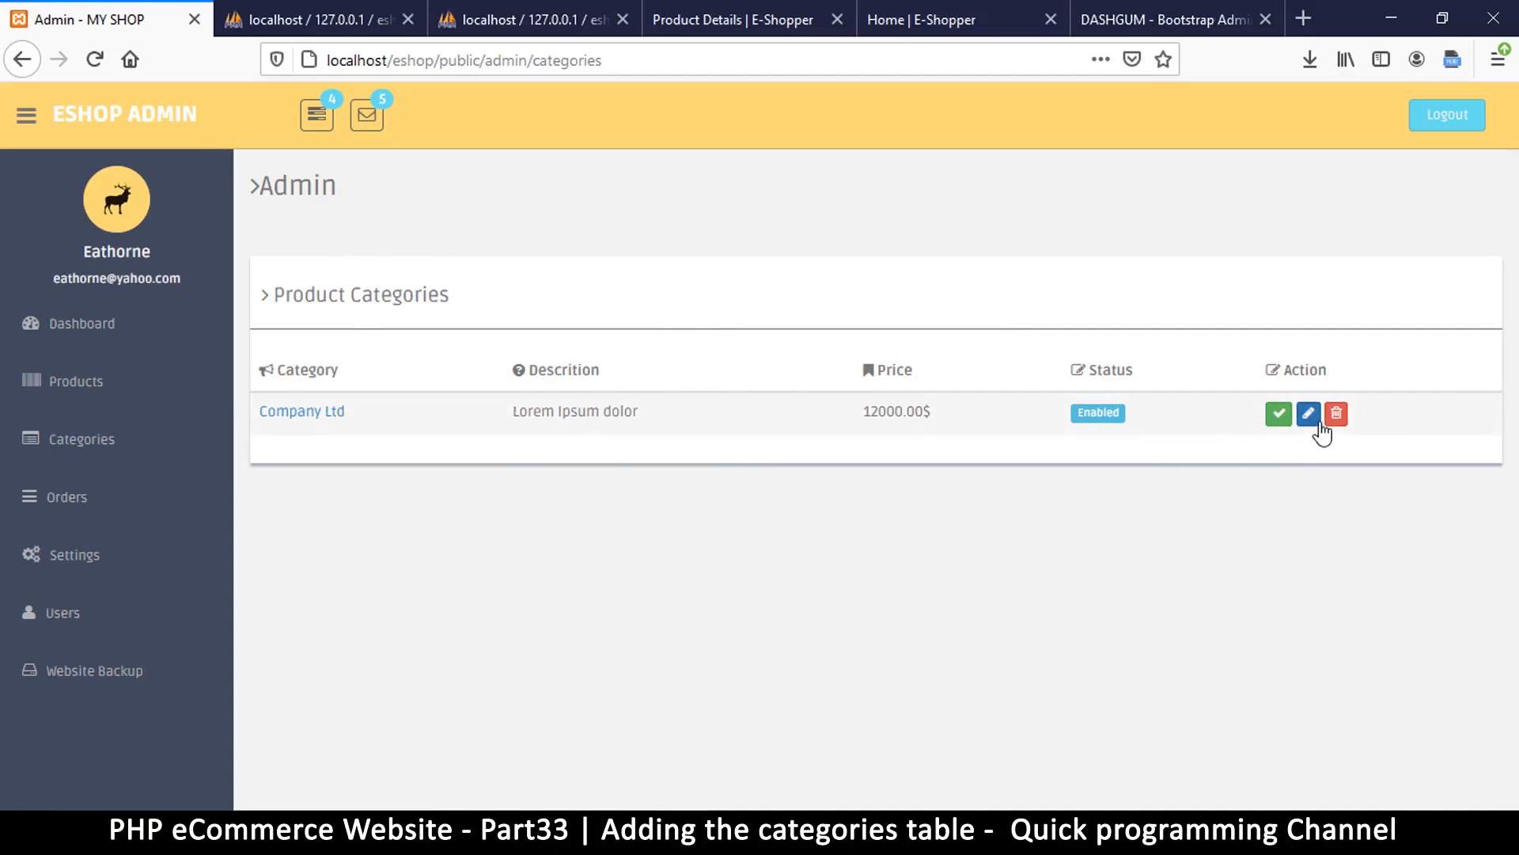
mouse_move(88, 448)
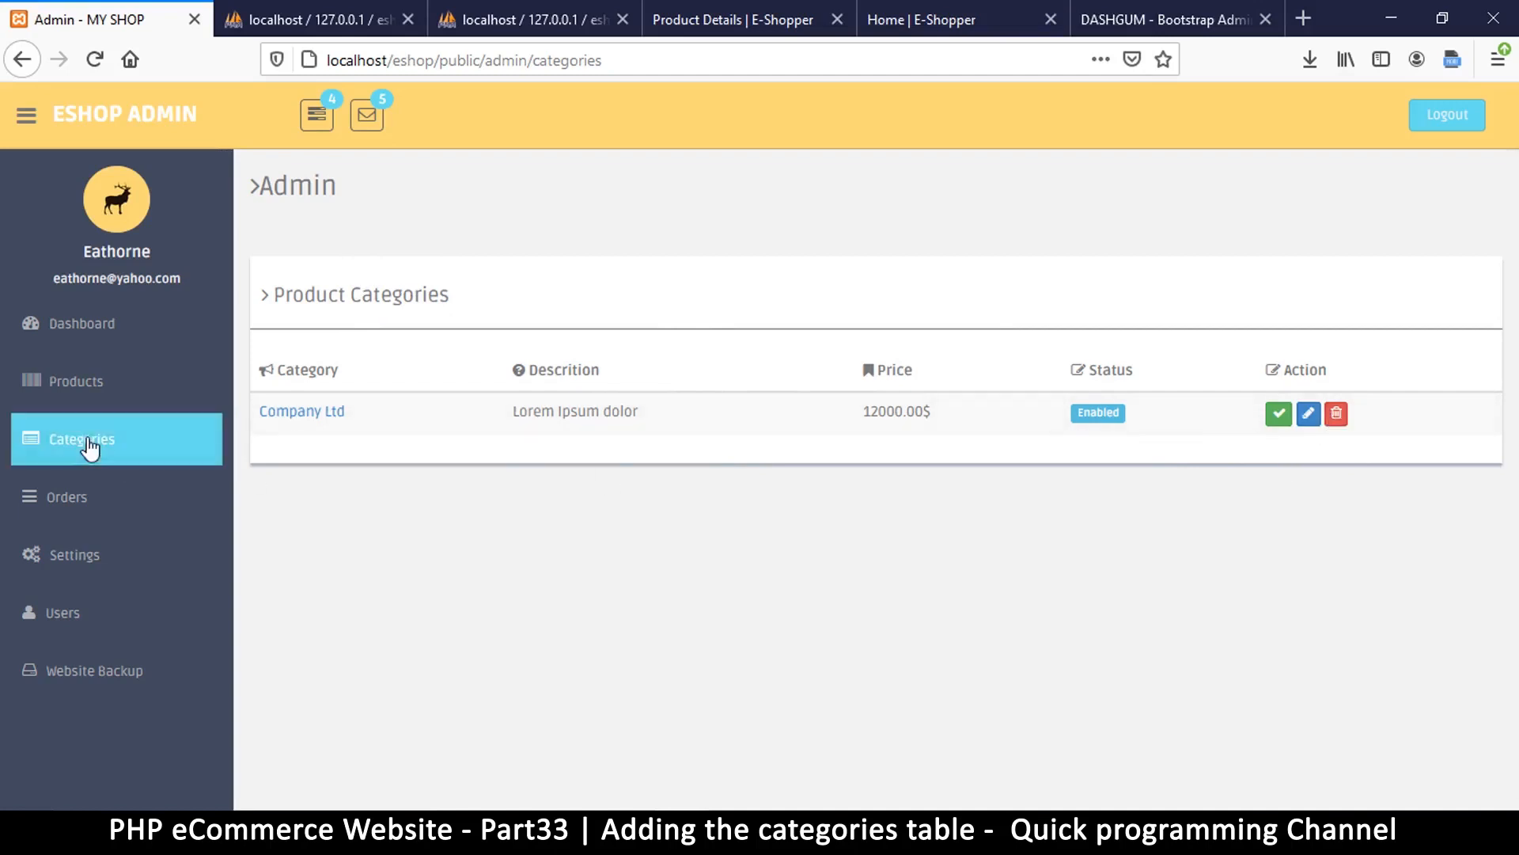
left_click(81, 438)
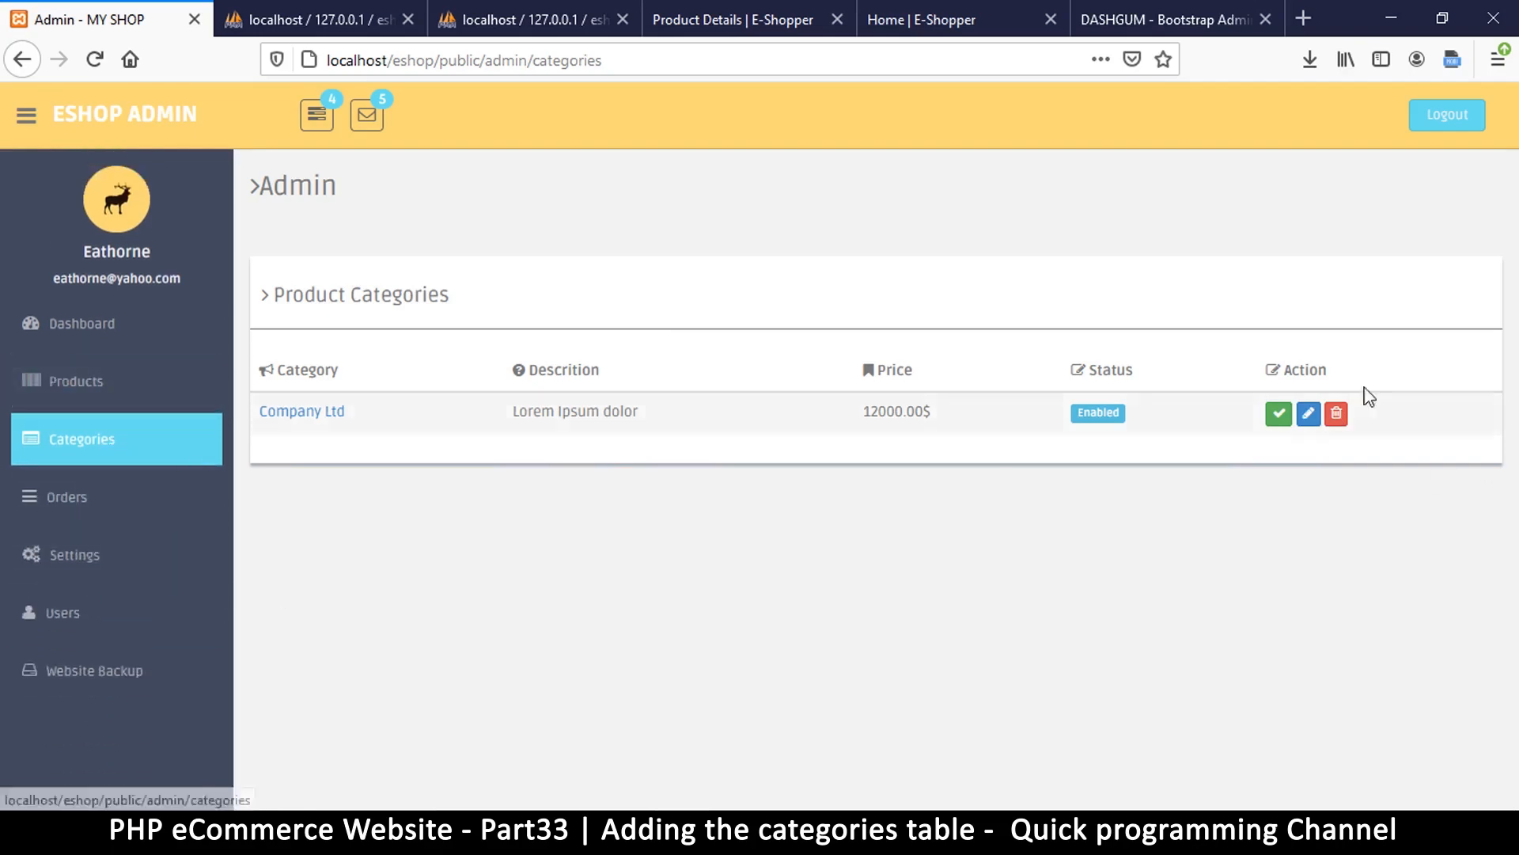
mouse_move(1296, 352)
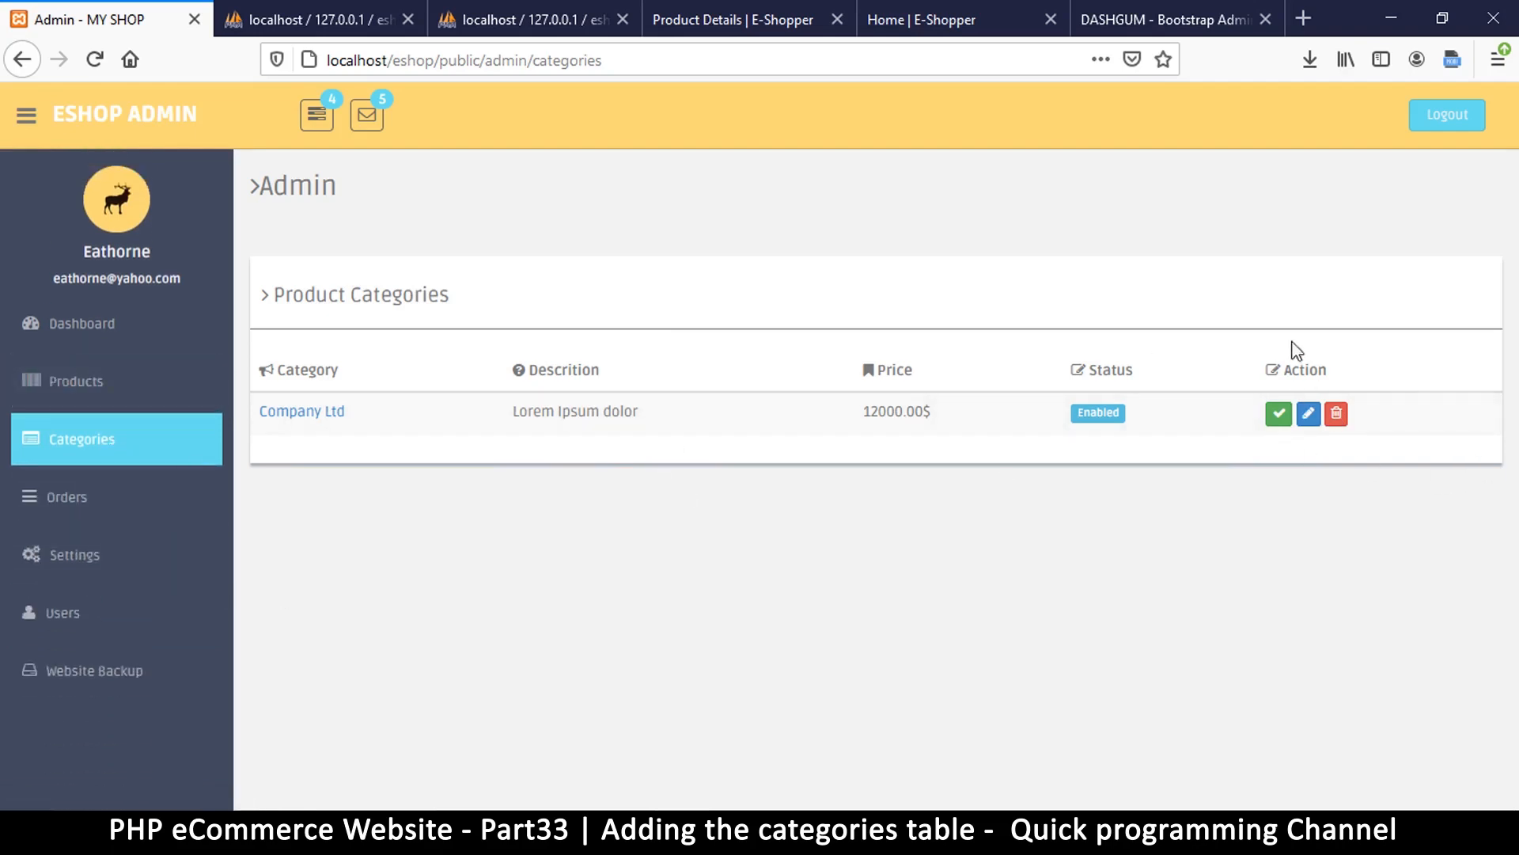
mouse_move(1326, 411)
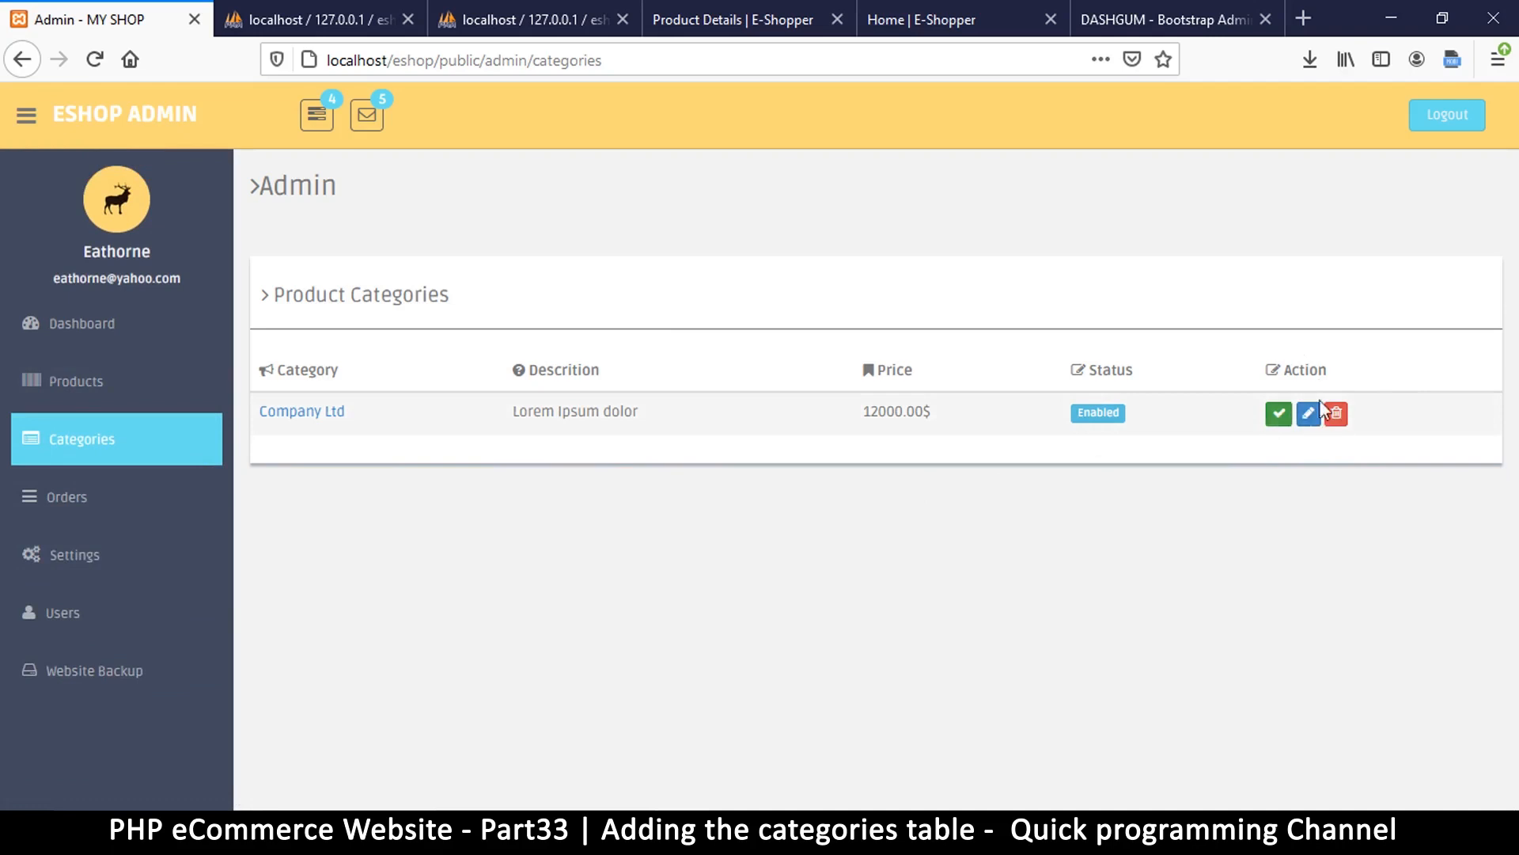
mouse_move(571, 391)
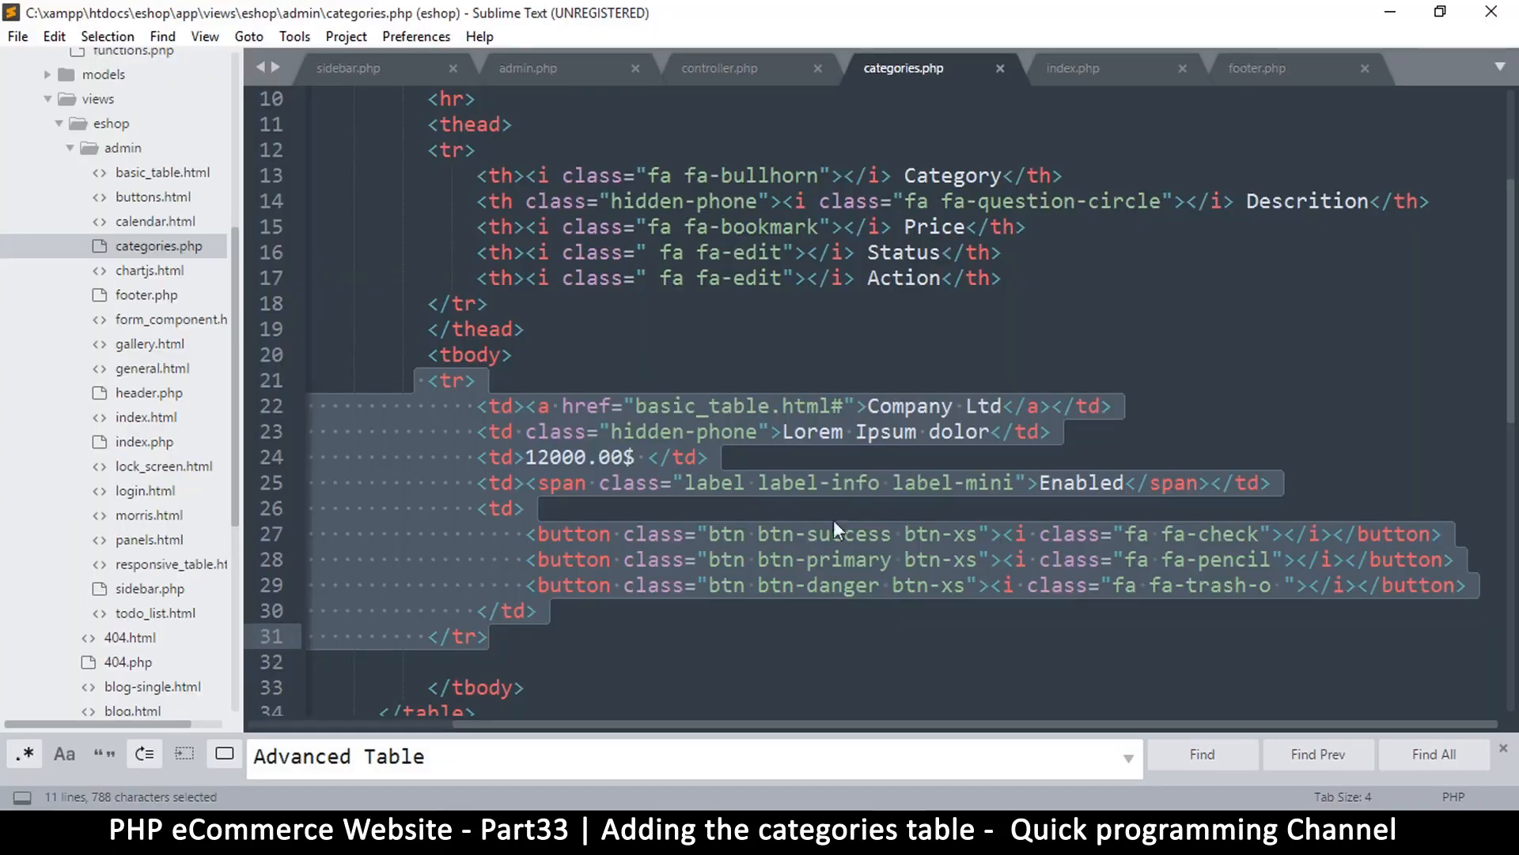
- Copy the btn-primary pencil button line and paste it into the h4 after Product Categories
left_click(1225, 584)
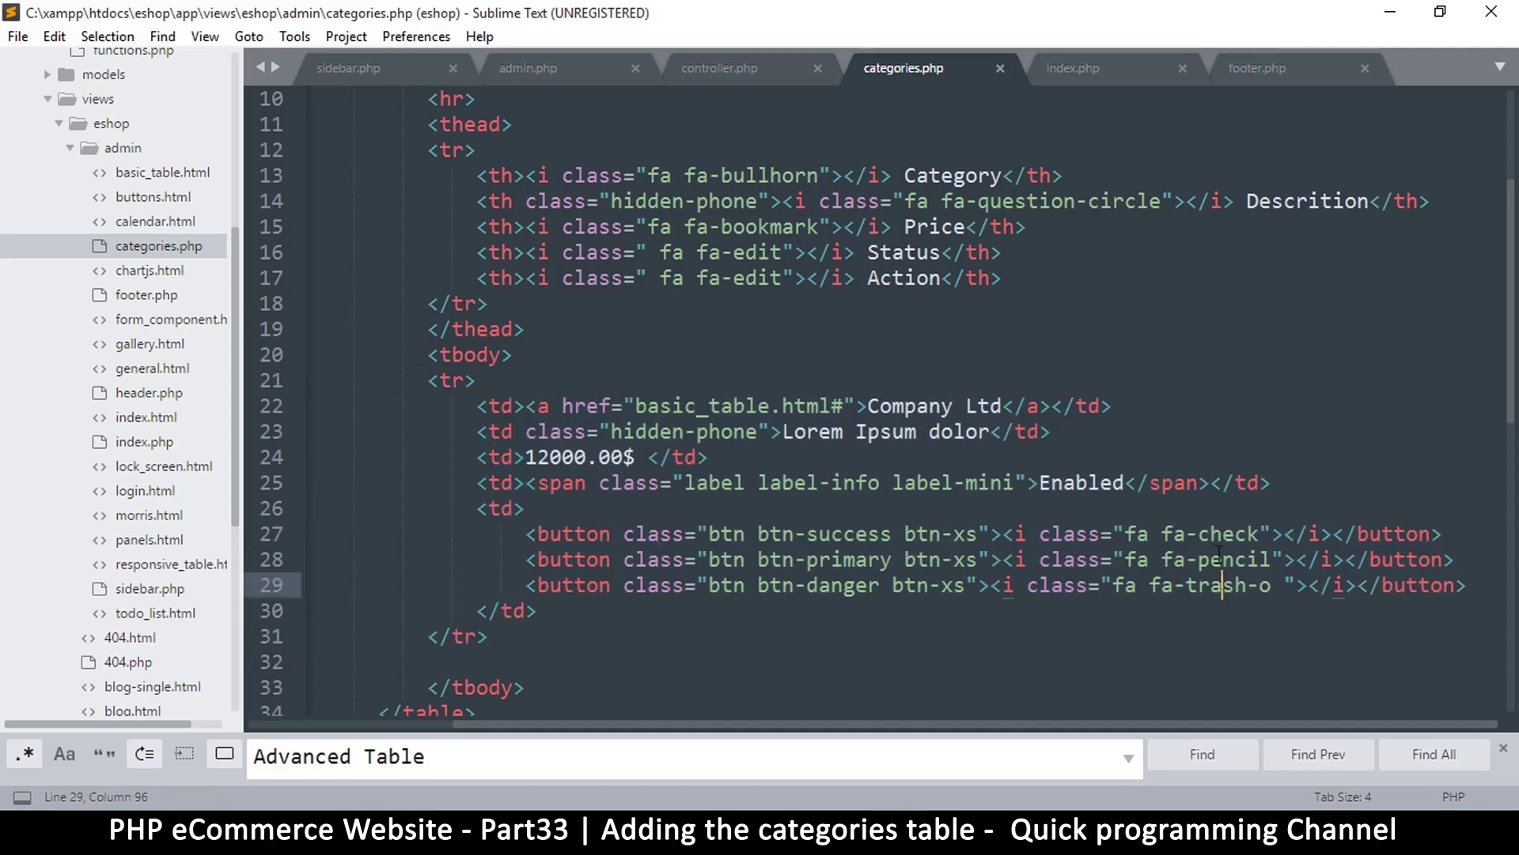
mouse_move(1119, 617)
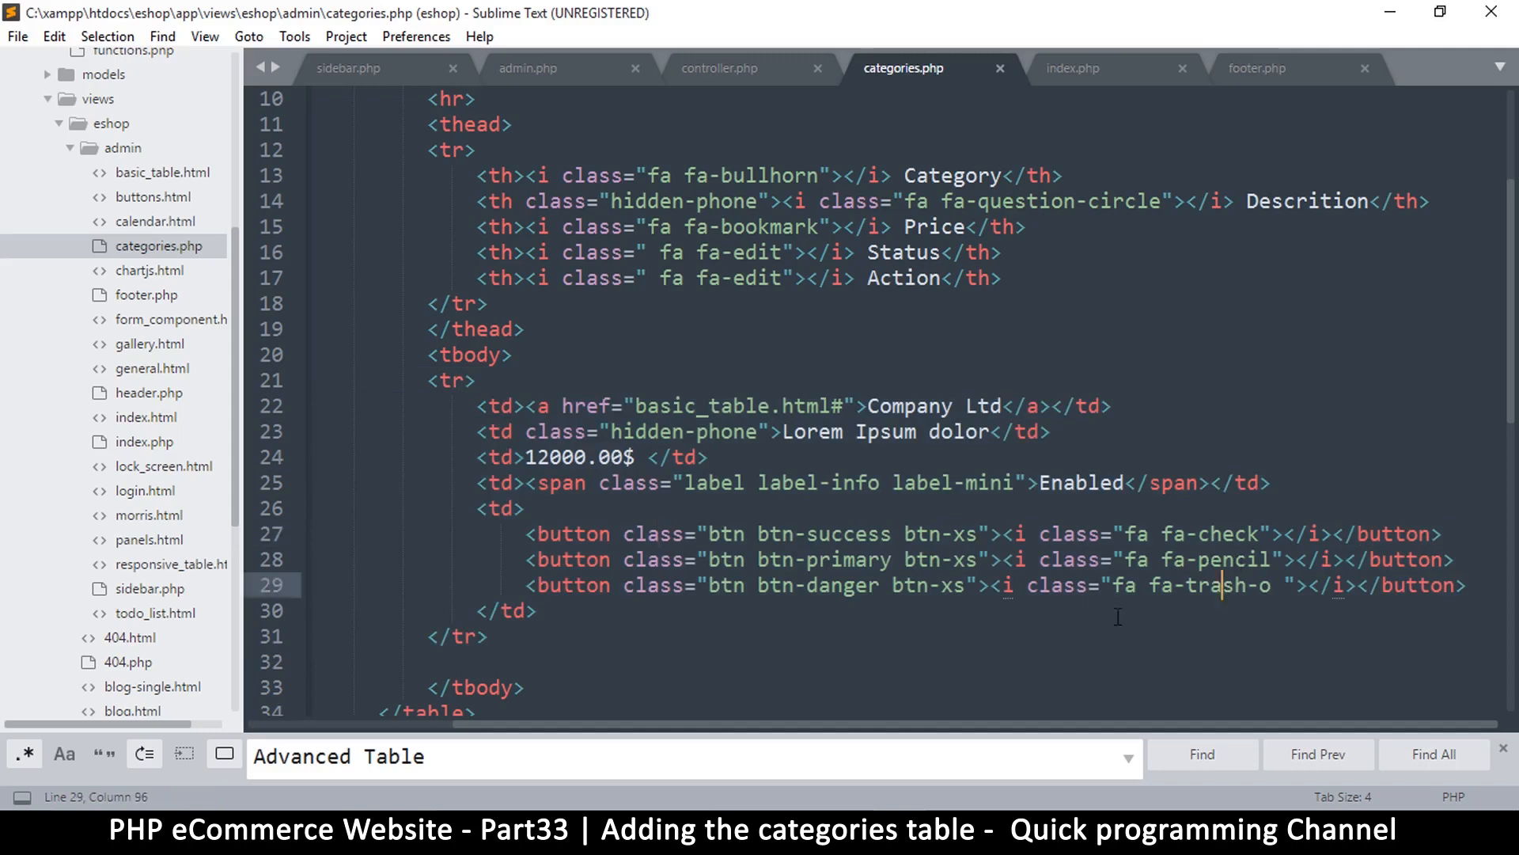
left_click(106, 19)
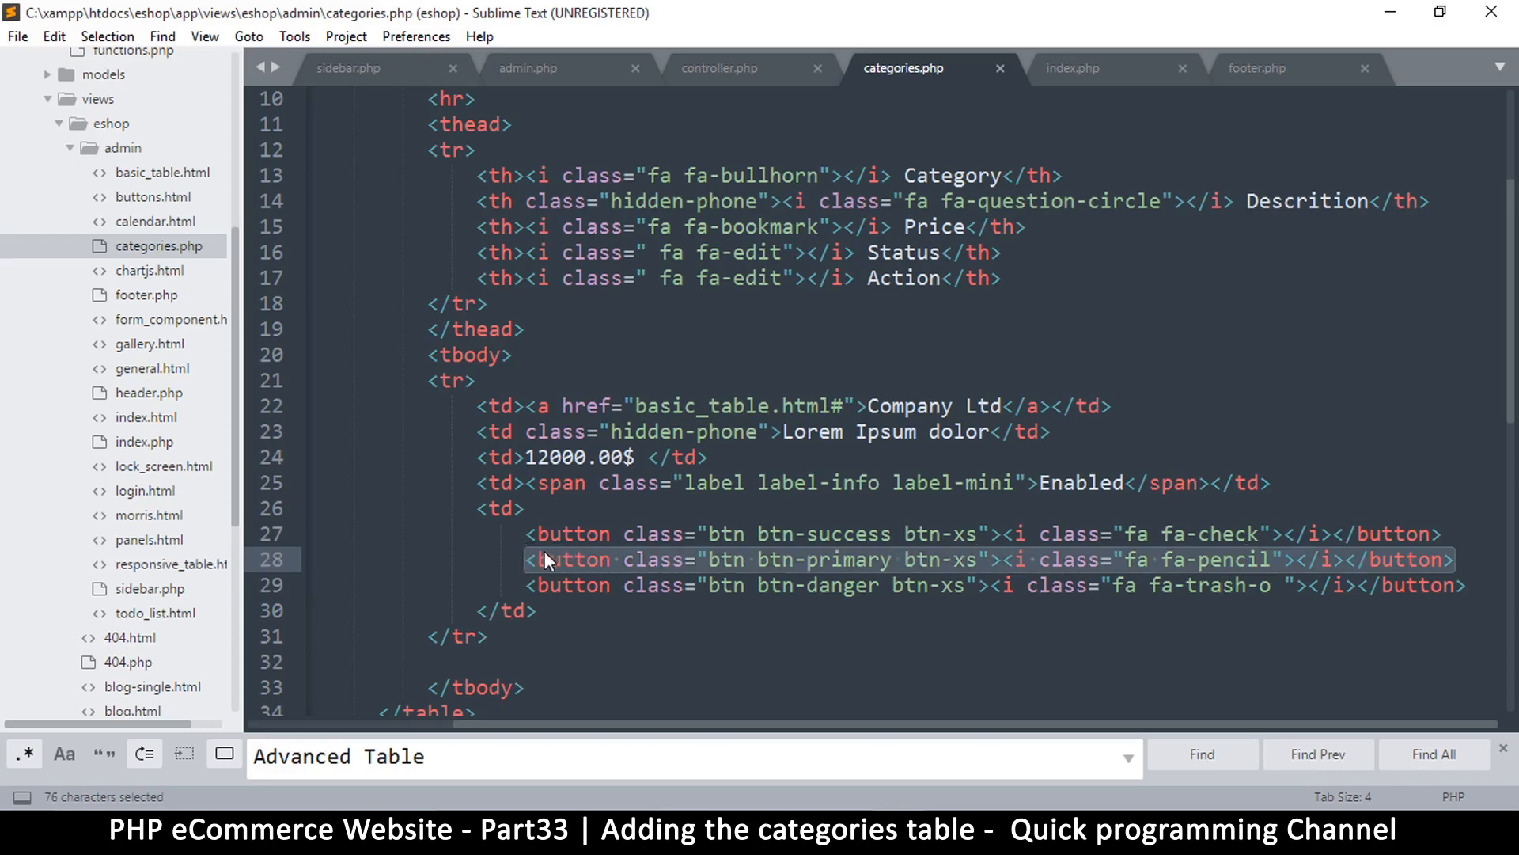
key("ctrl+c")
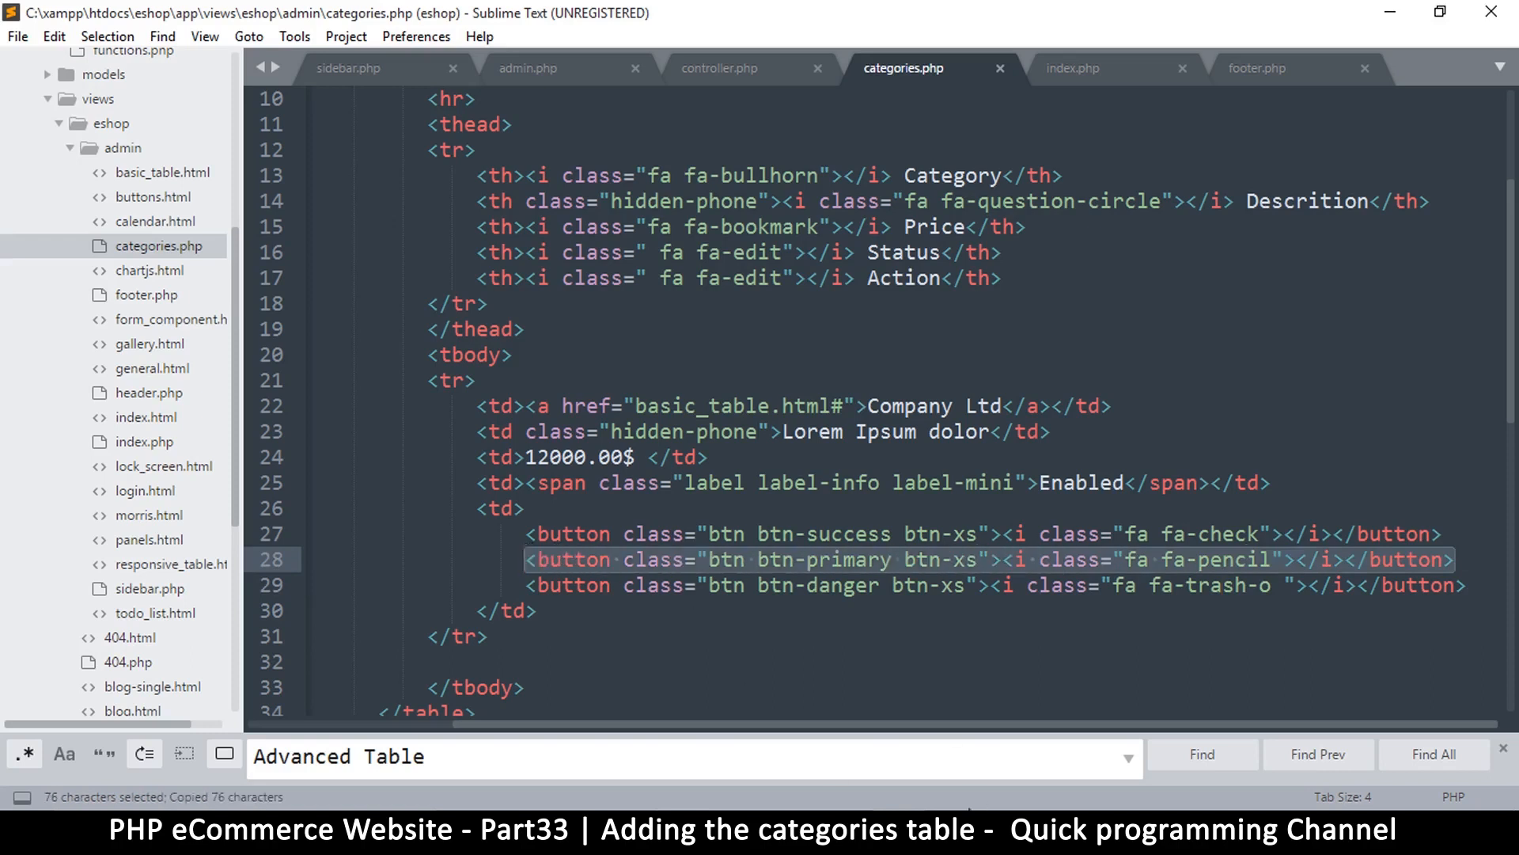
scroll("up", 3)
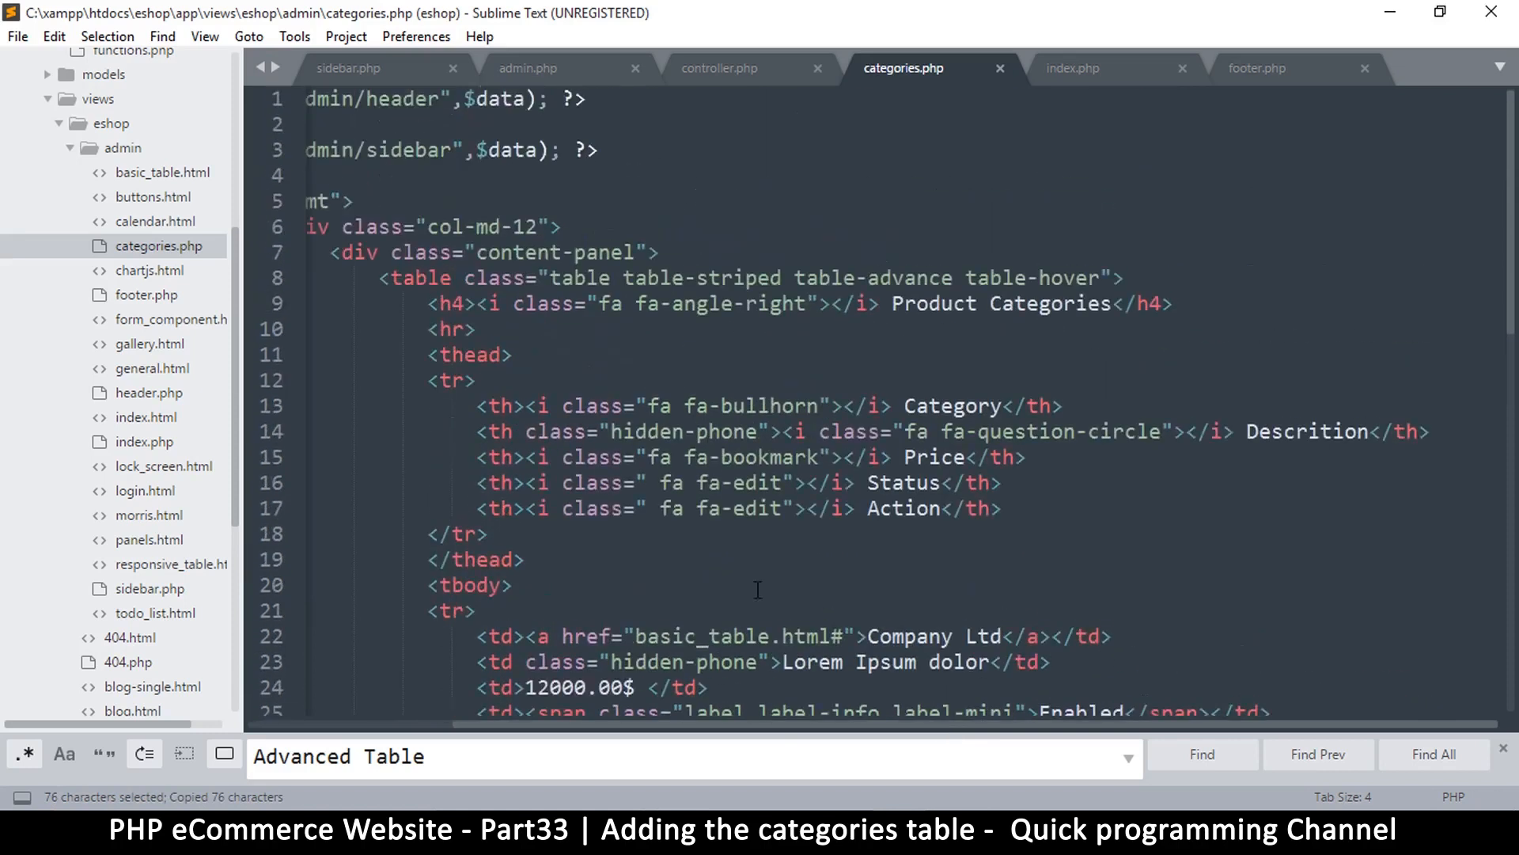
left_click(1111, 304)
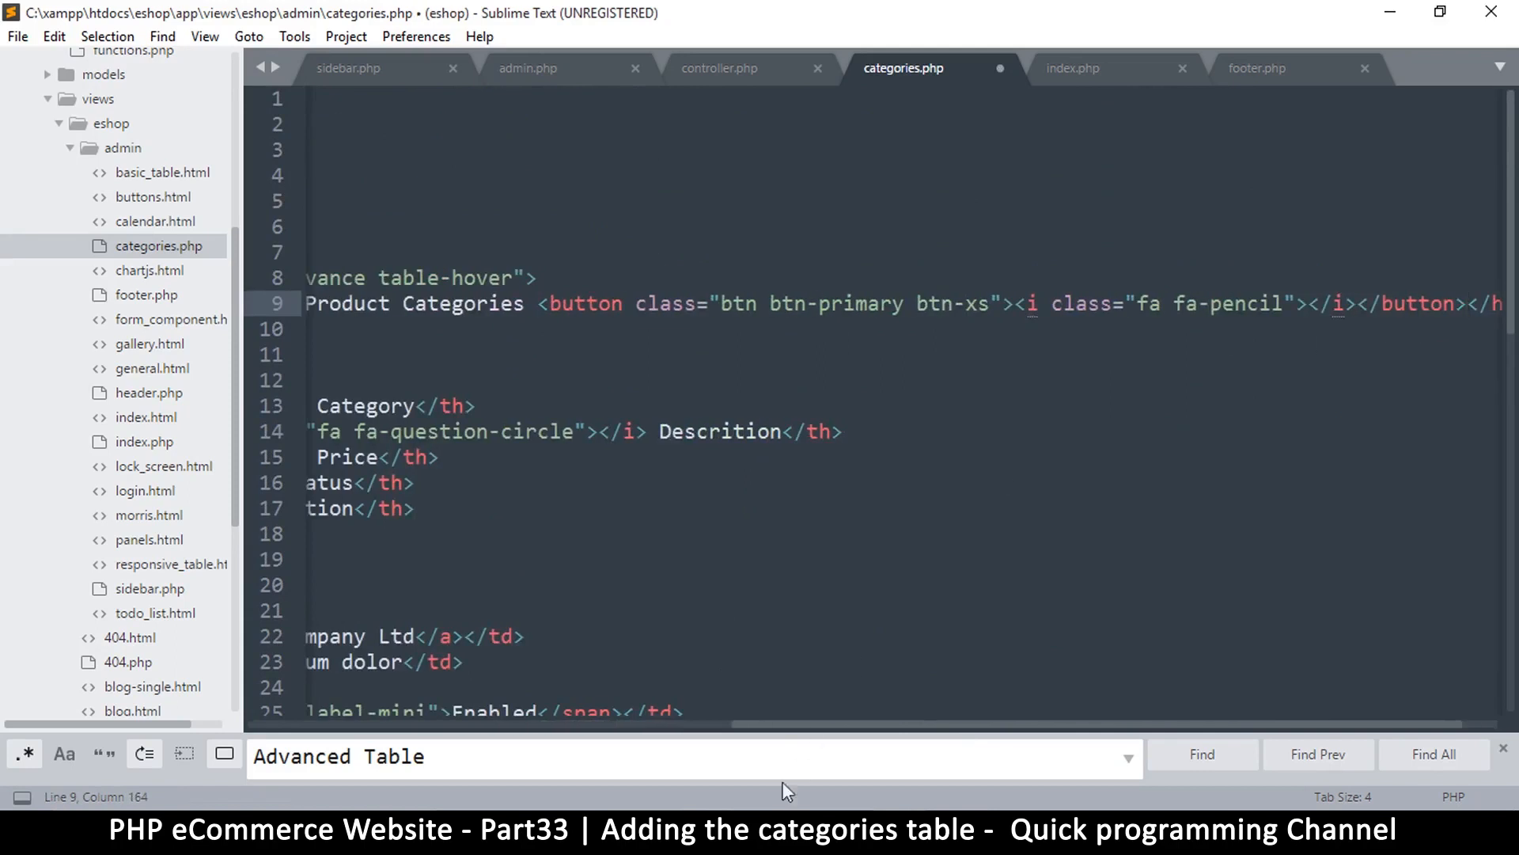
scroll("right", 3)
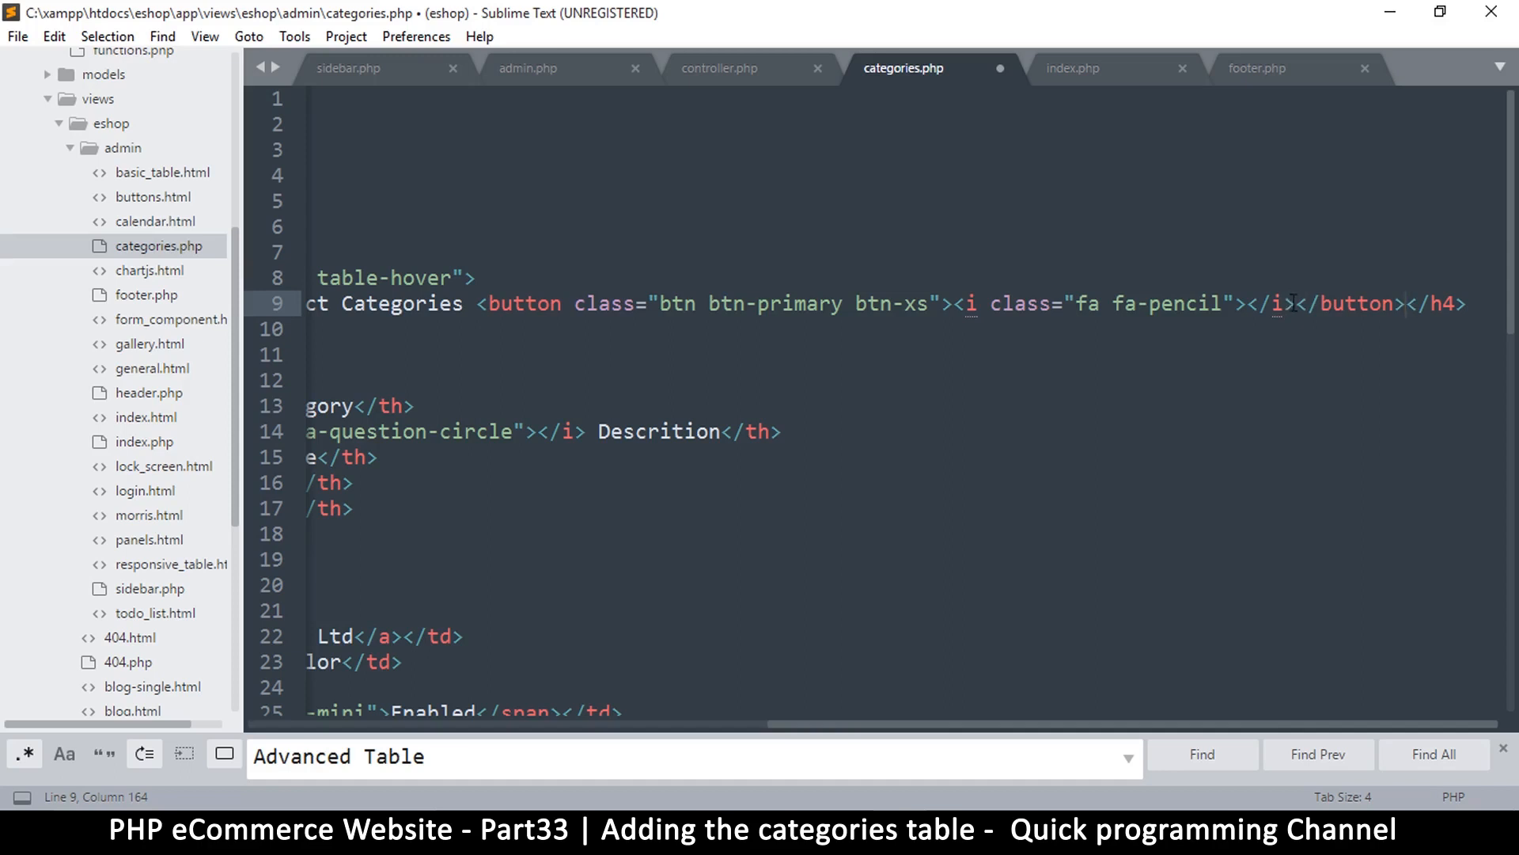
- Label the new button Add New and change its icon from fa-pencil to fa-plus
left_click(1296, 304)
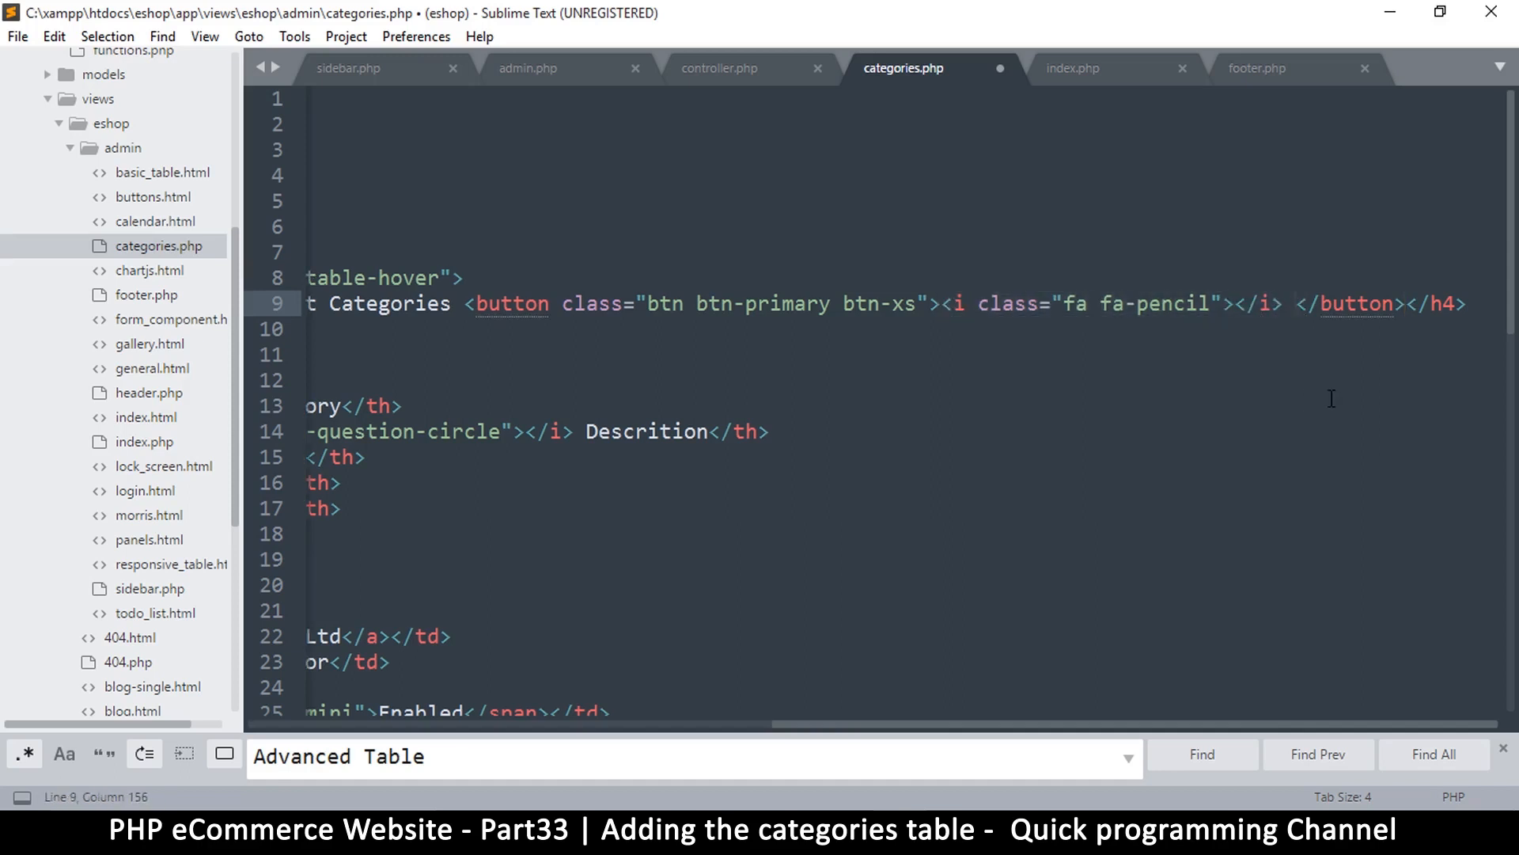
type("Ad")
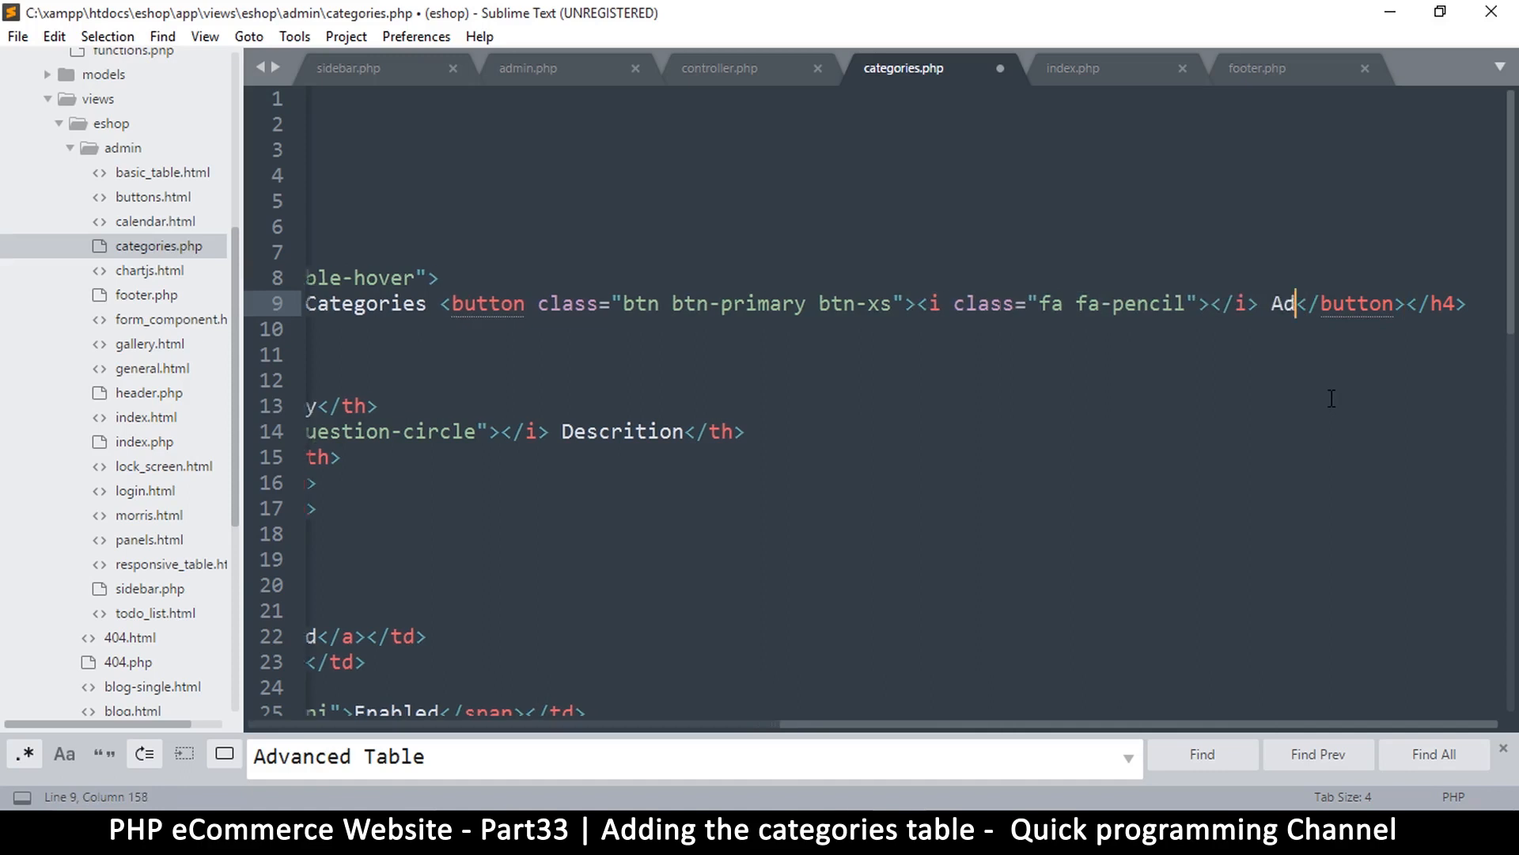
type("New")
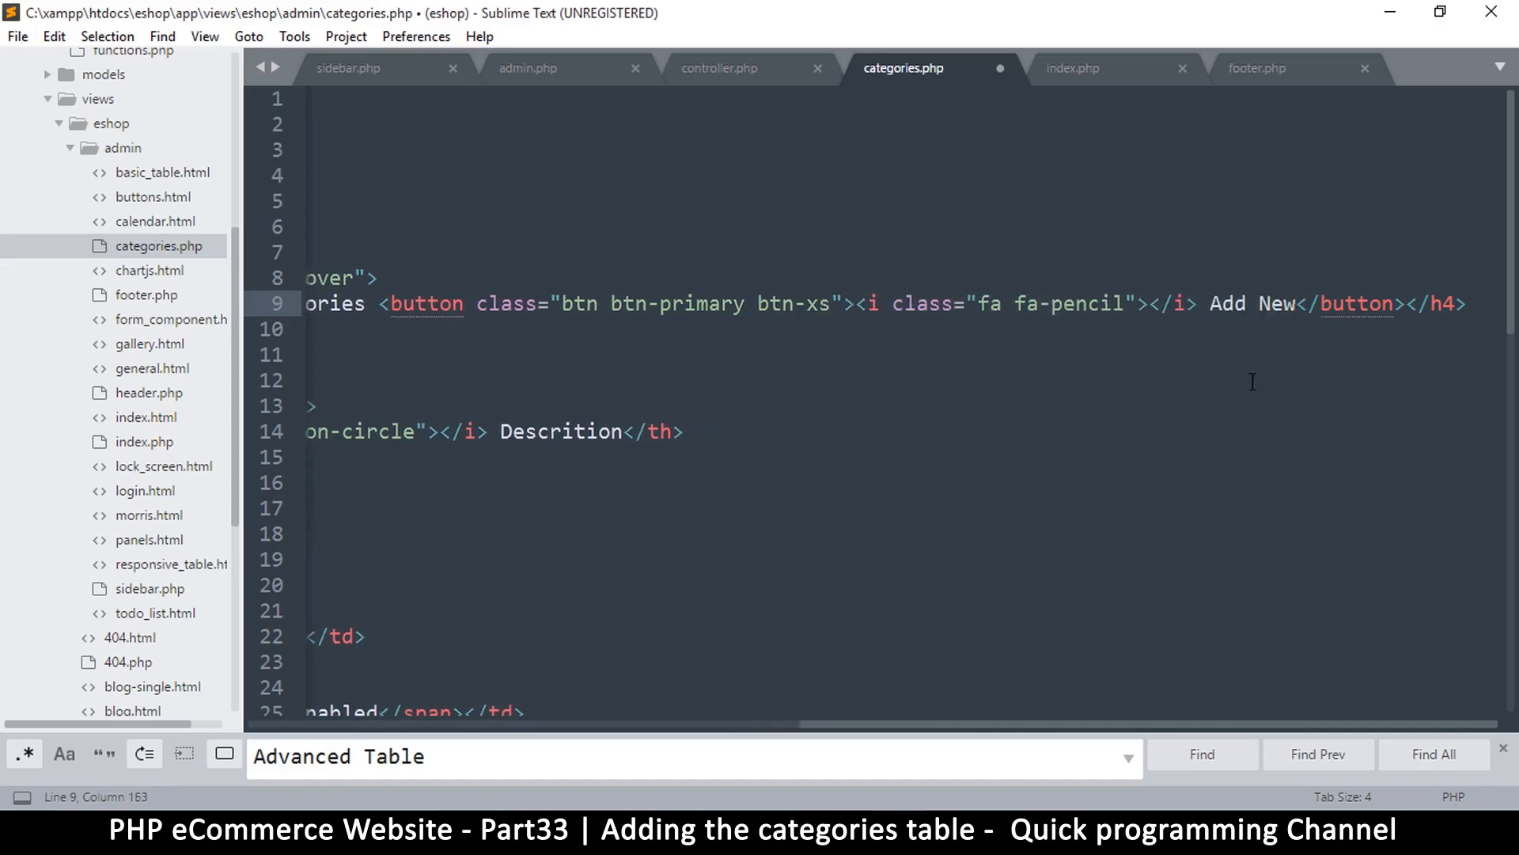
double_click(1078, 303)
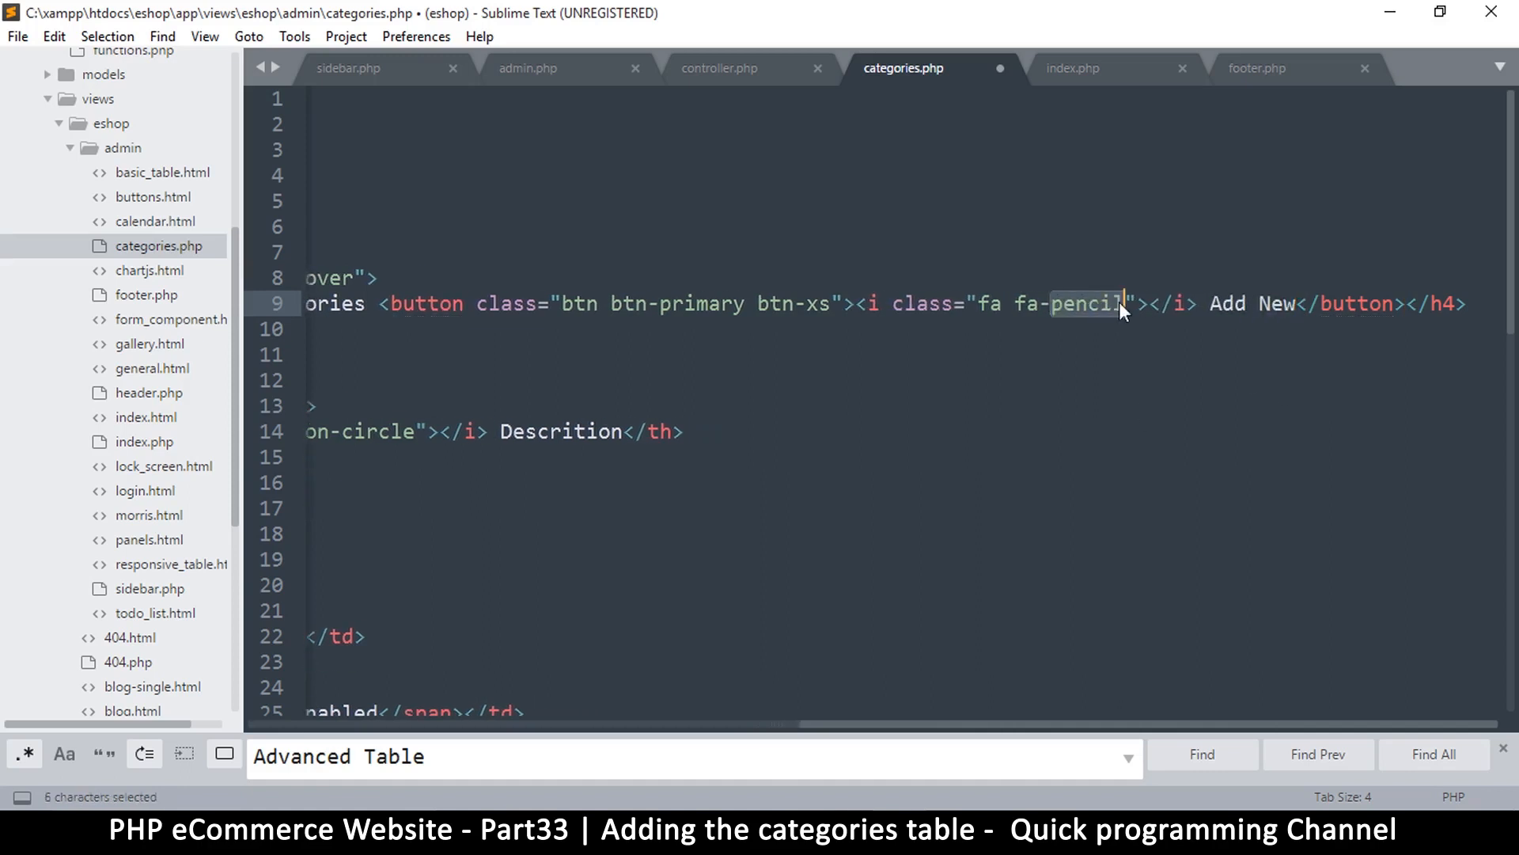
type("plus")
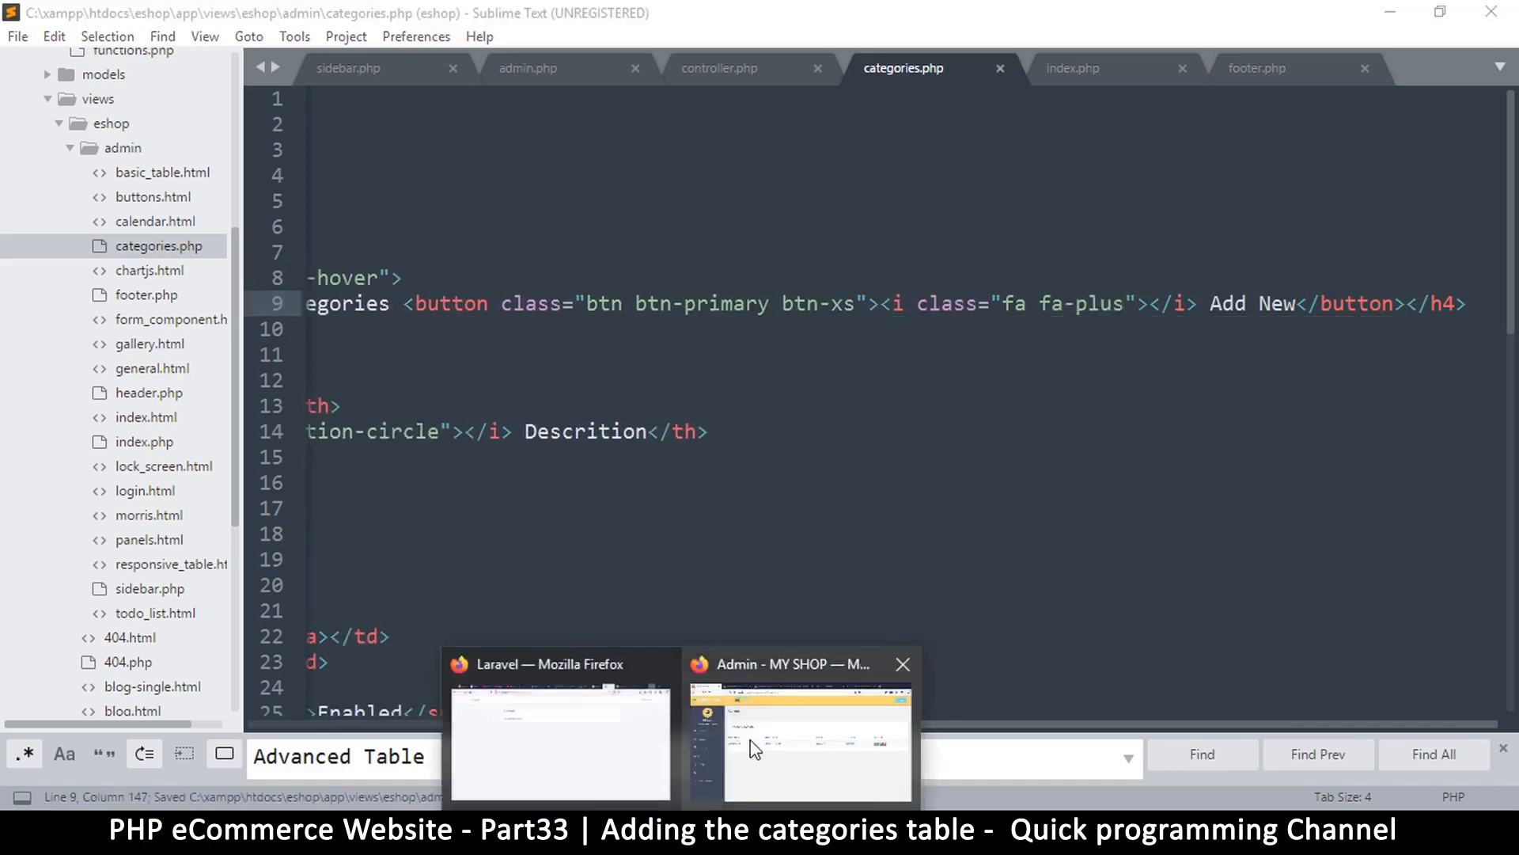
left_click(798, 741)
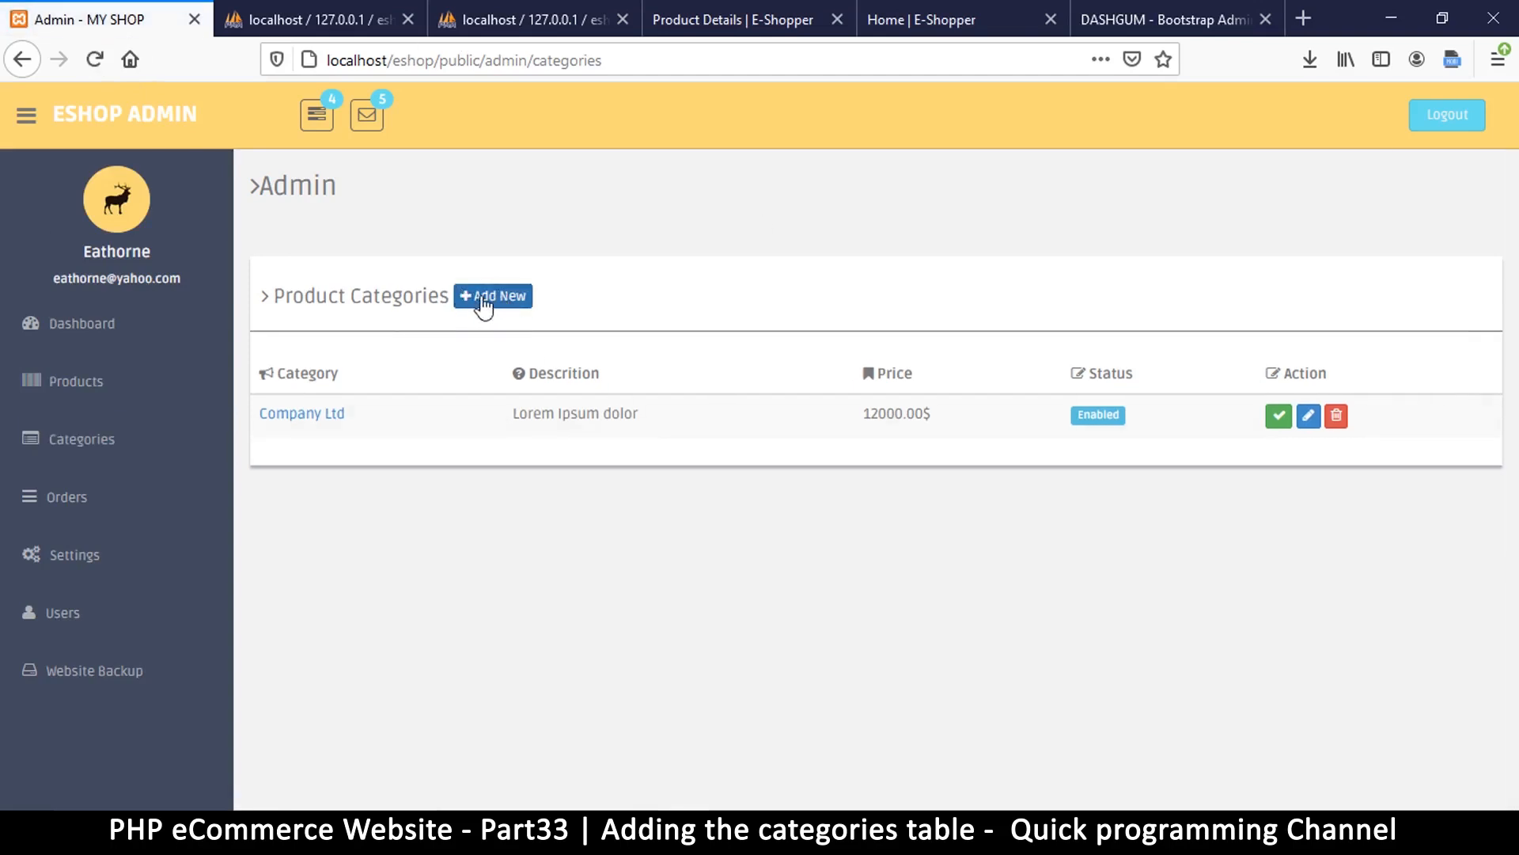
mouse_move(1344, 90)
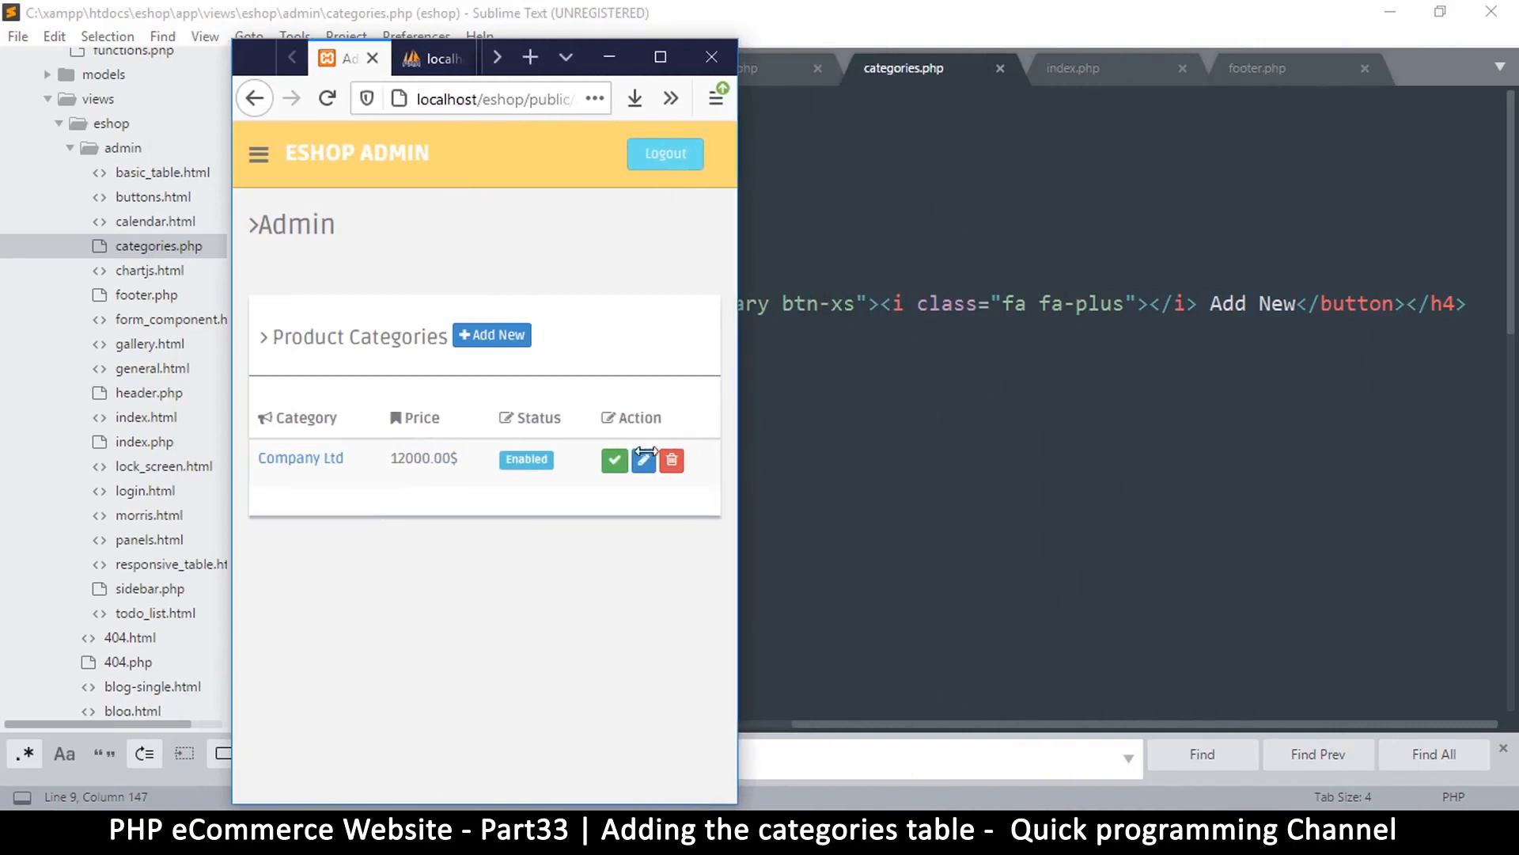
- Maximize Firefox to view the Add New button and expand the sidebar Categories submenu
left_click(1228, 57)
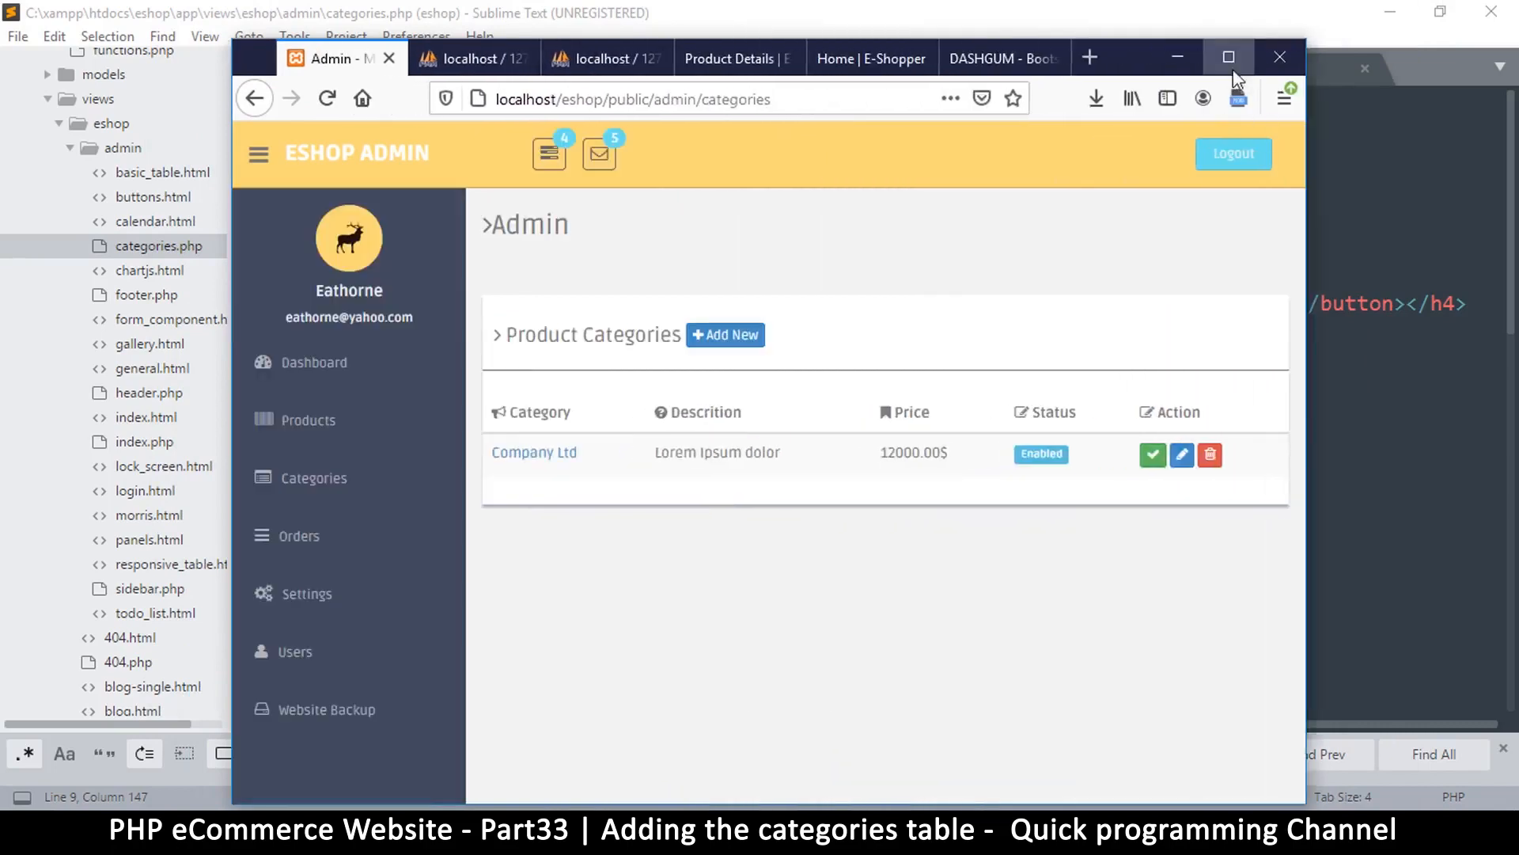
left_click(1228, 57)
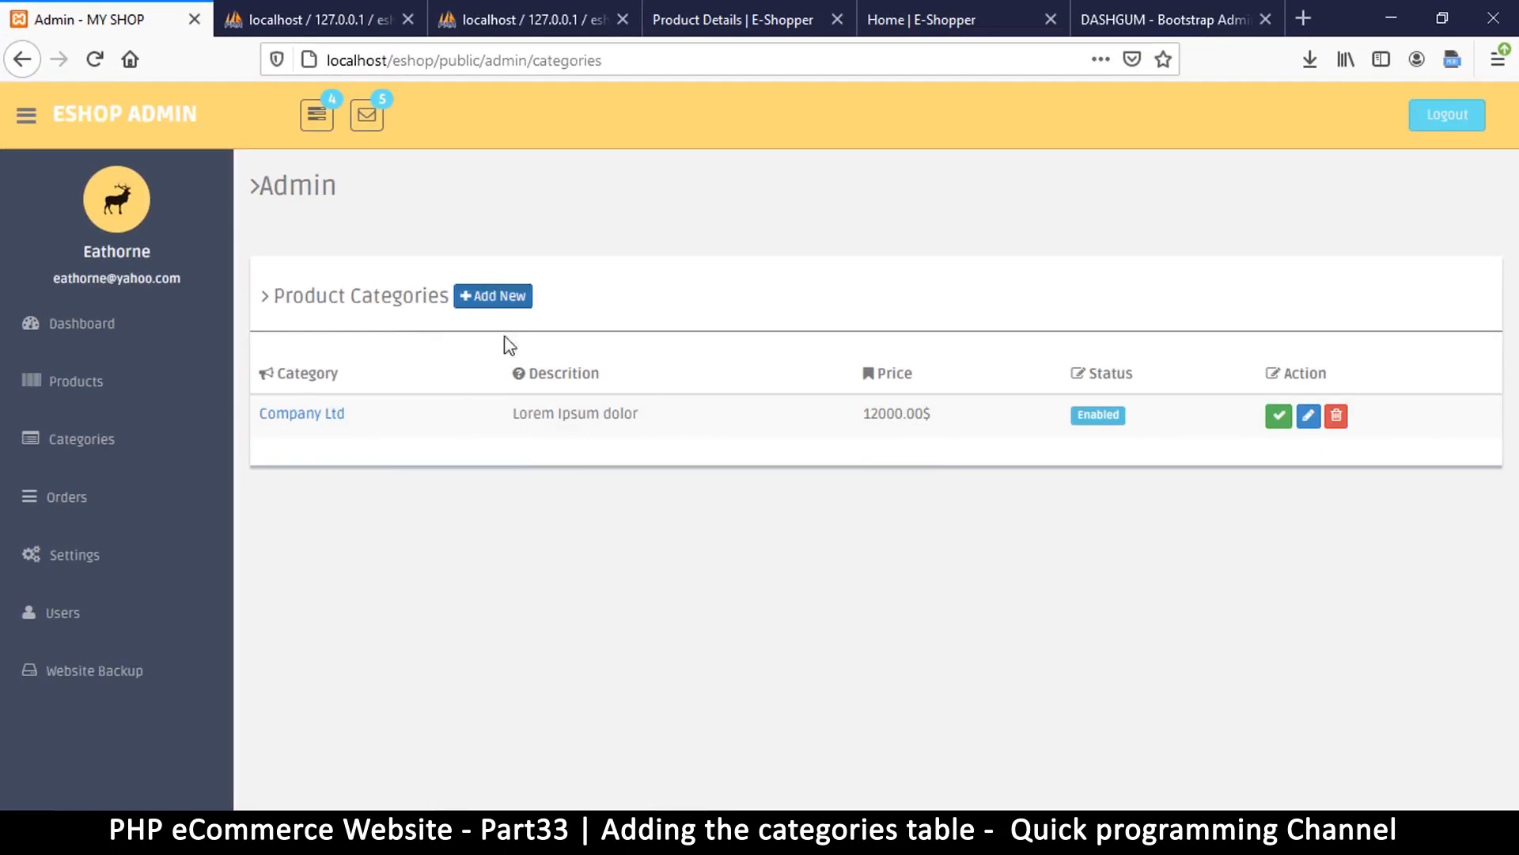
mouse_move(494, 296)
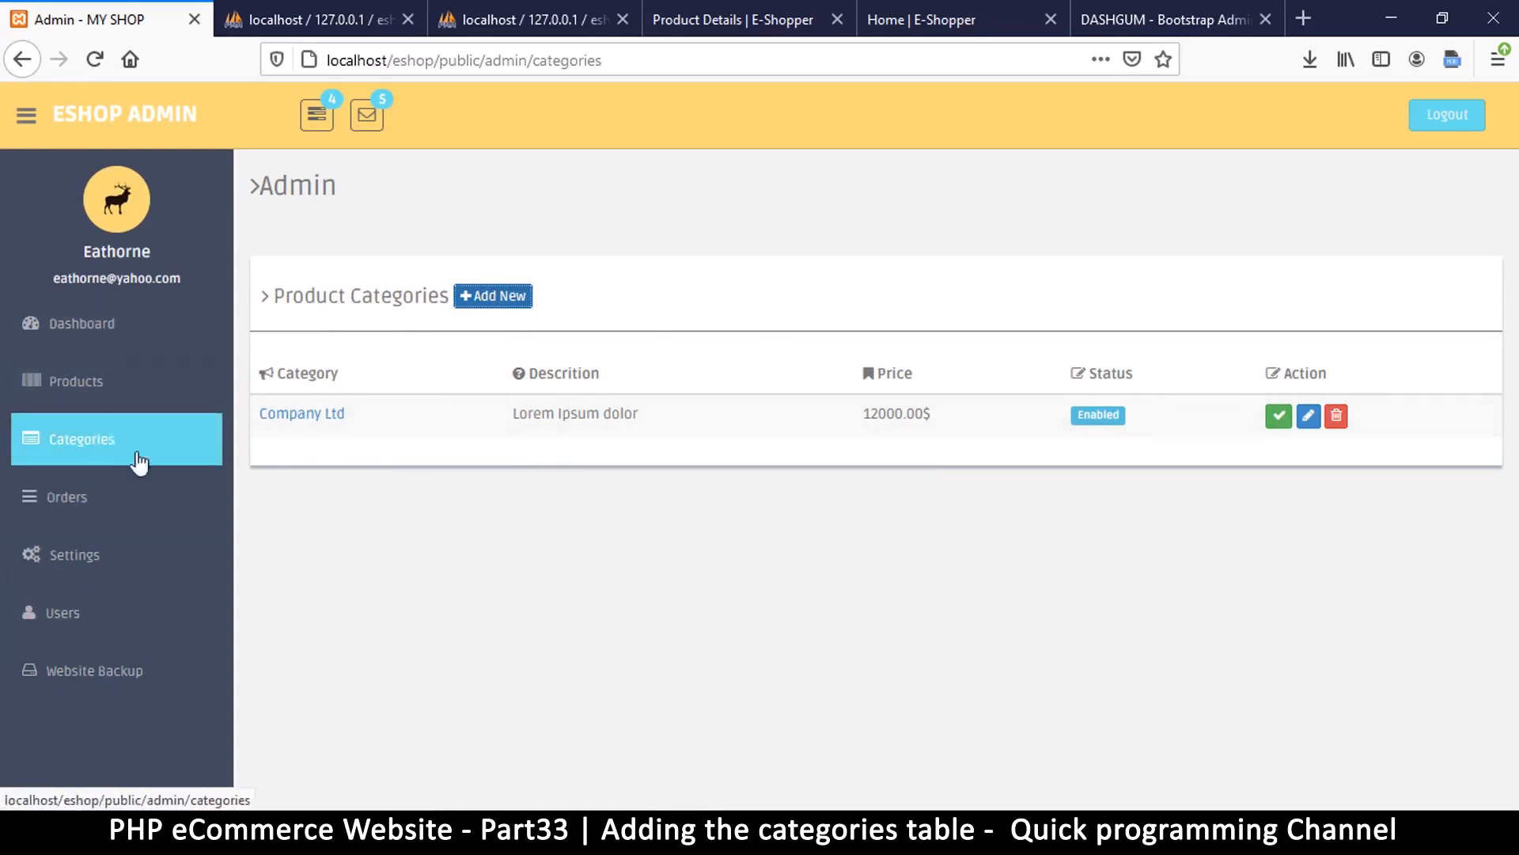
mouse_move(67, 448)
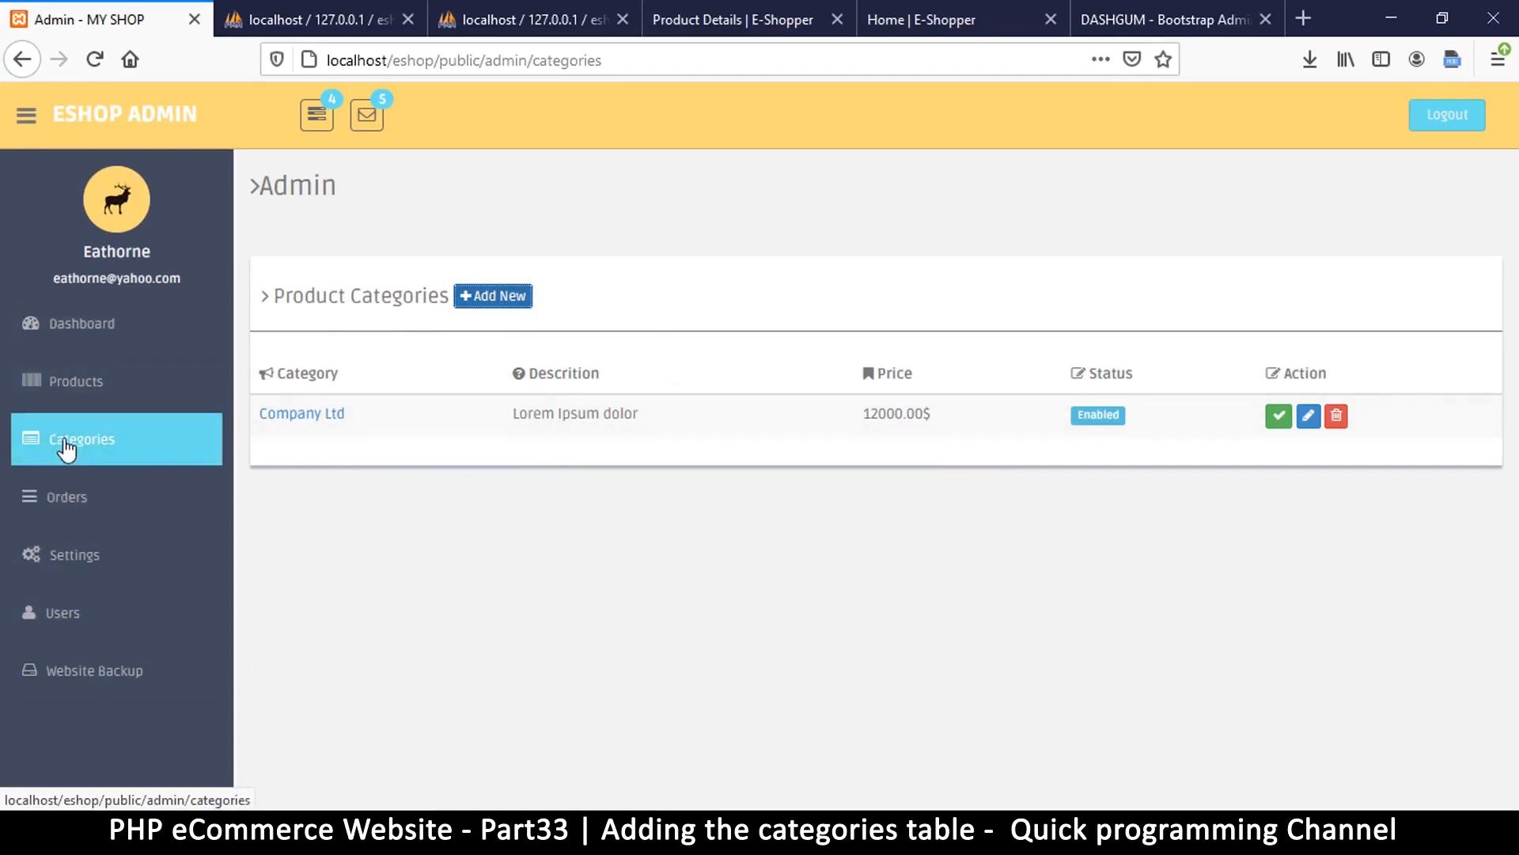
left_click(81, 438)
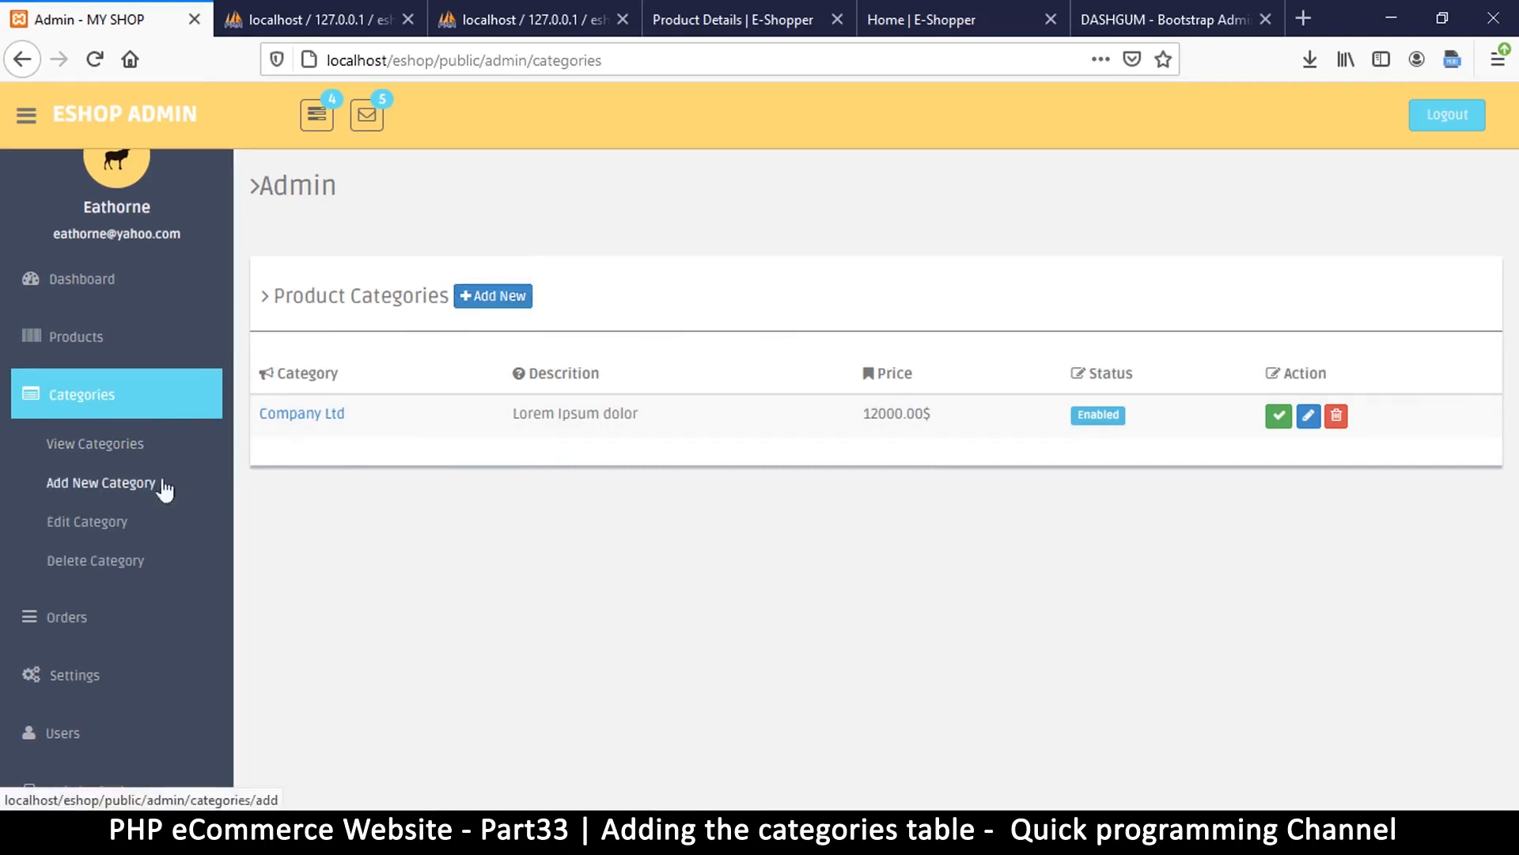
mouse_move(565, 739)
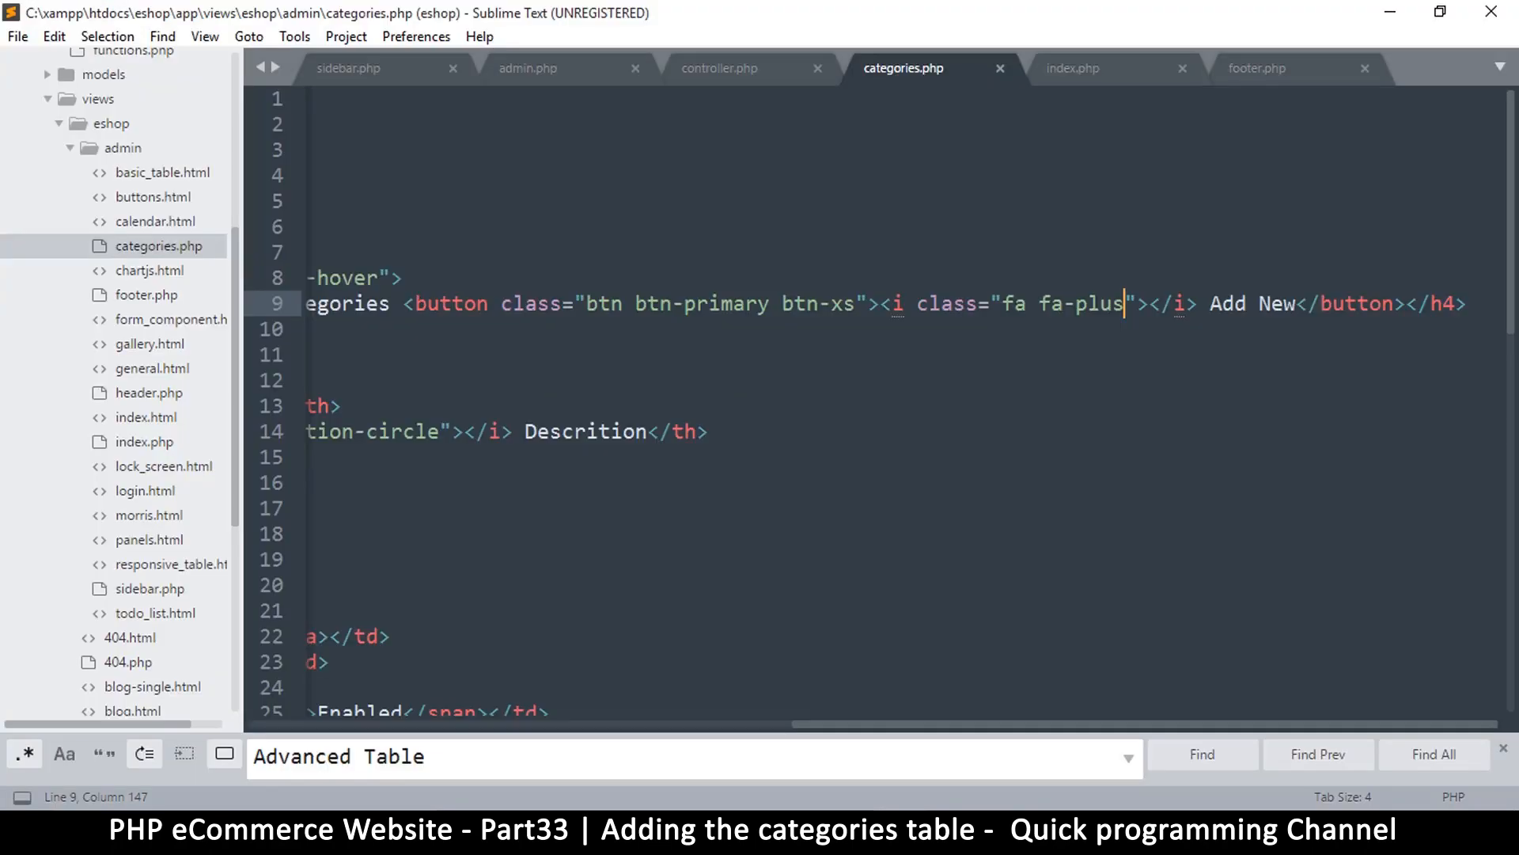
mouse_move(888, 79)
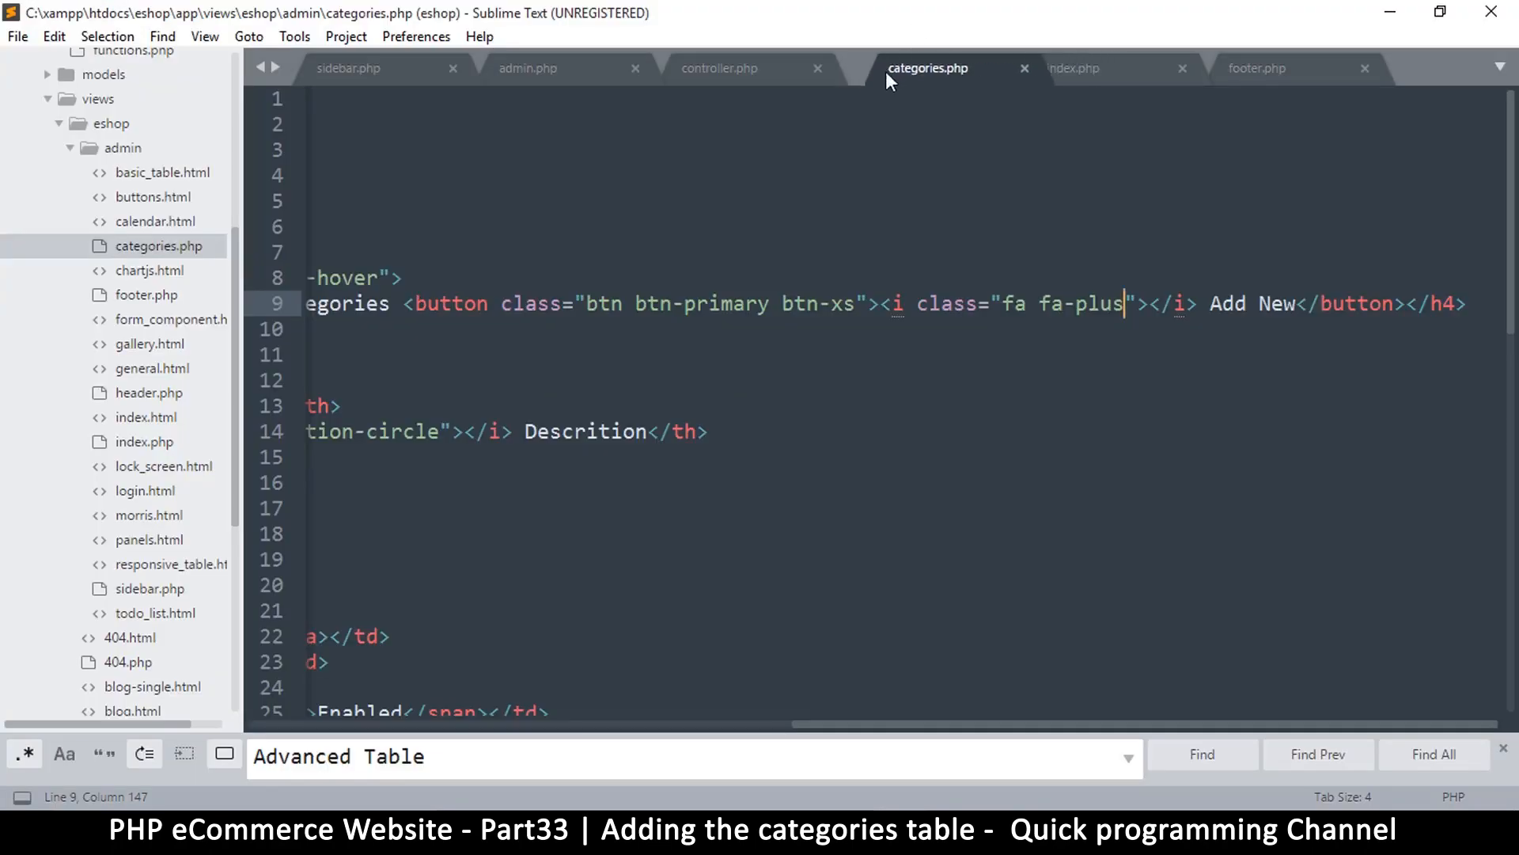
- Save categories.php and scroll across the h4 line holding the Add New button markup
scroll("left", 3)
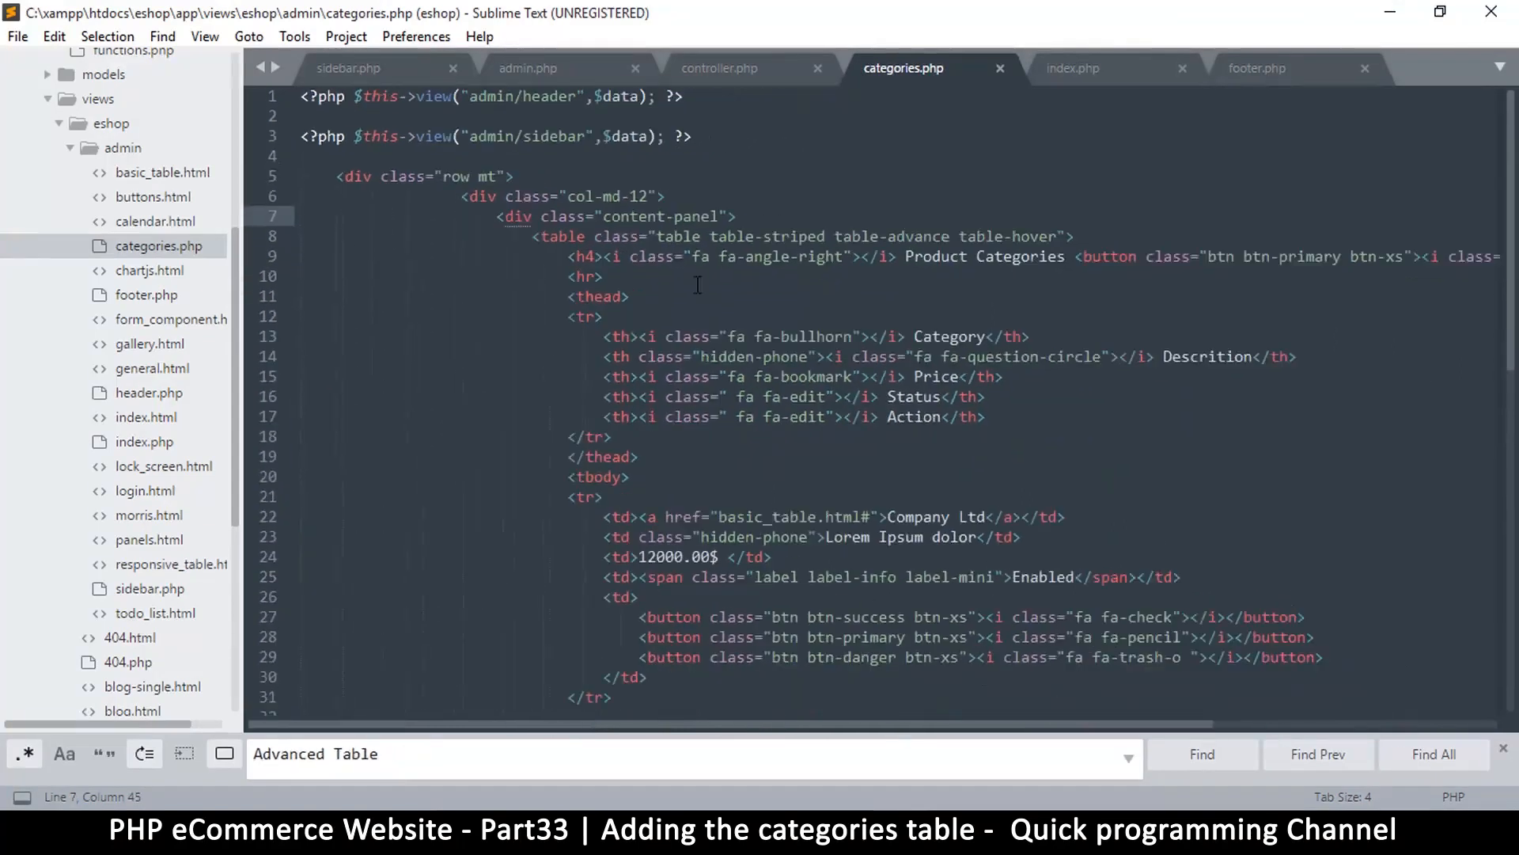
left_click(666, 196)
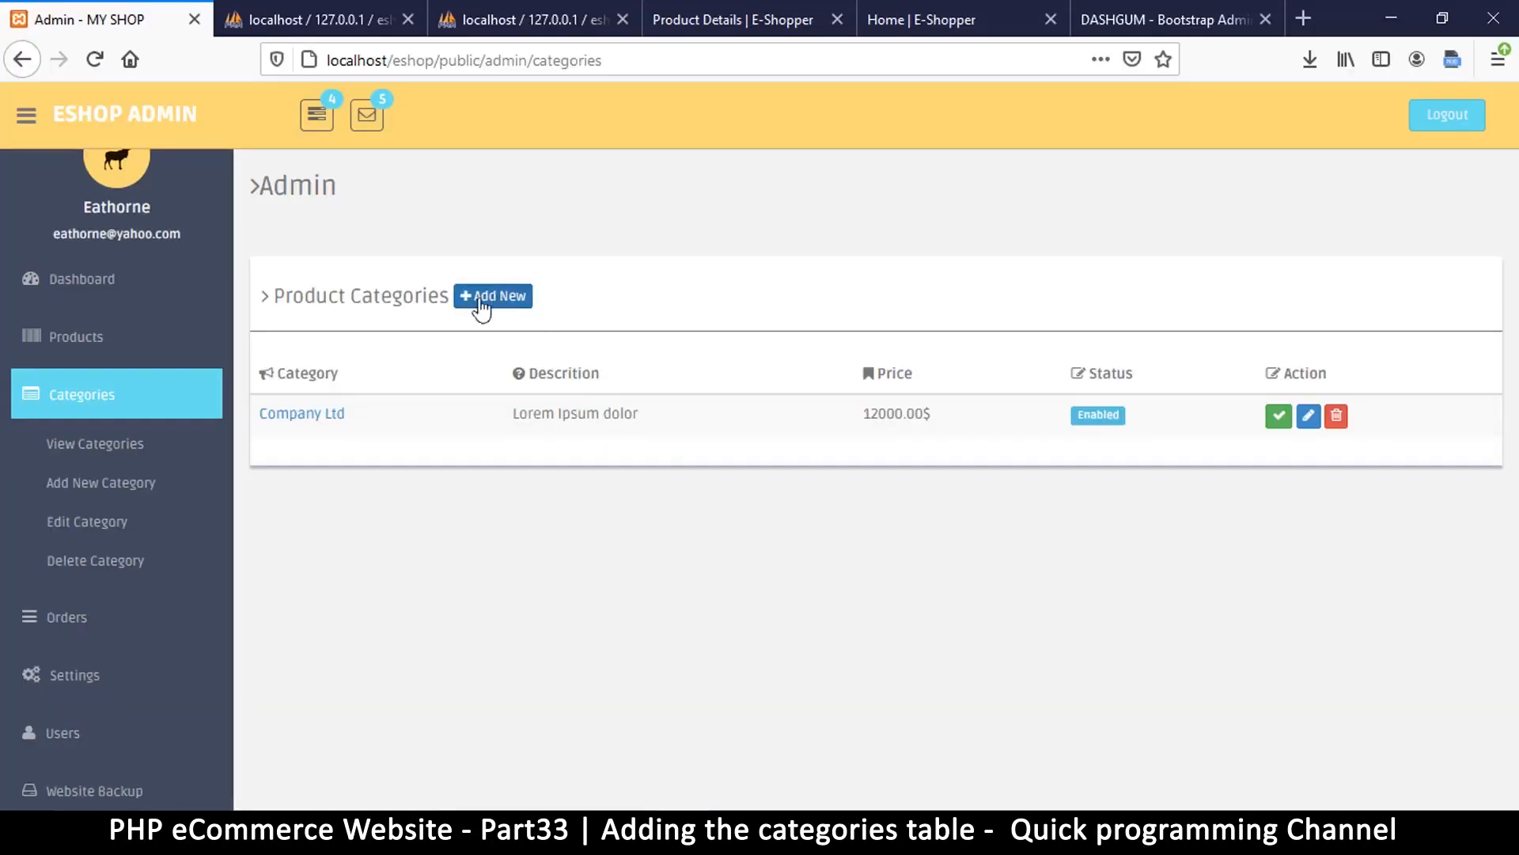
mouse_move(544, 296)
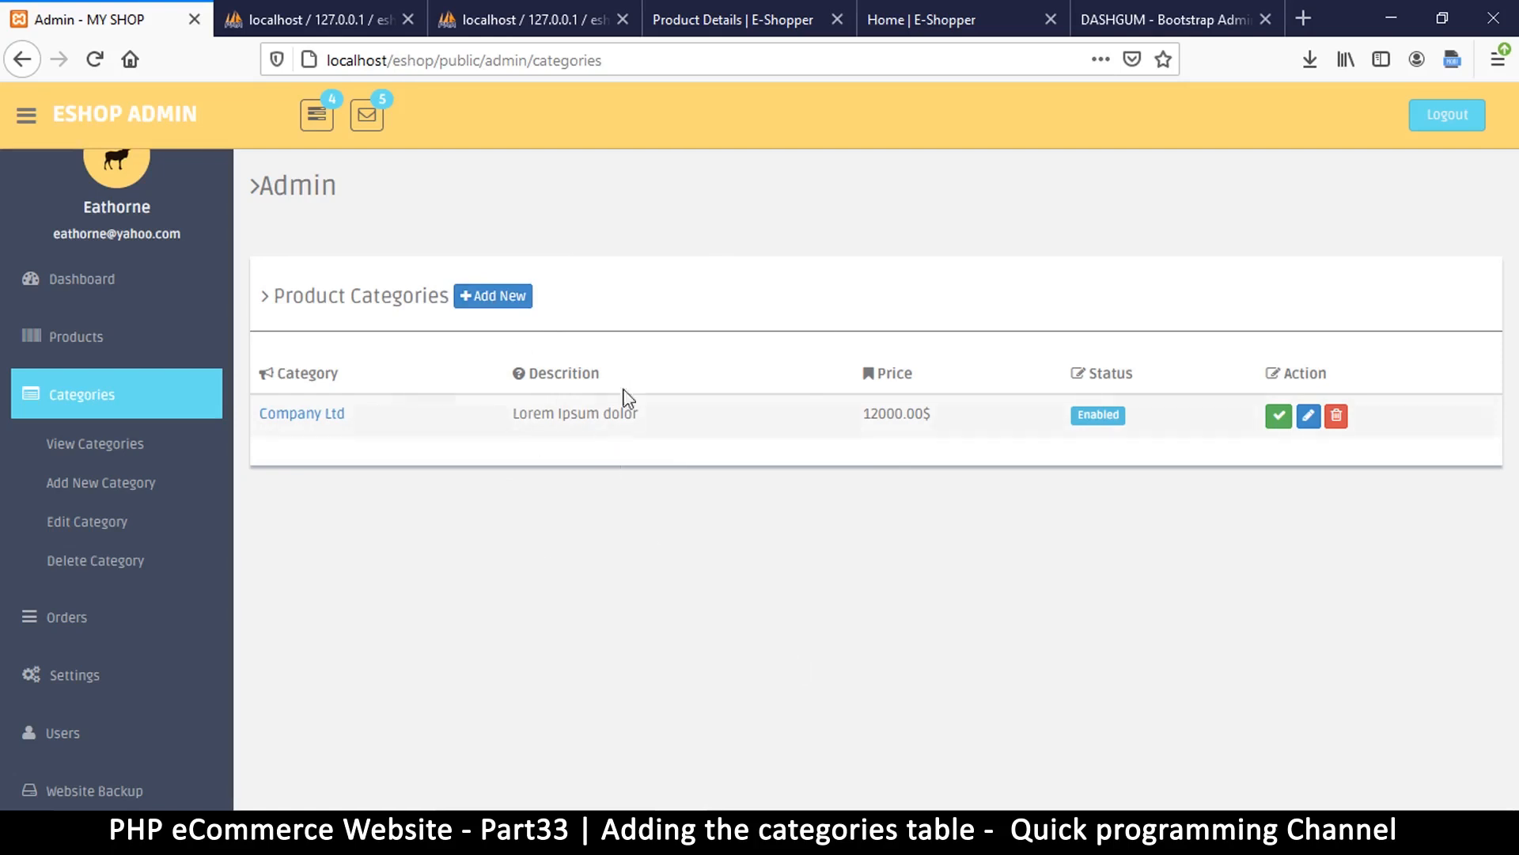
mouse_move(698, 391)
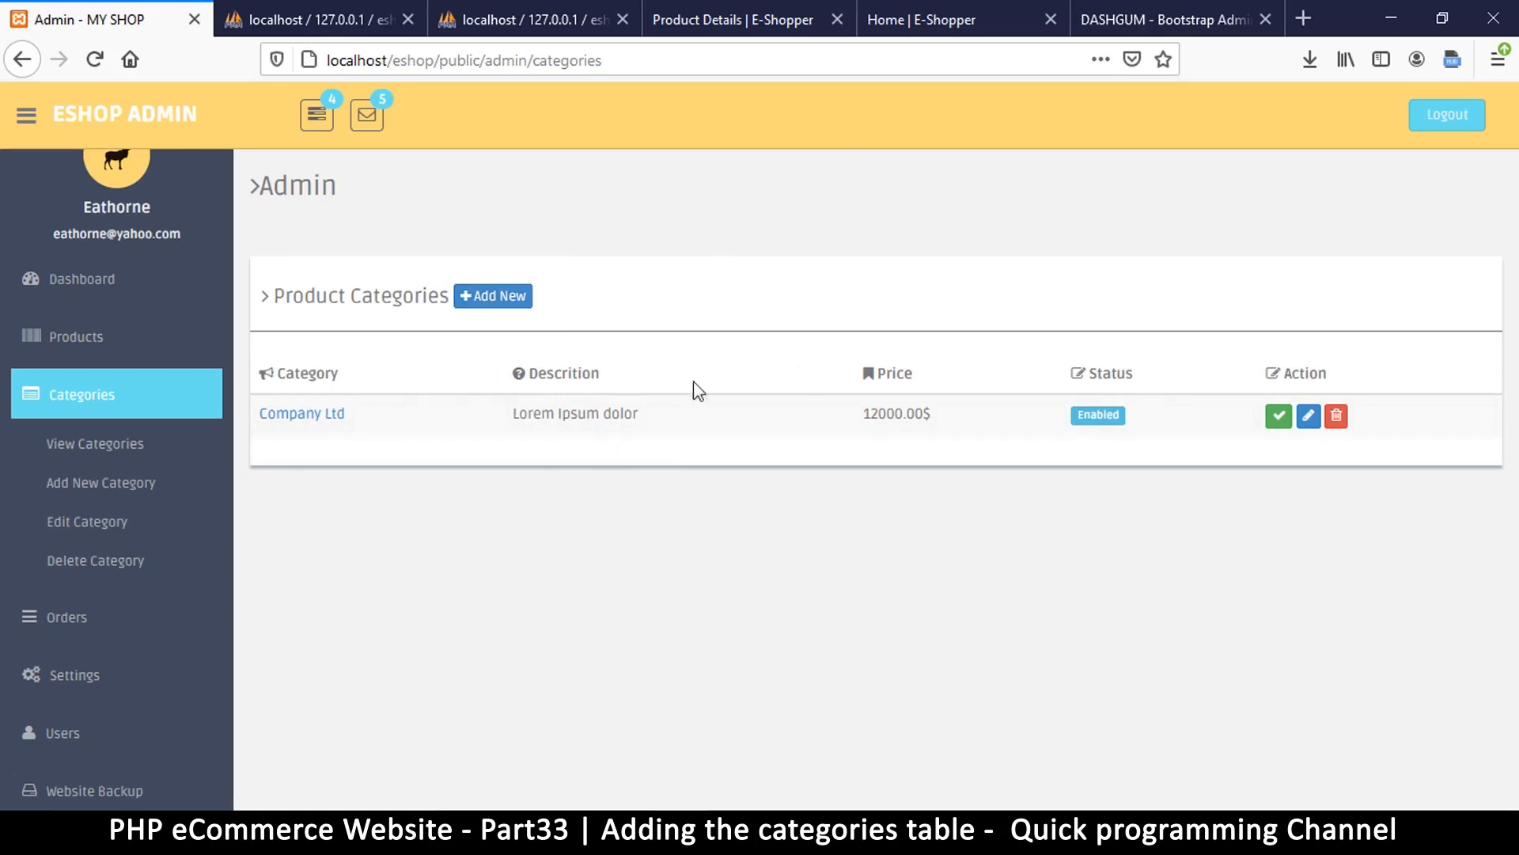
mouse_move(497, 301)
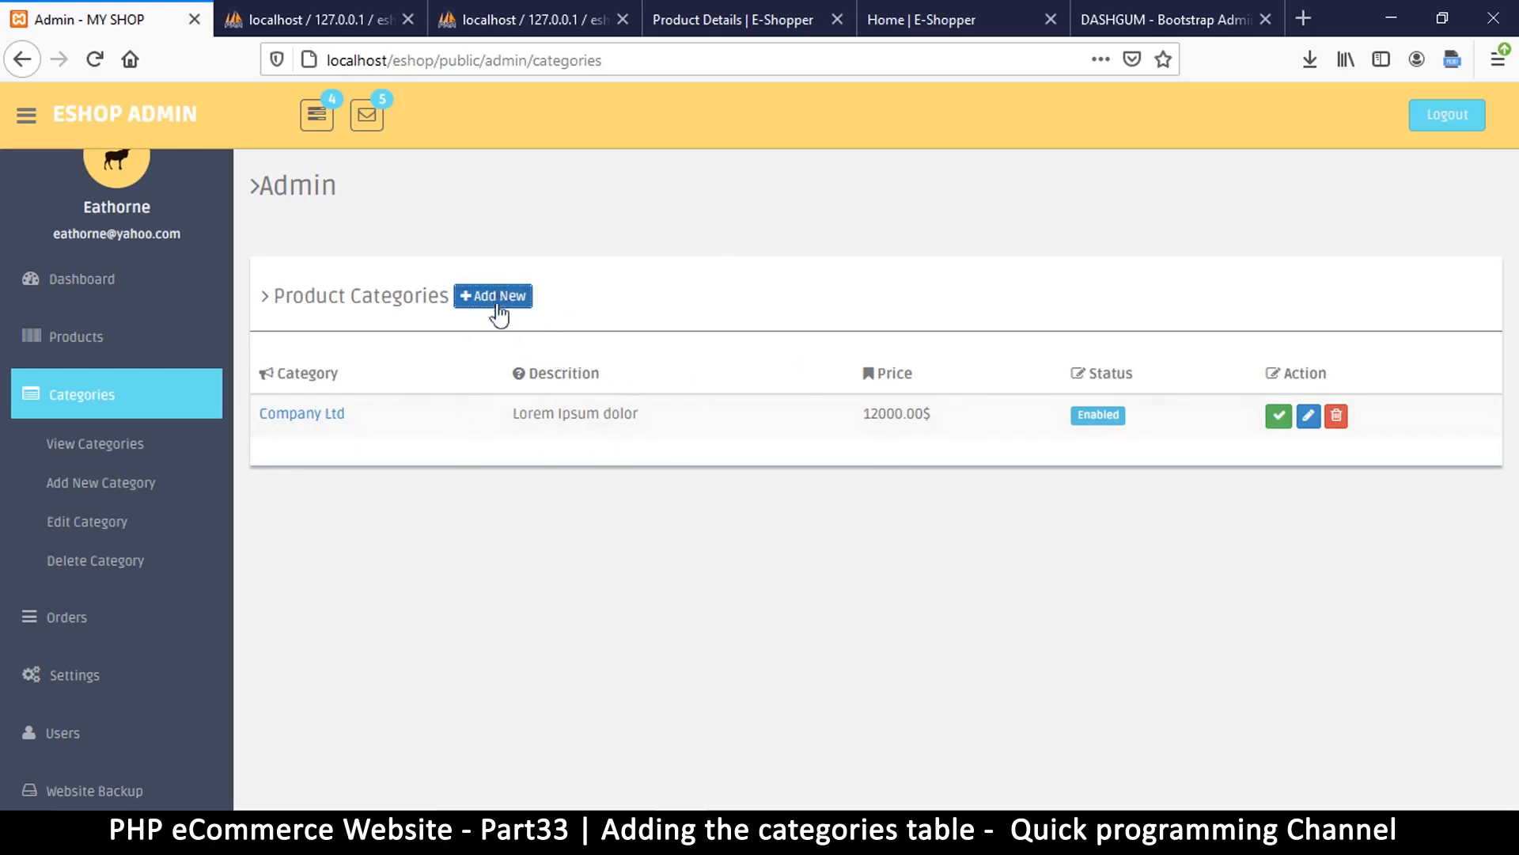
mouse_move(573, 533)
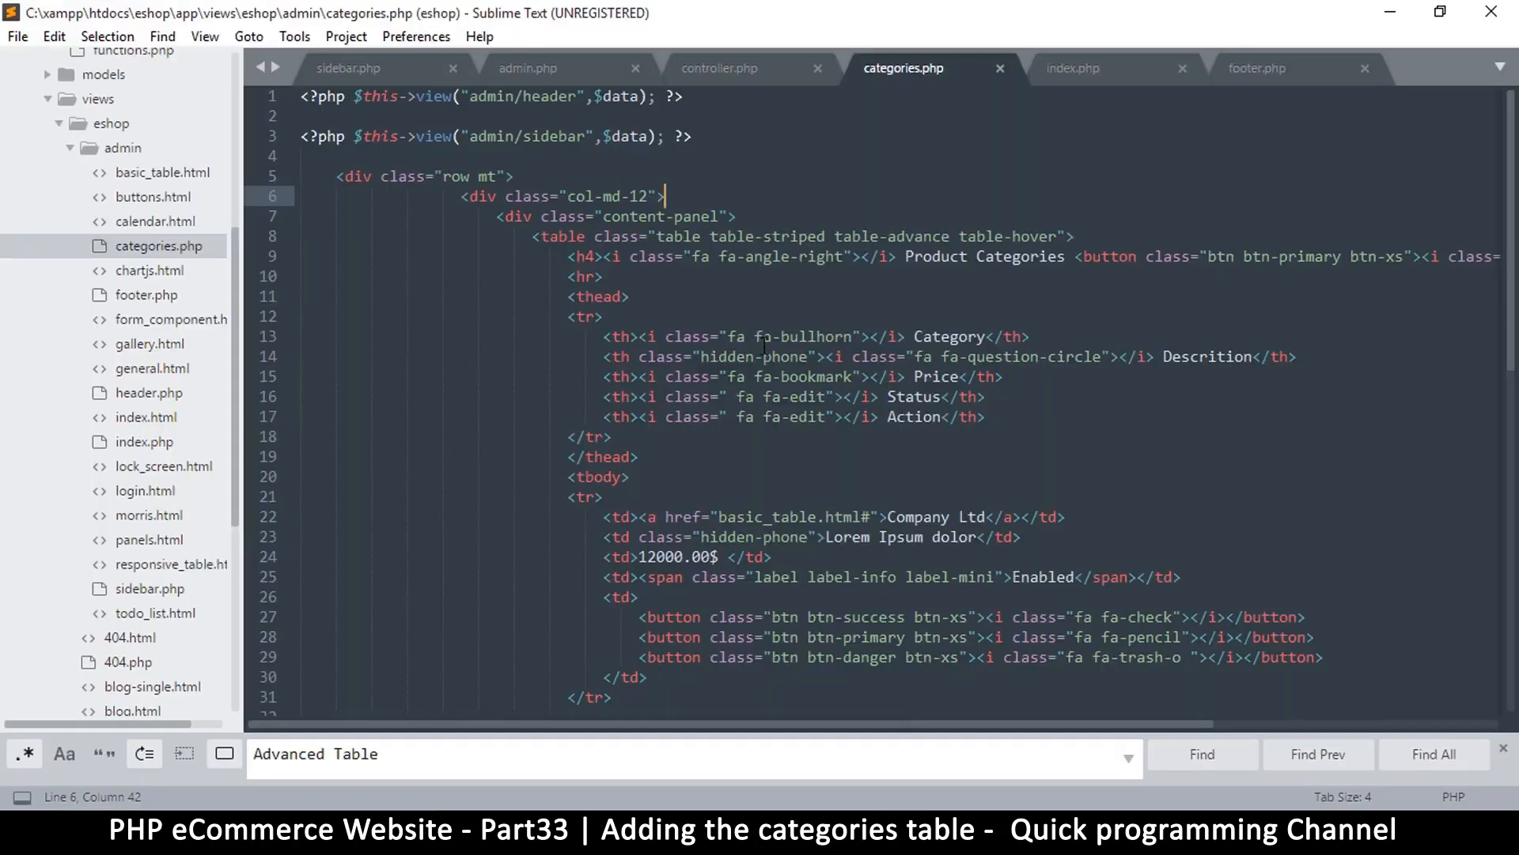
key("ctrl+s")
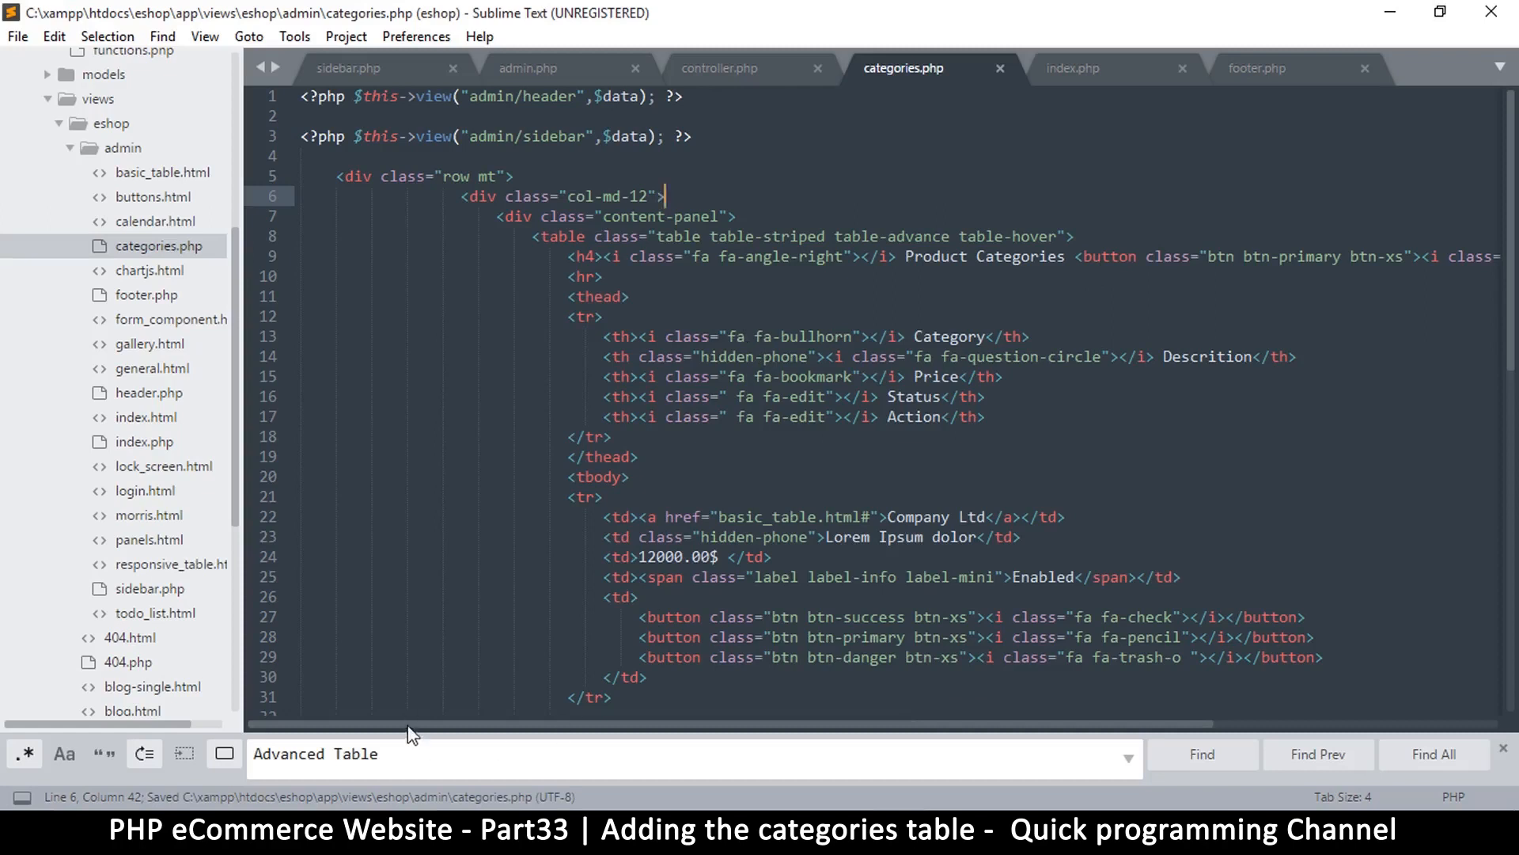
scroll("right", 3)
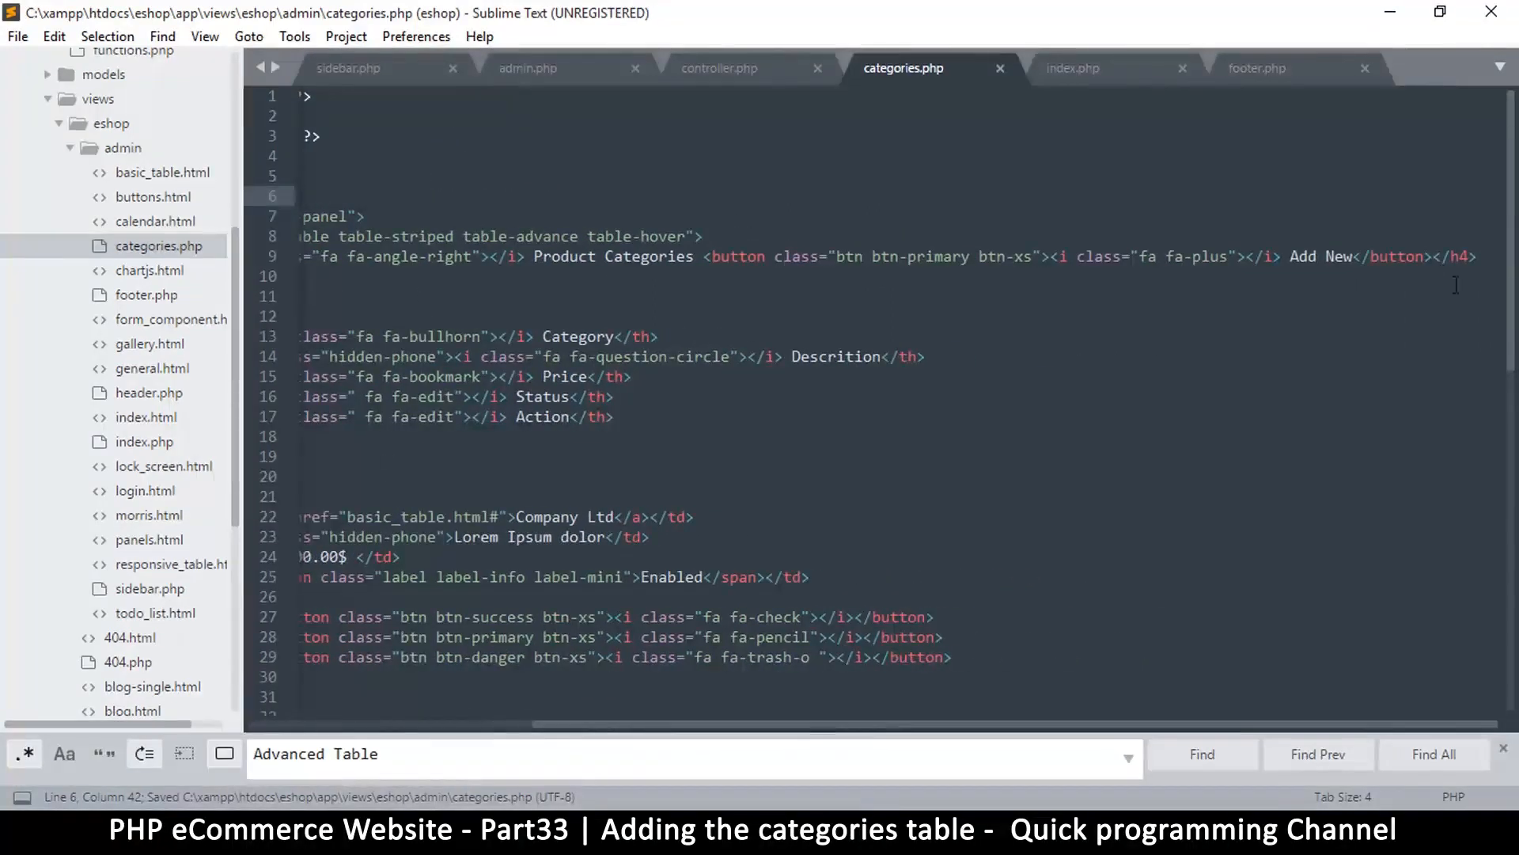
left_click(1424, 256)
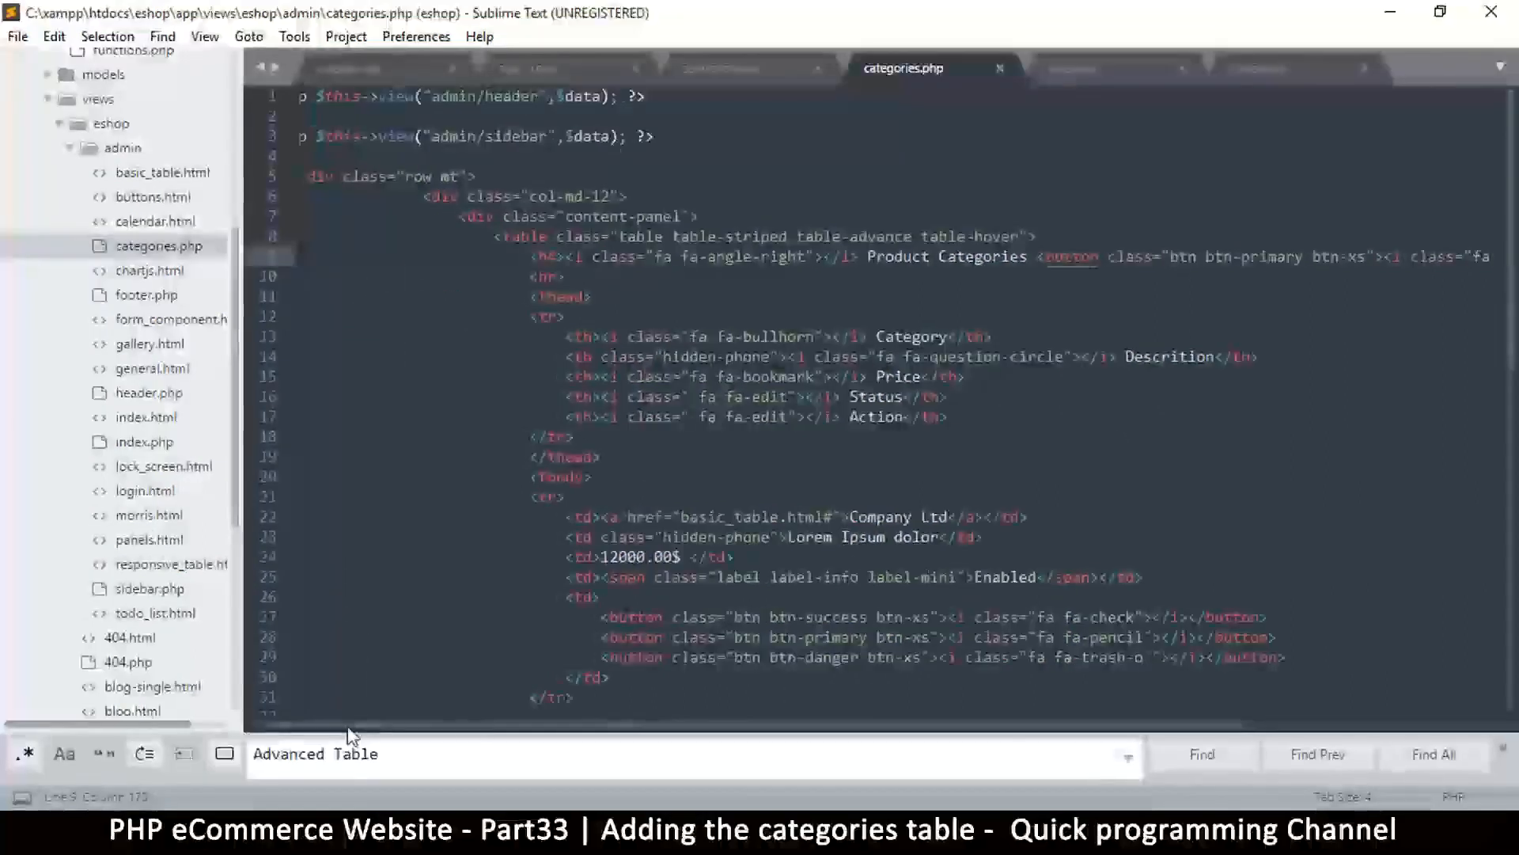
- Add an <!--add new category--> comment below the Product Categories heading line
left_click(532, 275)
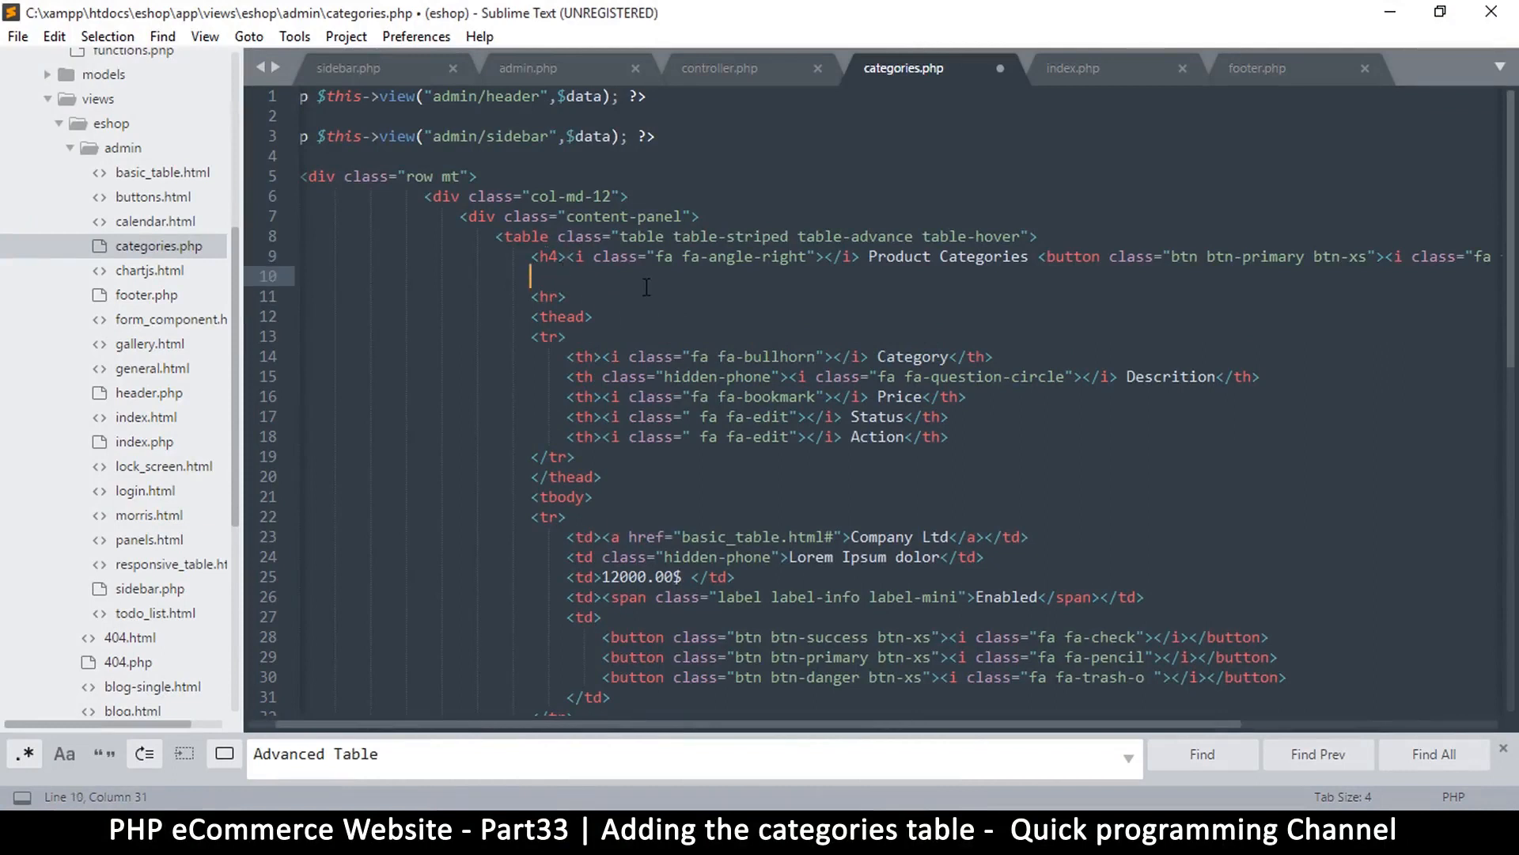
type("<div></div>")
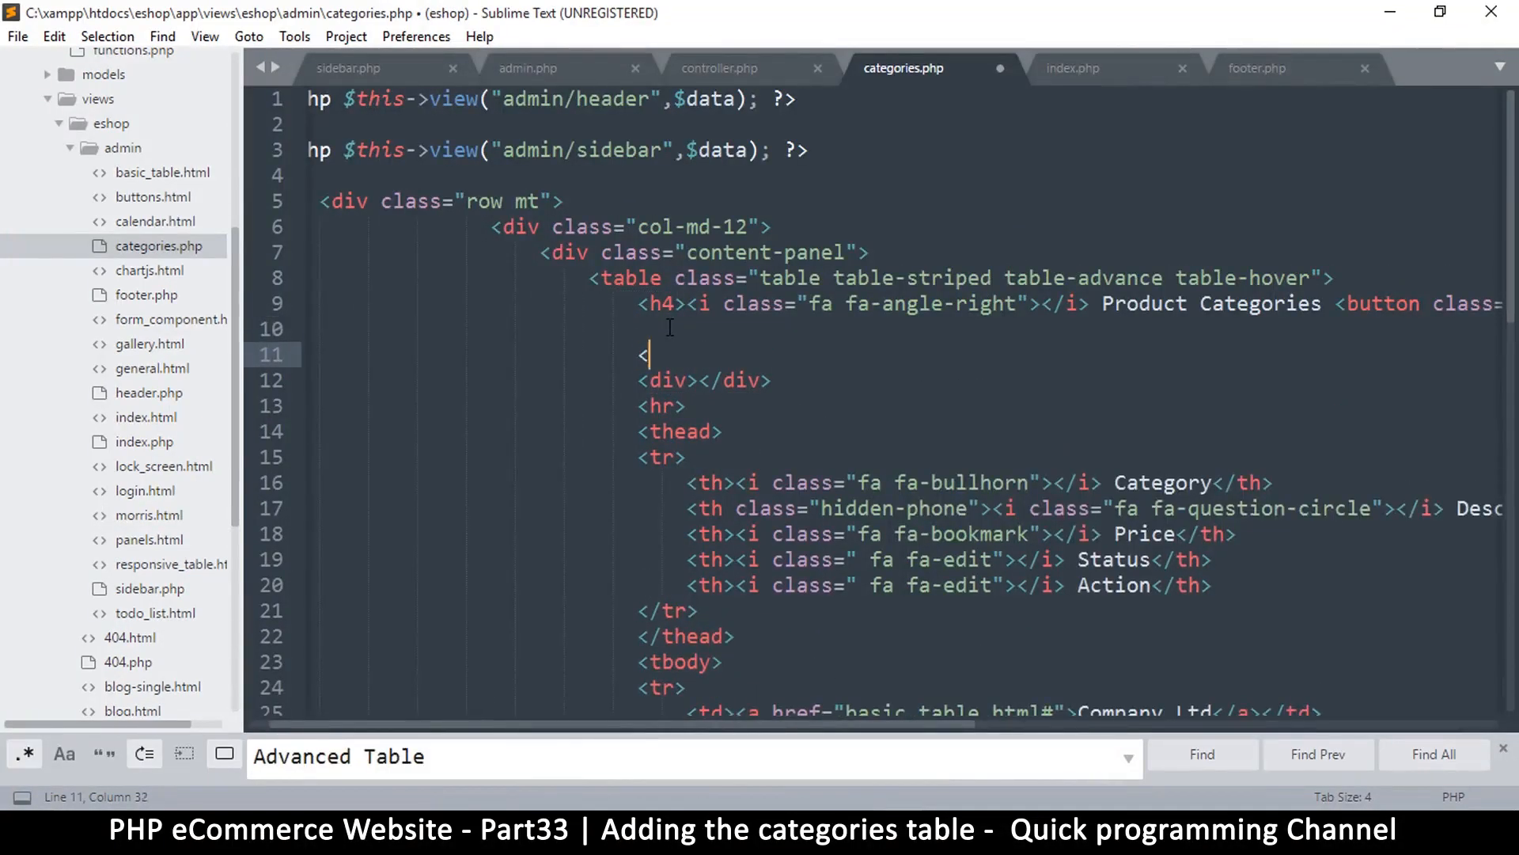
type("!--add new")
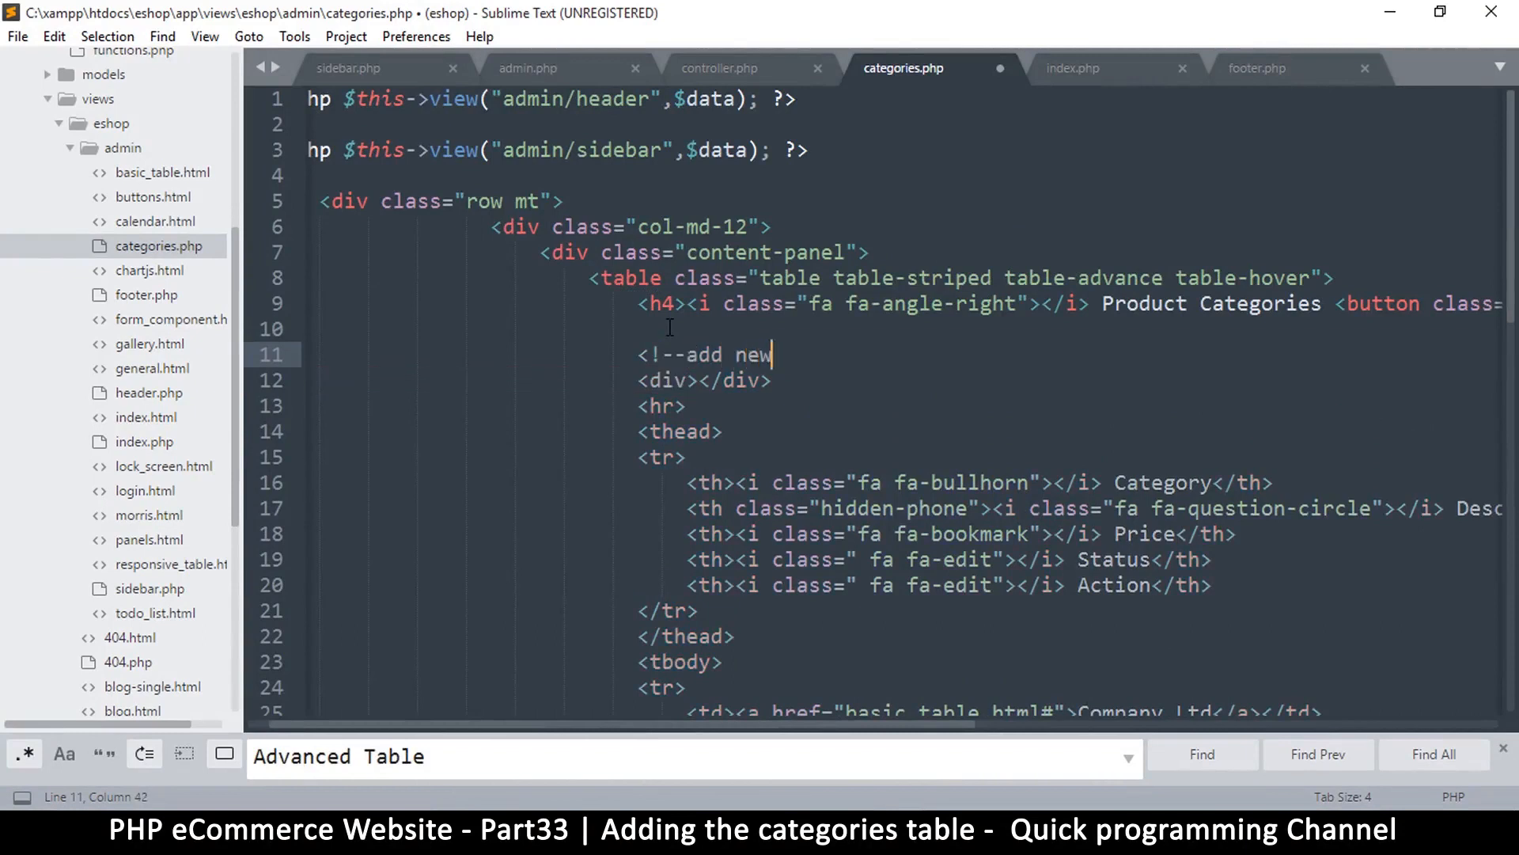
type("catego")
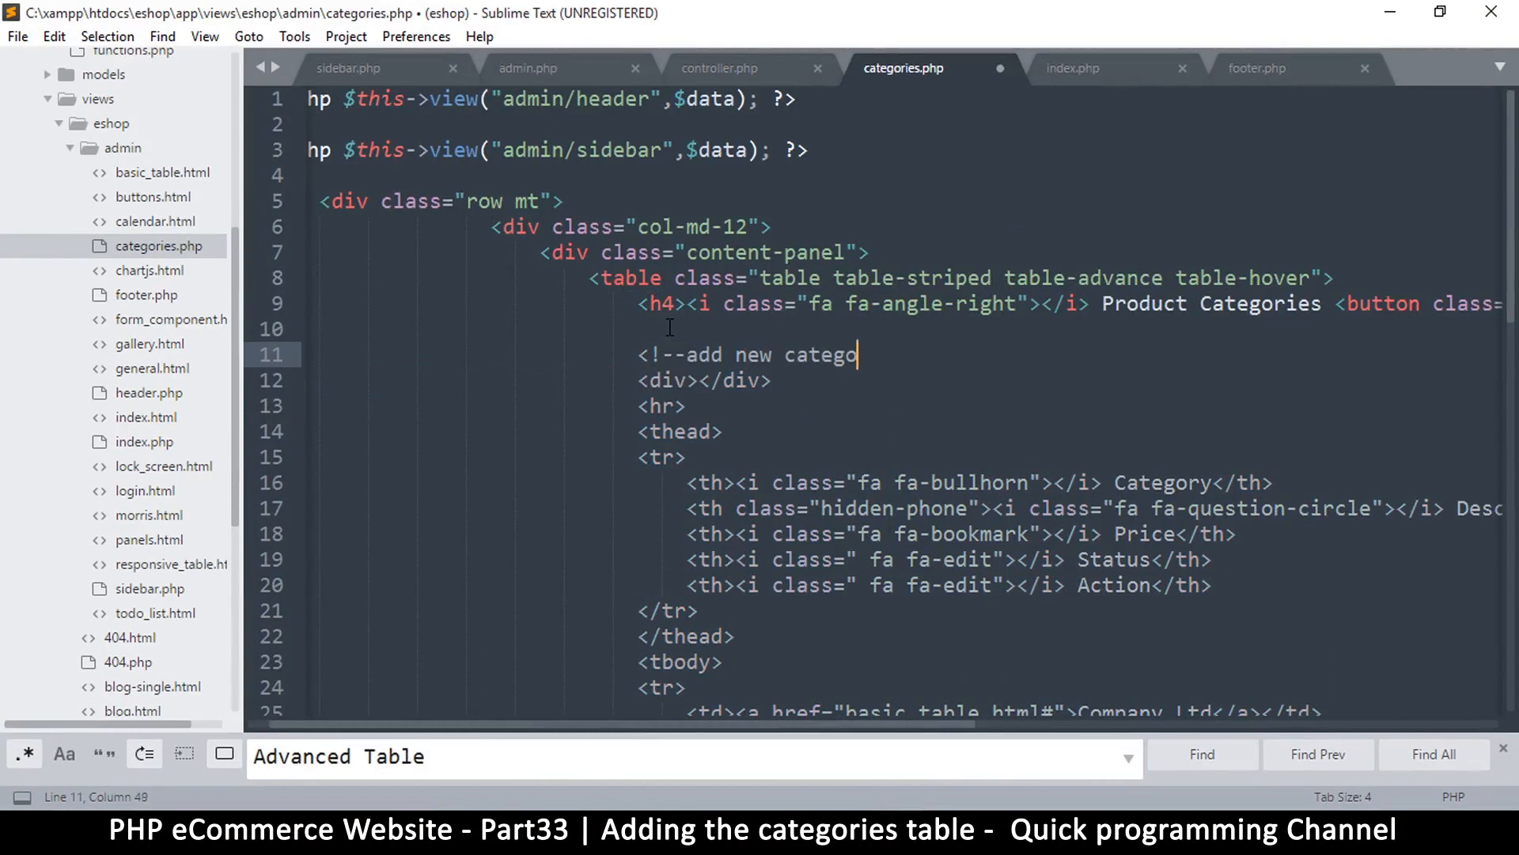
type("ry--")
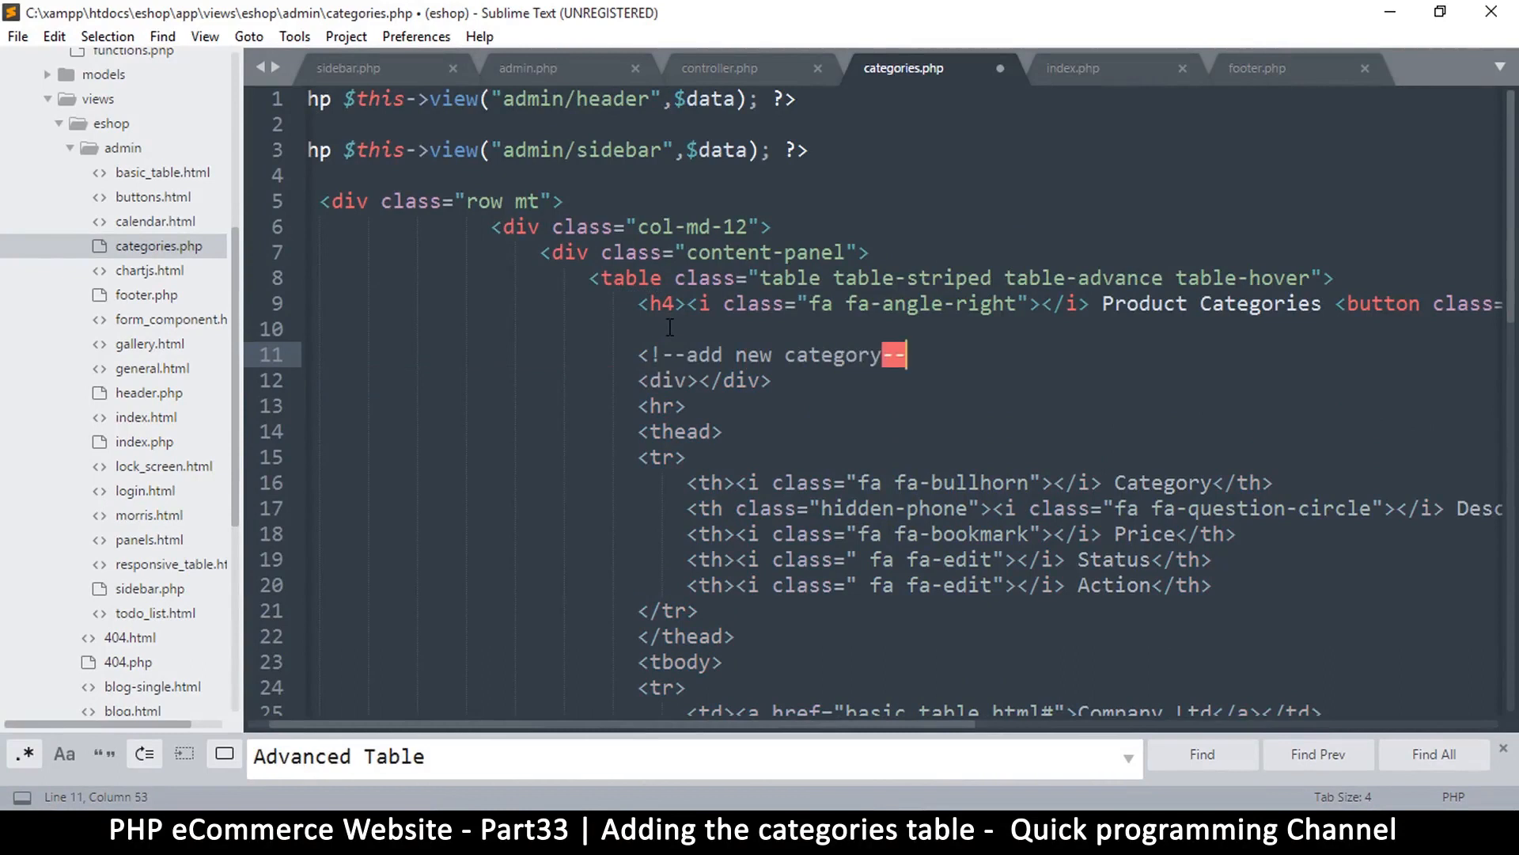
type(">")
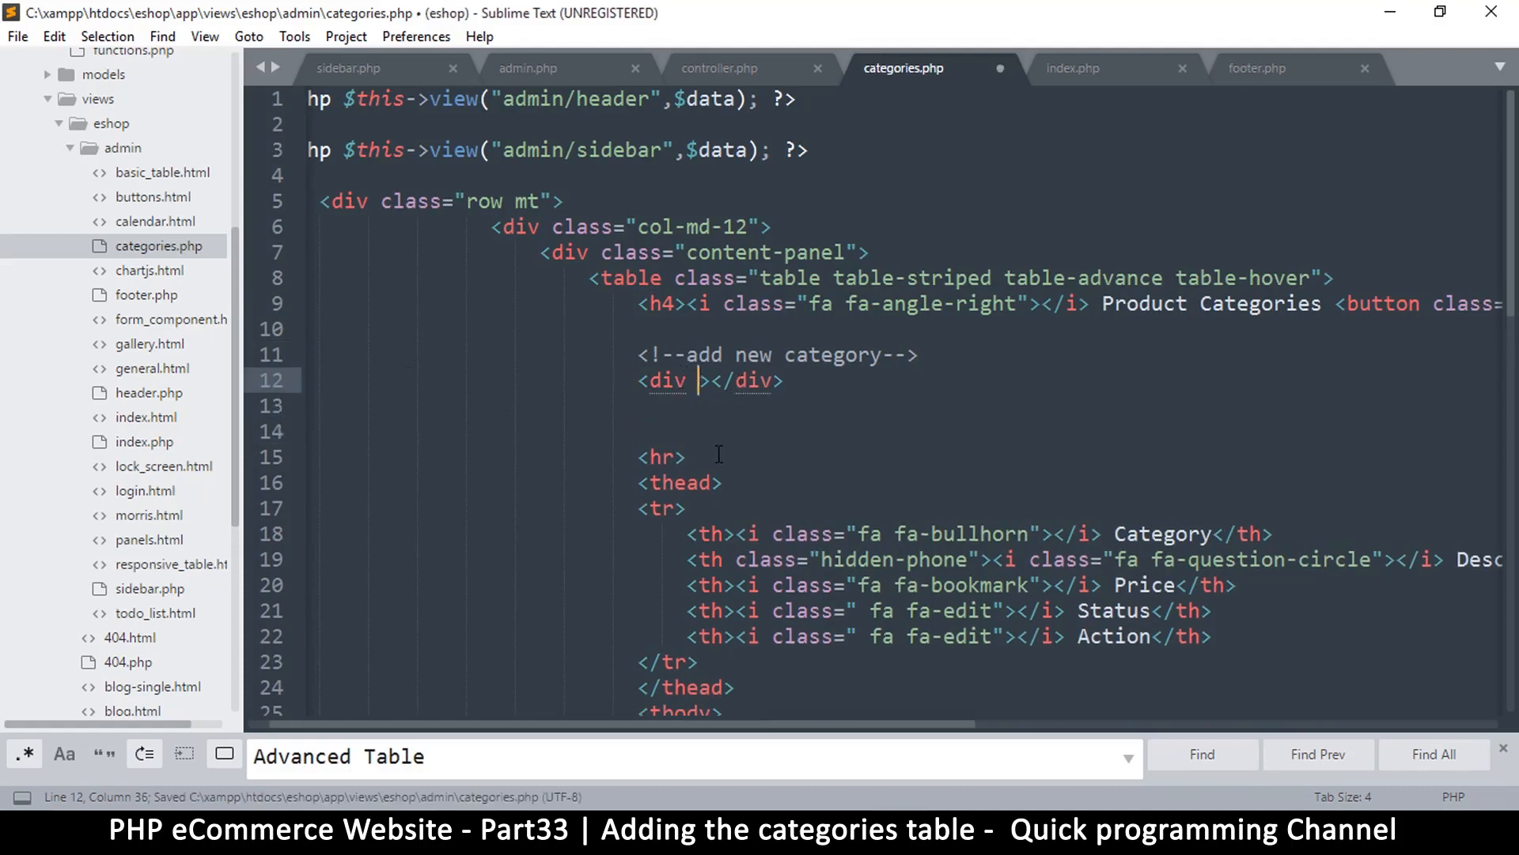
- Add a div with class add_new beneath the comment using autocomplete
type("s")
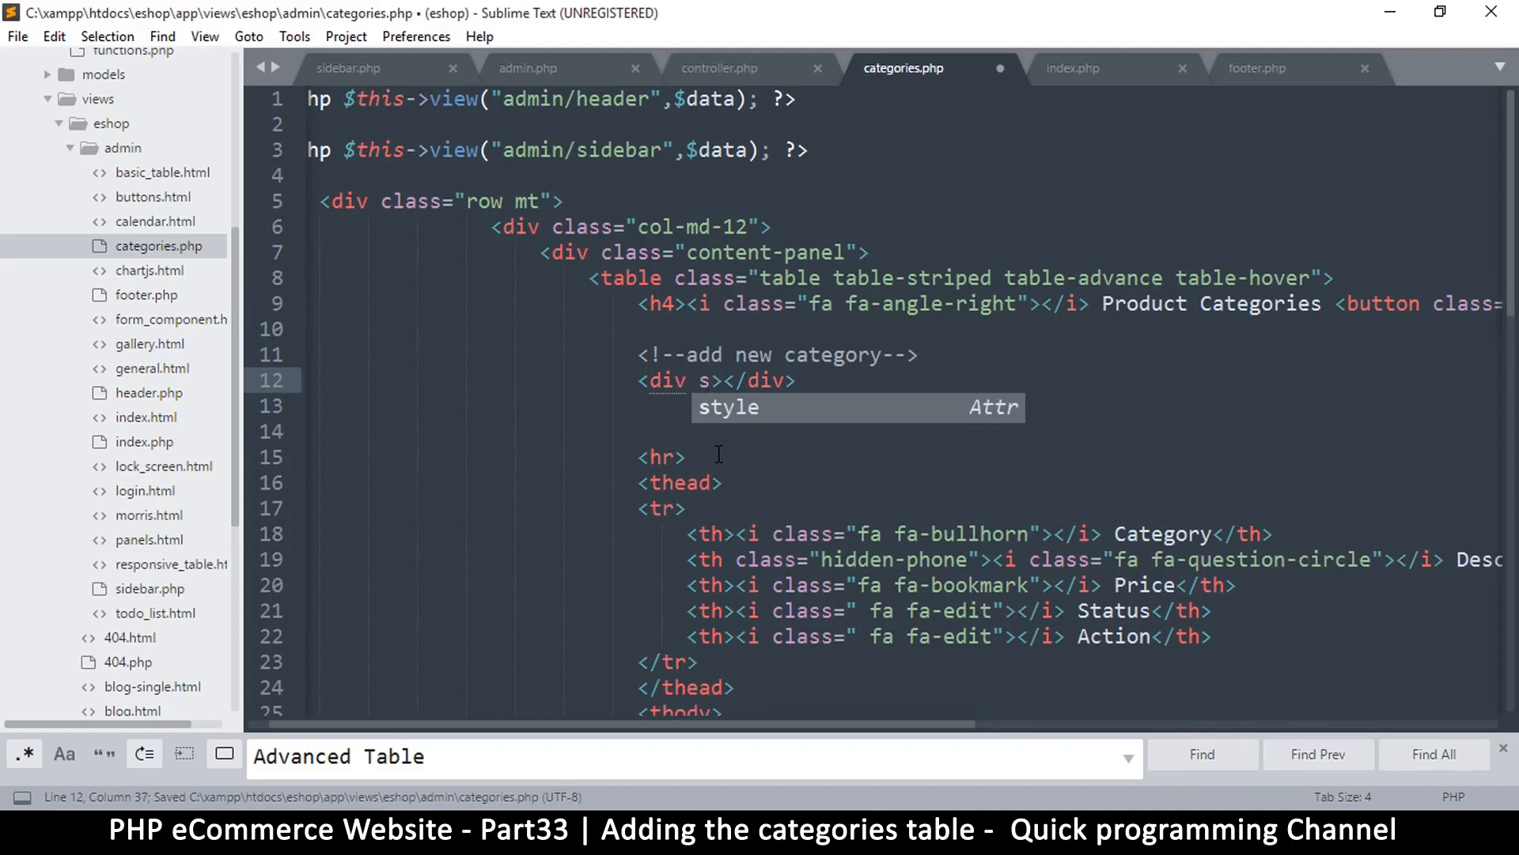
type("class=\"\"")
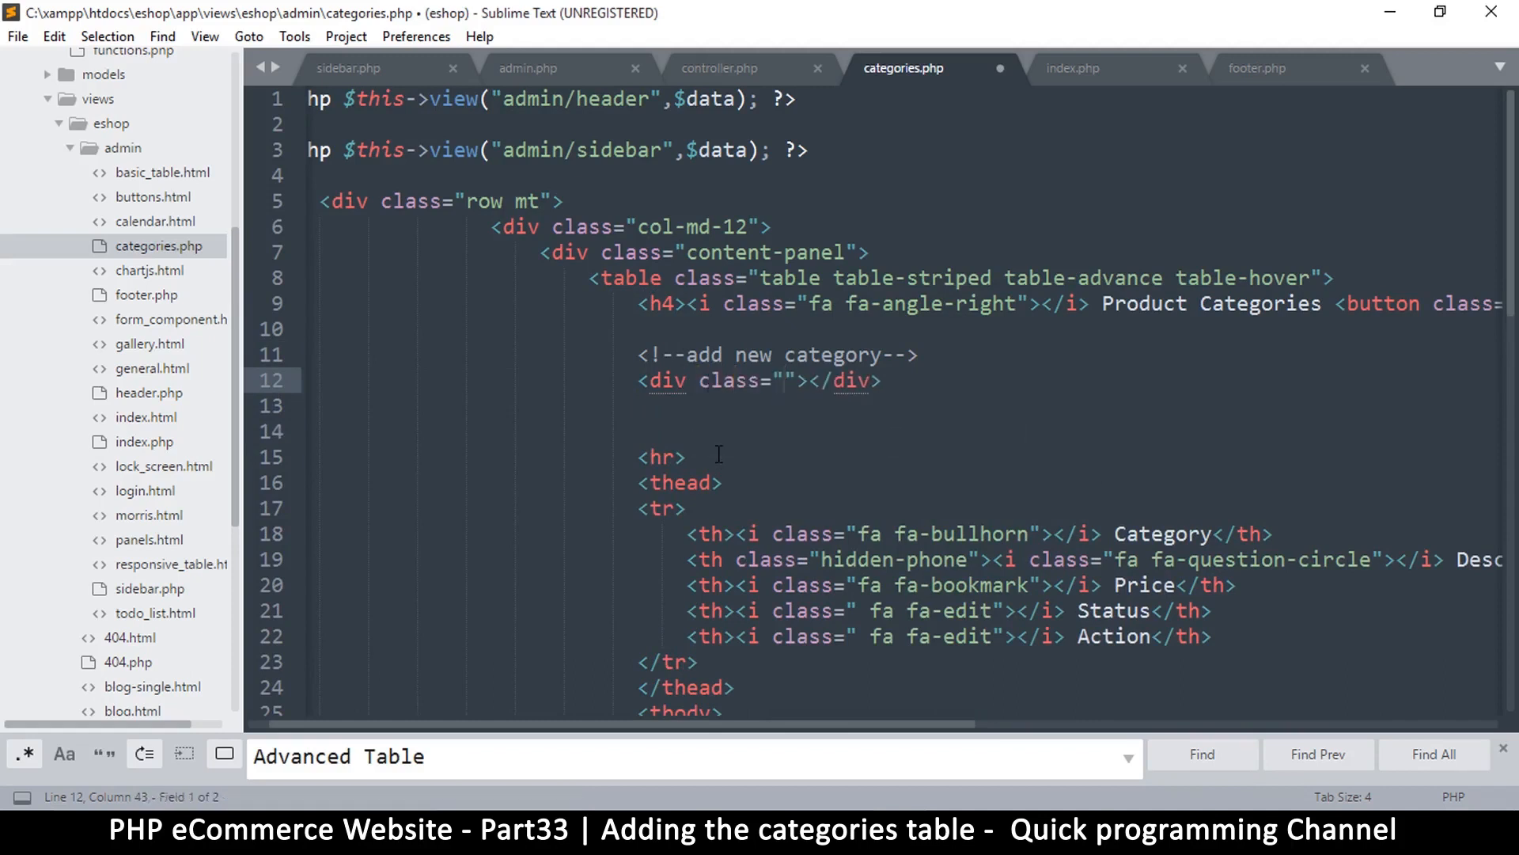
left_click(784, 380)
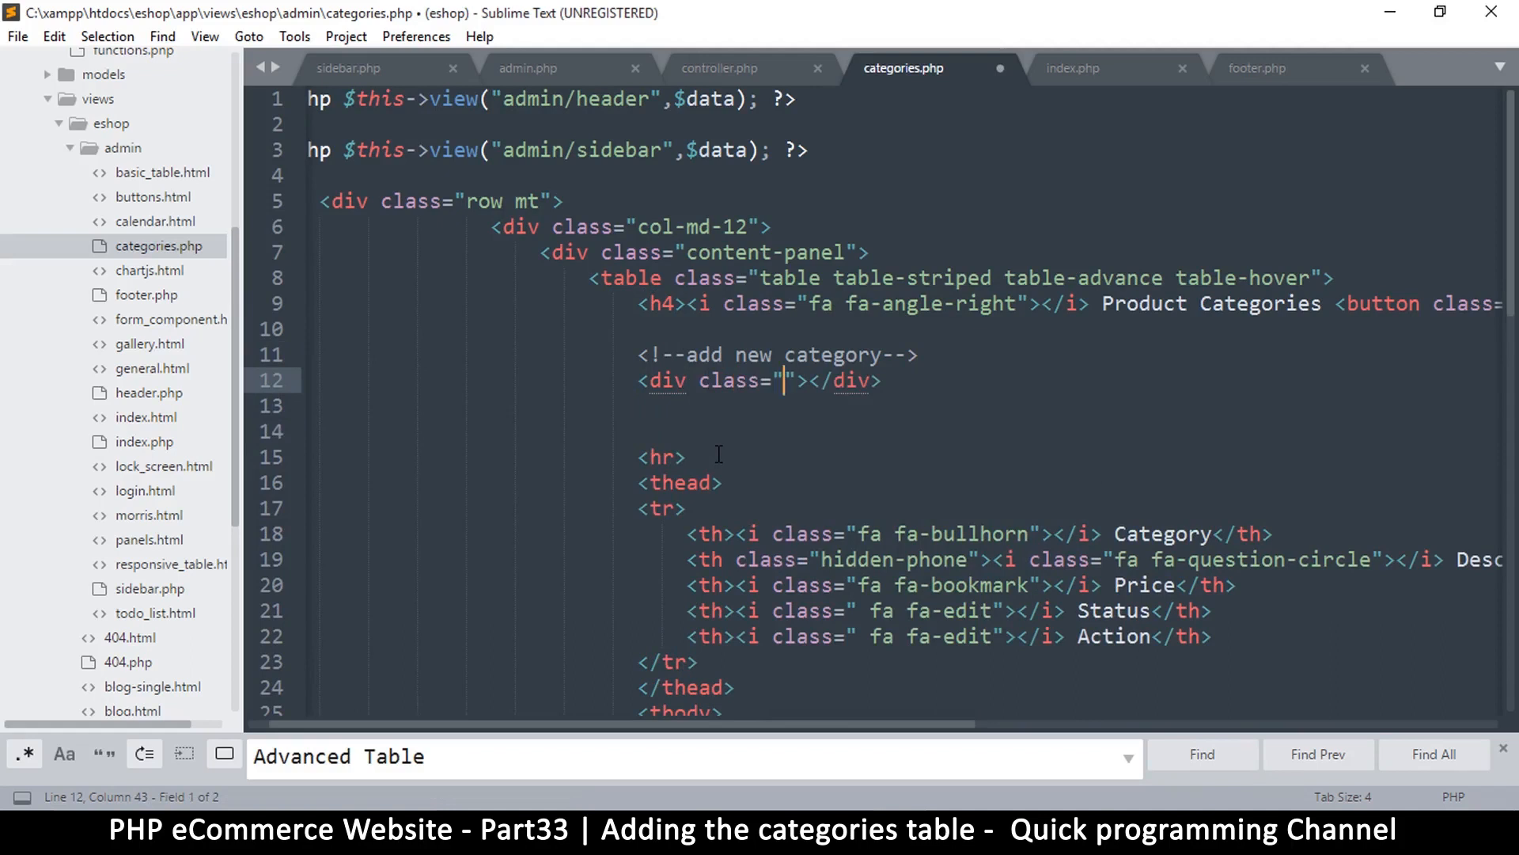
type("add_new")
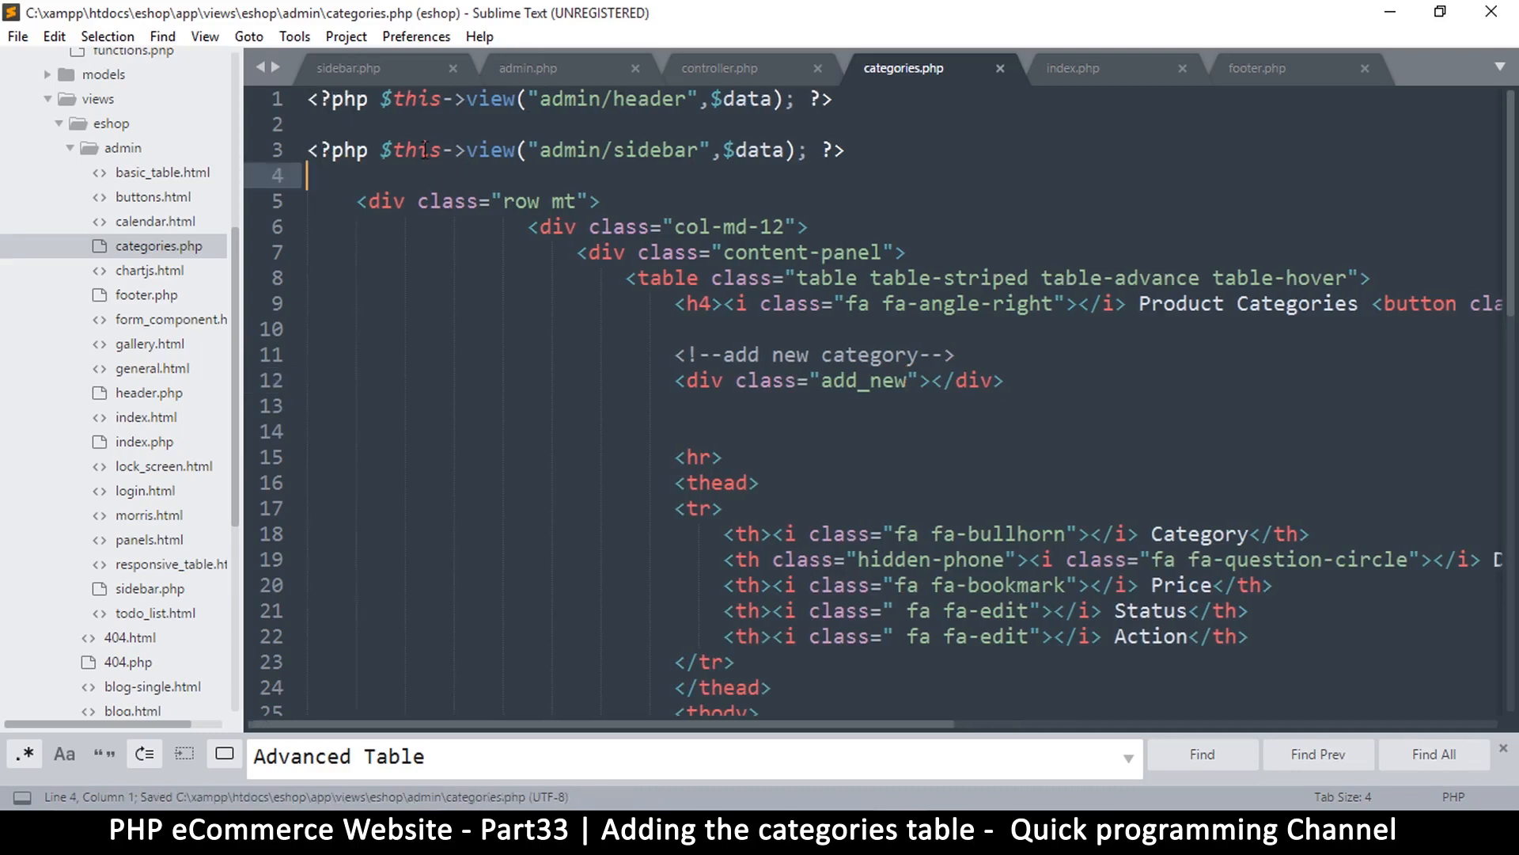
- Insert a <style type="text/css"></style> block above the row mt div with a blank line inside
type("<style type=\"text/css\"></style>")
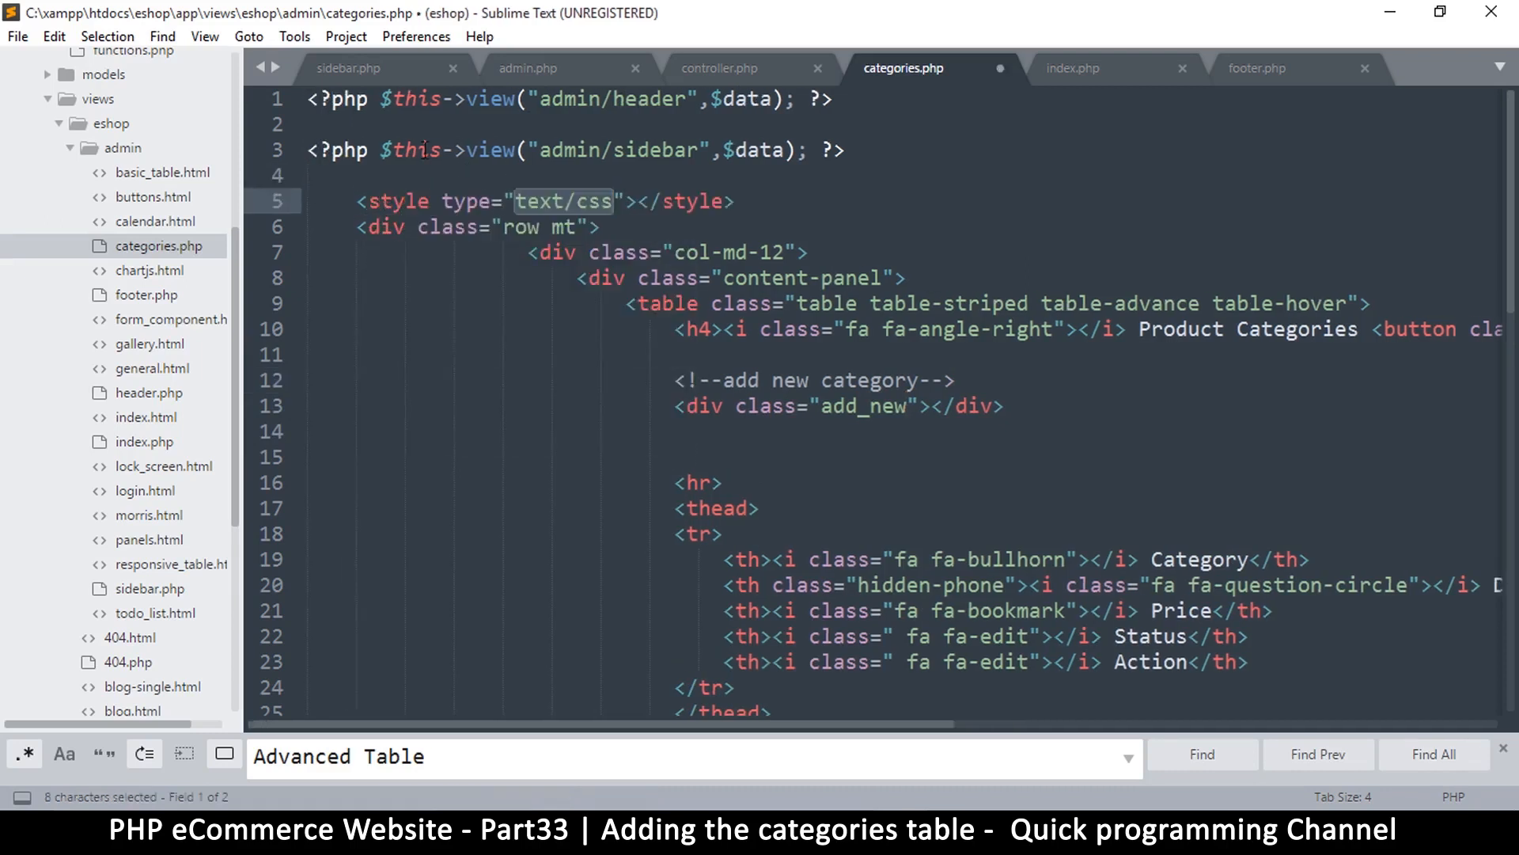
key("enter")
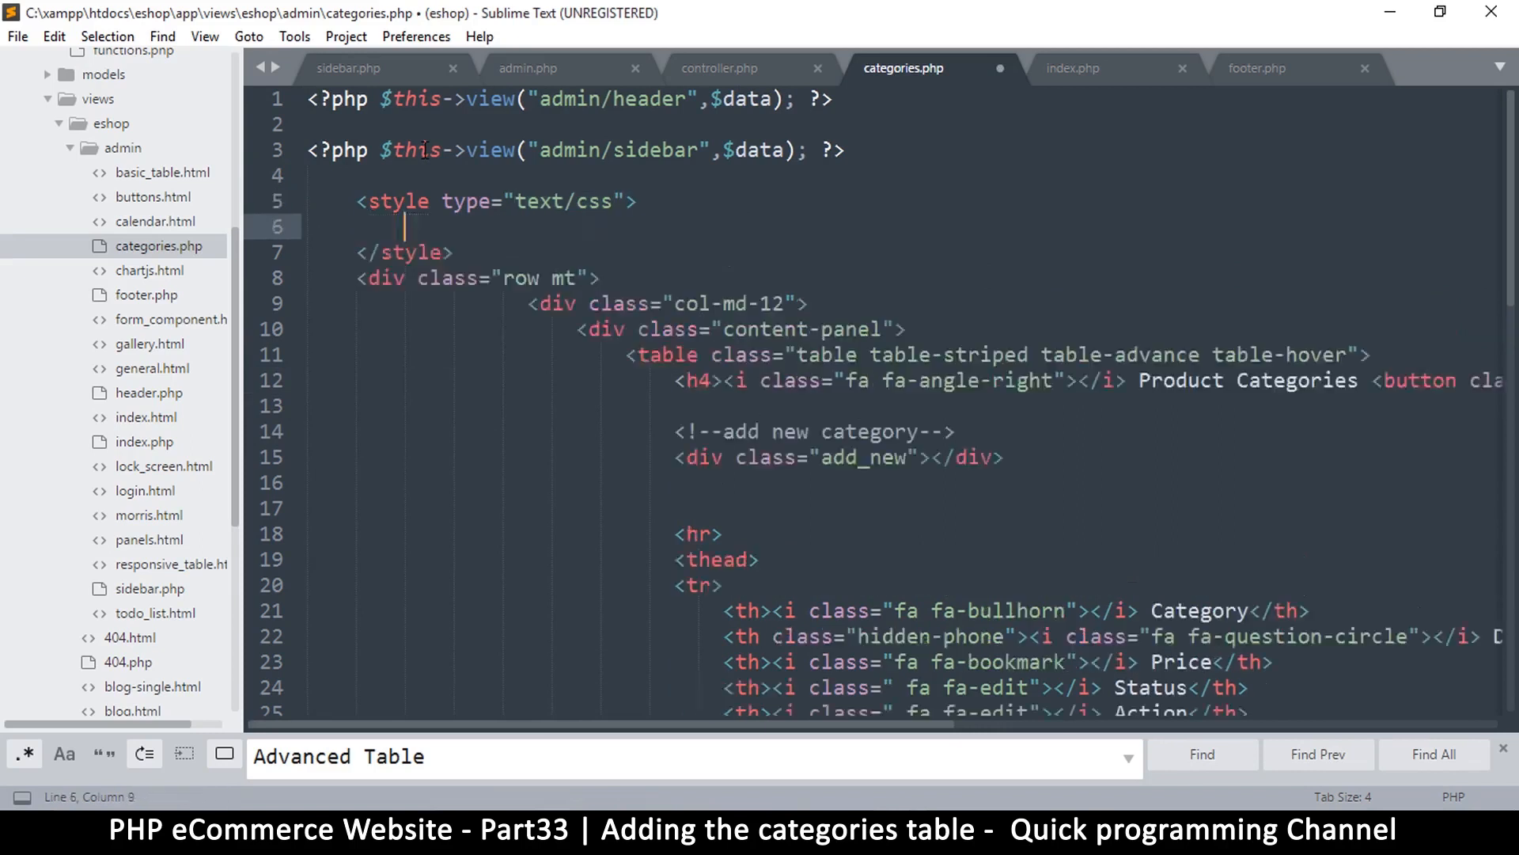
left_click(358, 201)
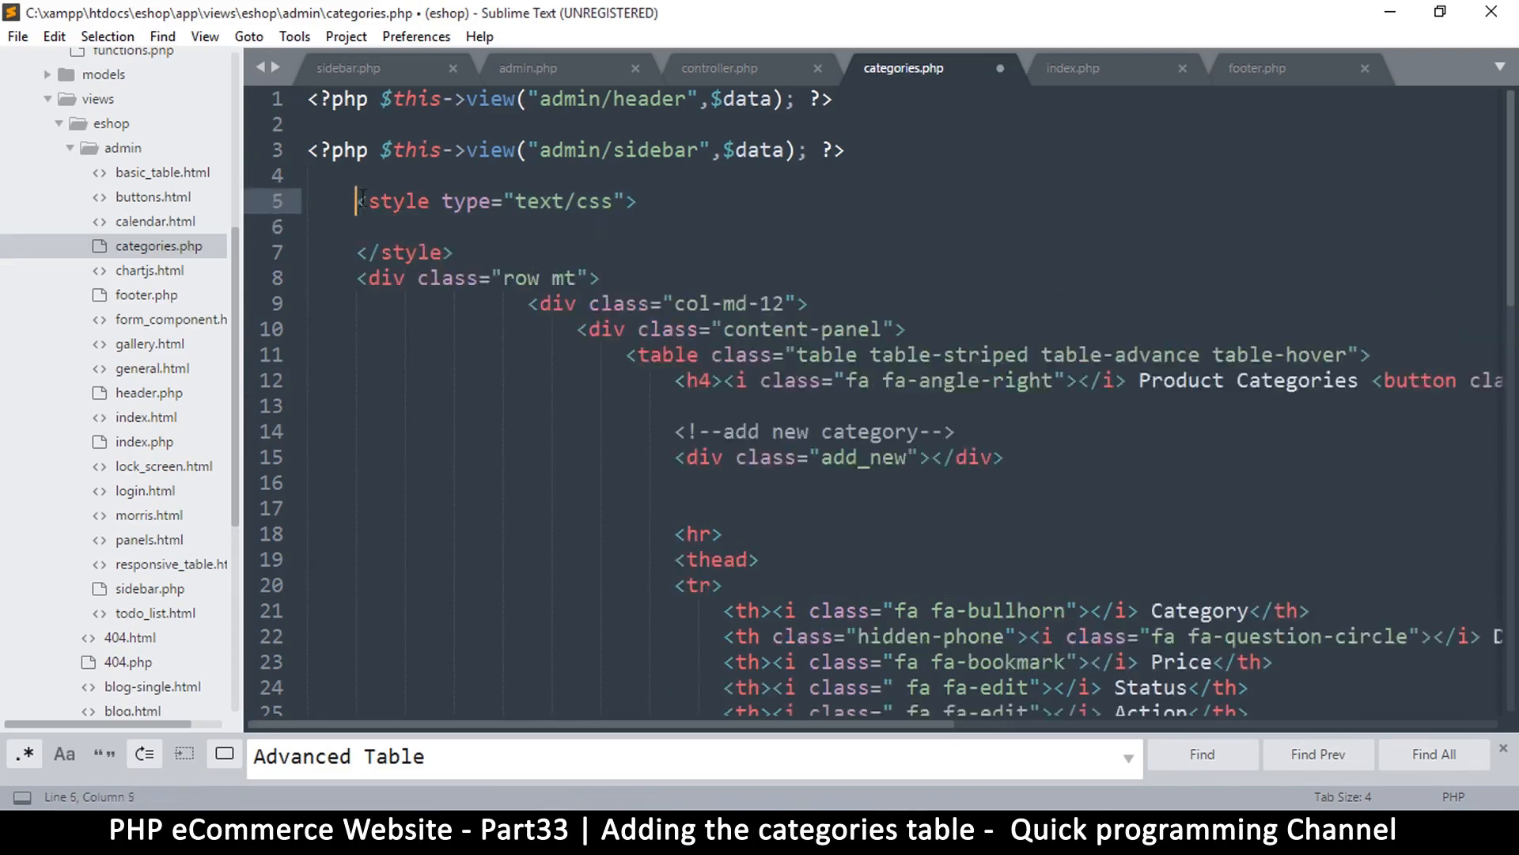
left_click(454, 252)
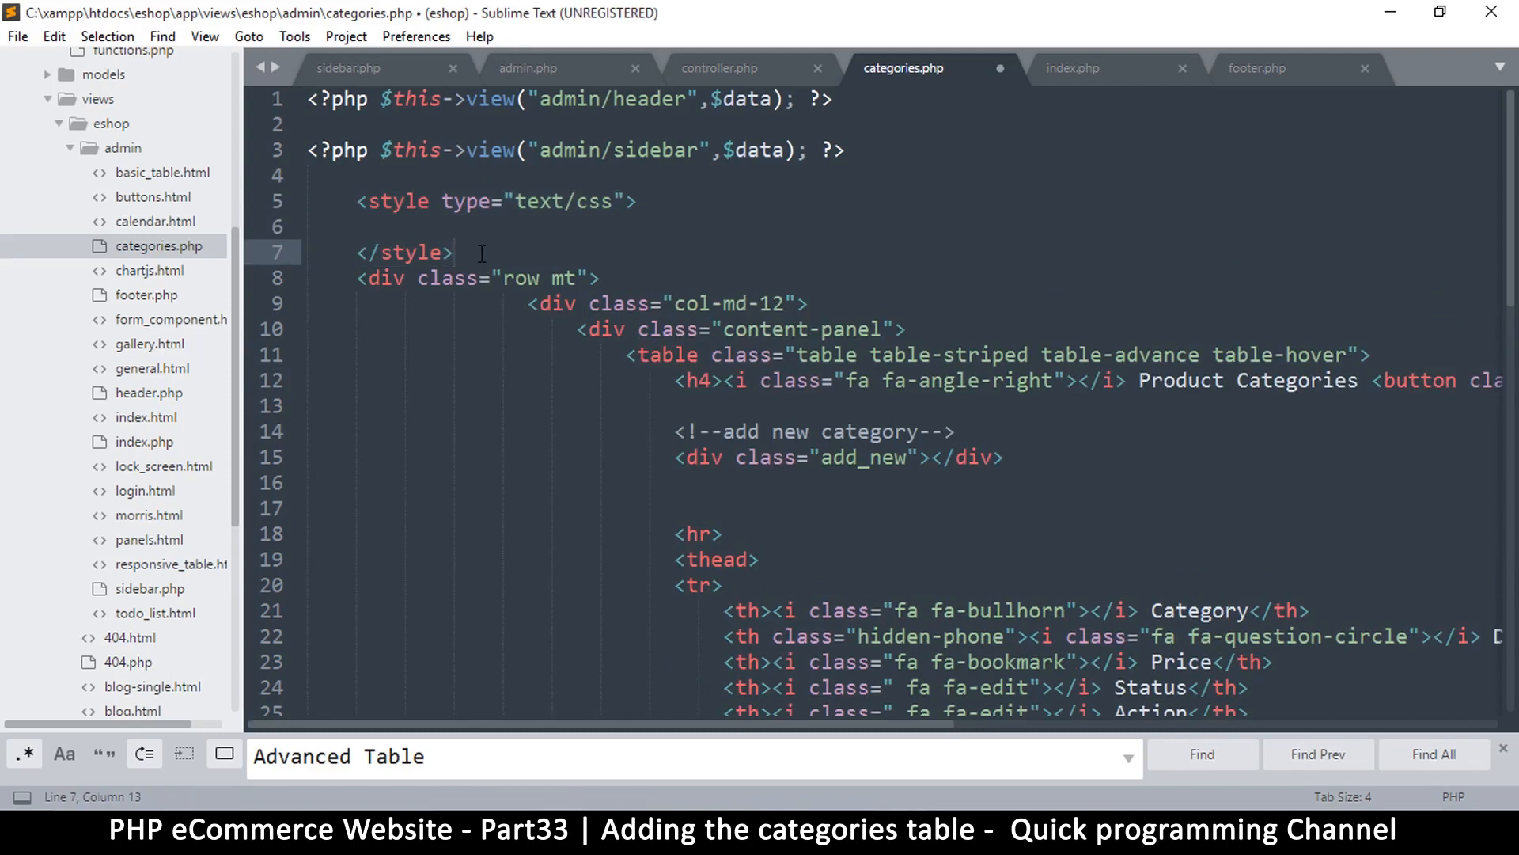
key("ctrl+s")
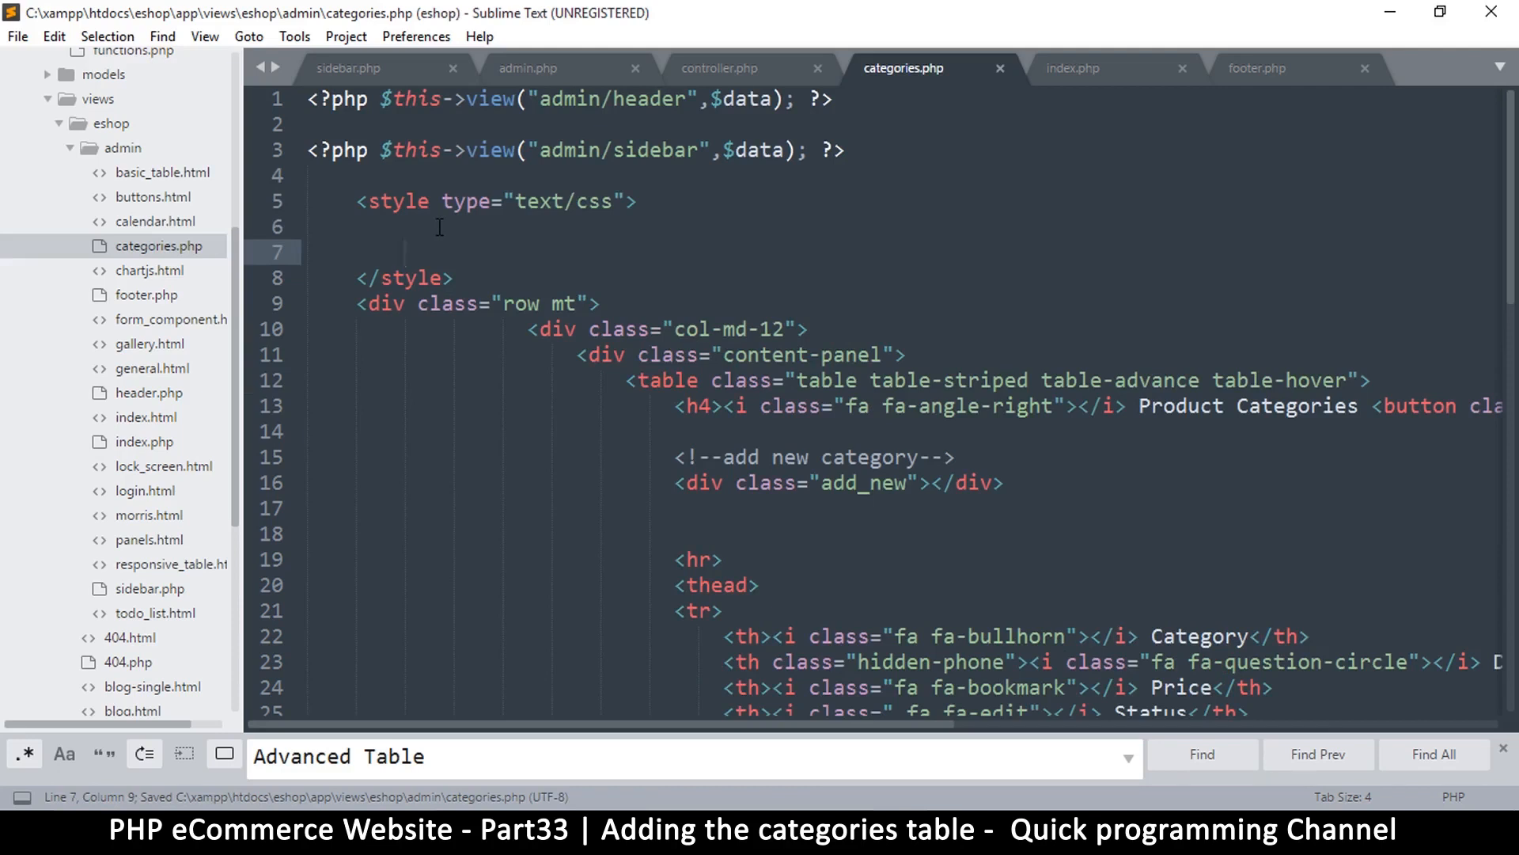
- Review the empty style block, save categories.php and leave the insertion point inside it
left_click_drag(358, 201, 453, 279)
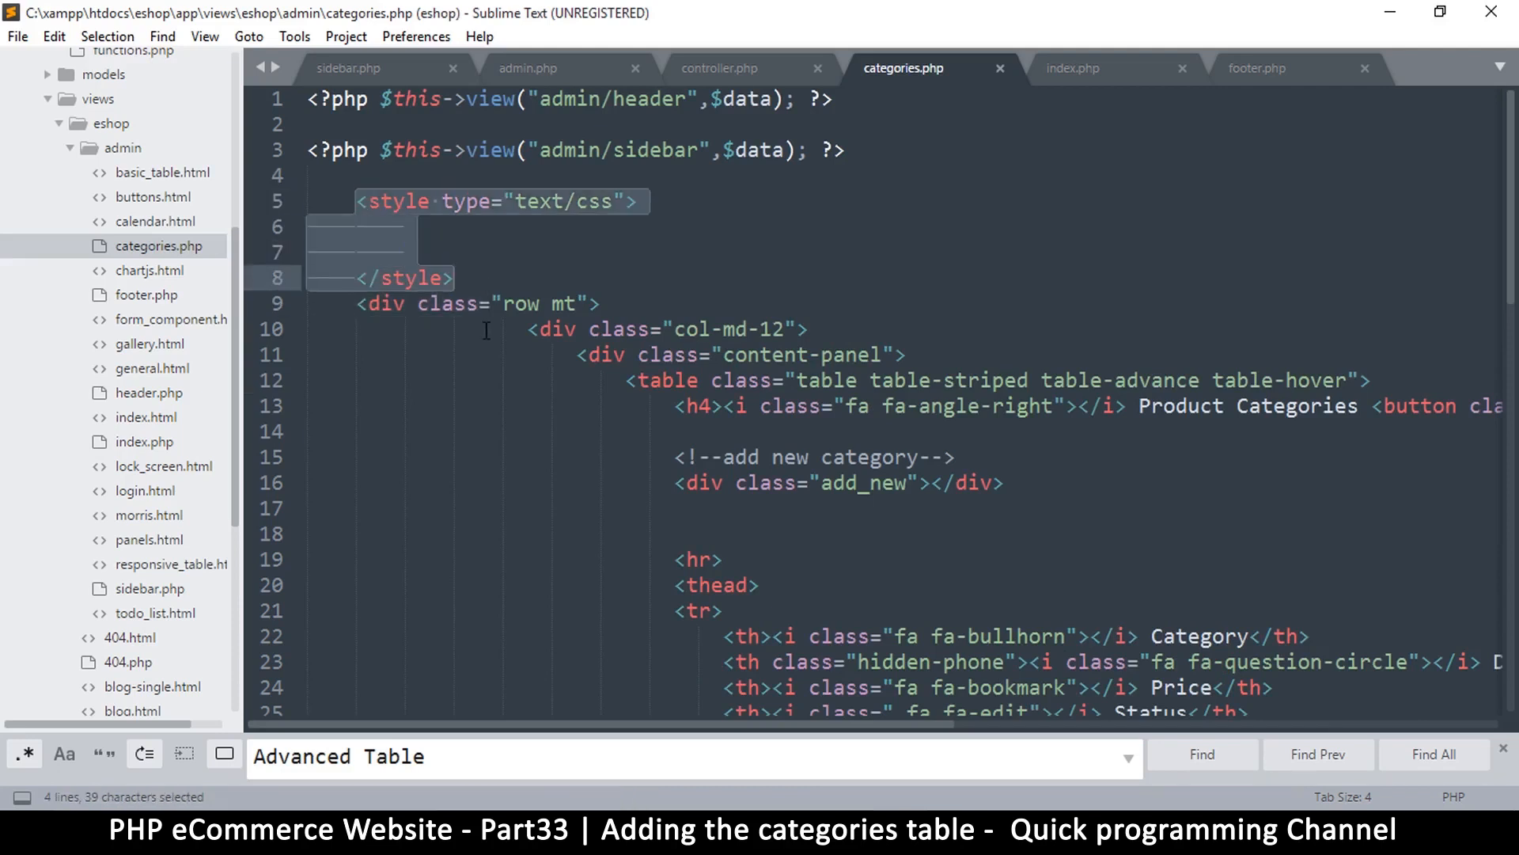
left_click(452, 279)
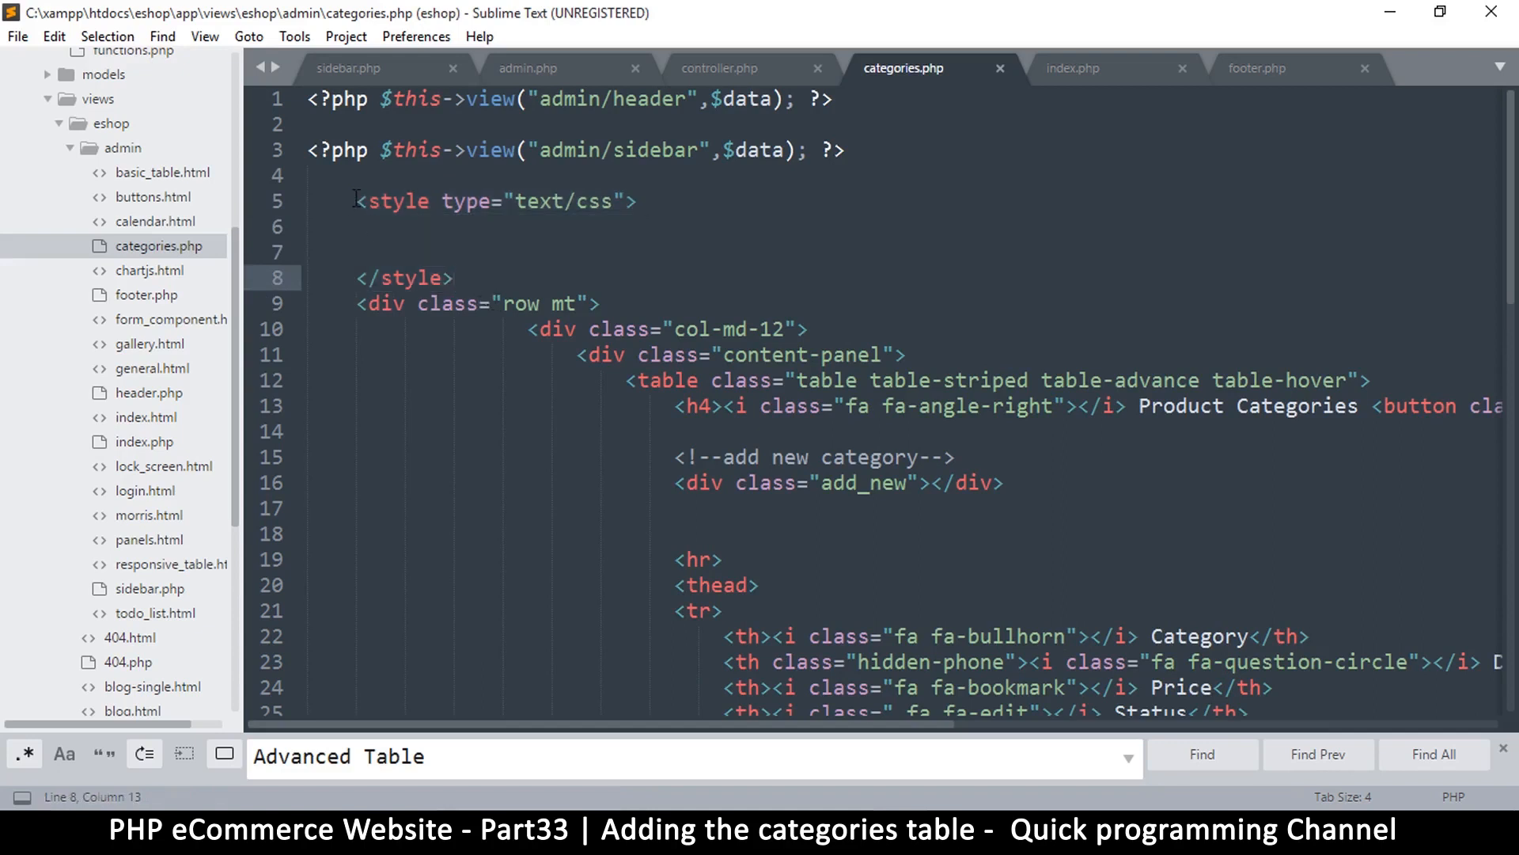
left_click_drag(356, 201, 454, 279)
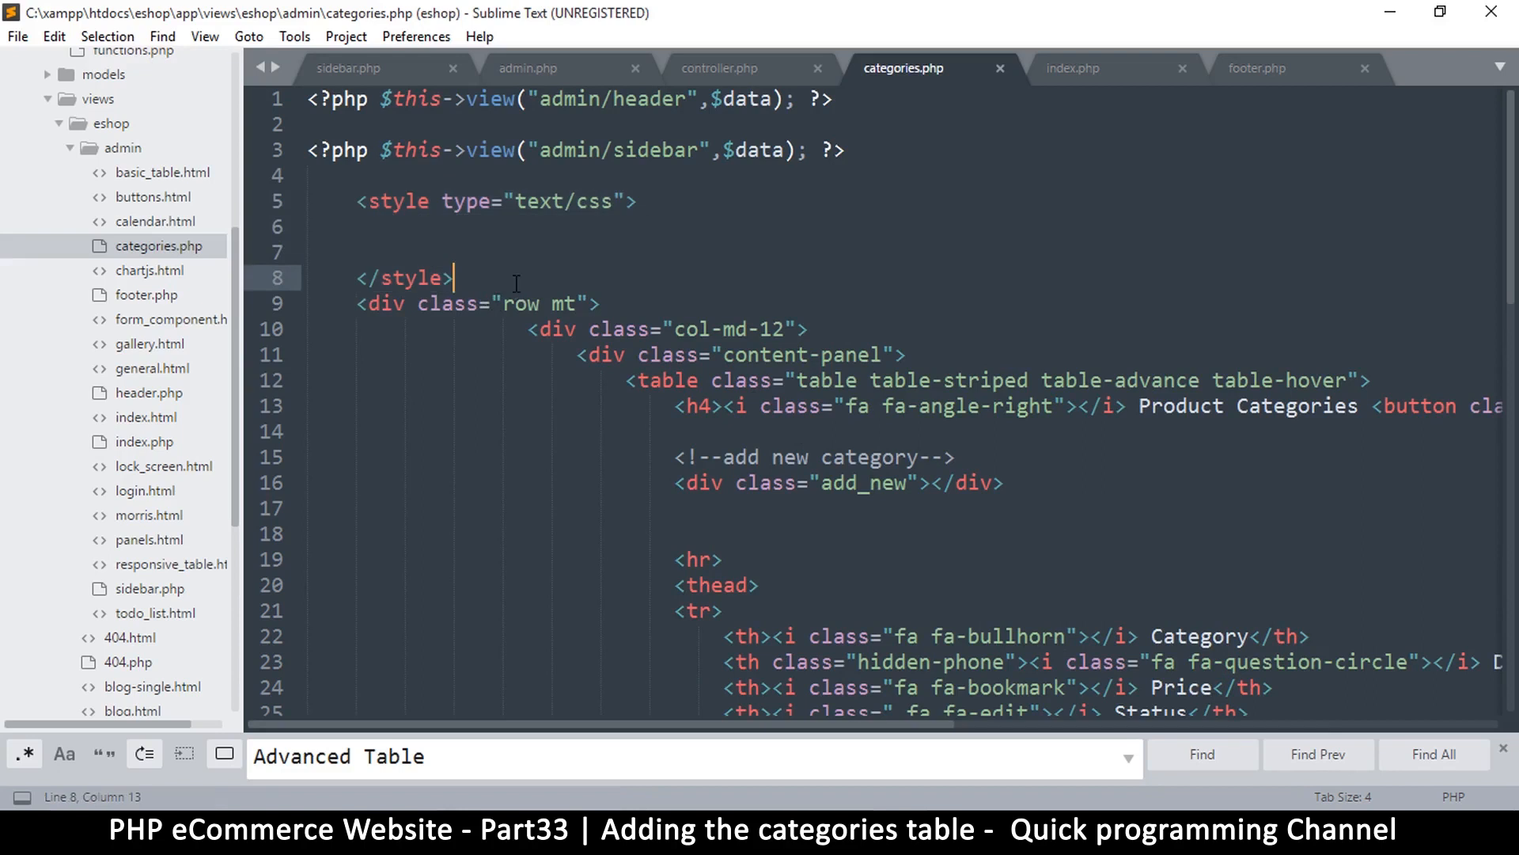
left_click(452, 252)
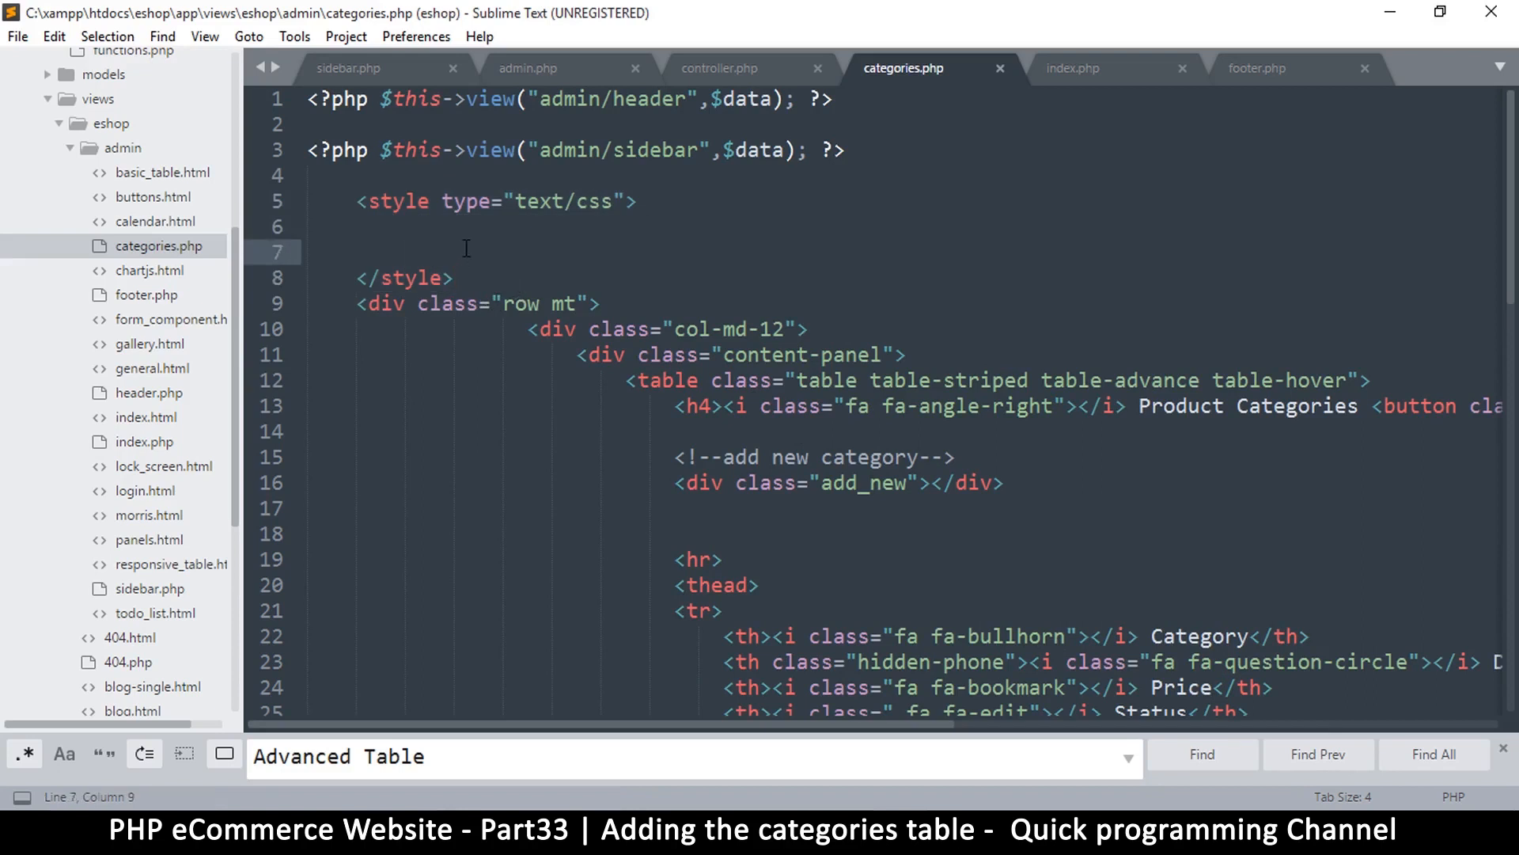
key("ctrl+s")
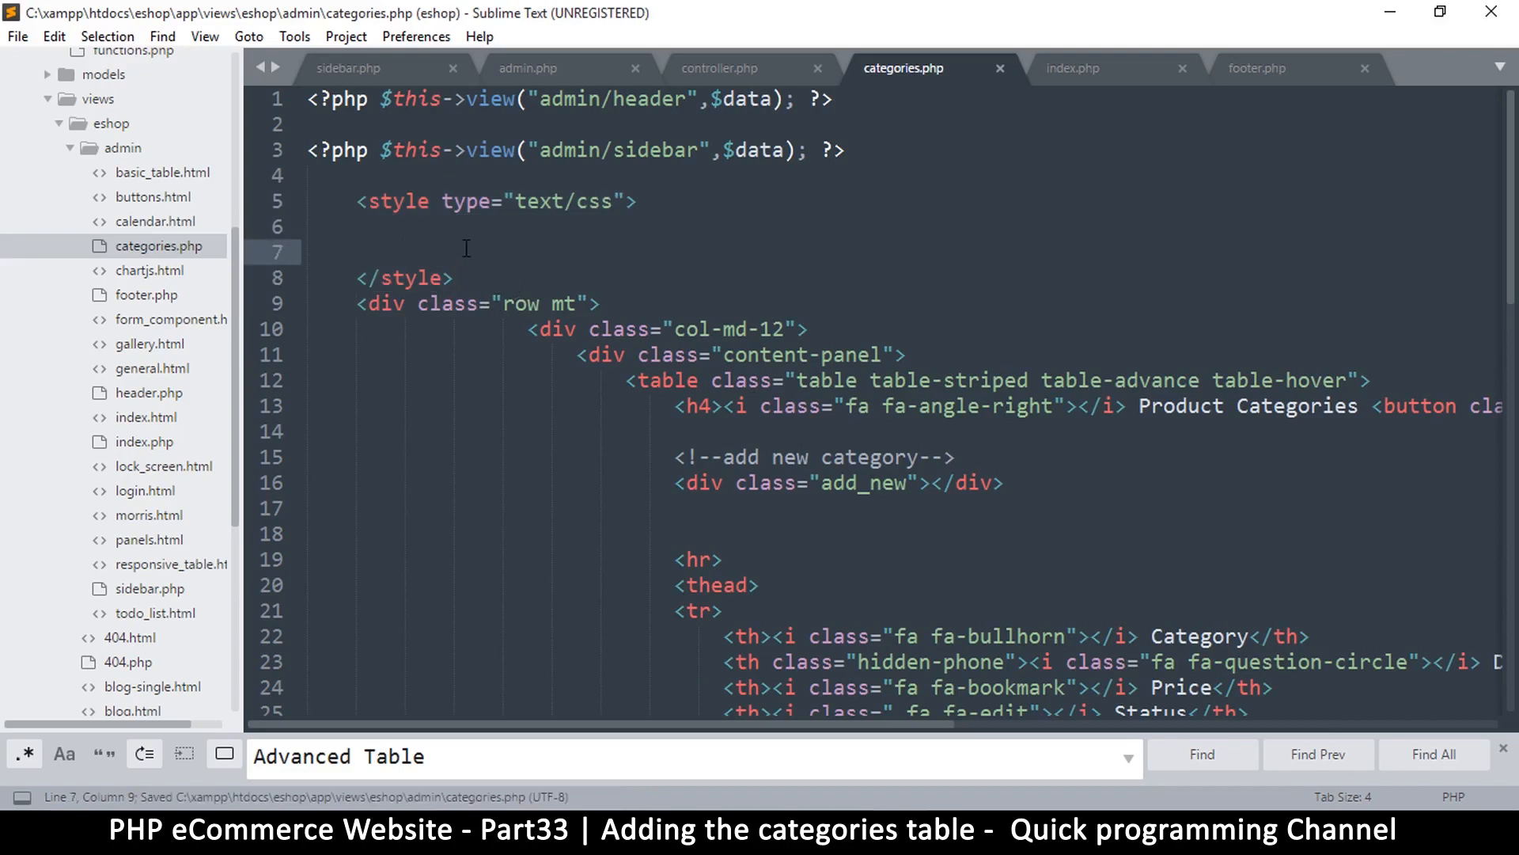
left_click(361, 201)
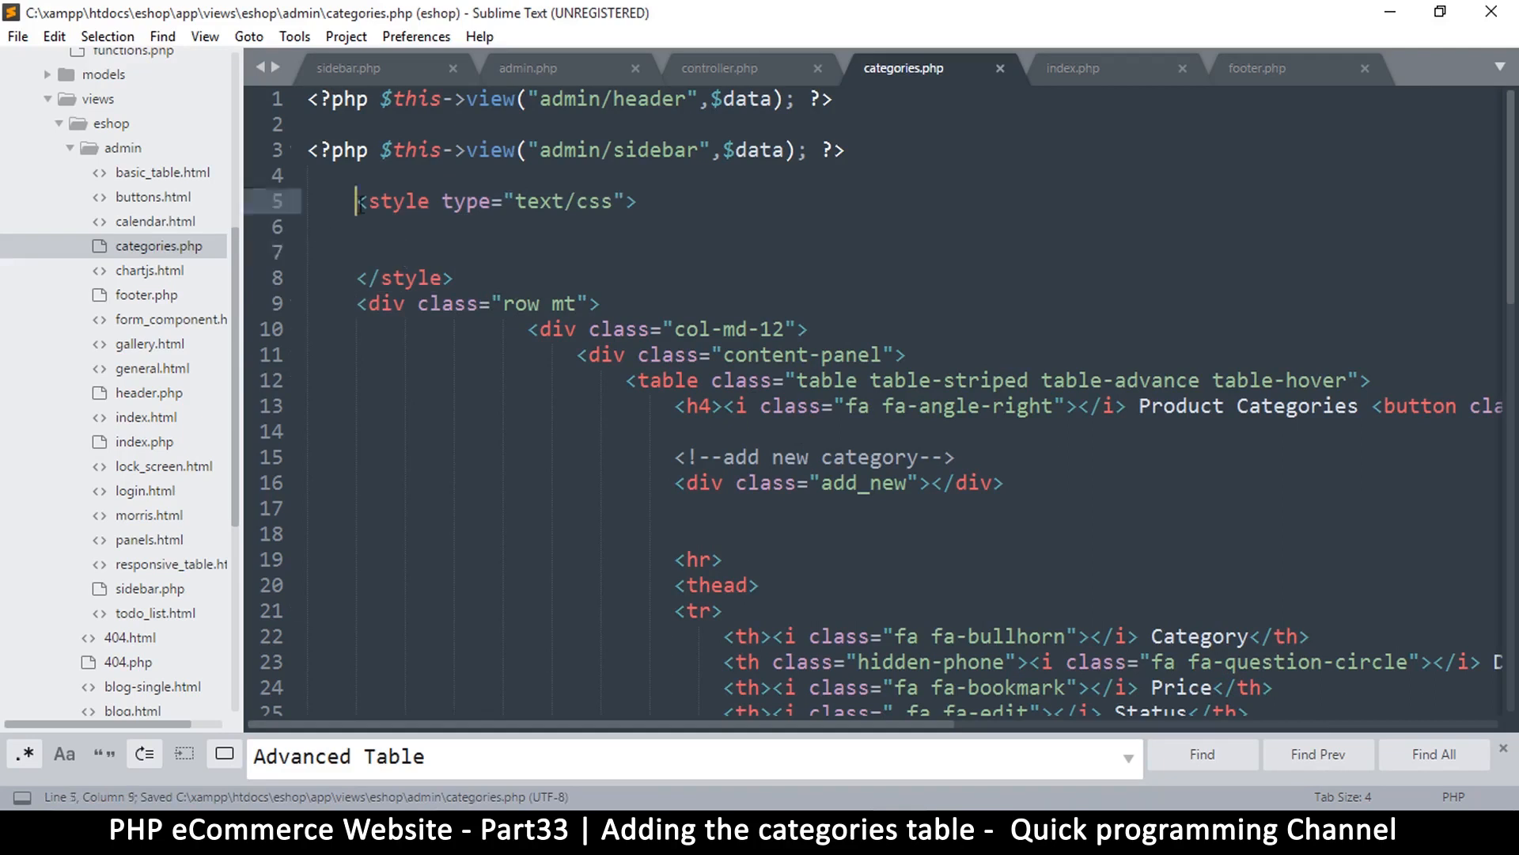
left_click(404, 252)
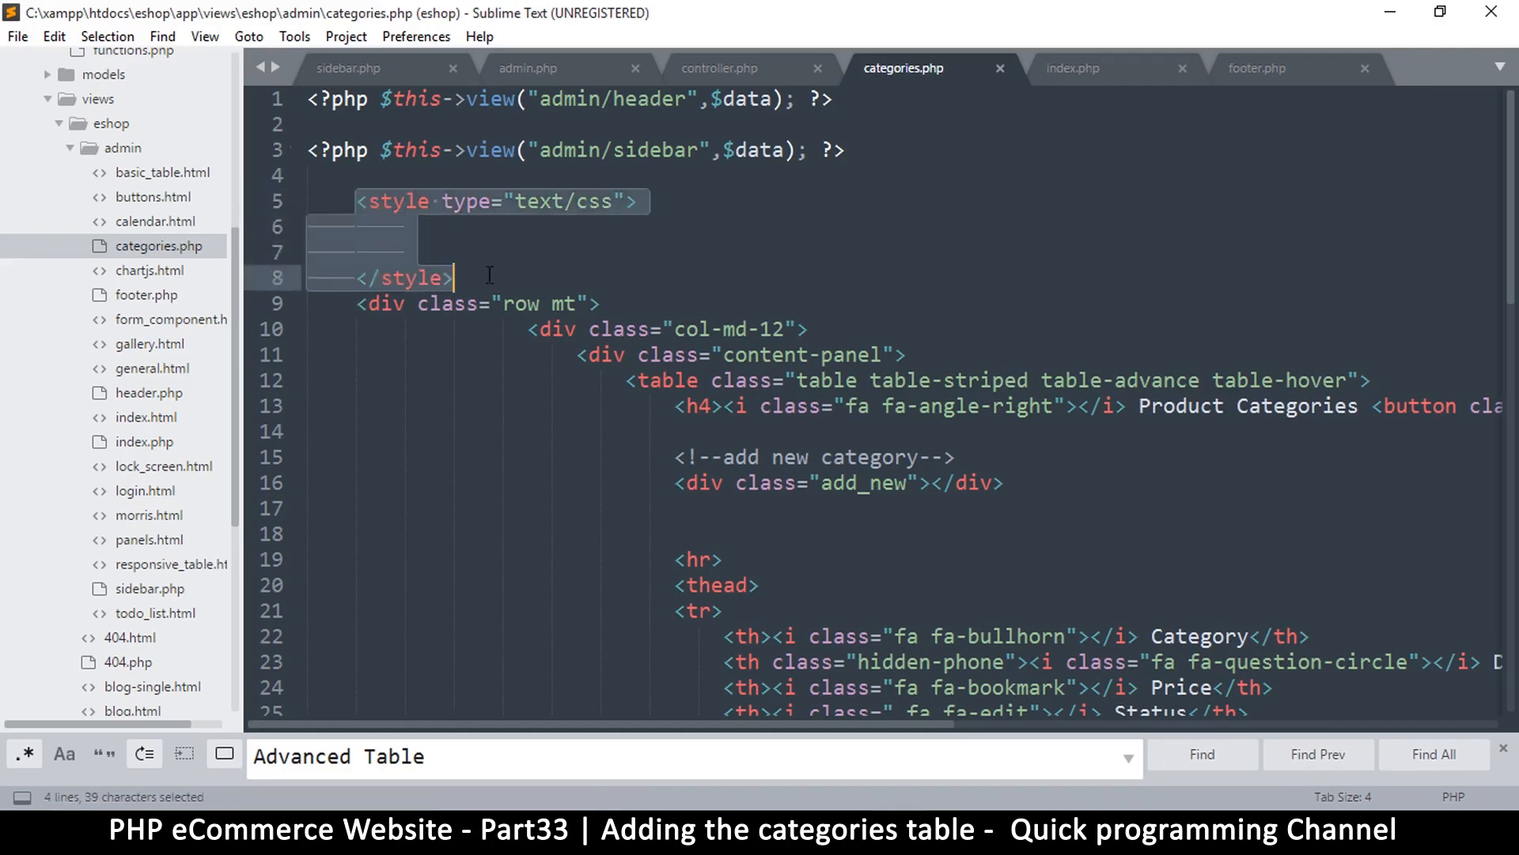
left_click(436, 251)
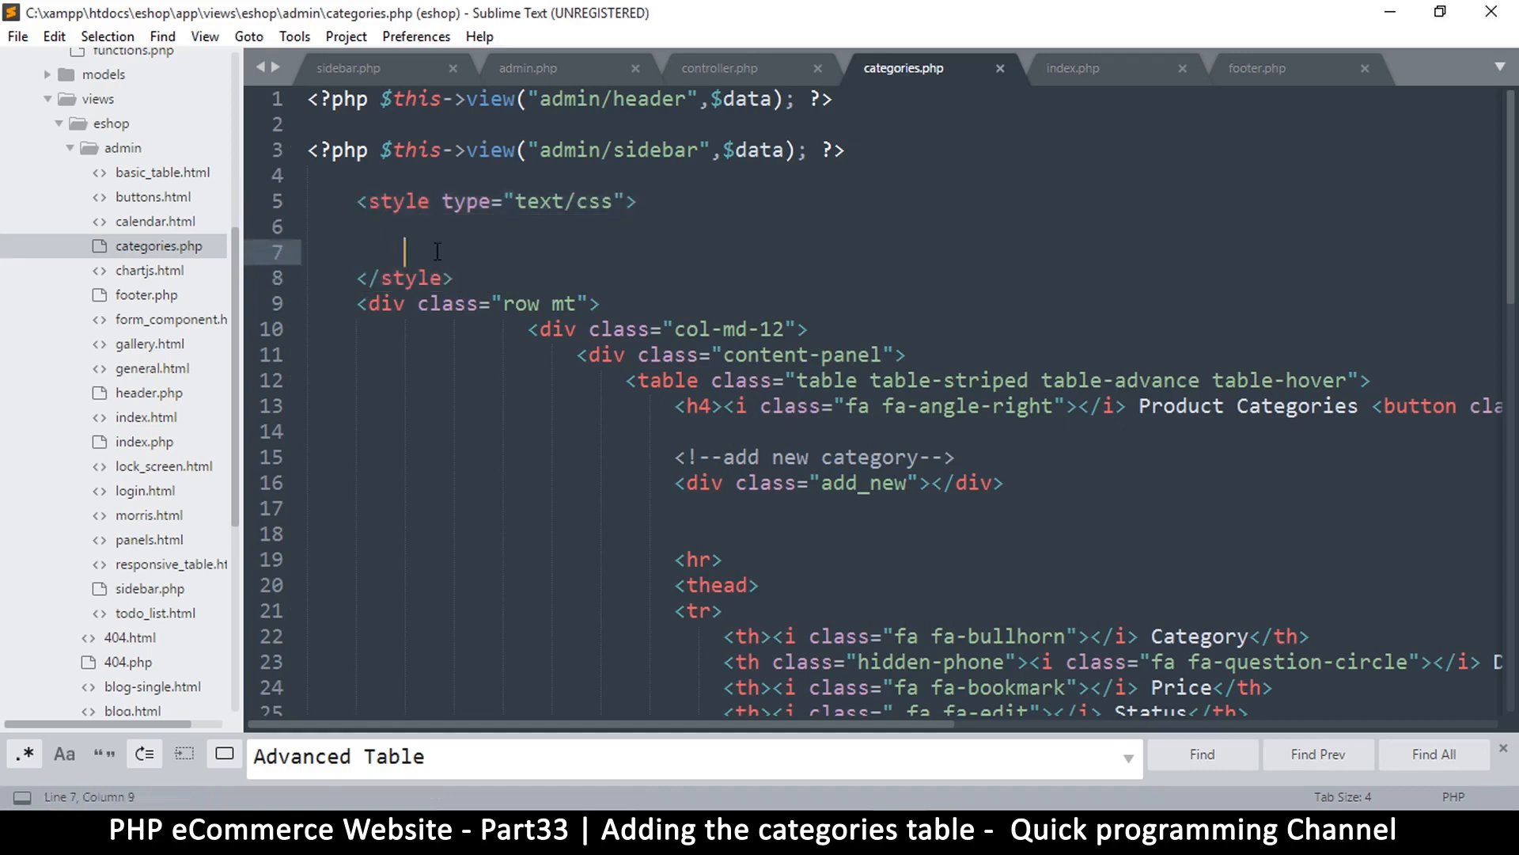